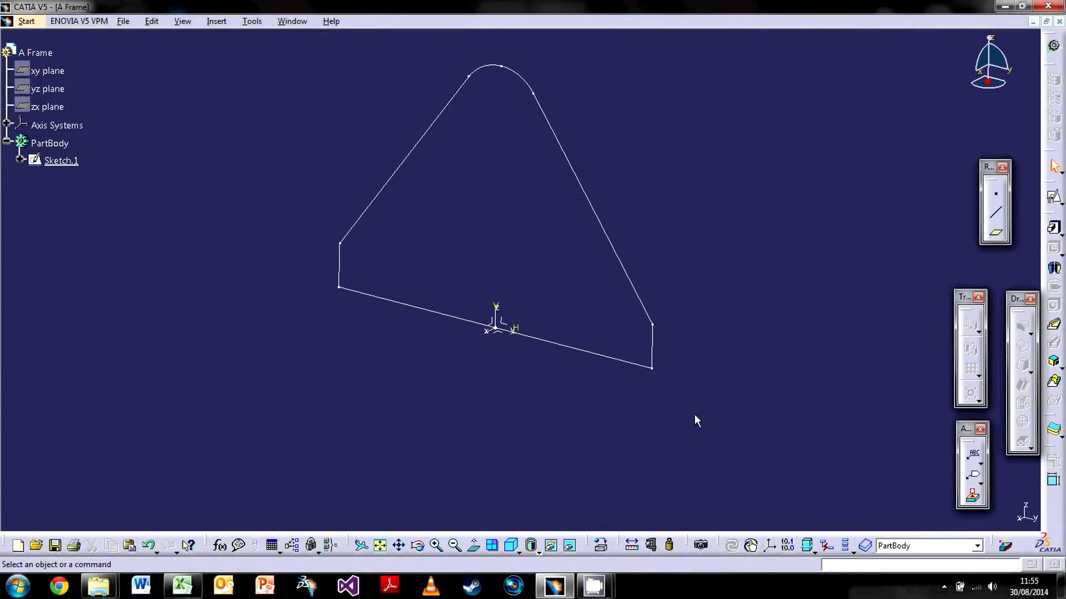
mouse_move(721, 321)
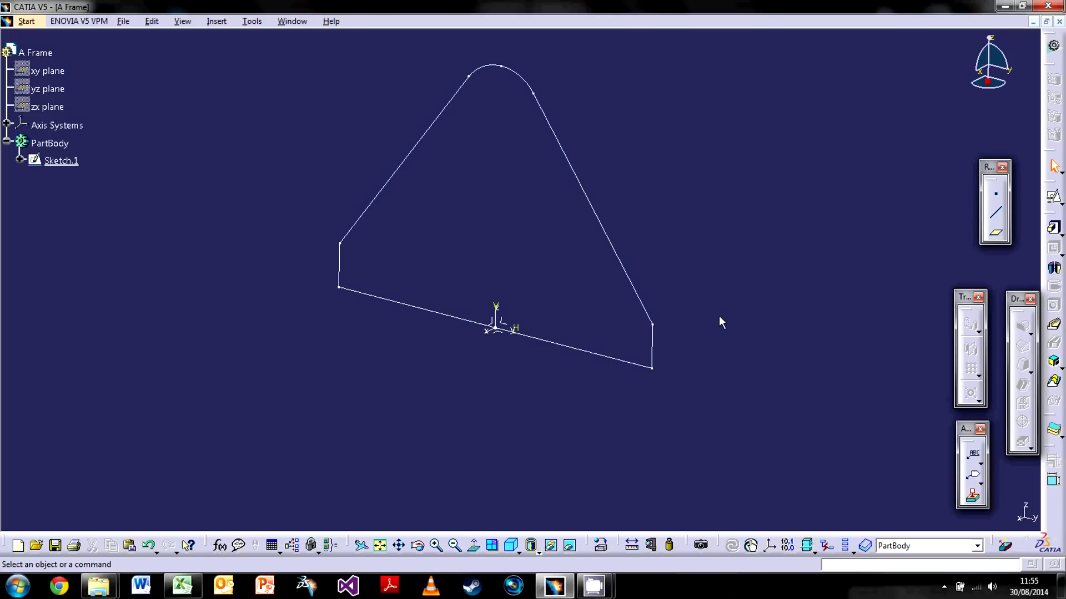
mouse_move(718, 343)
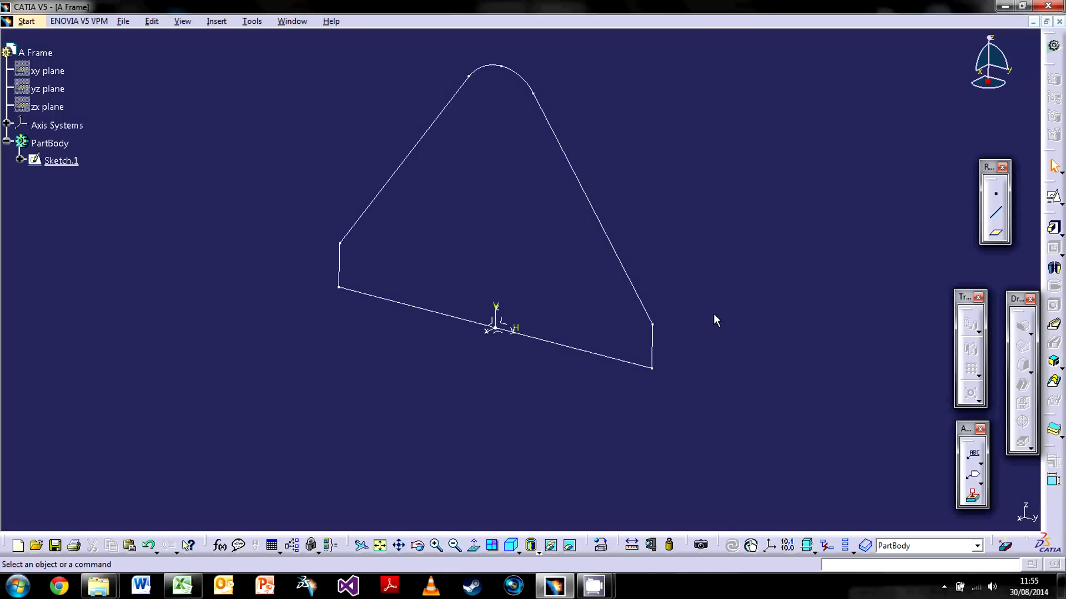
mouse_move(820, 285)
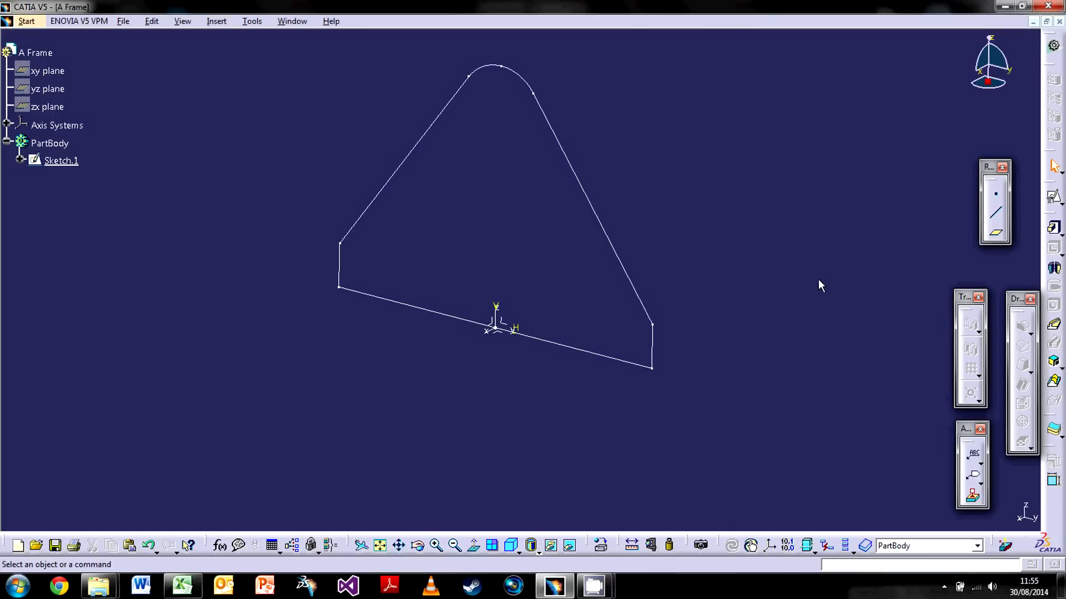
mouse_move(809, 276)
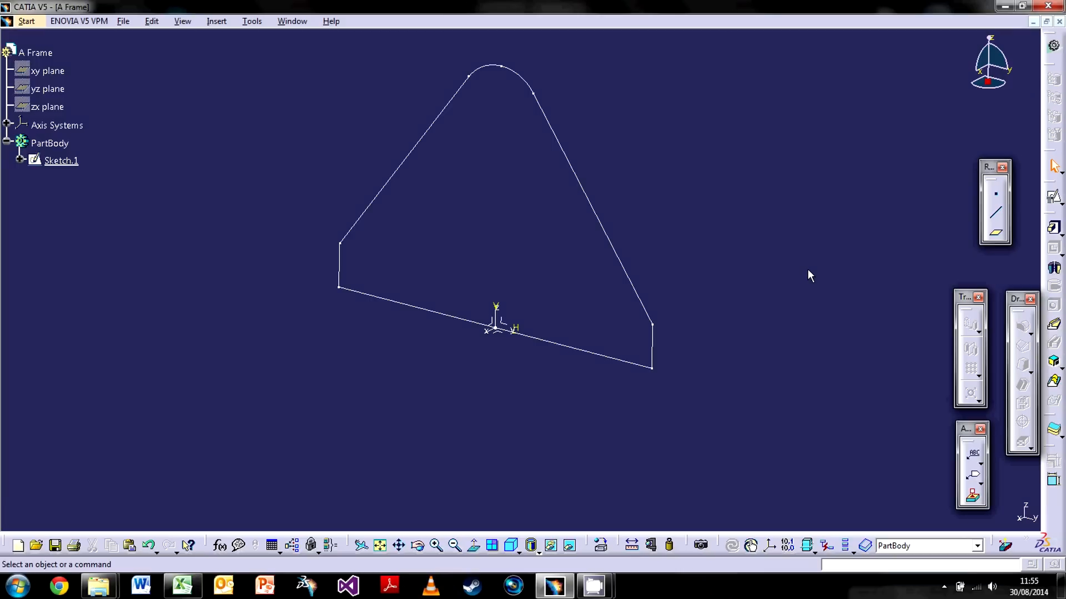
mouse_move(822, 322)
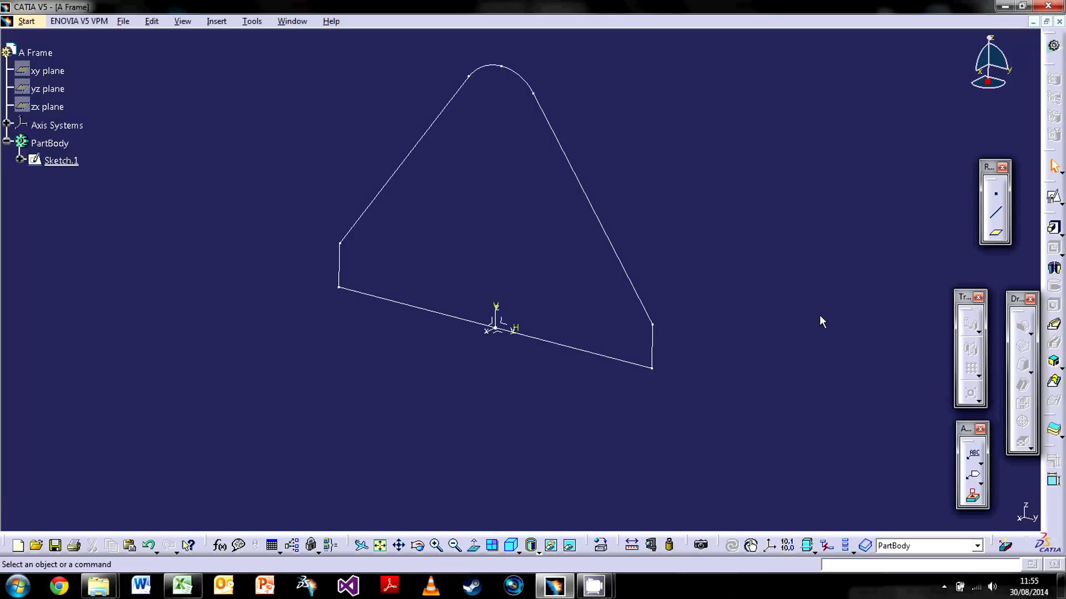
mouse_move(825, 333)
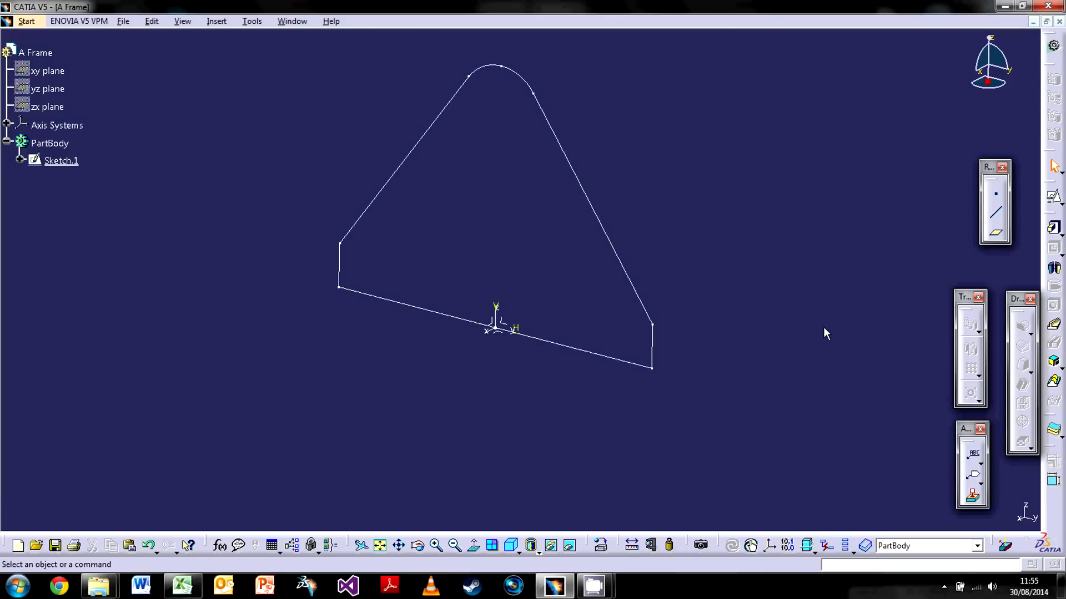
mouse_move(626, 308)
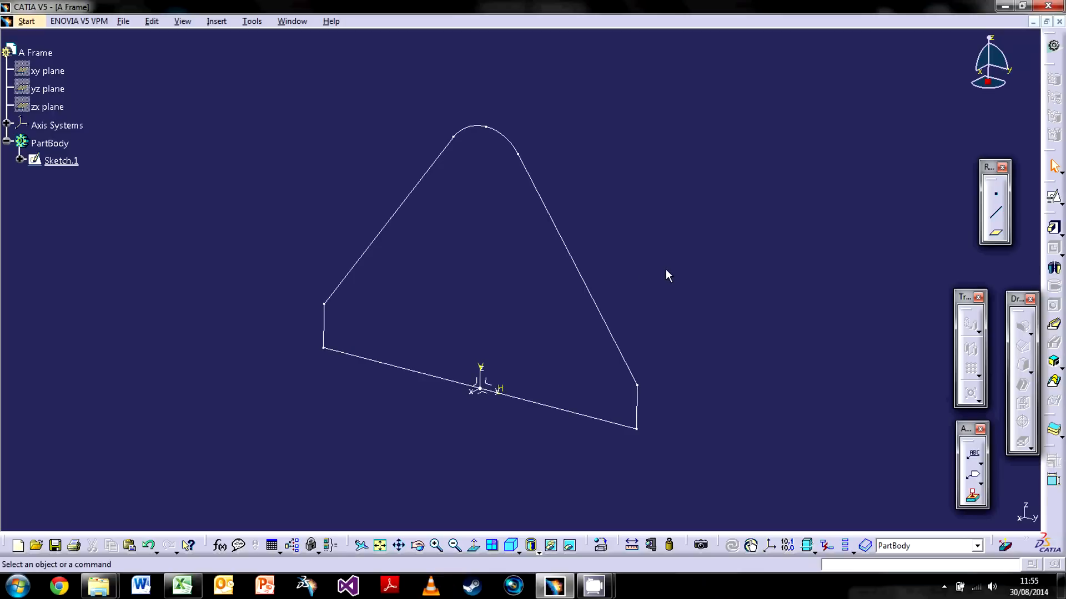
mouse_move(665, 240)
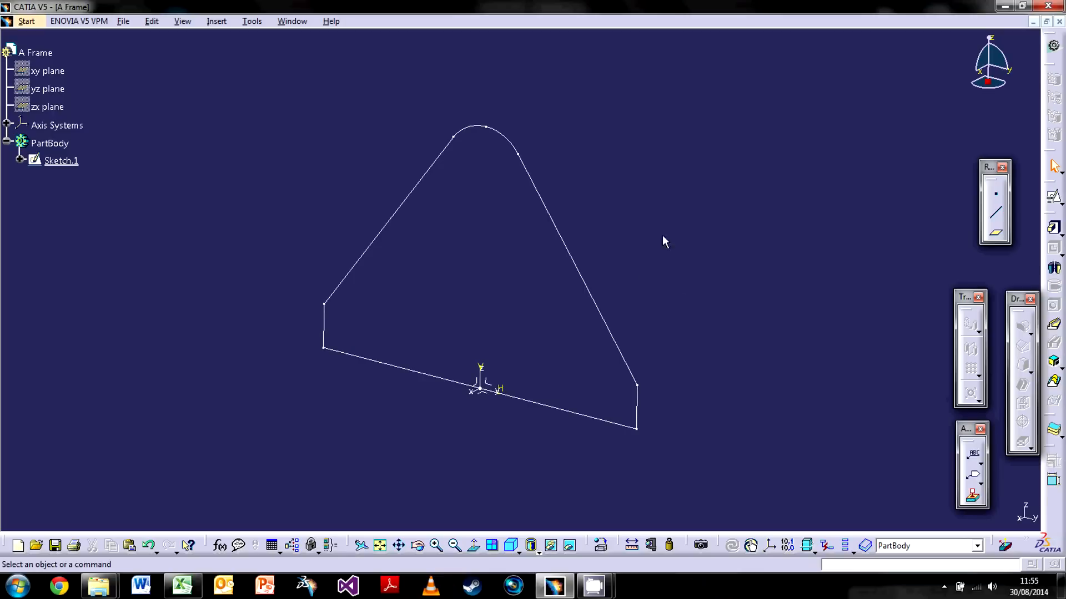
mouse_move(328, 372)
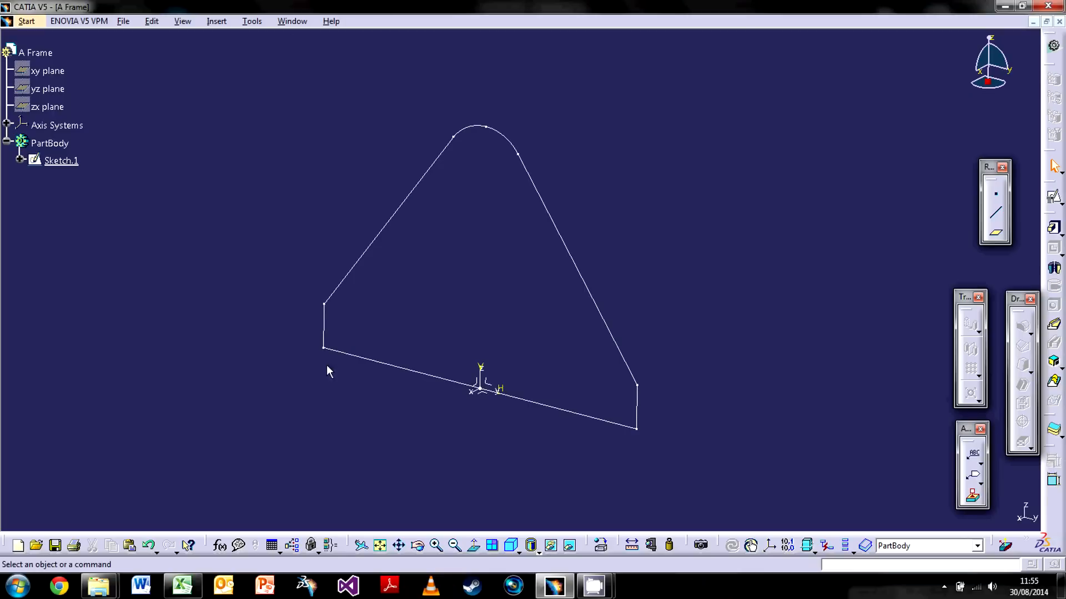
mouse_move(630, 140)
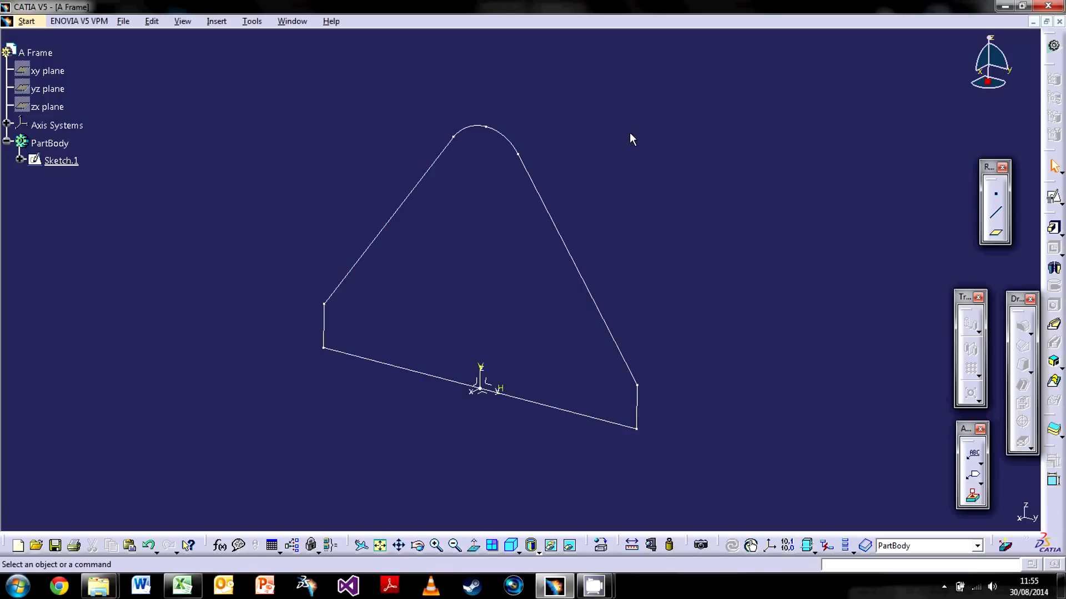
mouse_move(1052, 227)
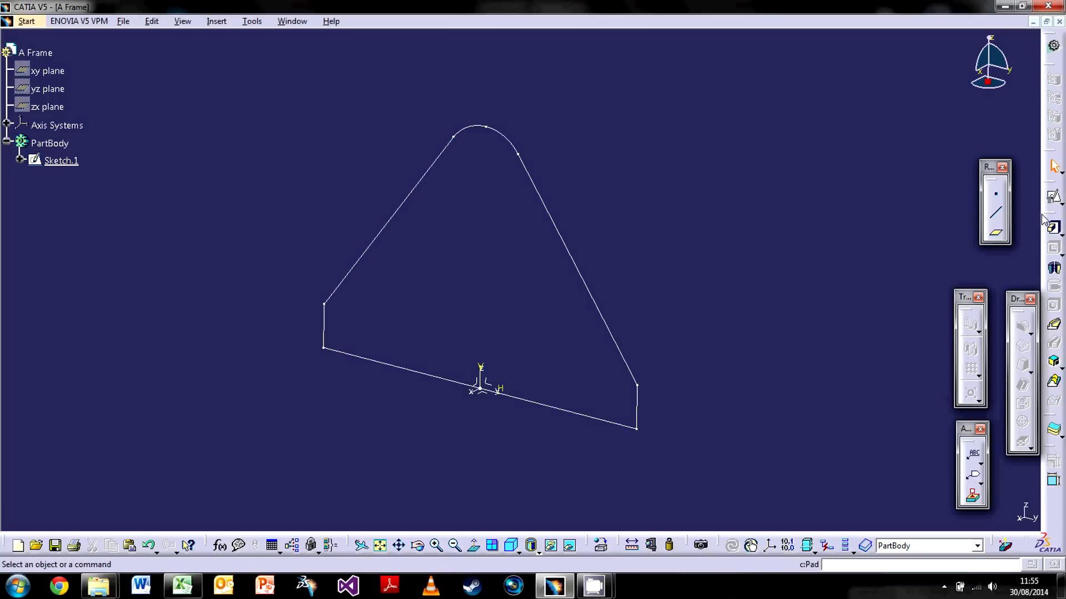
Step: Start a 50 mm pad from Sketch.1 and reverse its extrusion direction
left_click(1052, 229)
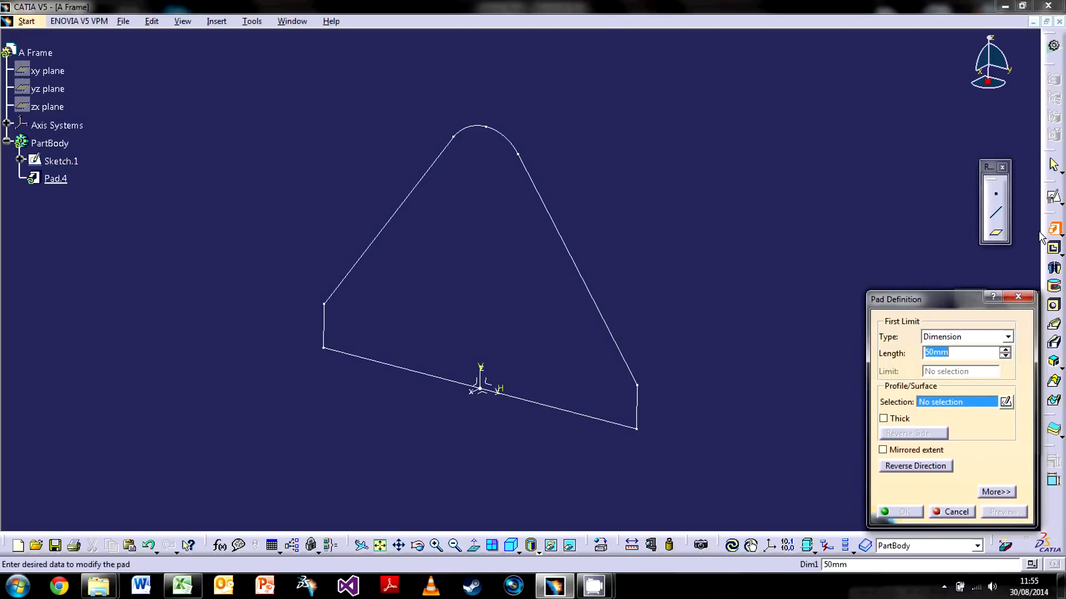
mouse_move(1023, 401)
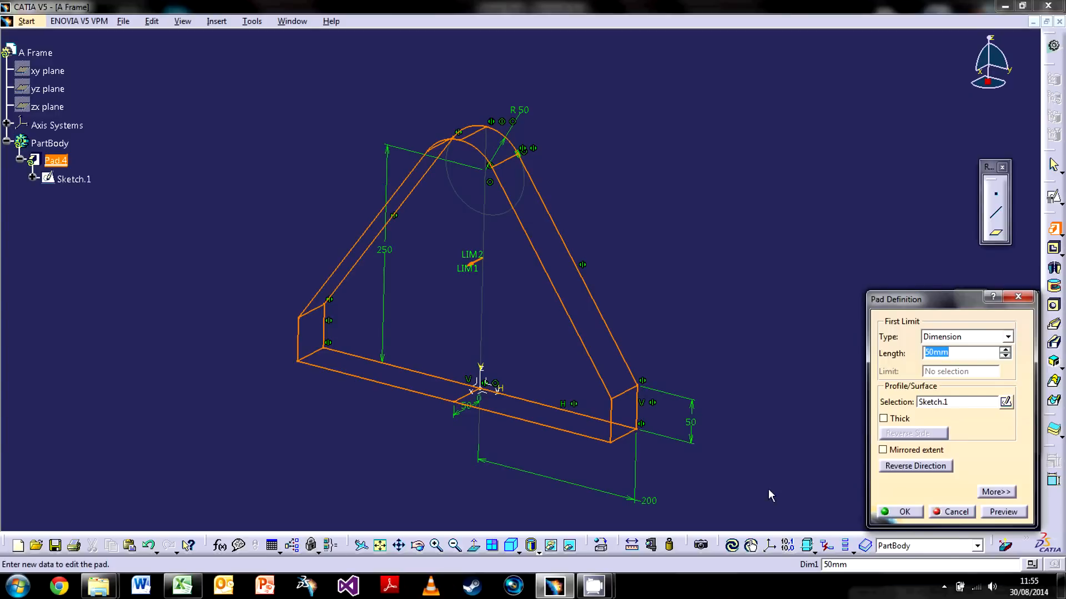
mouse_move(972, 484)
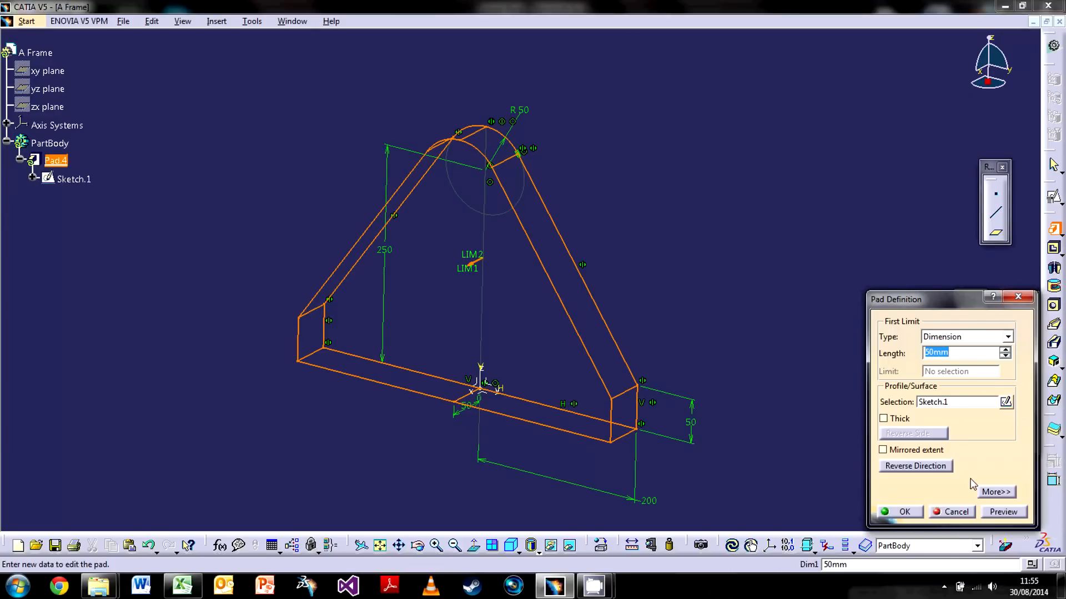
mouse_move(885, 463)
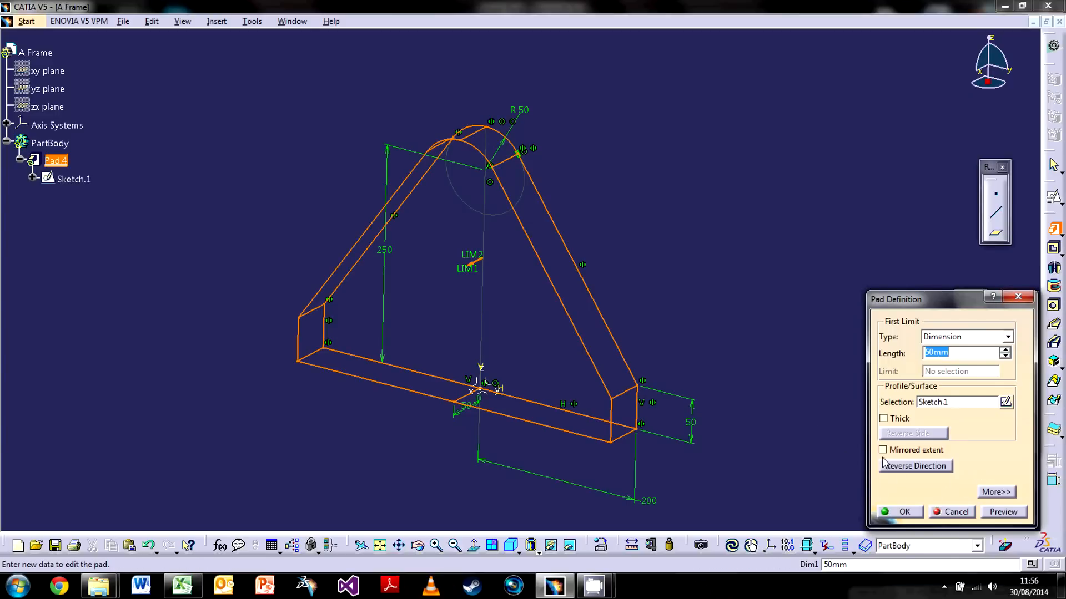
left_click(914, 465)
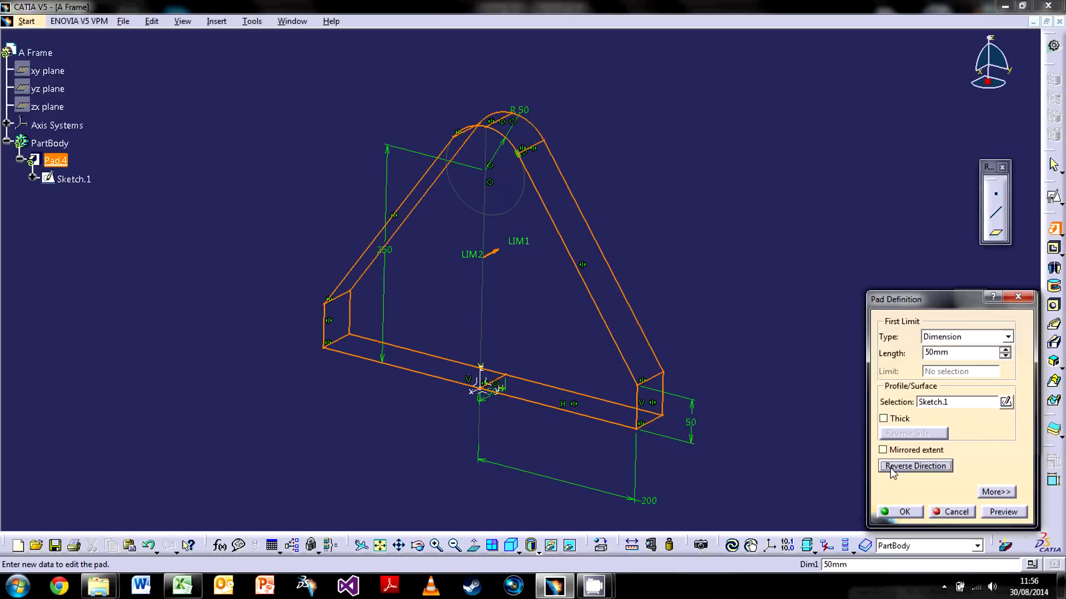
Step: Expand the pad options and set the second limit length to 100mm
left_click(995, 492)
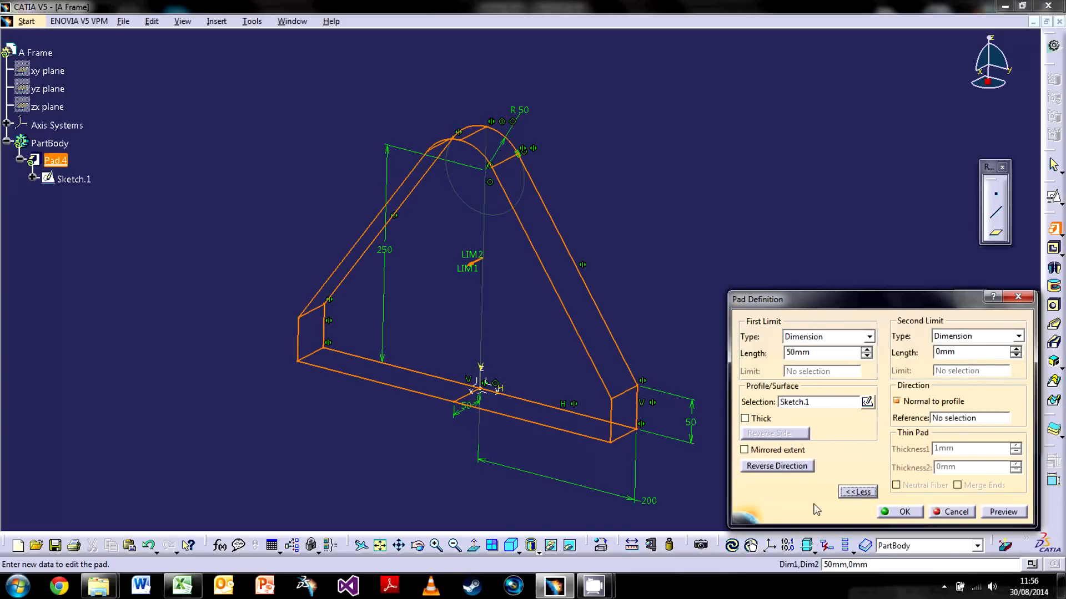
mouse_move(880, 364)
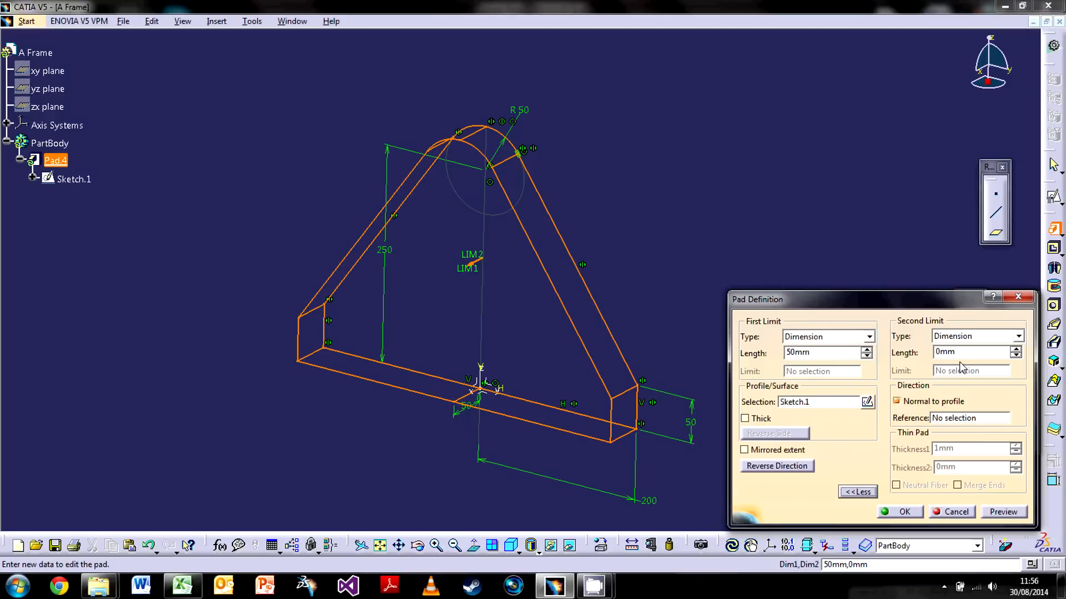
triple_click(972, 352)
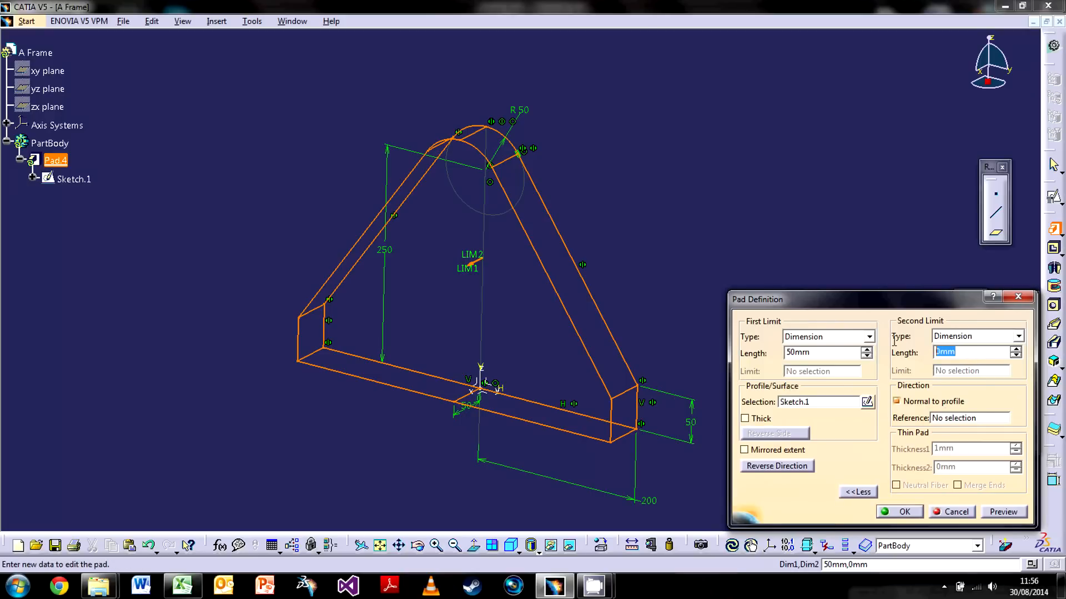
type("100mm")
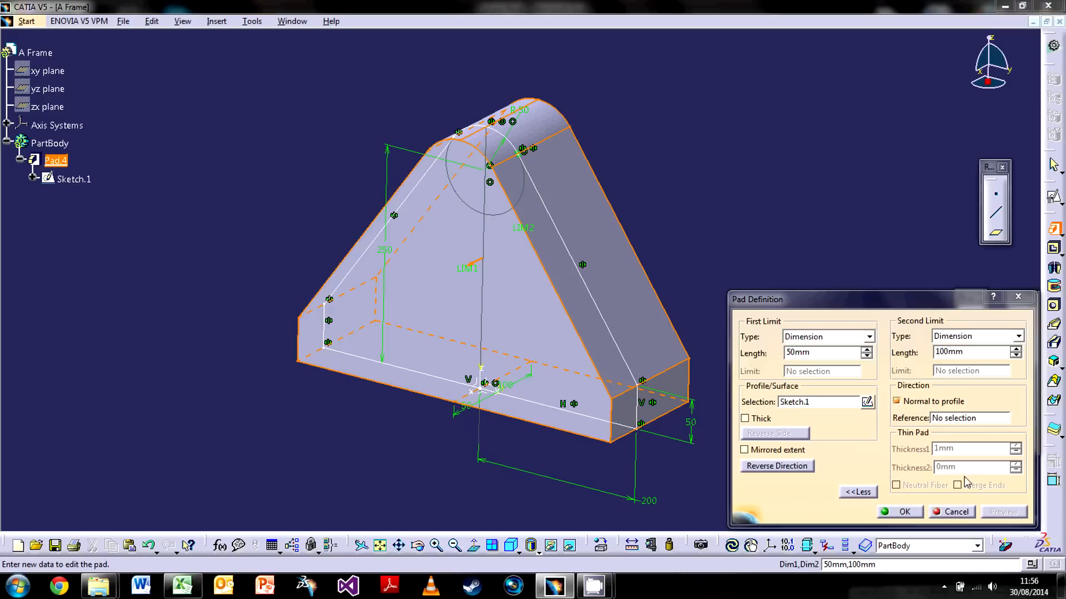
mouse_move(944, 427)
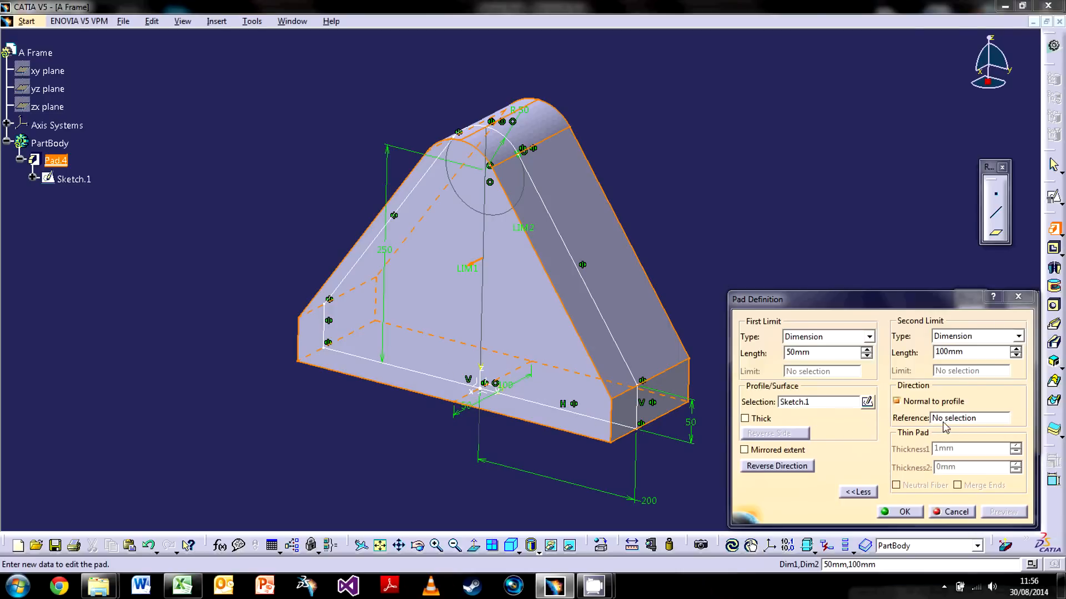
left_click(970, 419)
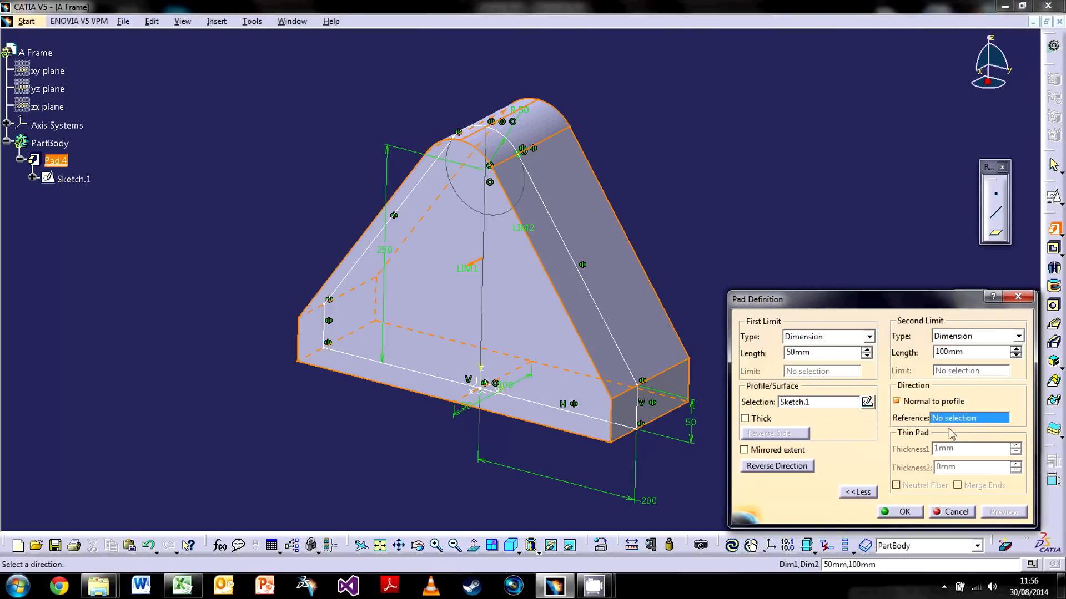
mouse_move(916, 423)
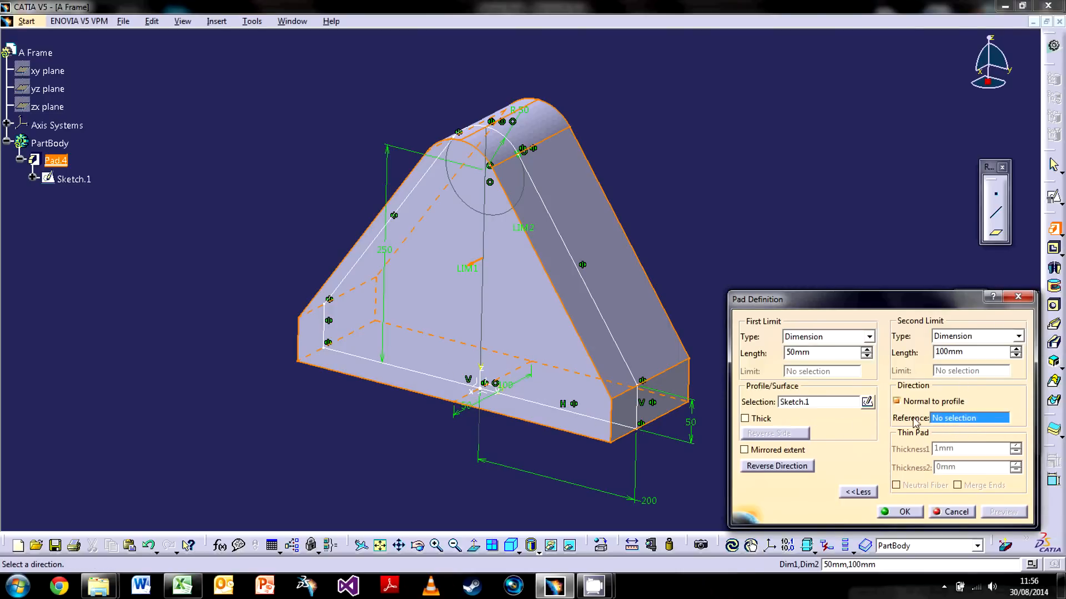
mouse_move(781, 458)
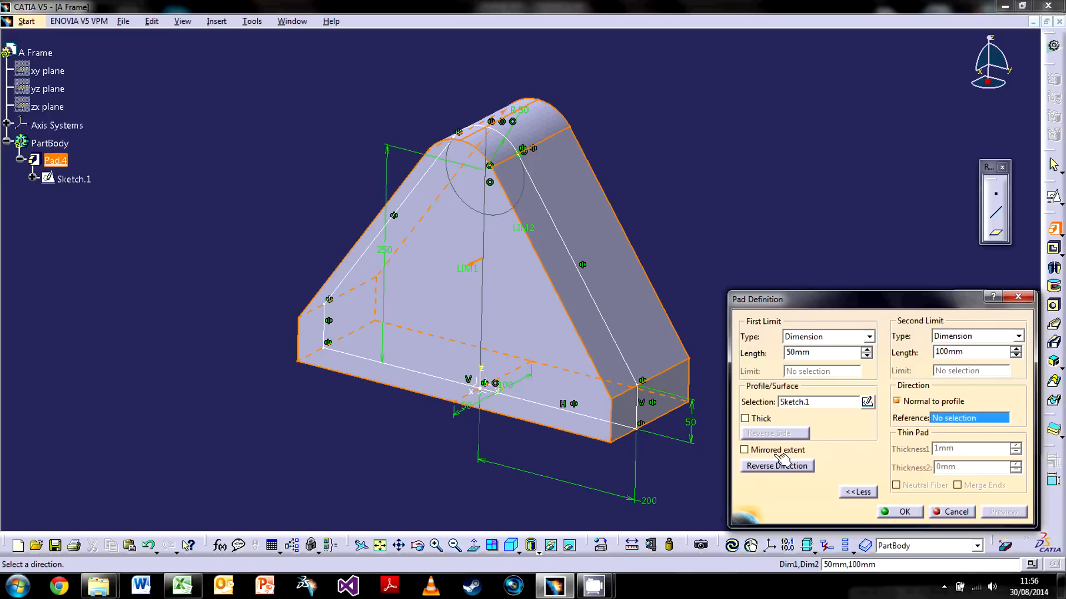
mouse_move(904, 413)
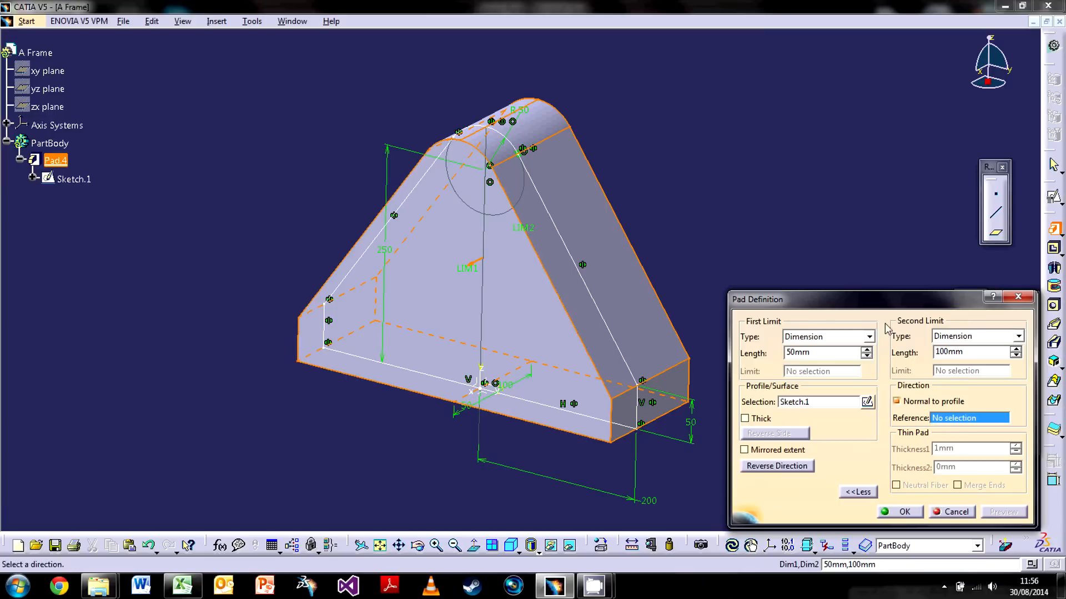
mouse_move(1016, 426)
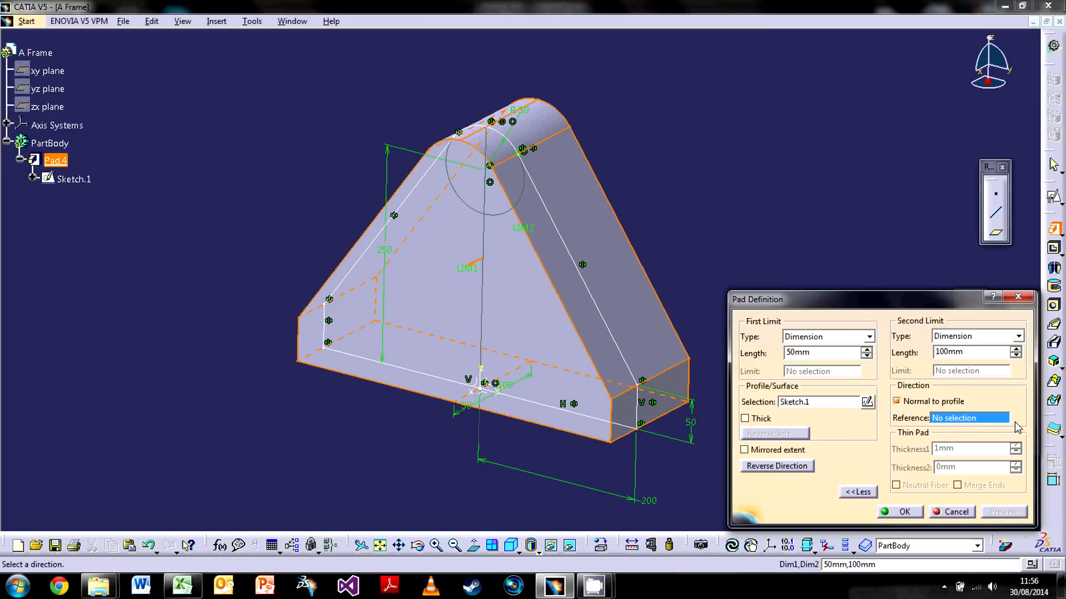
mouse_move(956, 426)
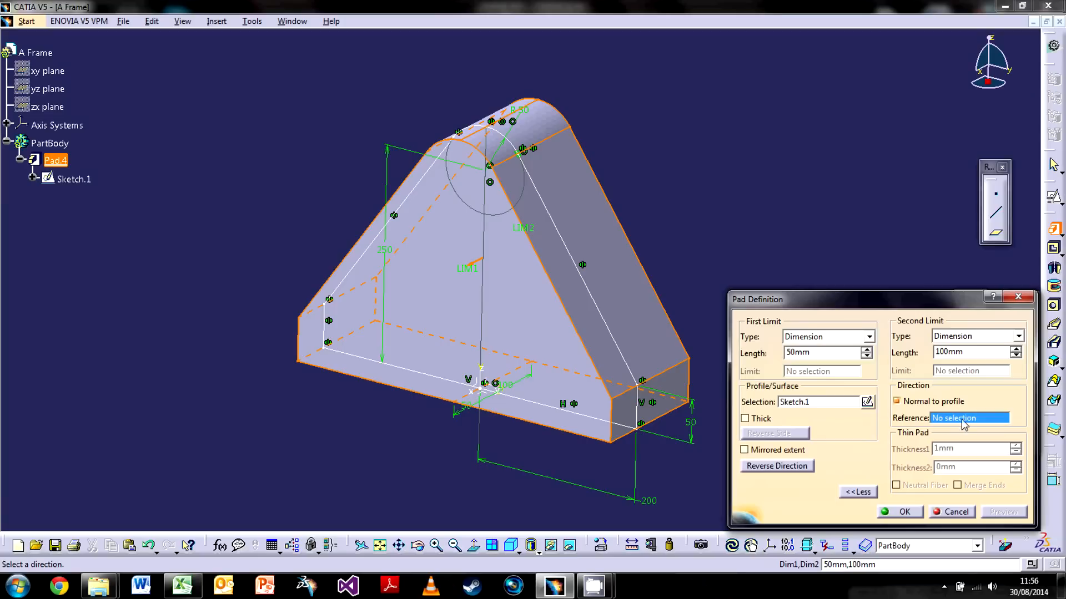
mouse_move(1016, 419)
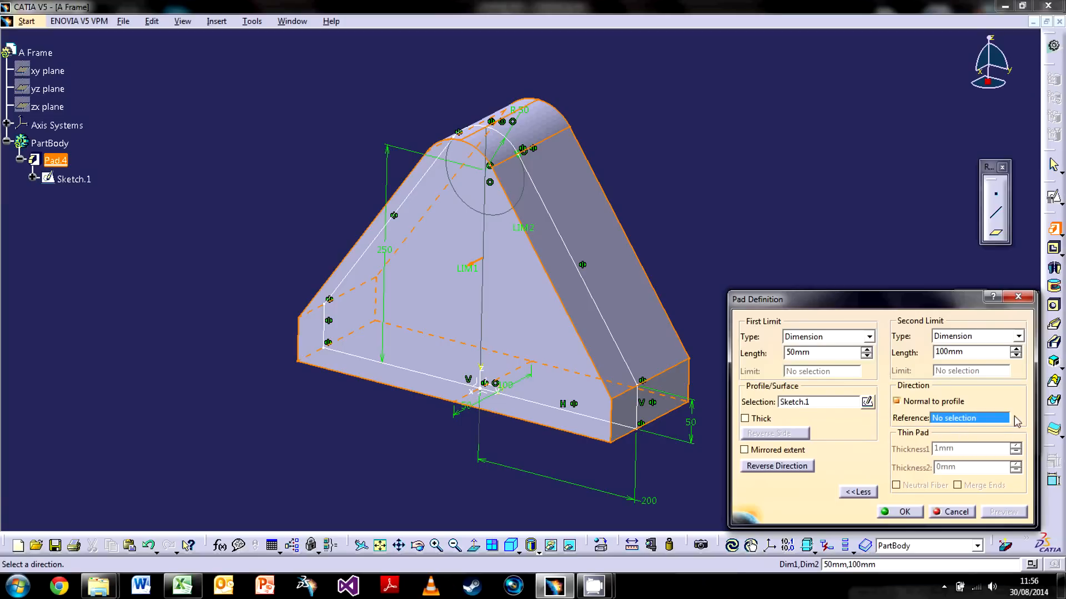
left_click(1012, 419)
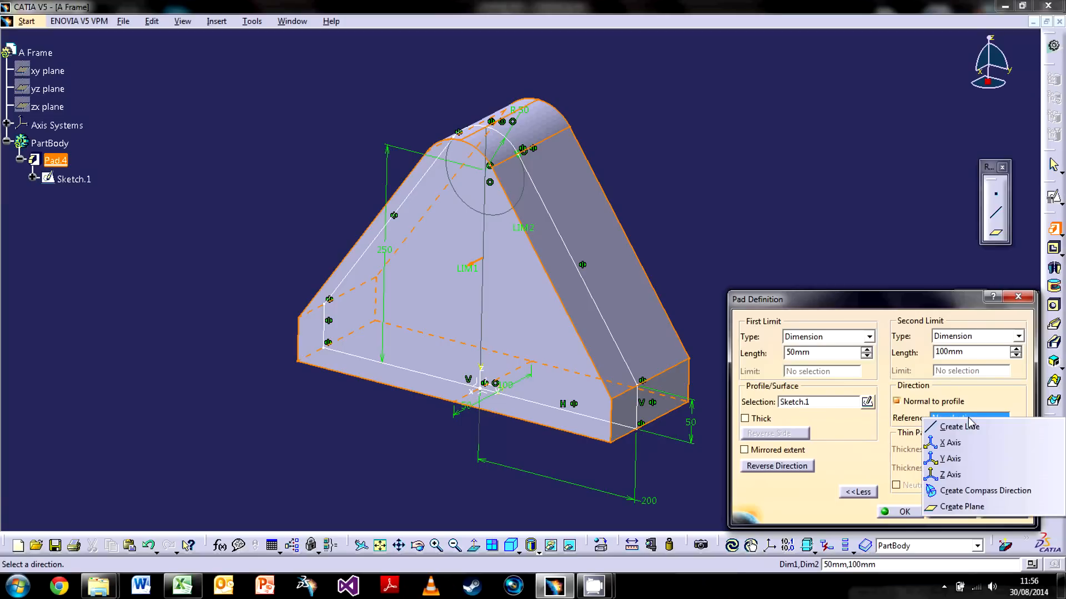
mouse_move(951, 474)
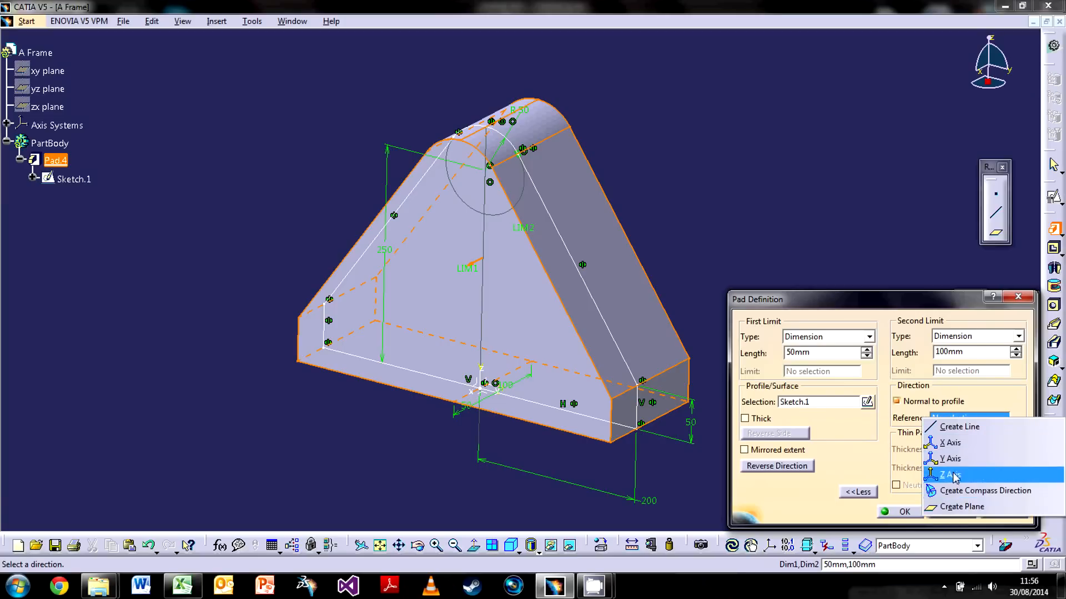
mouse_move(960, 507)
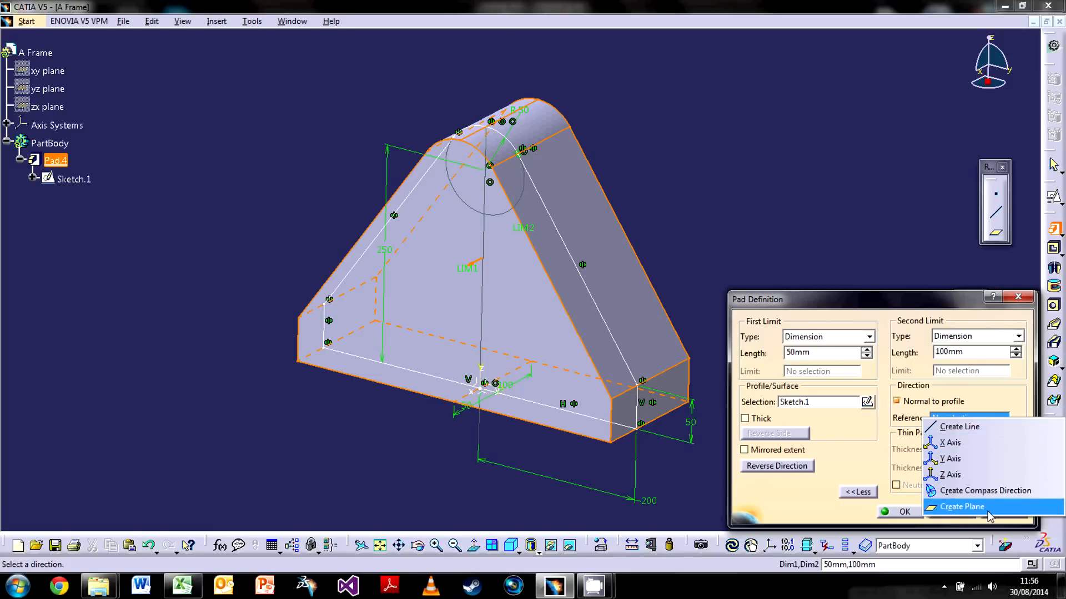
mouse_move(955, 421)
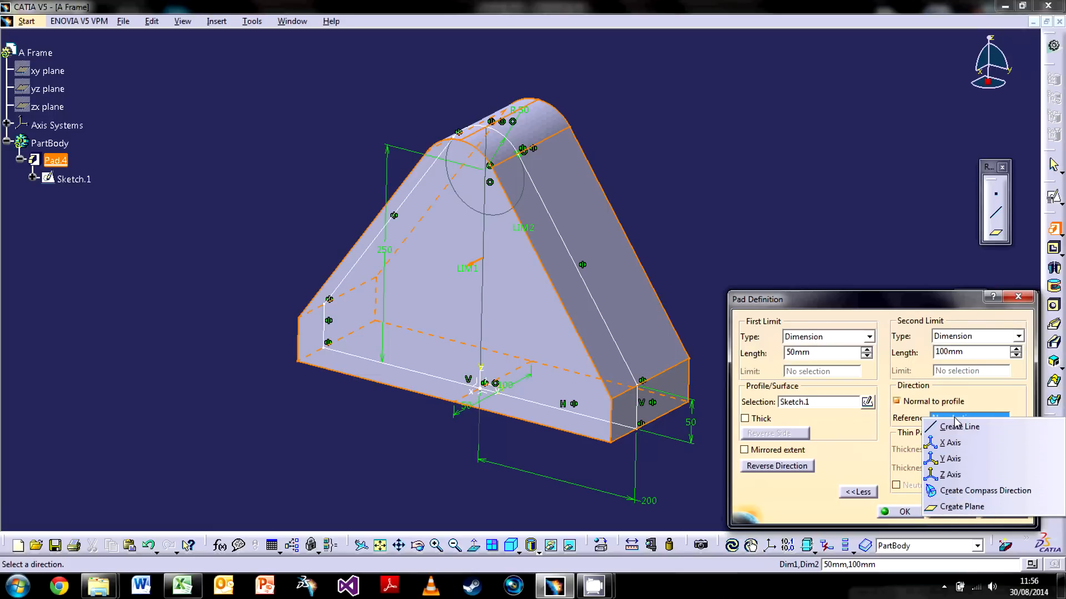
left_click(959, 427)
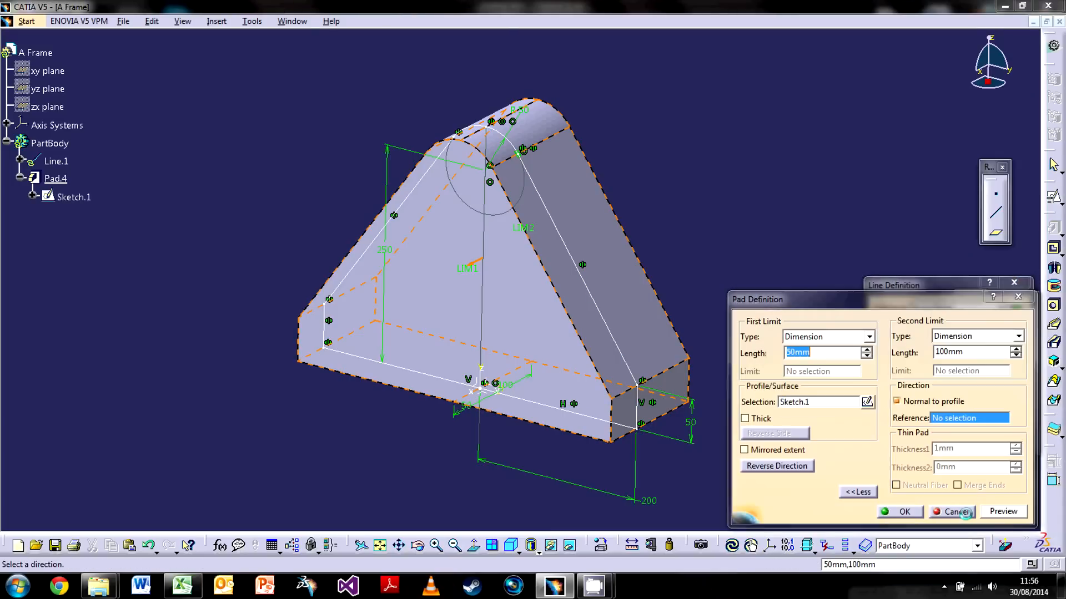
left_click(1014, 284)
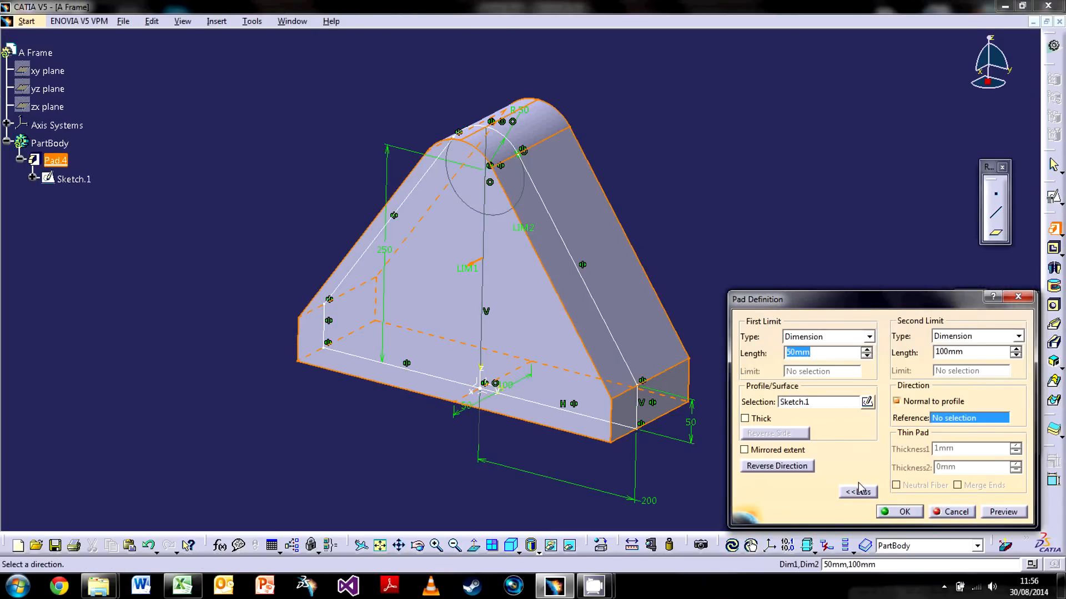
mouse_move(948, 376)
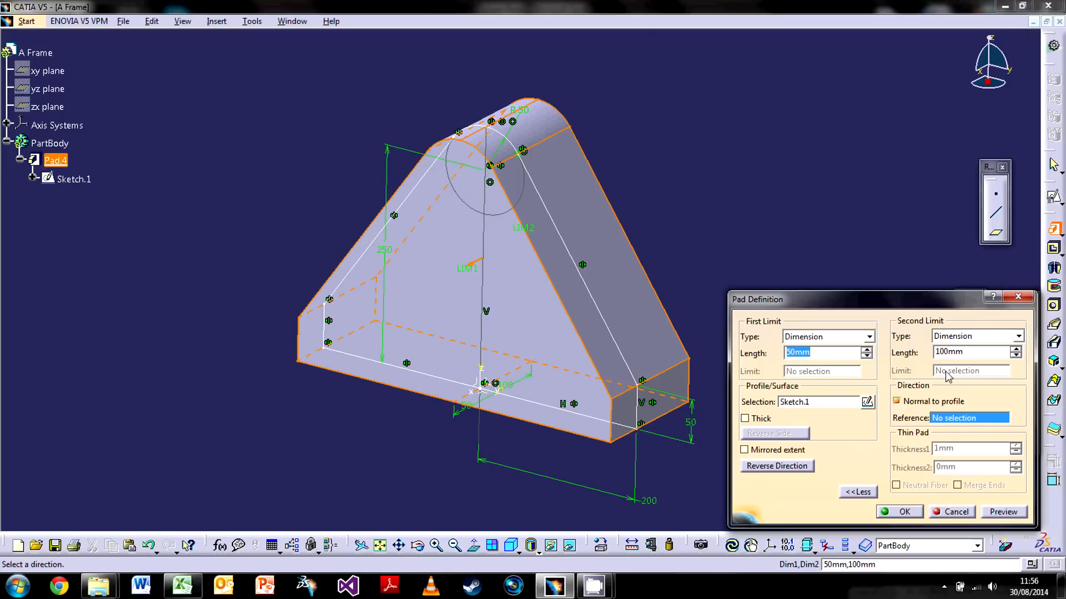
mouse_move(938, 393)
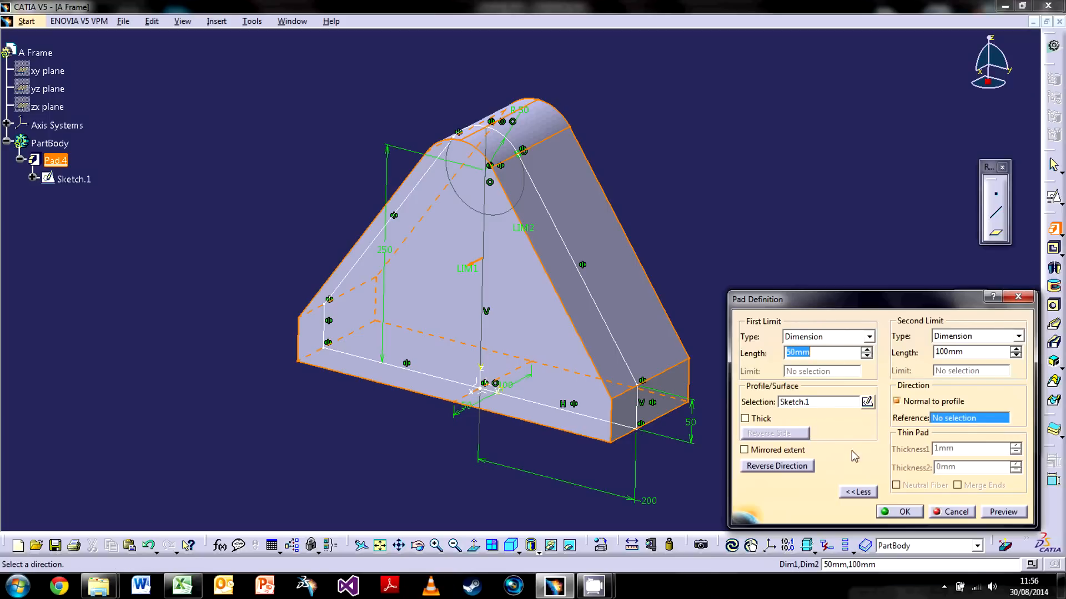
Step: Collapse the pad options and enable Mirrored extent for a 50 mm symmetric pad
left_click(858, 491)
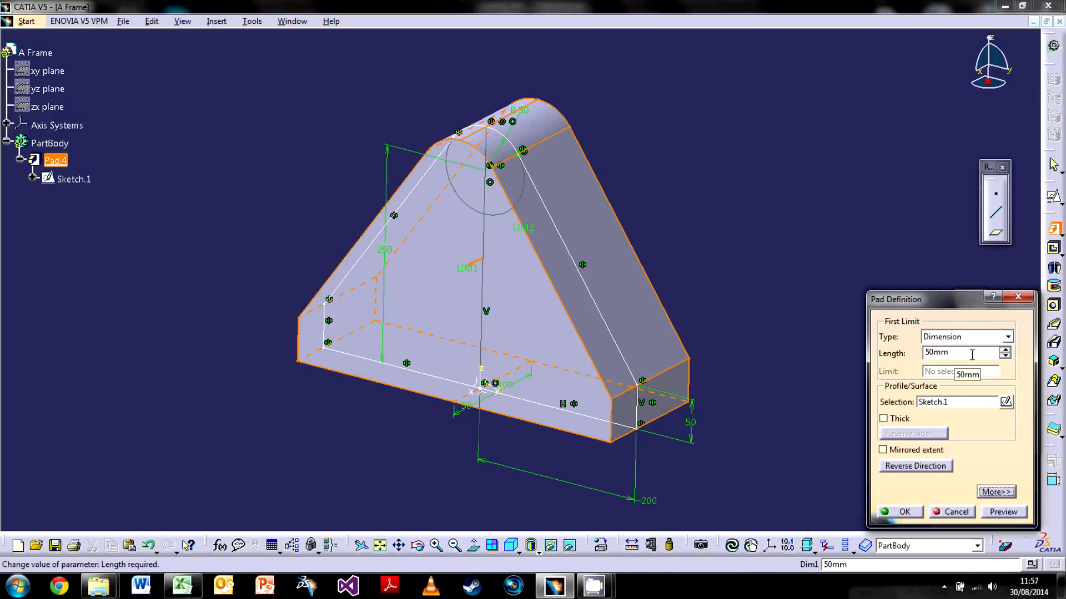
left_click(882, 449)
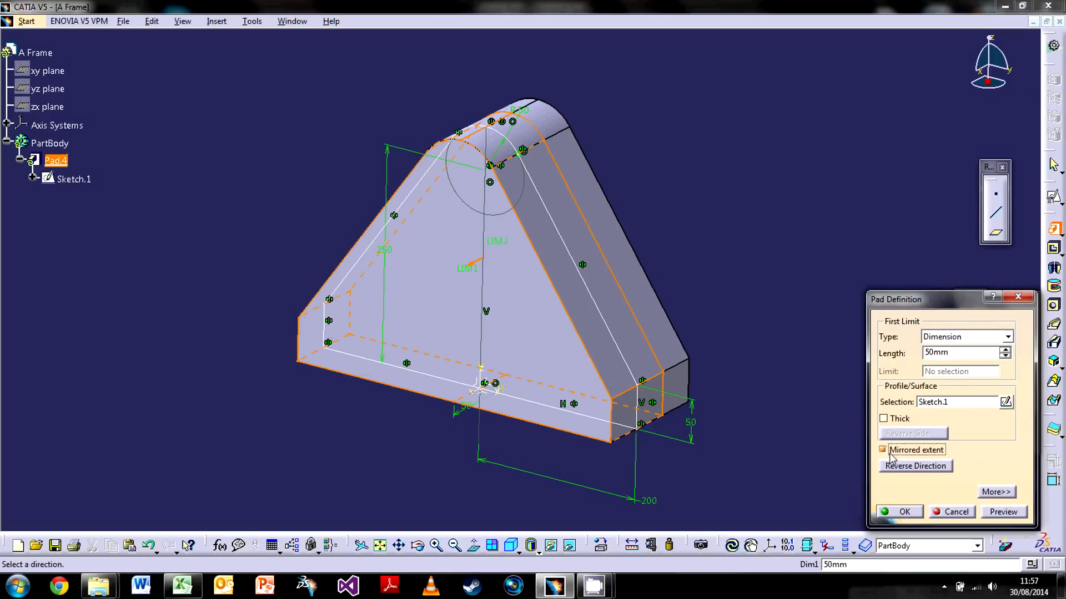
left_click(883, 450)
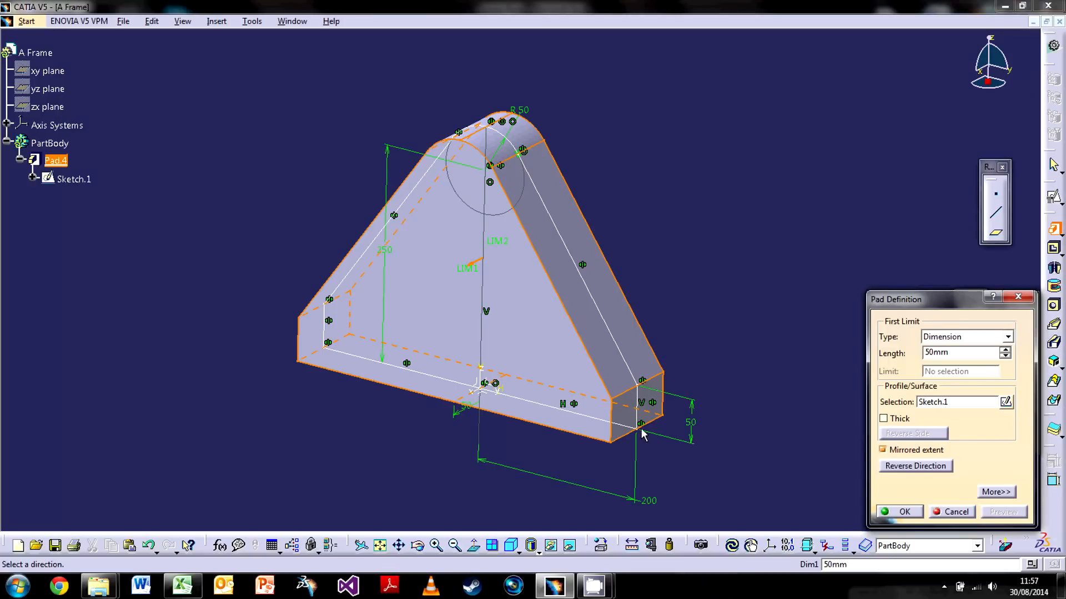
mouse_move(544, 432)
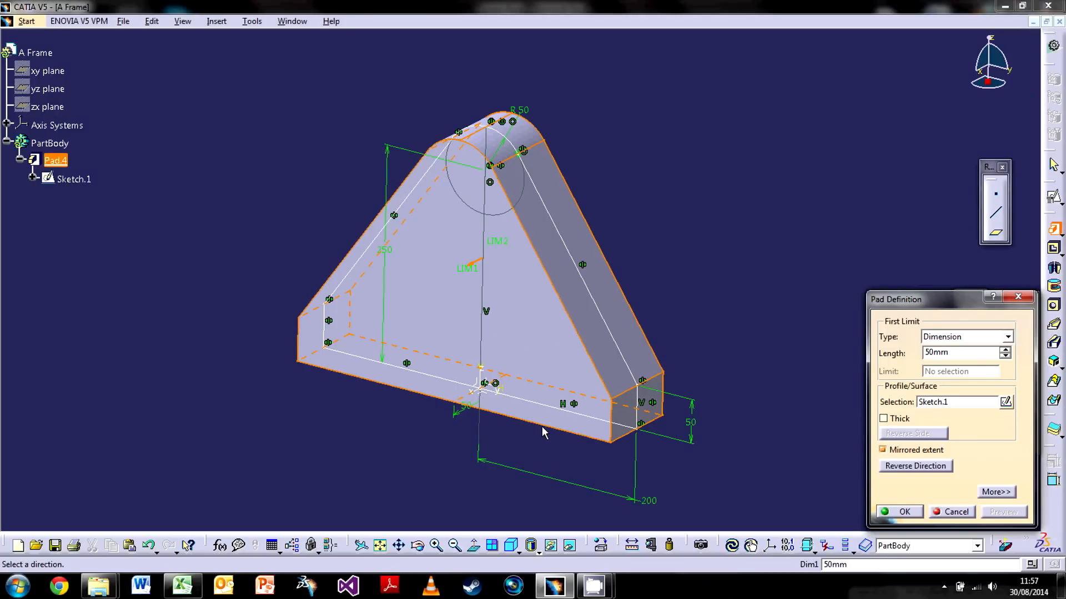
mouse_move(214, 333)
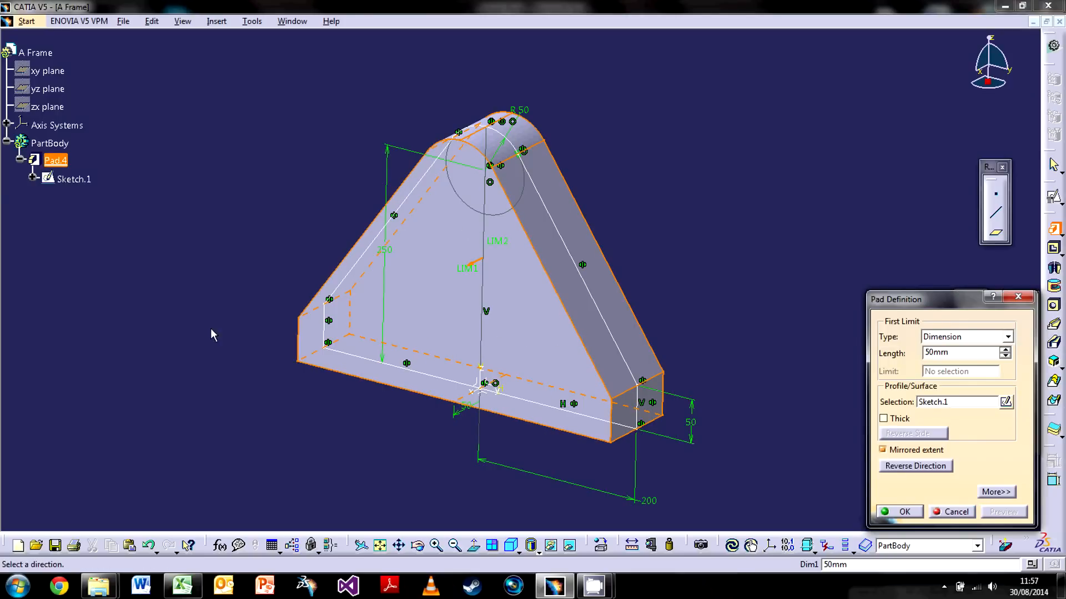
Step: Confirm the mirrored 50 mm pad to create the solid A-frame block
left_click(903, 512)
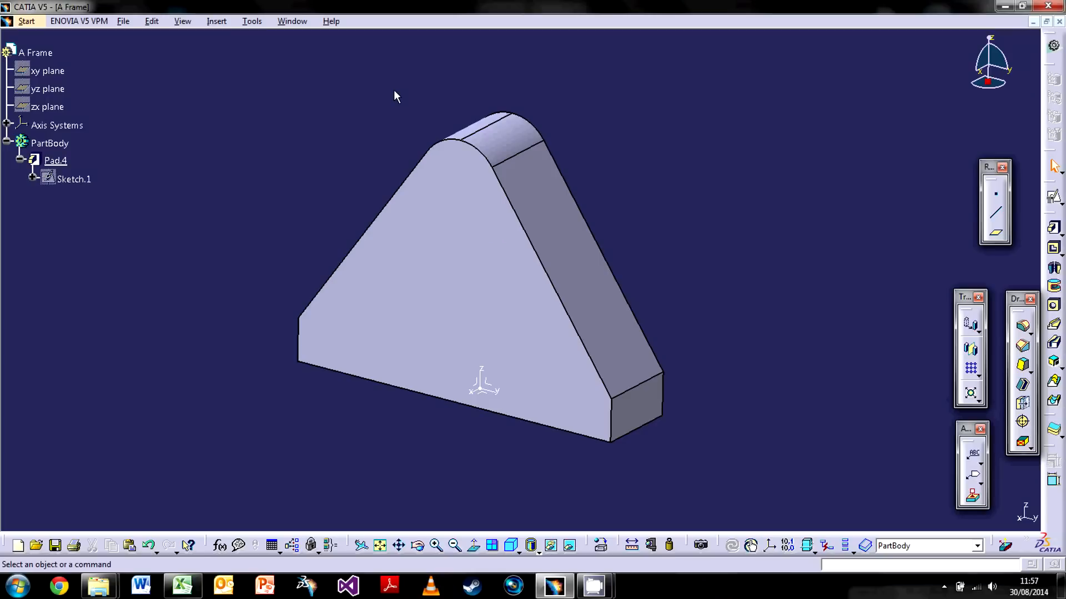
mouse_move(281, 138)
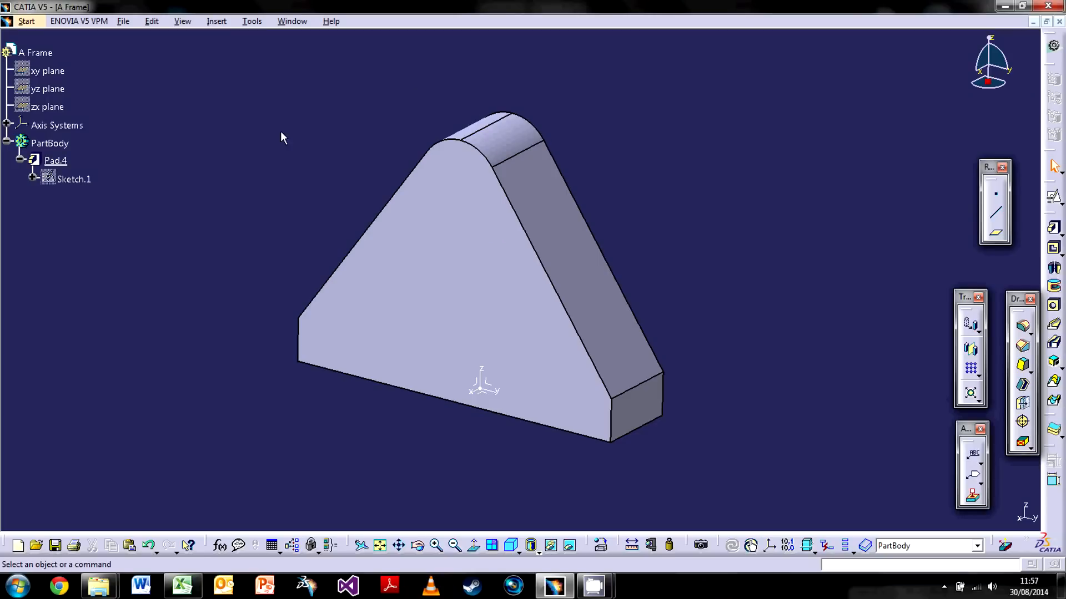
mouse_move(266, 201)
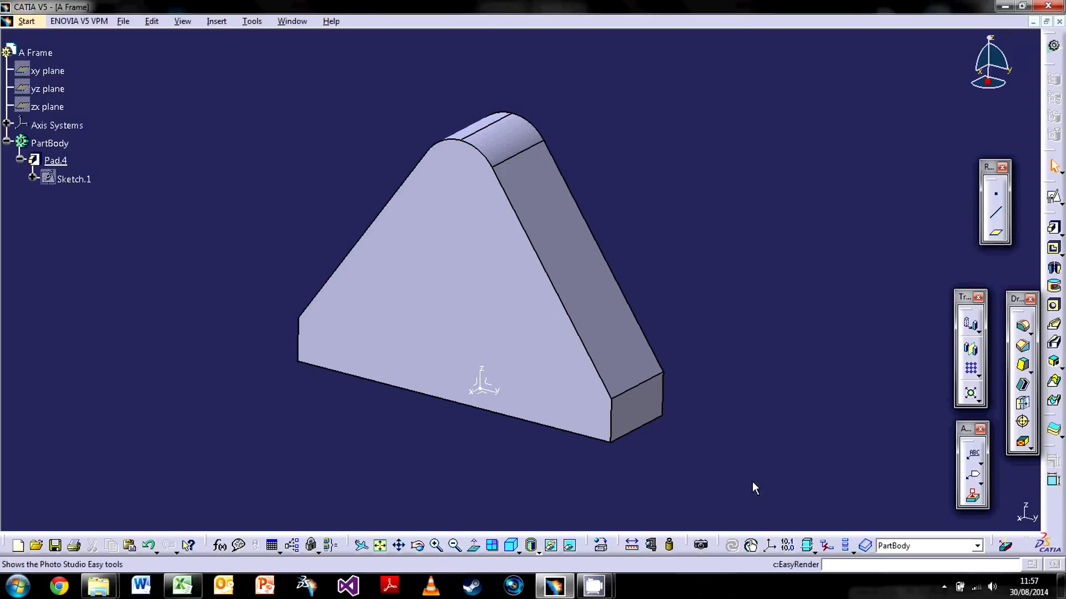
mouse_move(688, 515)
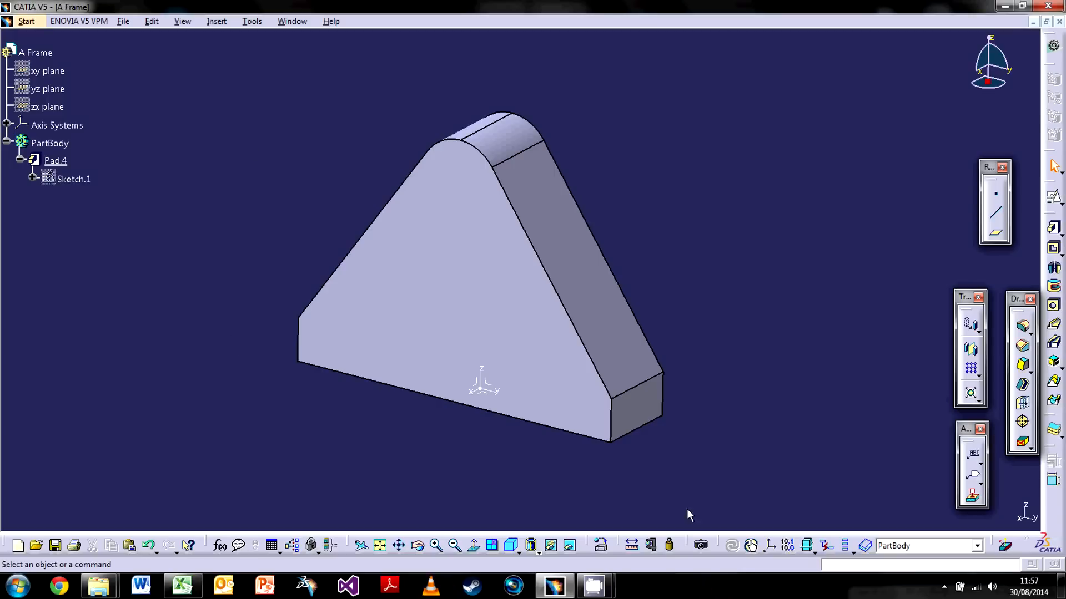
mouse_move(357, 110)
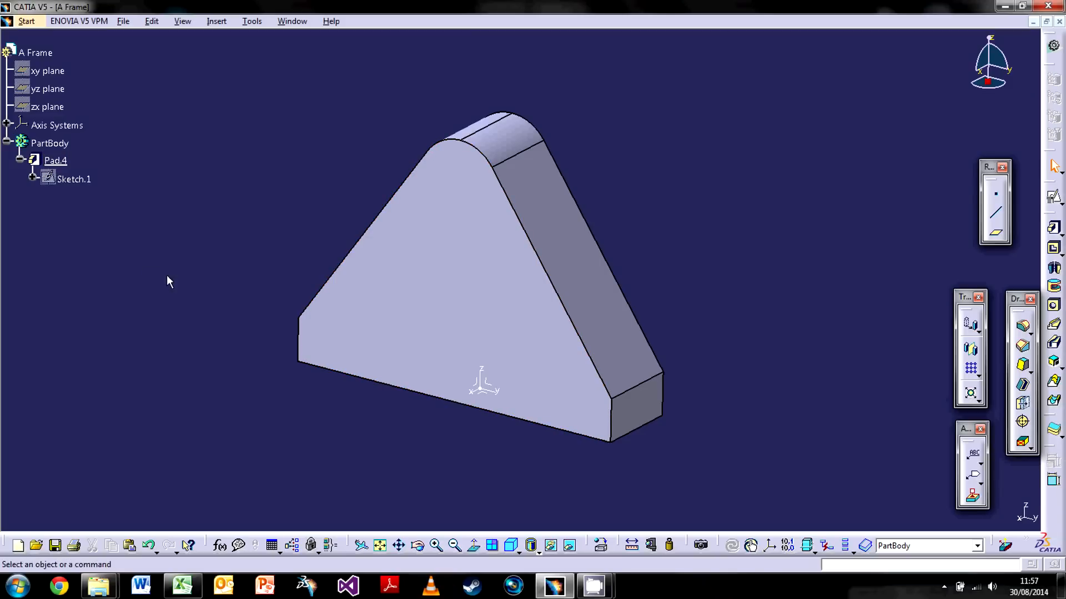
mouse_move(573, 134)
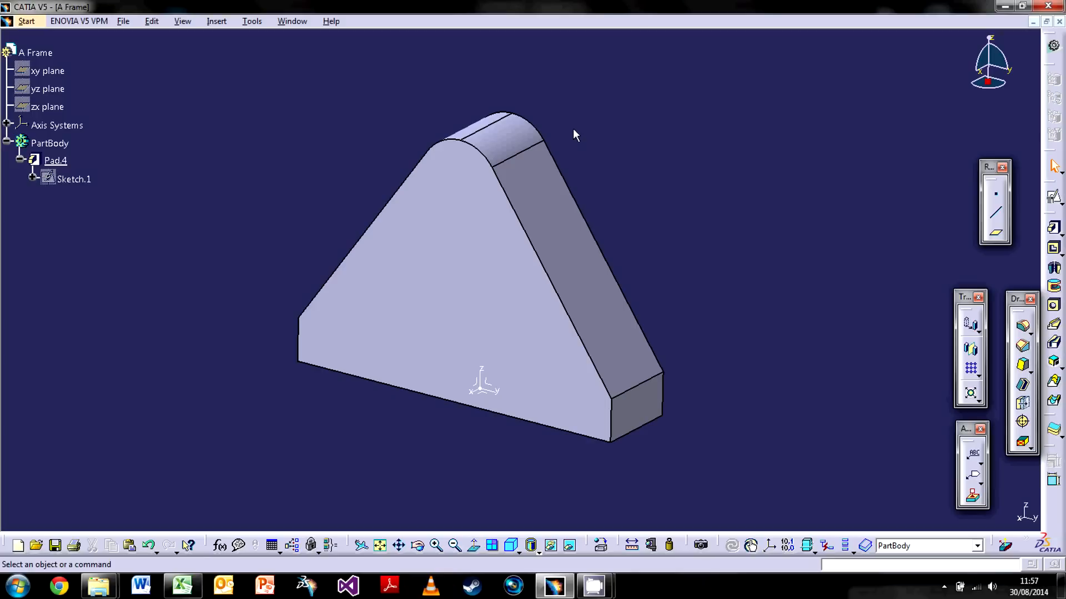
mouse_move(593, 143)
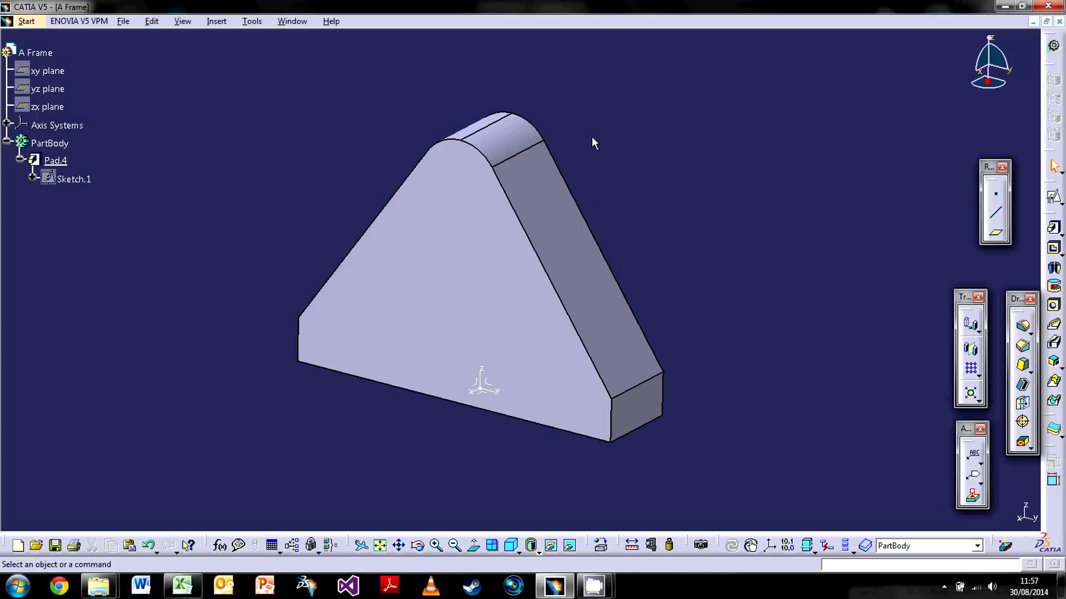
mouse_move(235, 66)
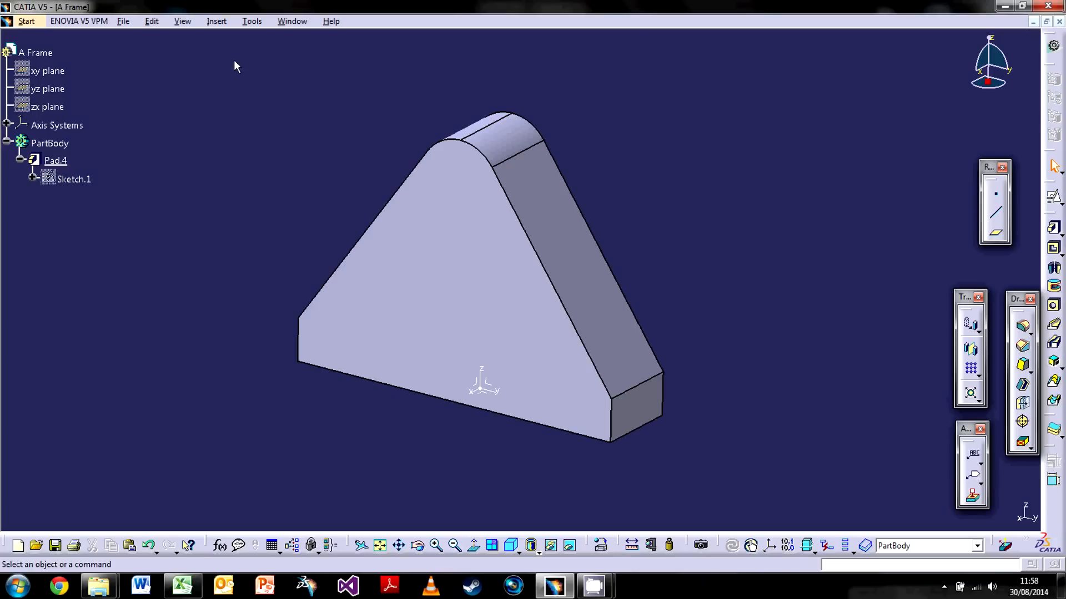
mouse_move(334, 92)
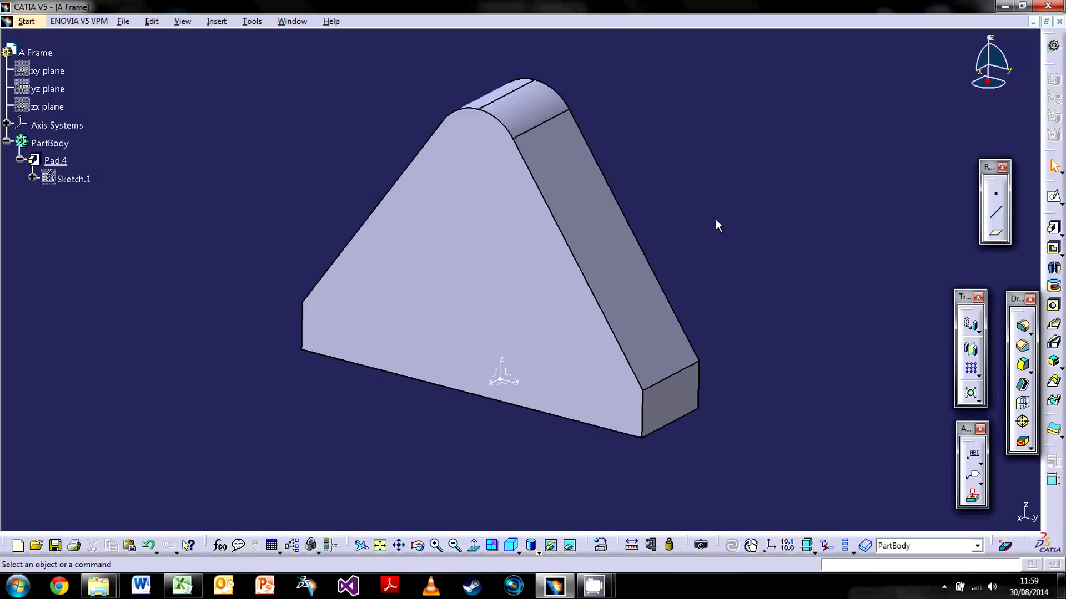
mouse_move(714, 231)
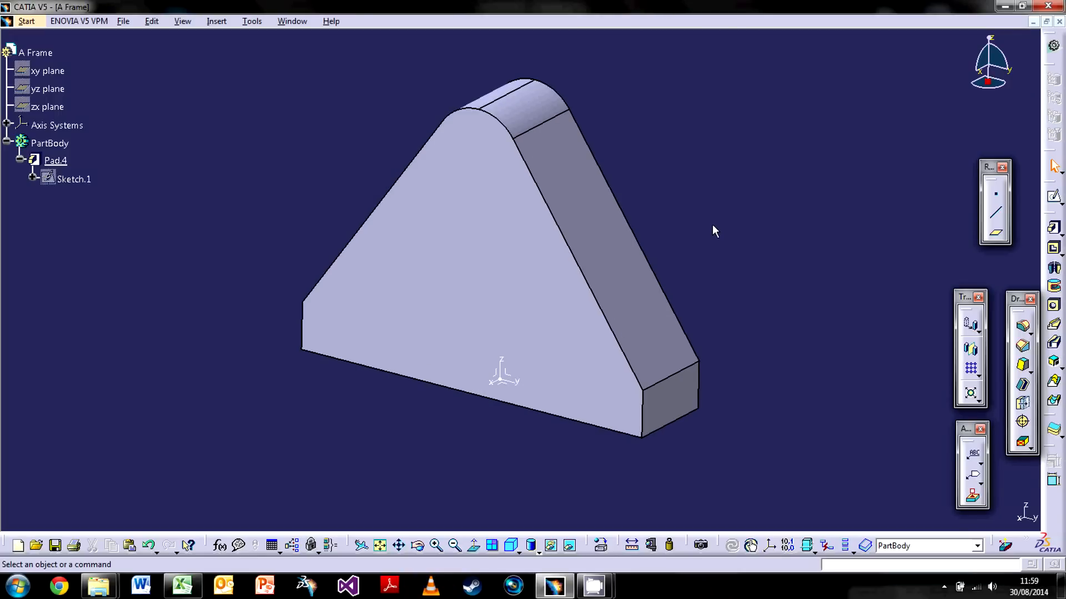
mouse_move(467, 445)
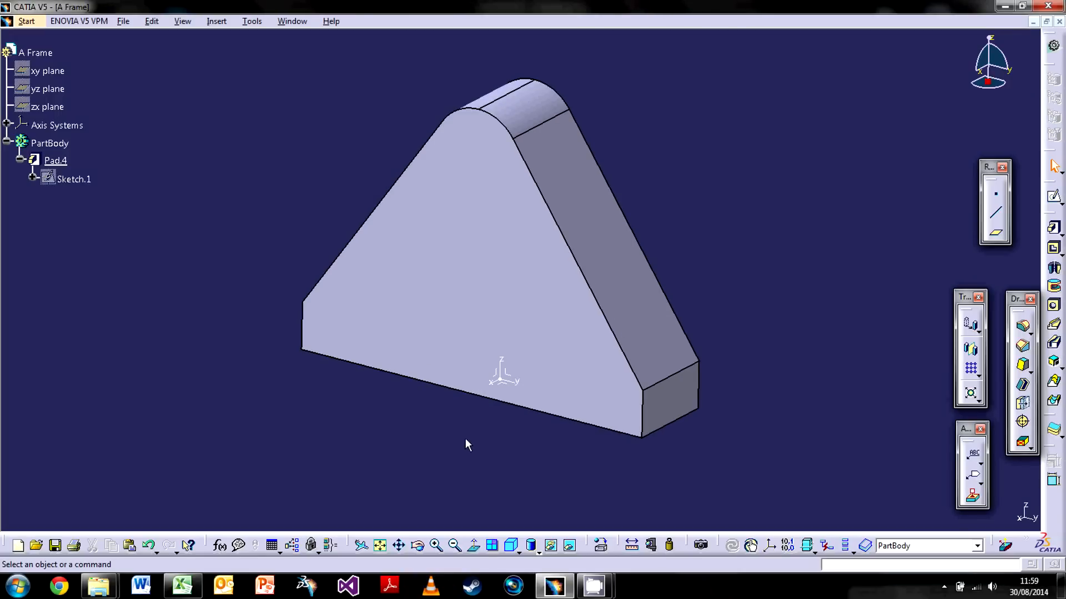
mouse_move(557, 314)
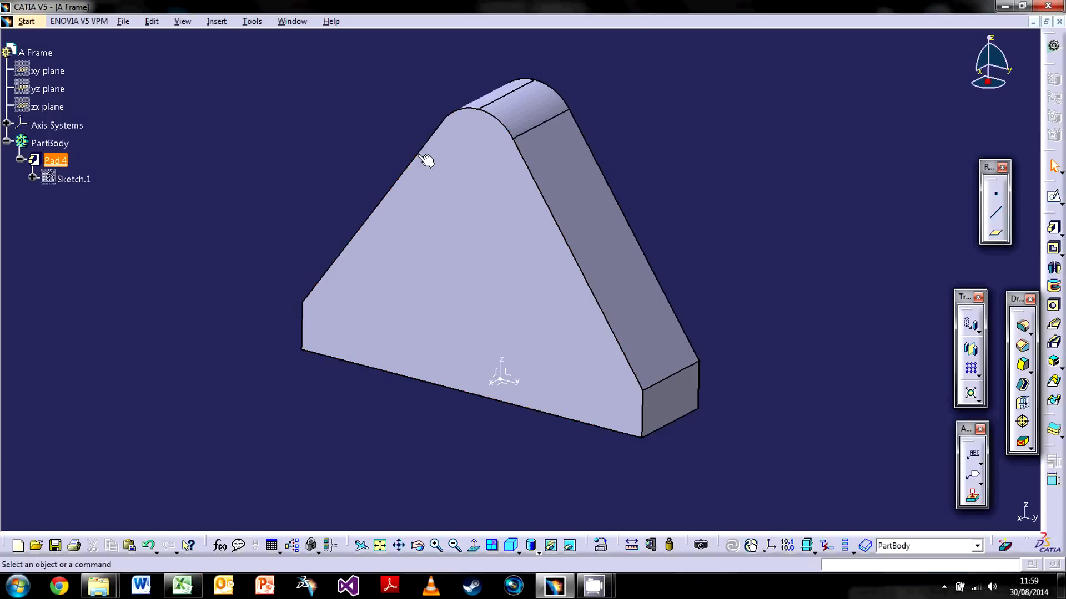
mouse_move(526, 288)
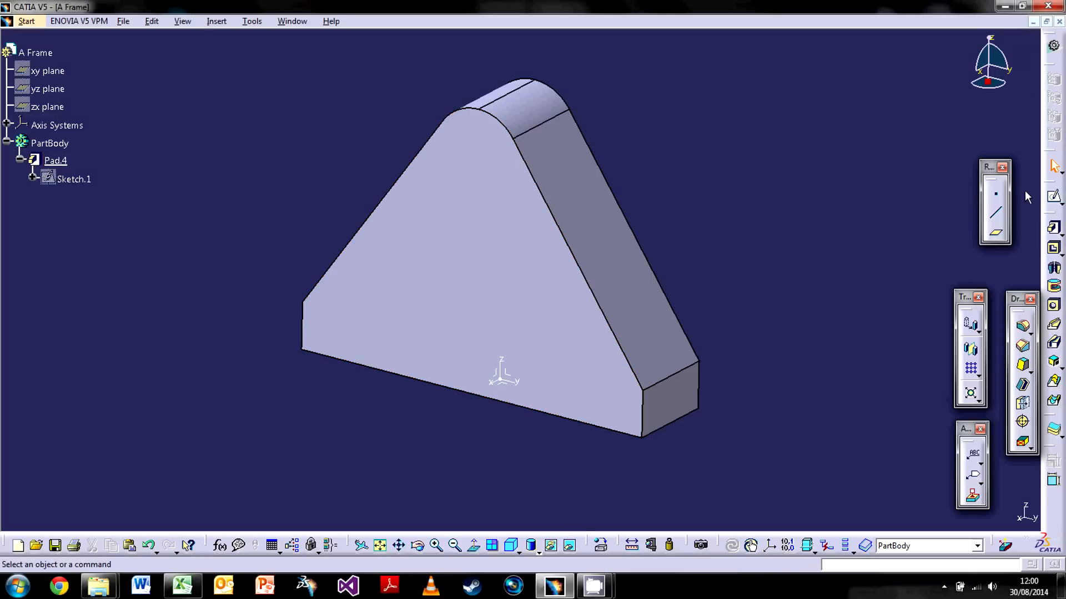
mouse_move(517, 381)
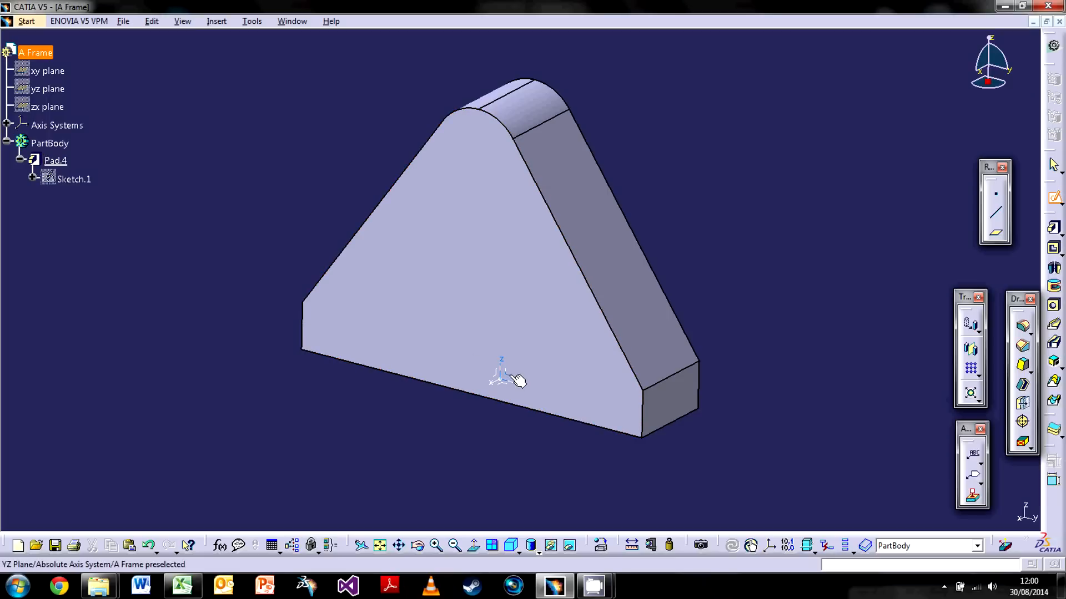
mouse_move(517, 380)
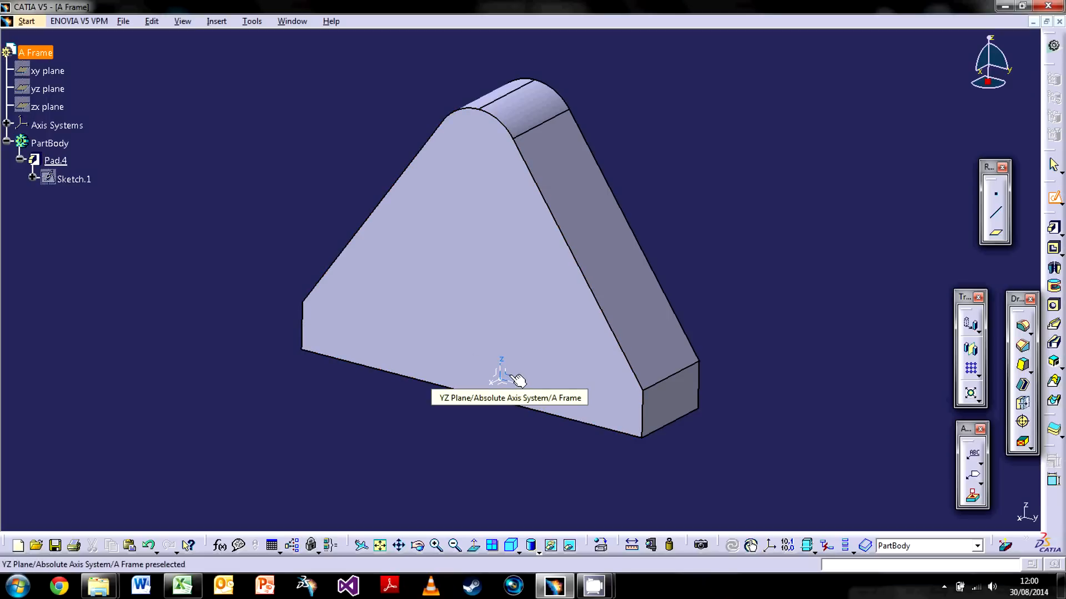
mouse_move(516, 381)
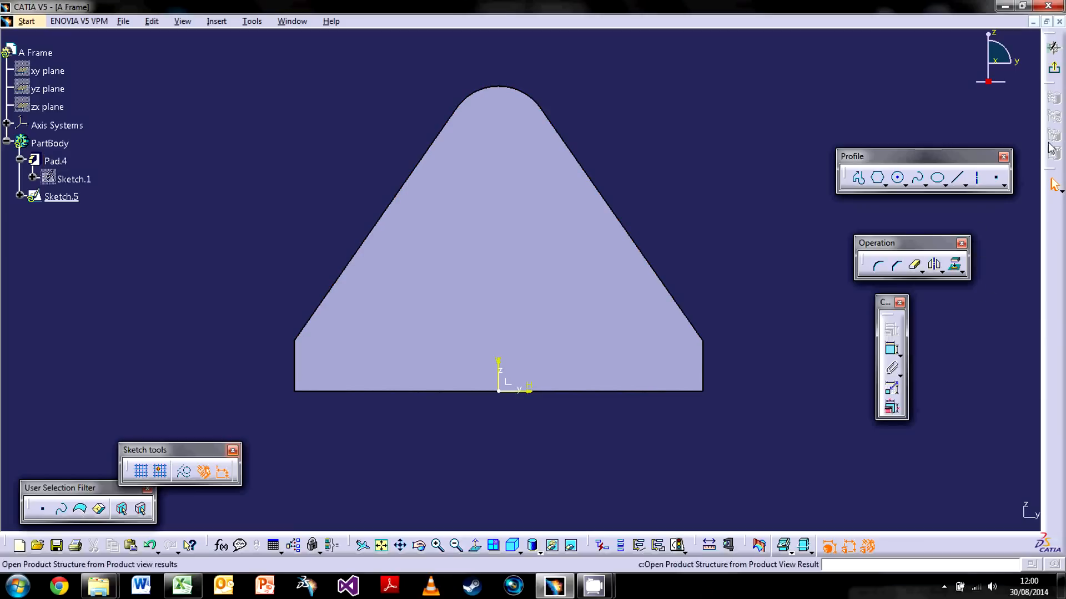
Step: Finish the inner pocket outline Sketch.5 and exit the sketcher to the 3D part
left_click(55, 160)
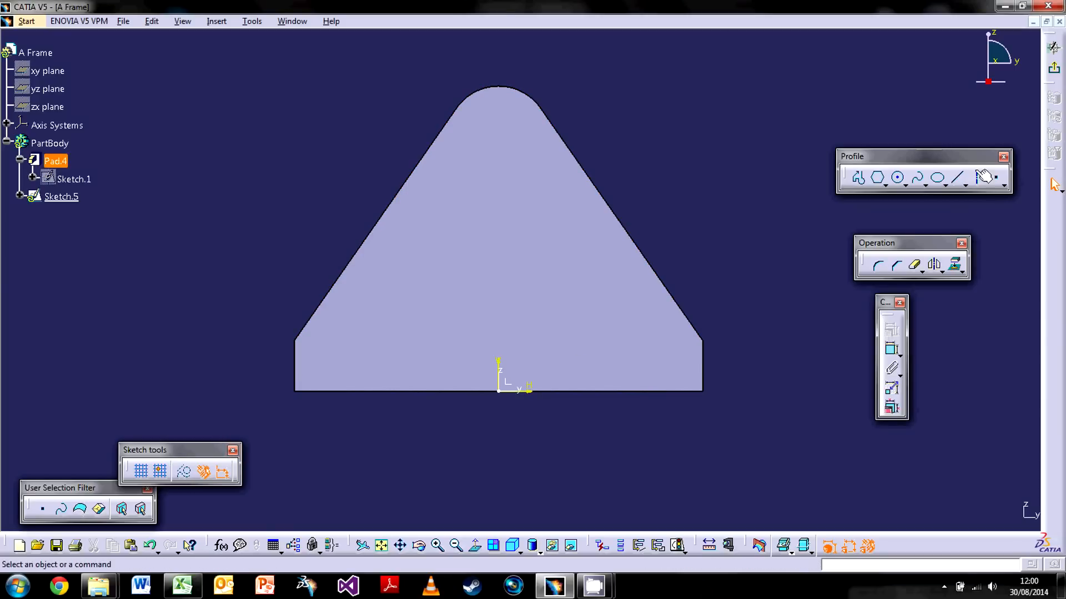
left_click(957, 178)
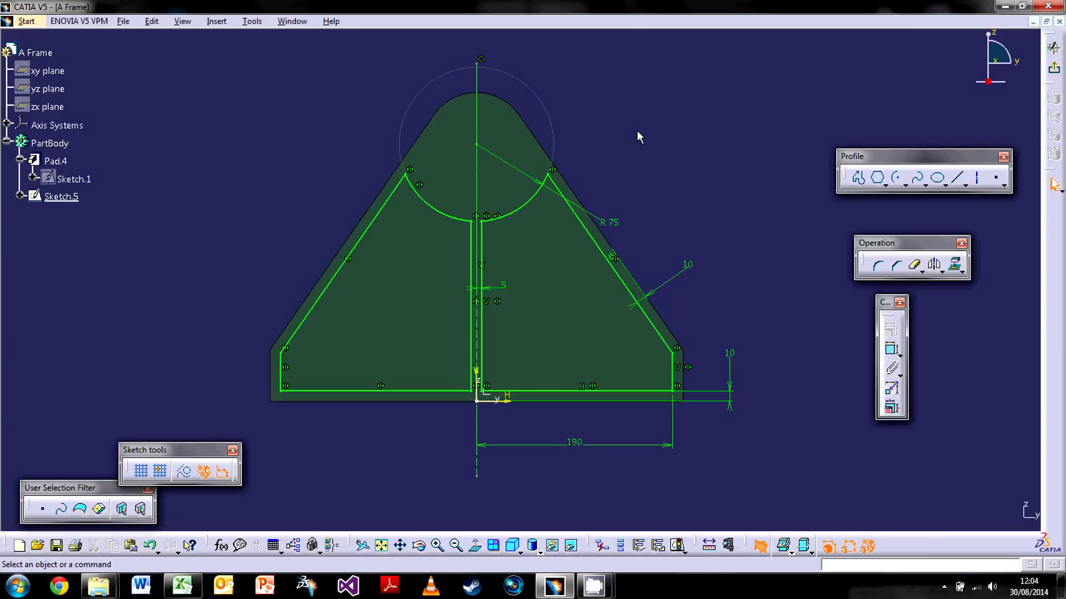
mouse_move(310, 247)
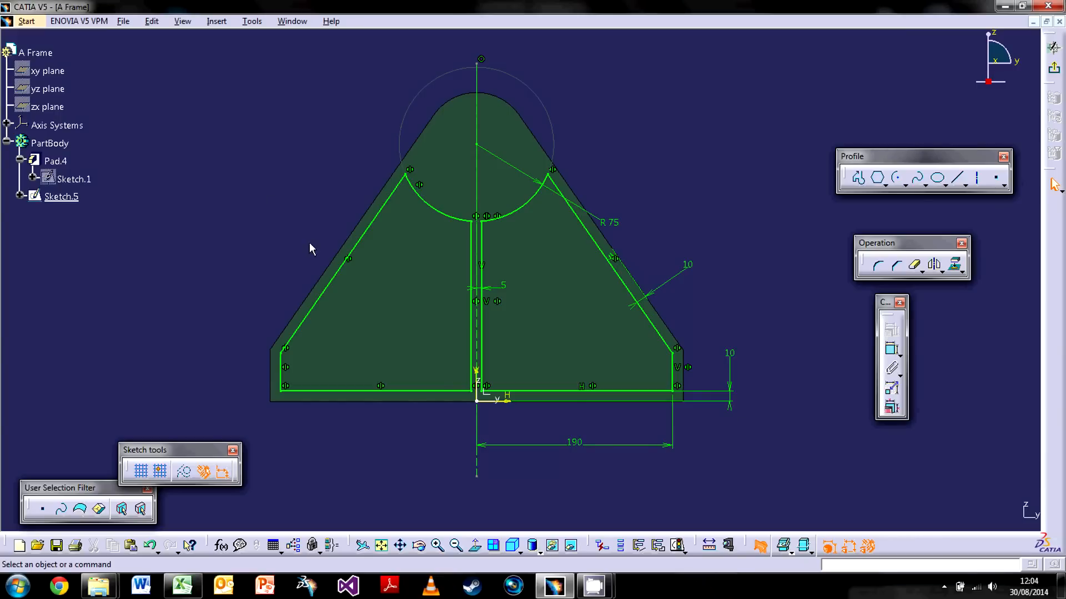
mouse_move(644, 360)
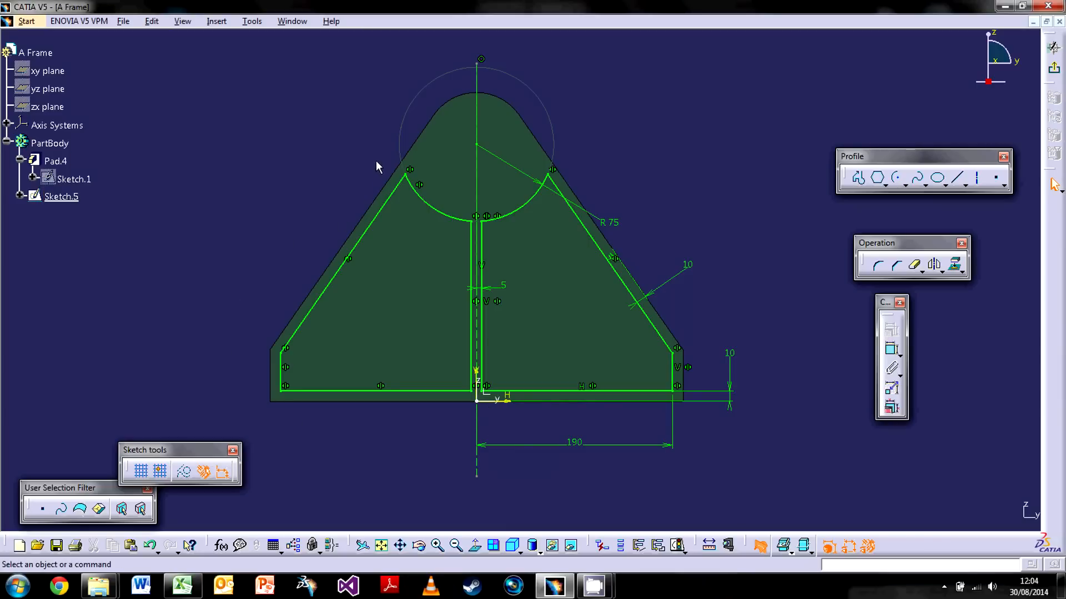
mouse_move(1052, 101)
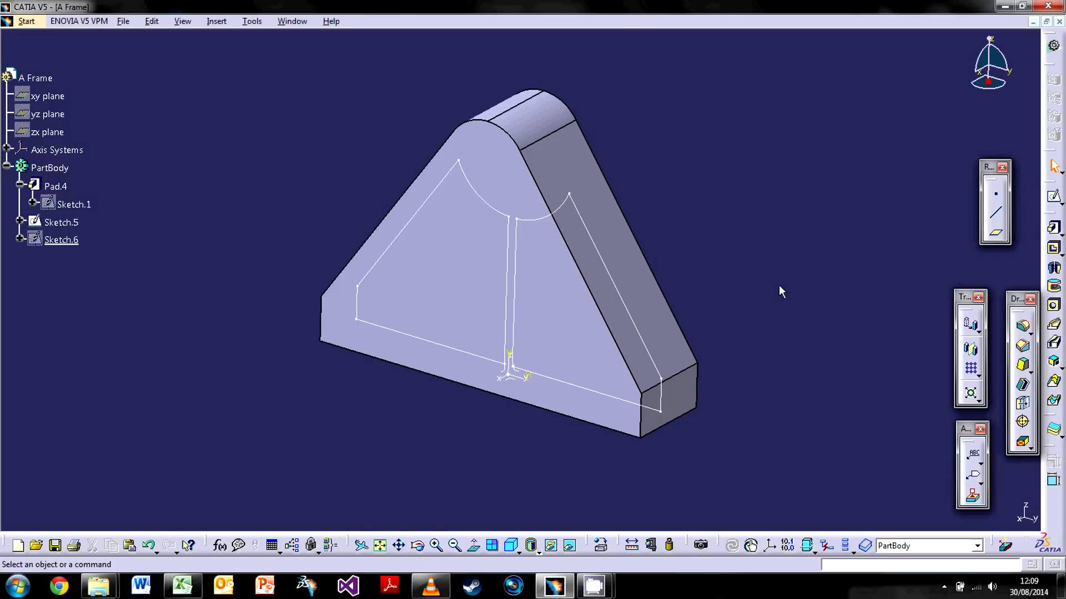
mouse_move(1018, 264)
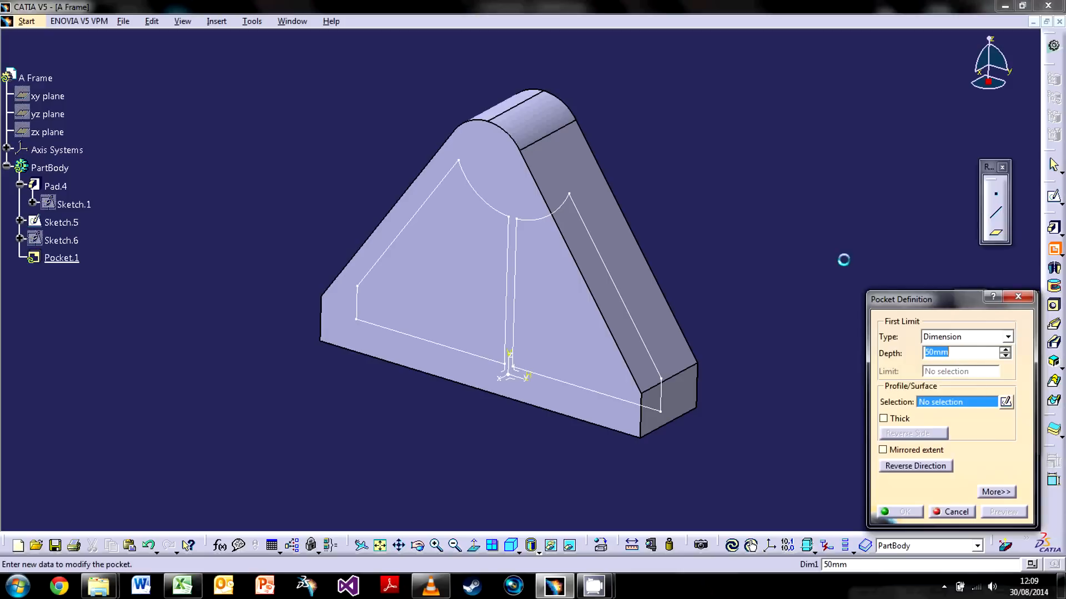
mouse_move(605, 268)
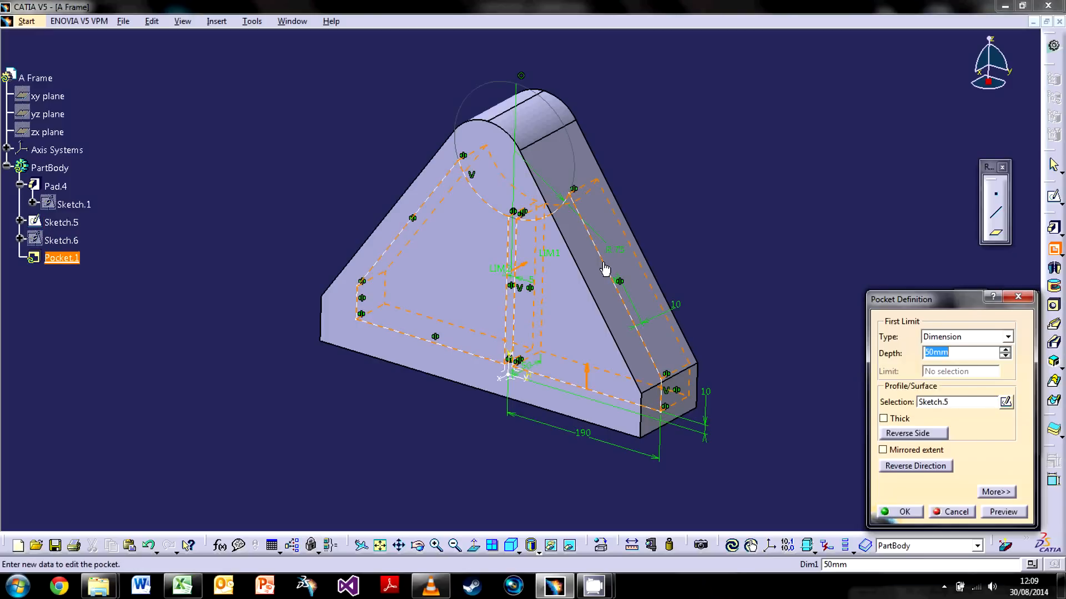
mouse_move(916, 471)
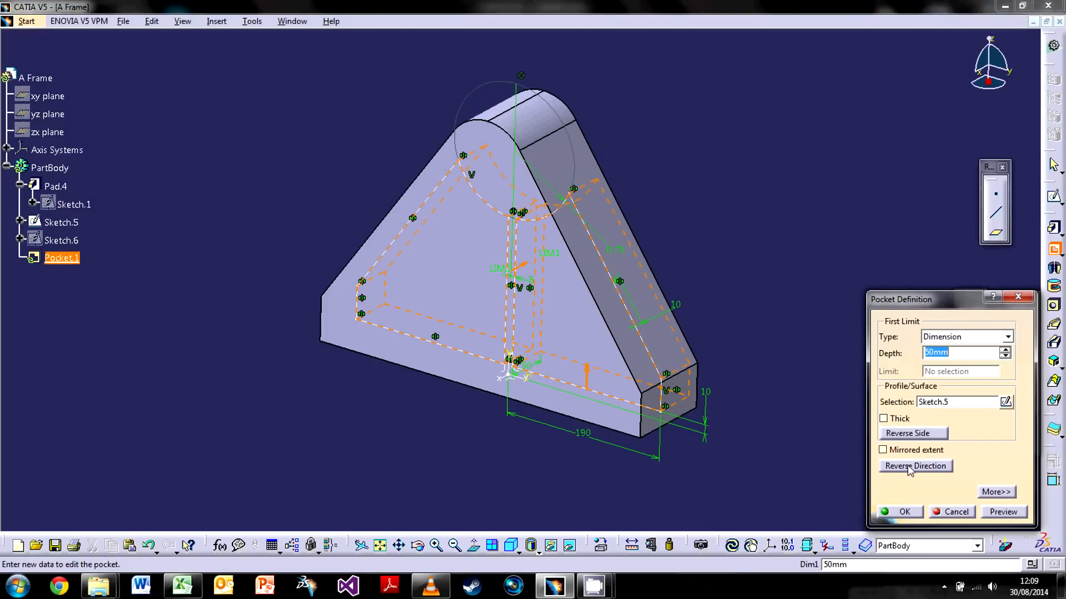
Step: Toggle the pocket's mirrored extent and expand its second-limit options
left_click(884, 450)
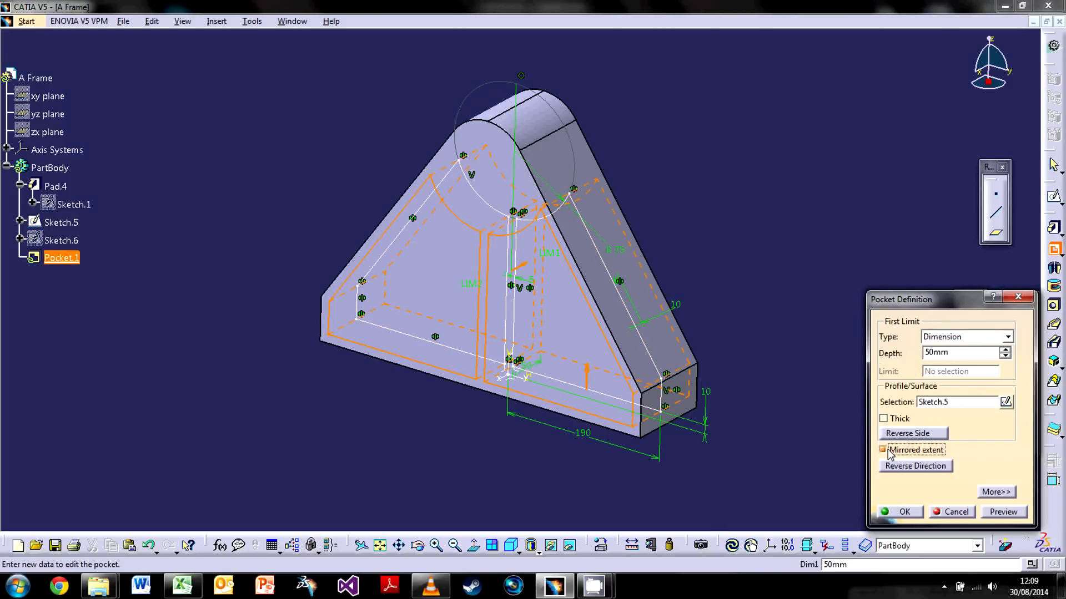
left_click(996, 491)
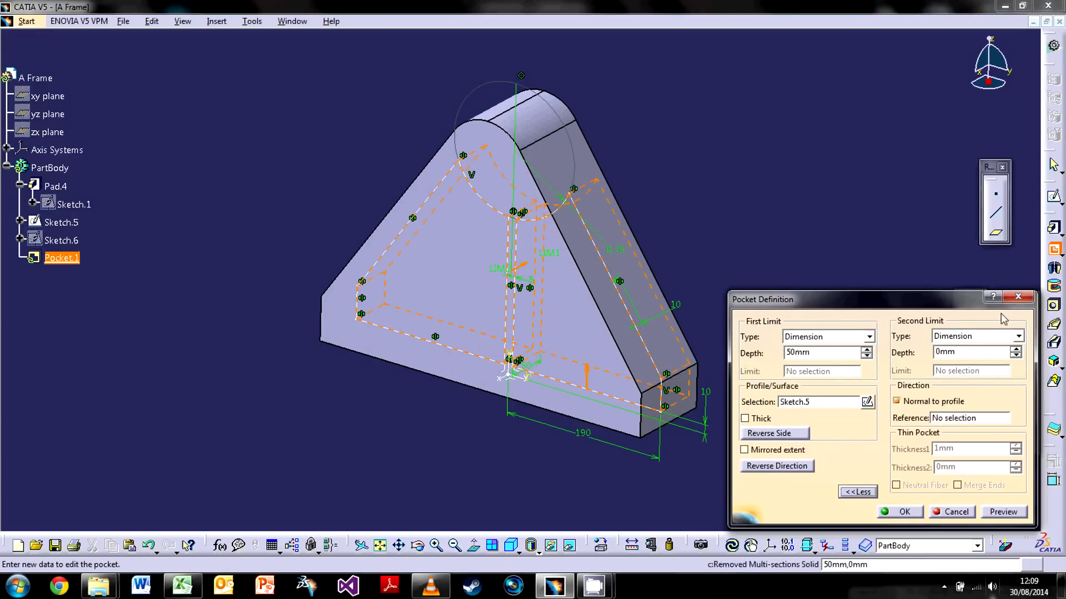
mouse_move(775, 546)
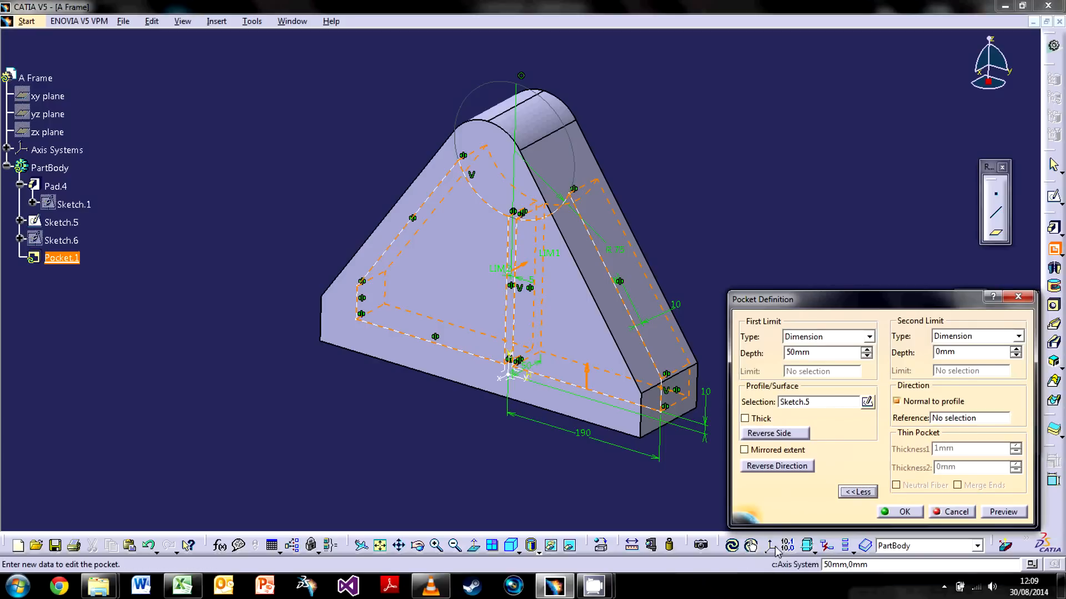
mouse_move(842, 434)
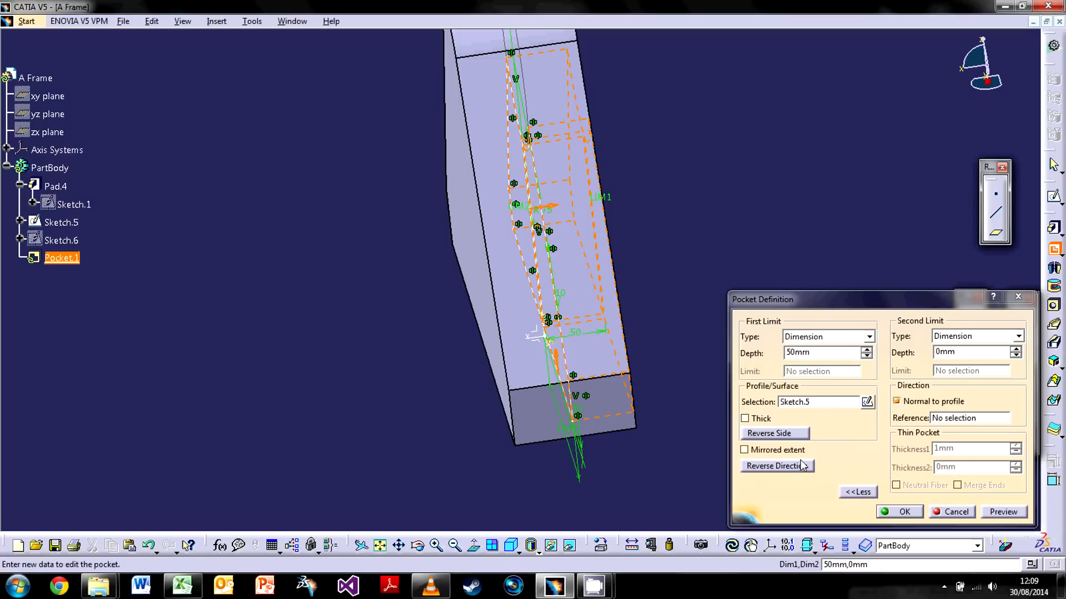
Step: Reverse the pocket direction, settle its depth at 50 mm and preview the cut
left_click(776, 465)
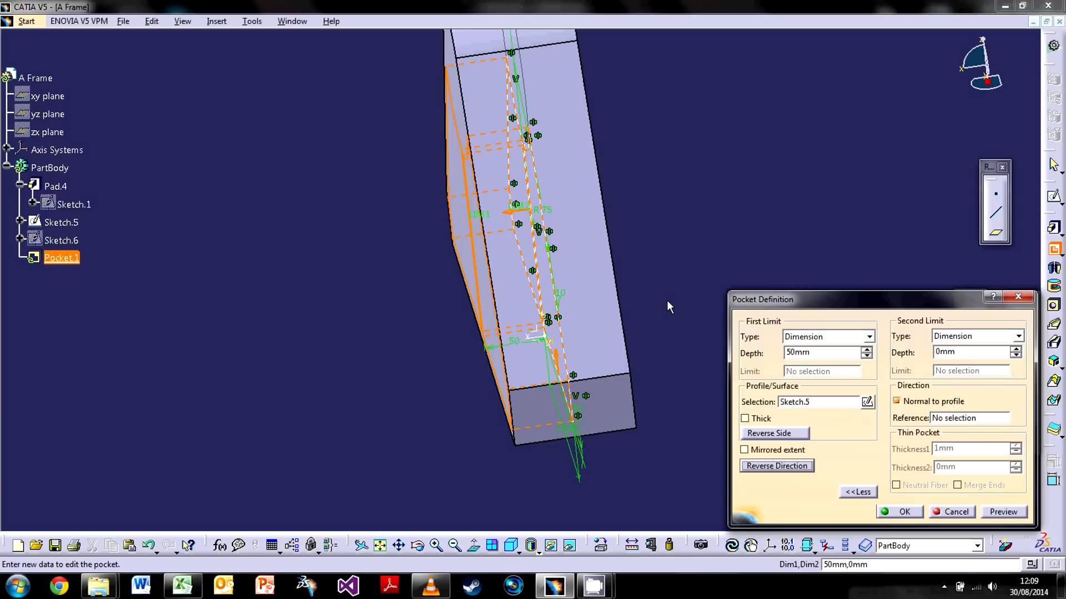
mouse_move(492, 196)
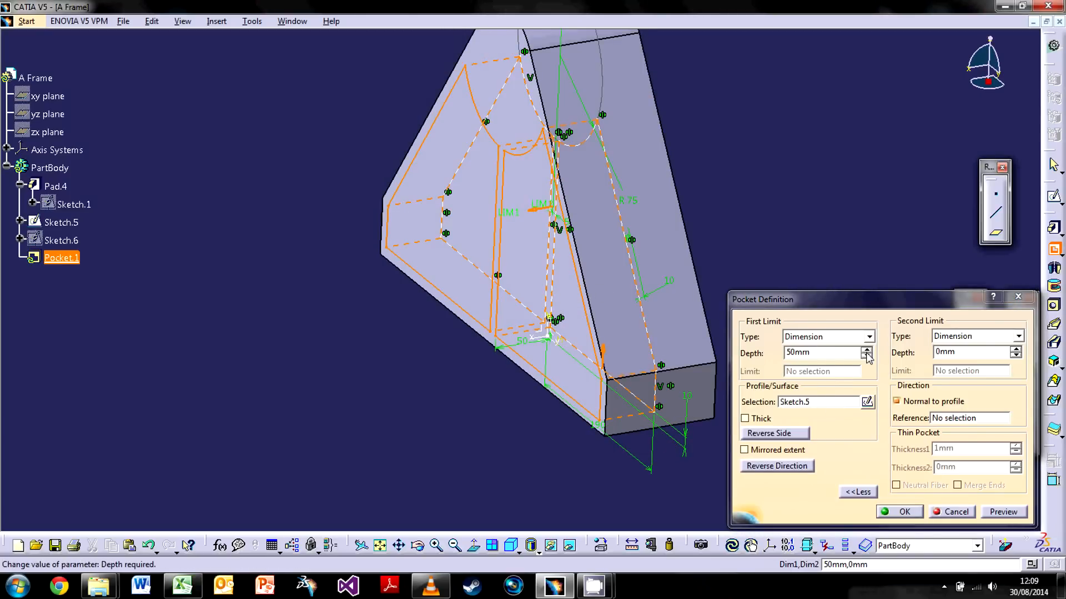
left_click(867, 355)
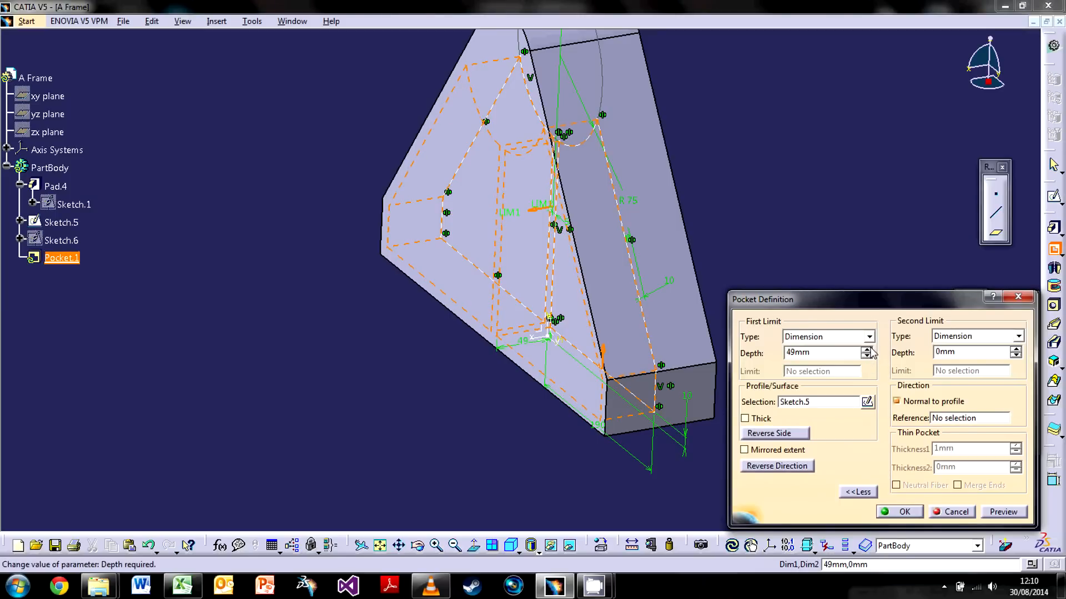
left_click(867, 350)
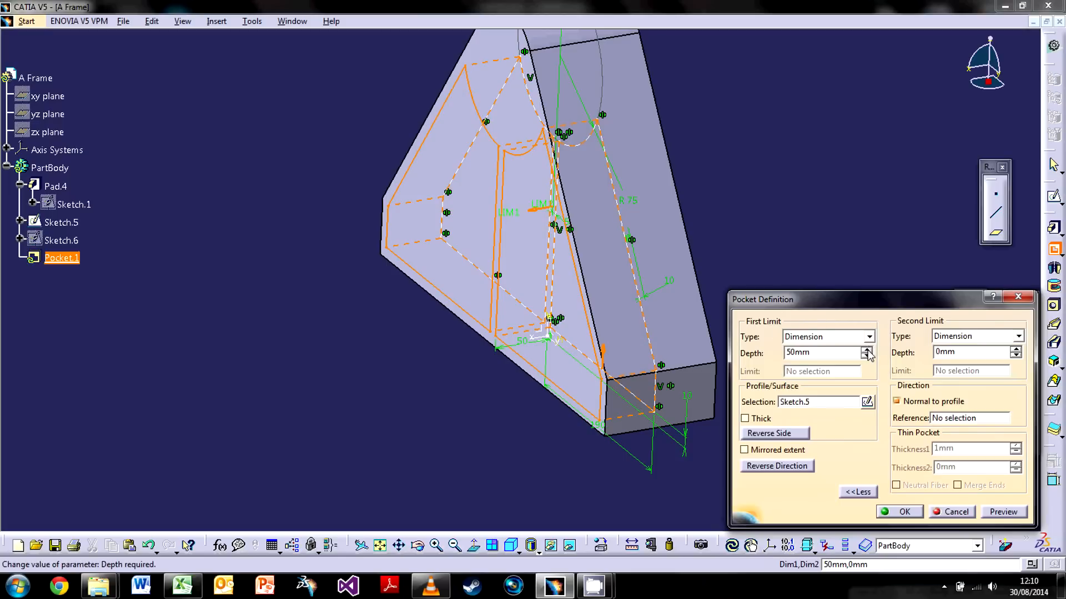
left_click(868, 349)
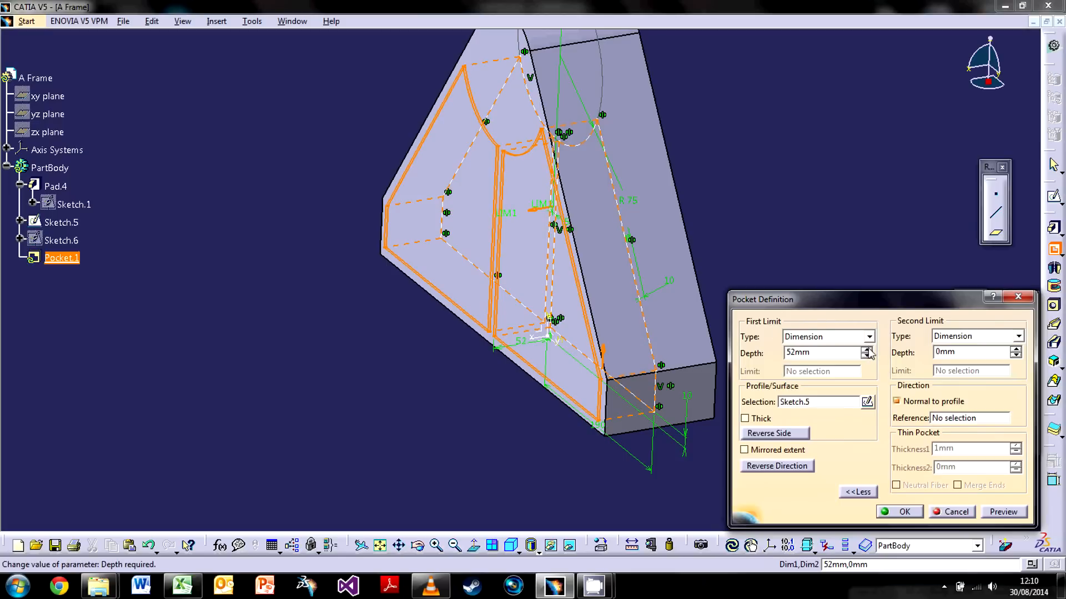
left_click(868, 349)
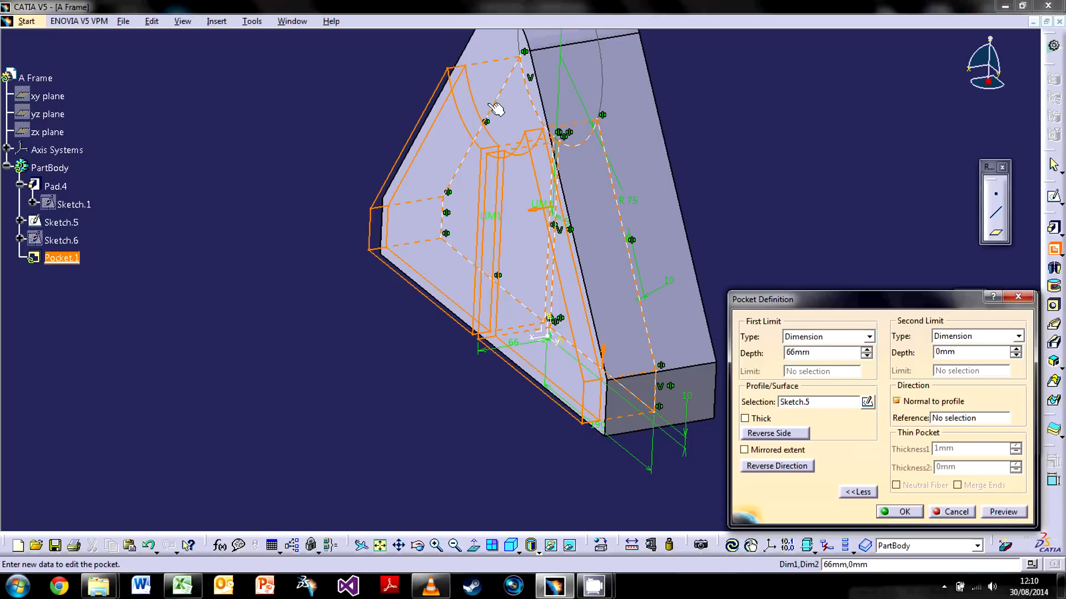
left_click(867, 356)
type("50")
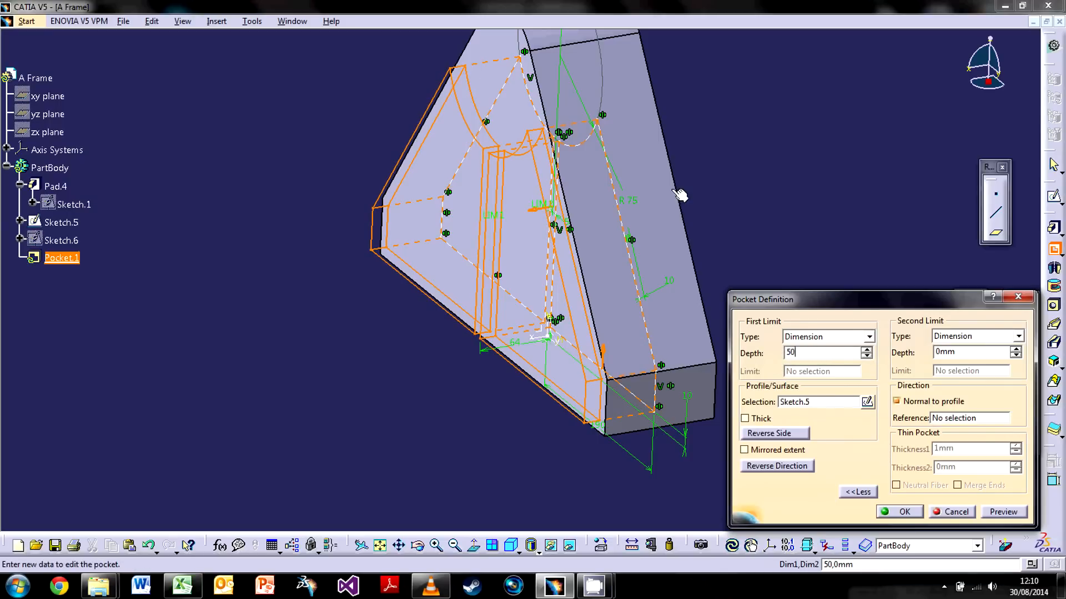
left_click(1003, 512)
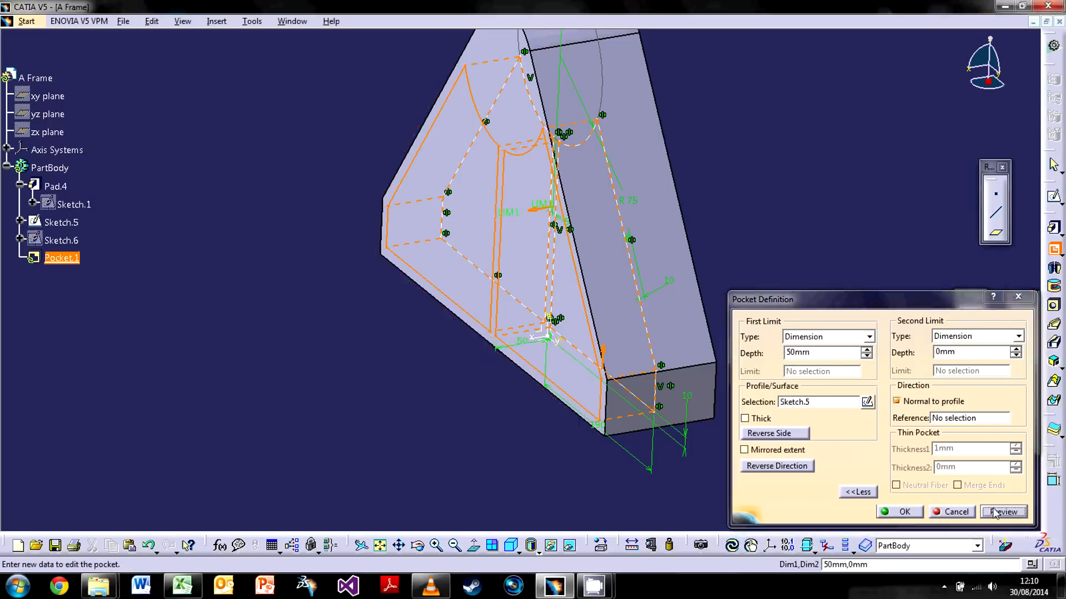
left_click(1004, 512)
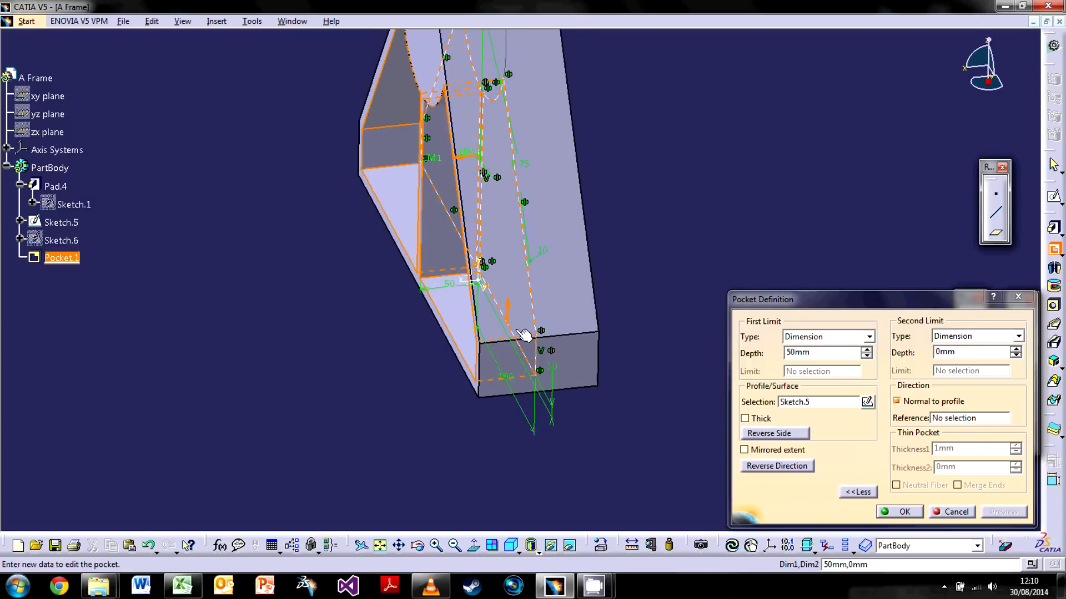
mouse_move(965, 364)
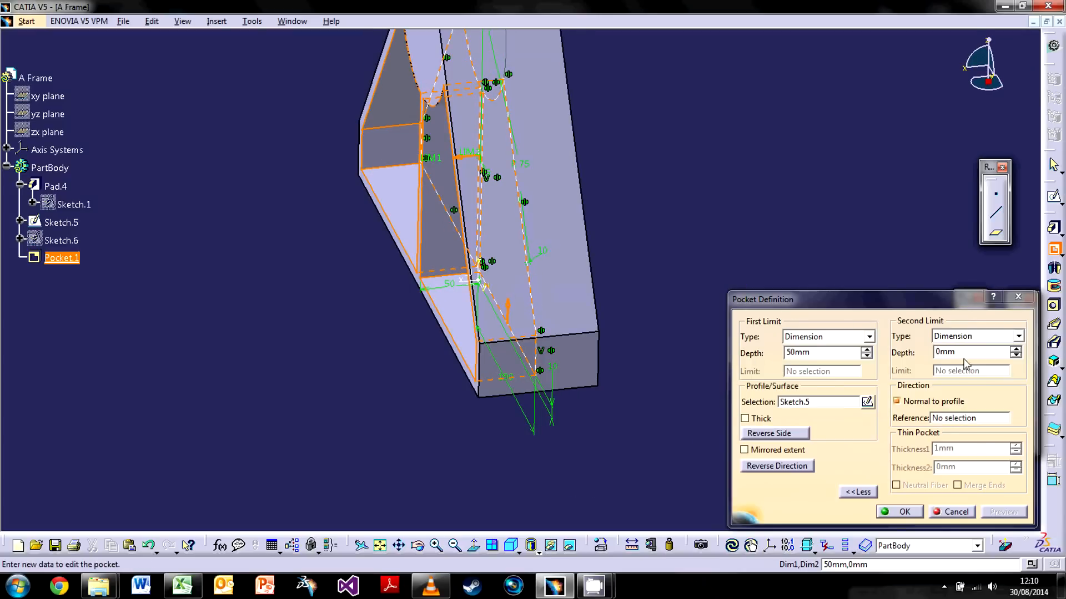
Step: Set the pocket's second limit depth to -10 mm and confirm Pocket.1
triple_click(970, 352)
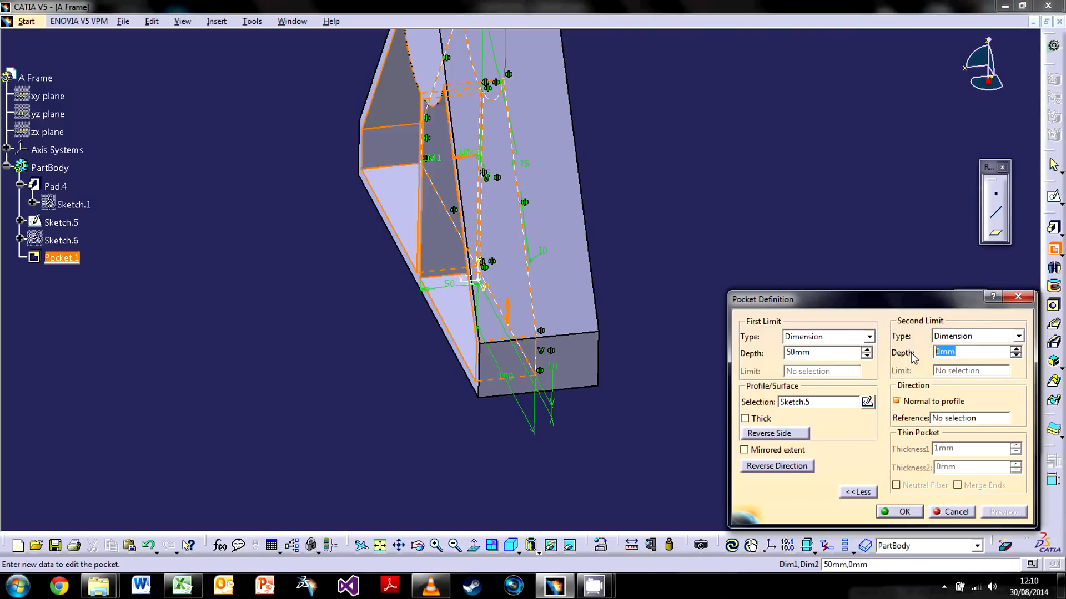
type("10")
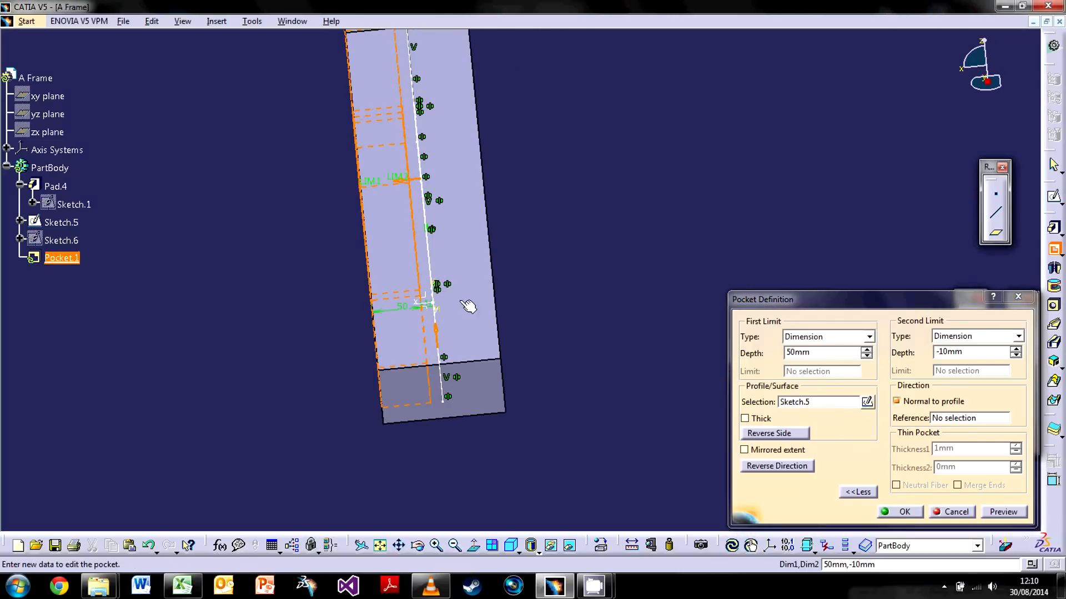
mouse_move(425, 228)
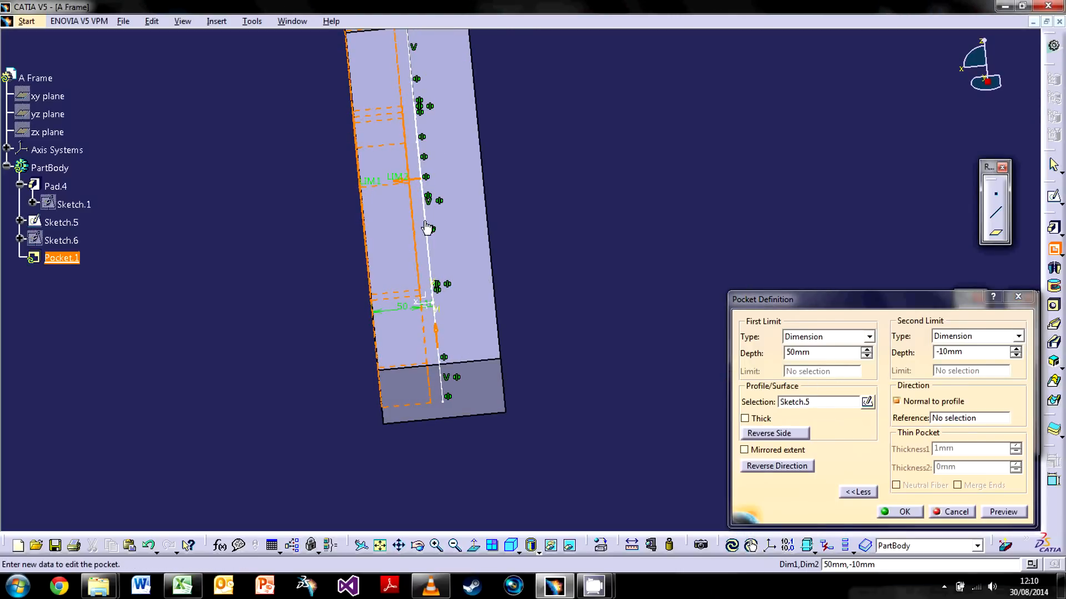
left_click(899, 512)
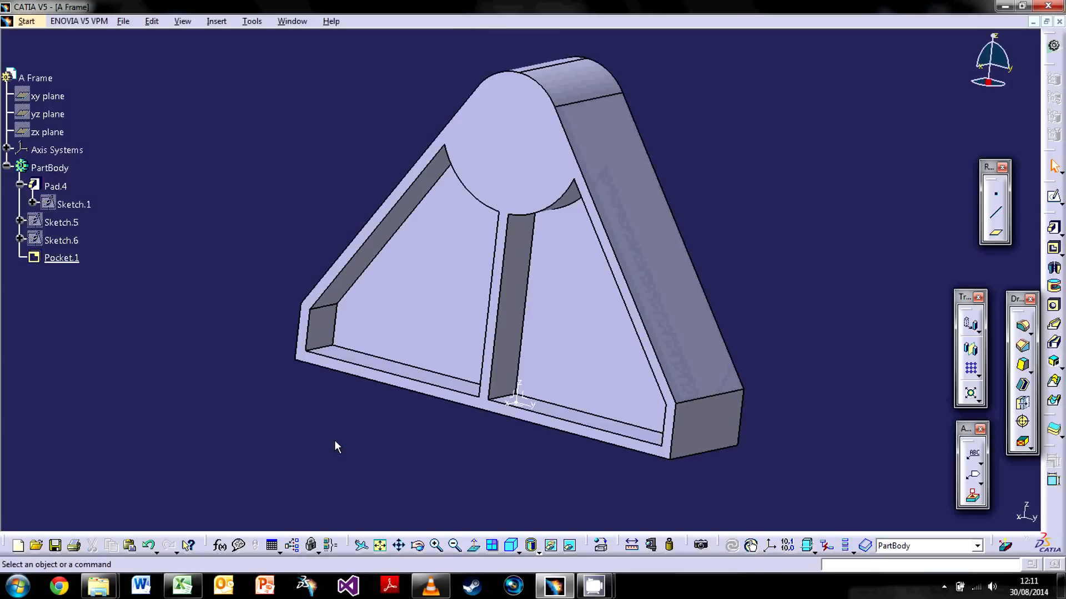
mouse_move(390, 442)
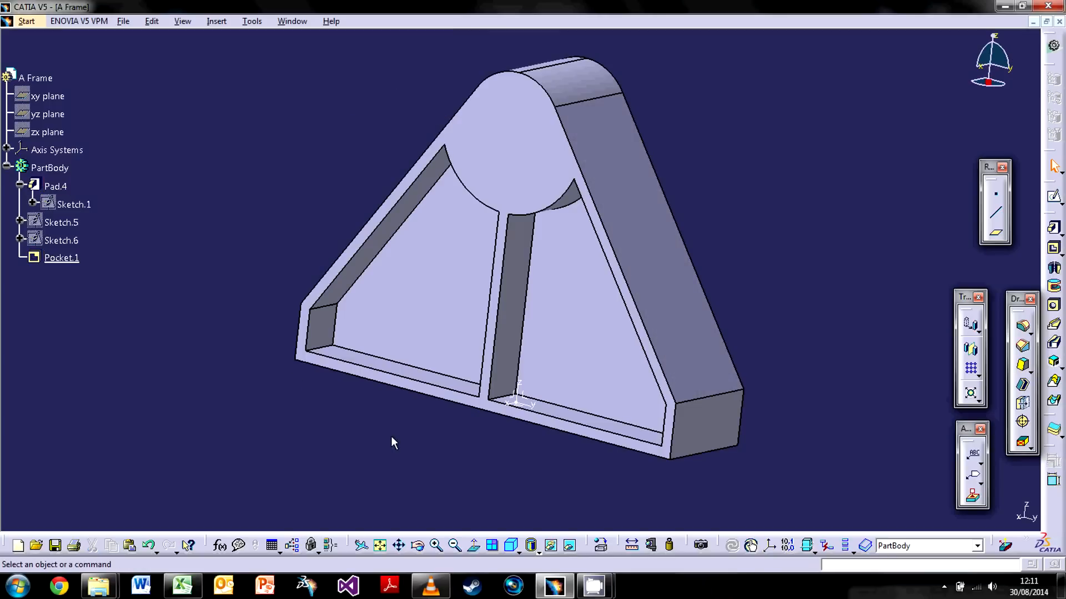
mouse_move(744, 185)
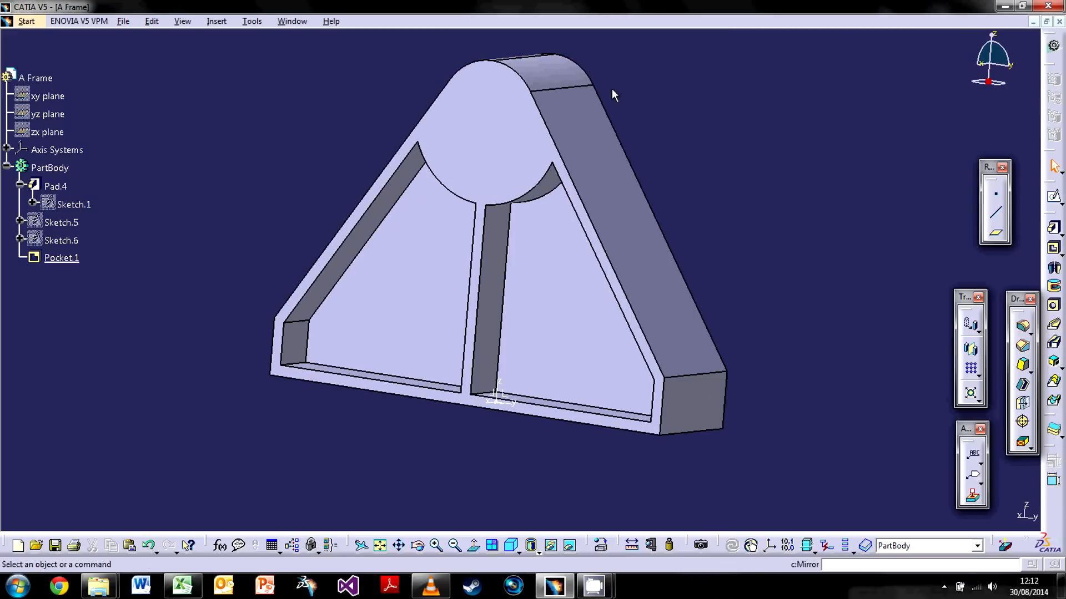
Step: Mirror Pocket.1 across the yz plane to recess both A-frame faces
left_click(62, 257)
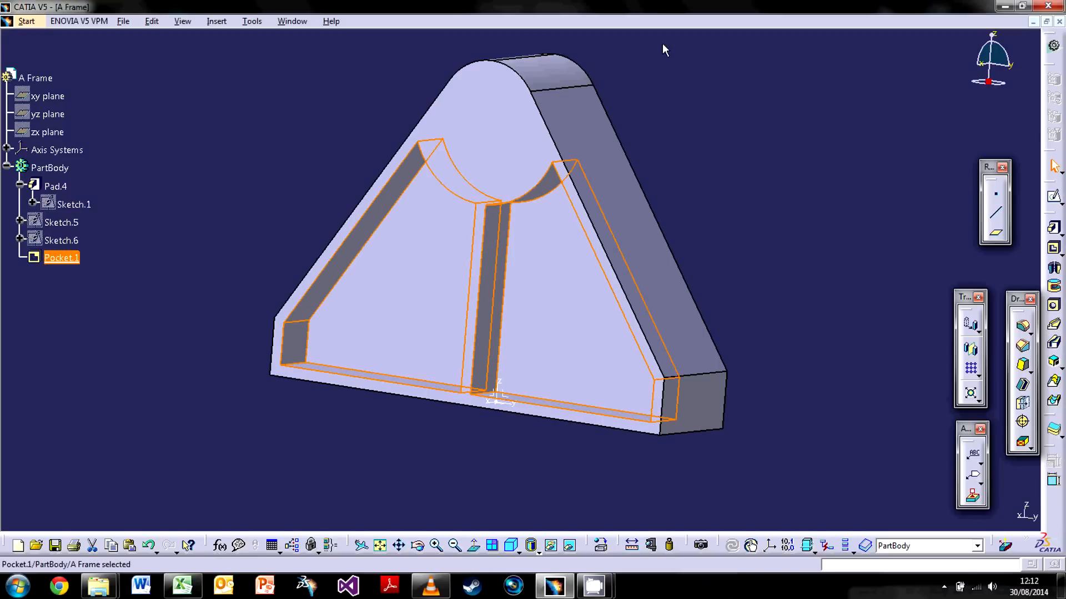
left_click(970, 350)
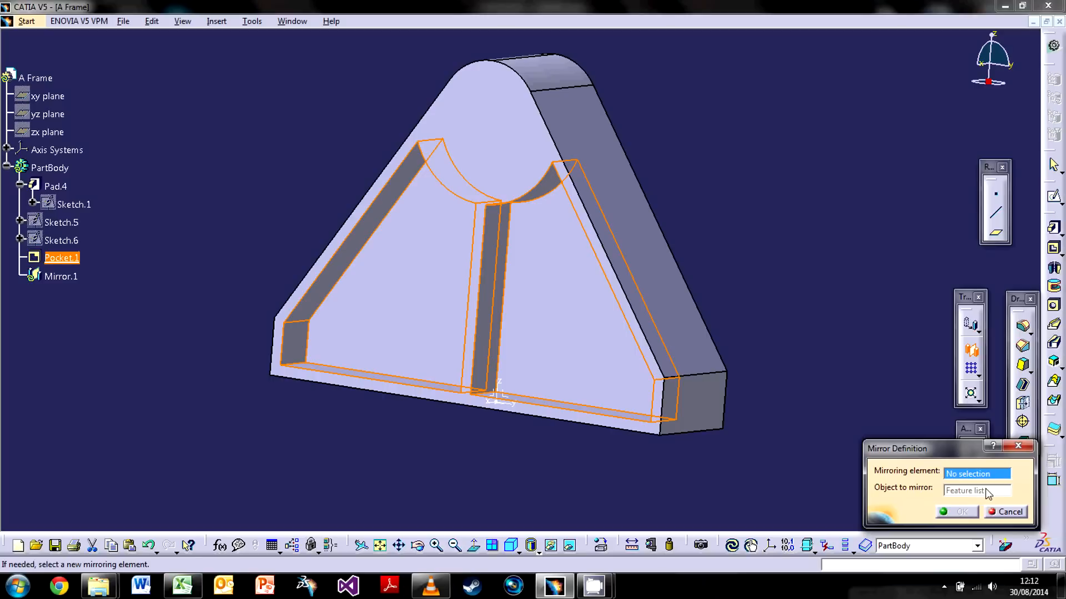
mouse_move(906, 480)
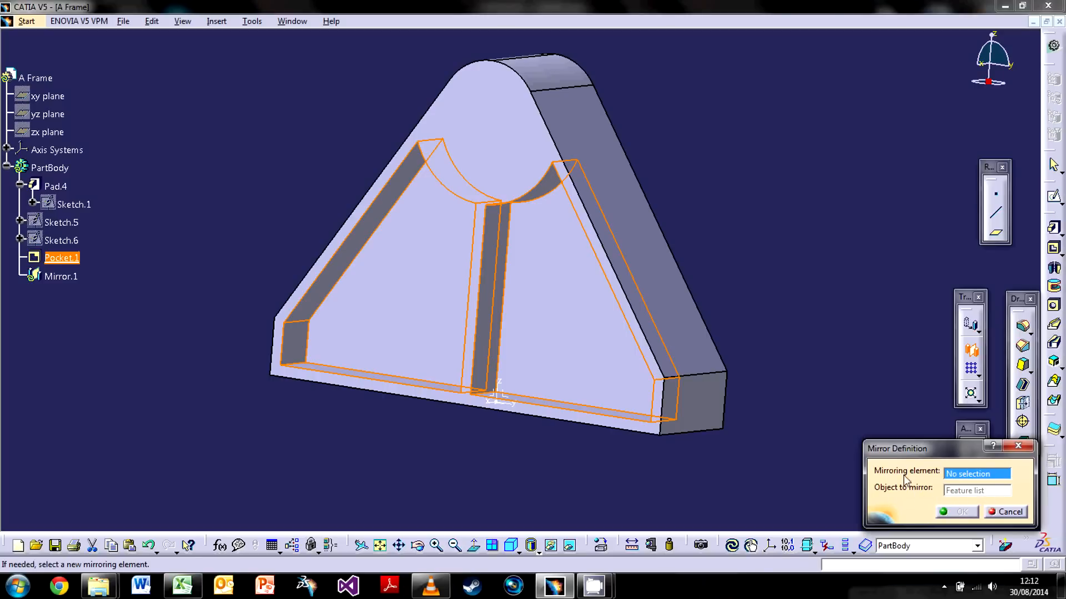
mouse_move(225, 156)
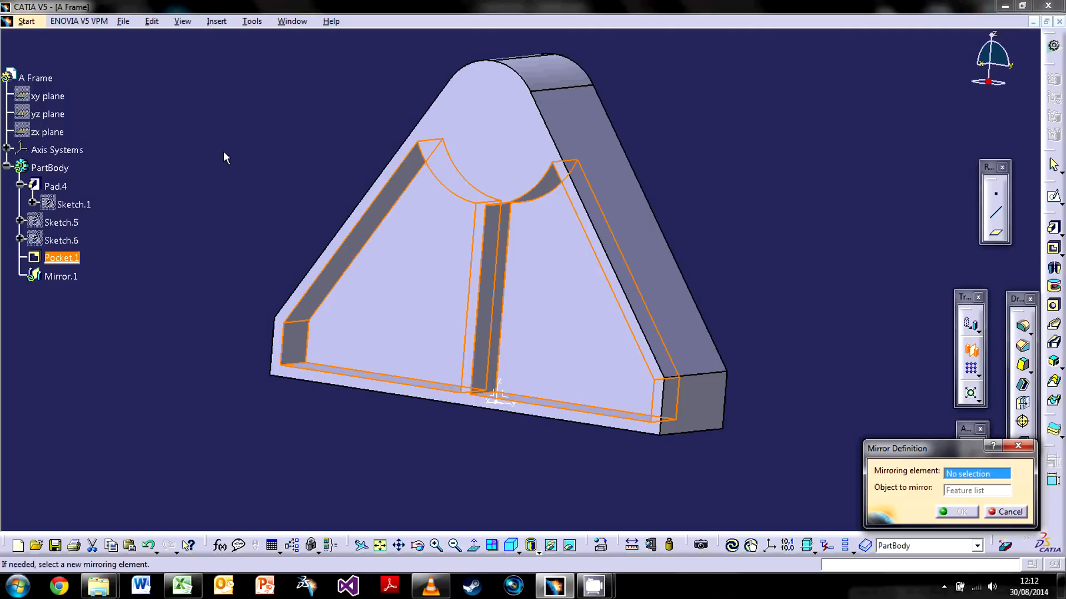
mouse_move(48, 132)
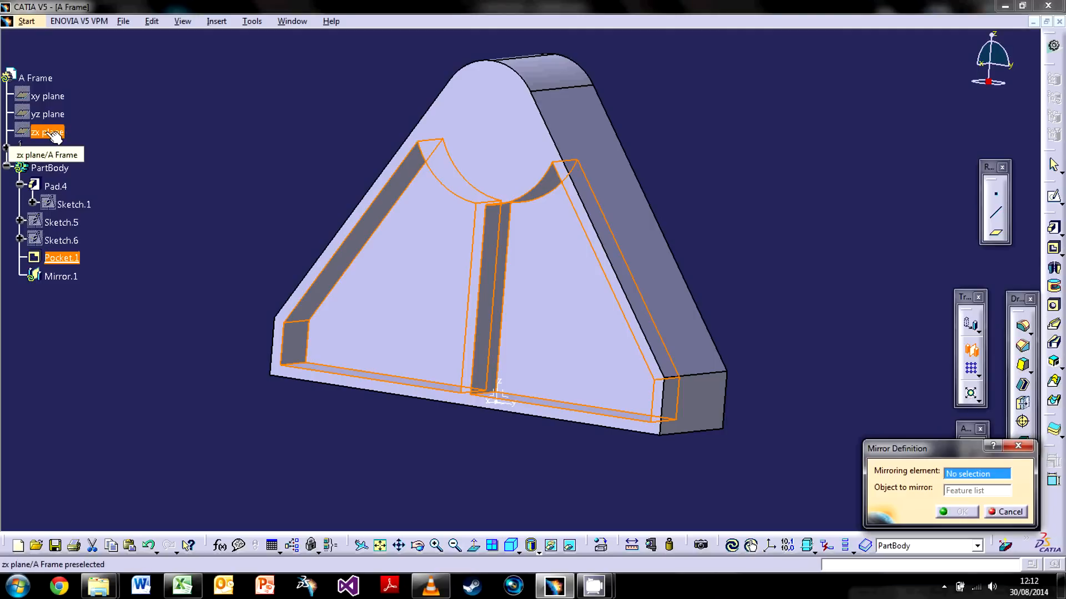
left_click(48, 113)
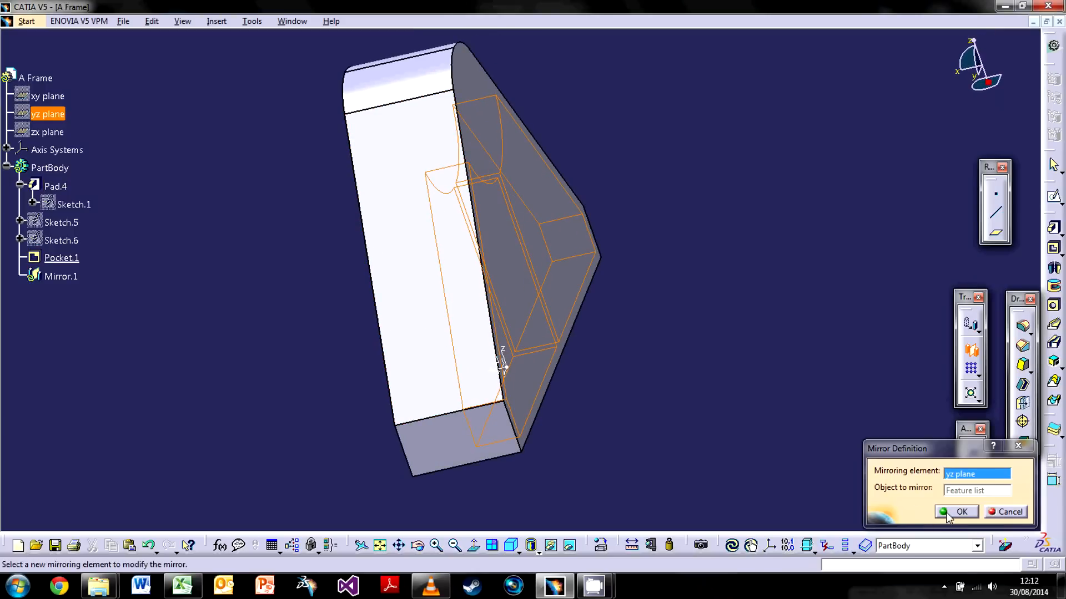
left_click(961, 511)
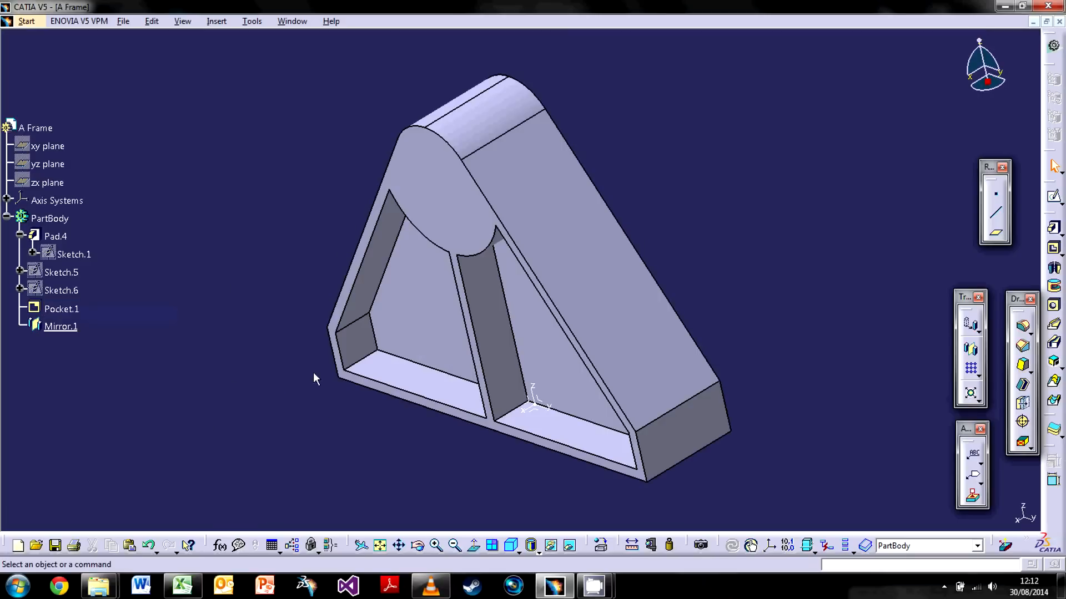
mouse_move(270, 250)
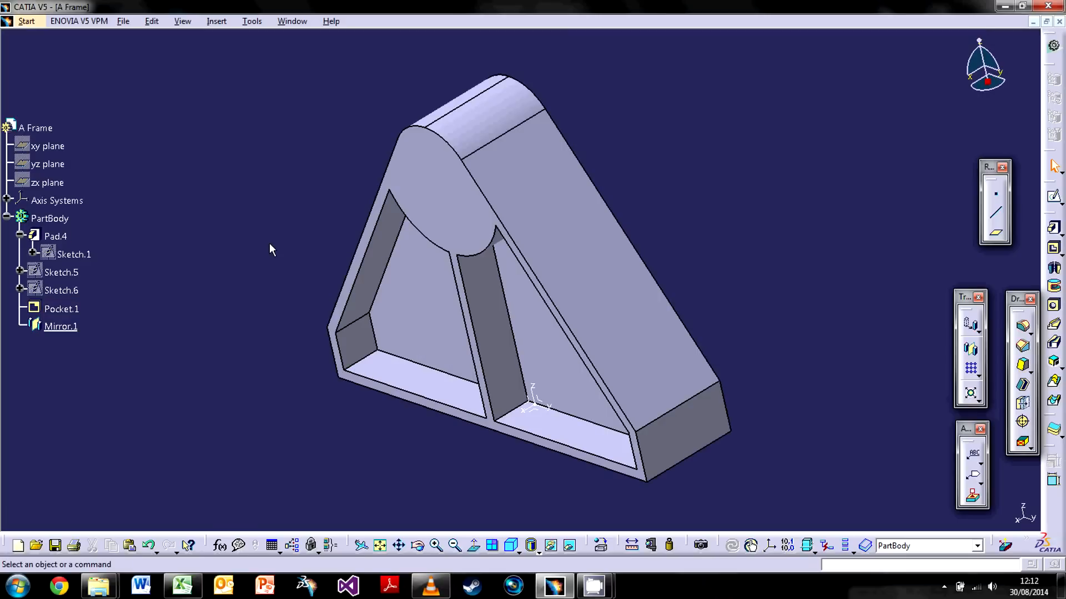
mouse_move(548, 95)
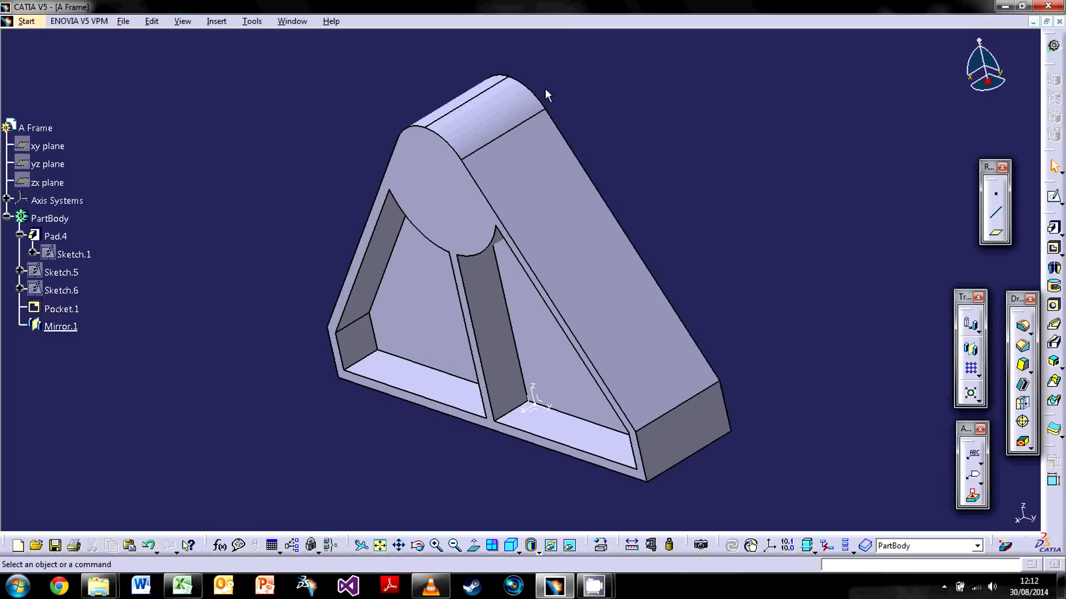
mouse_move(499, 125)
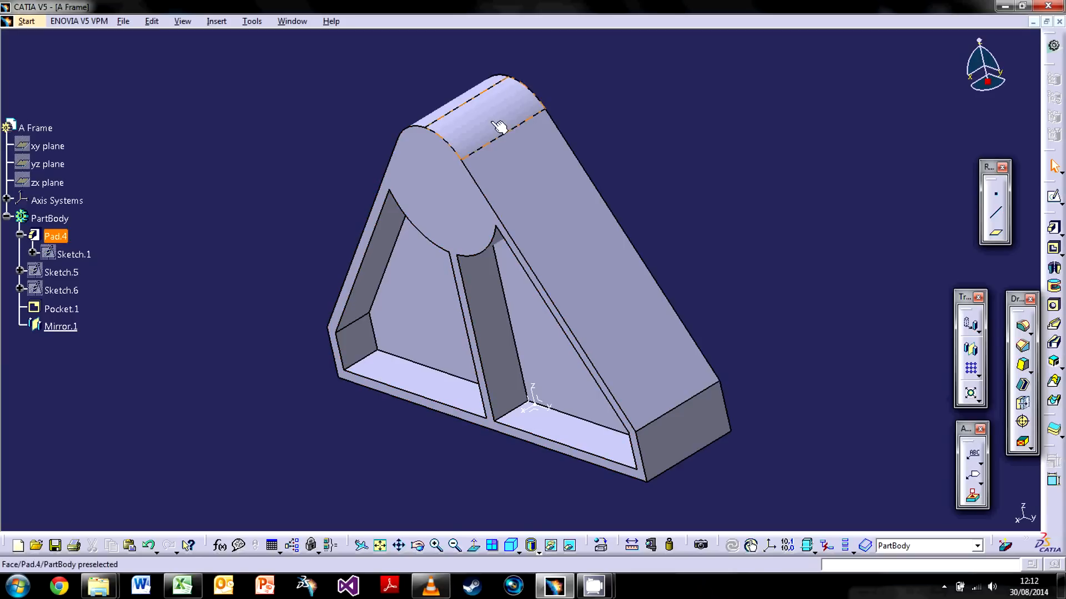
right_click(61, 290)
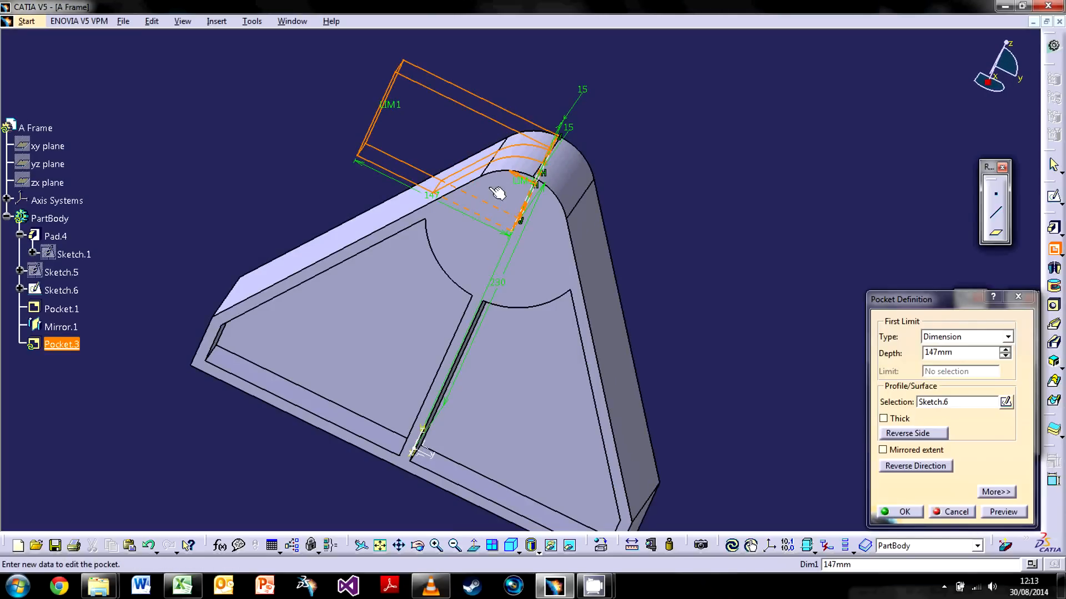
mouse_move(519, 284)
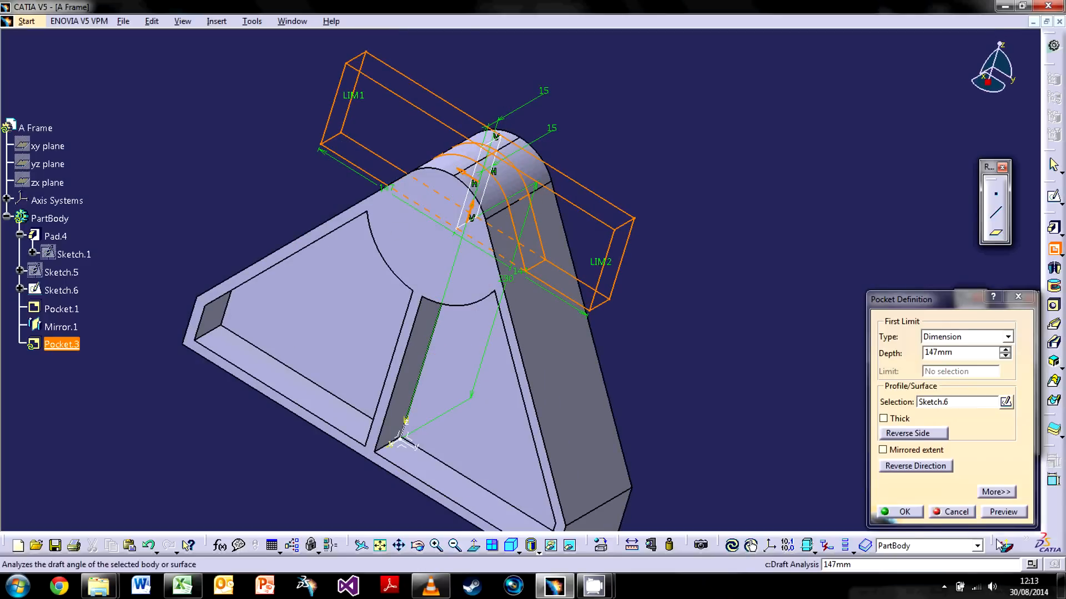
Step: Confirm the 147 mm slot pocket from Sketch.6 through the rounded top
left_click(903, 512)
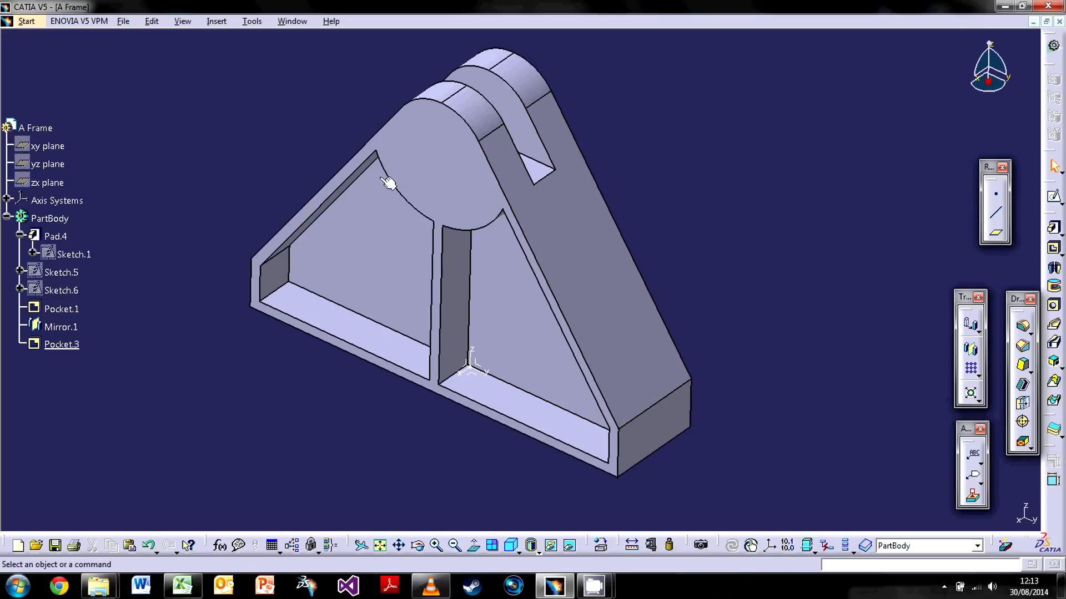
mouse_move(794, 290)
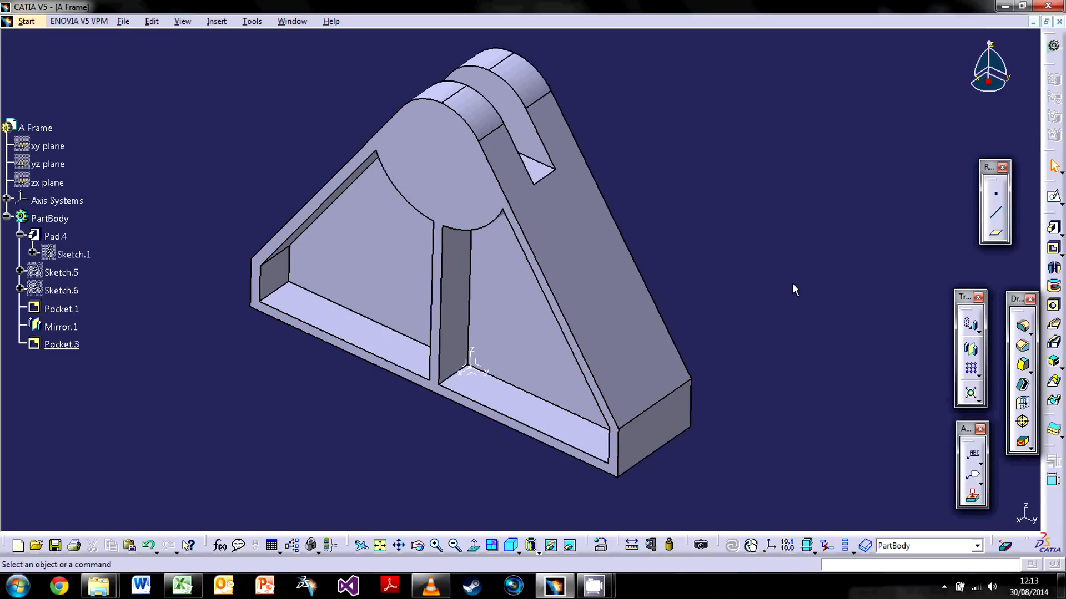
mouse_move(720, 172)
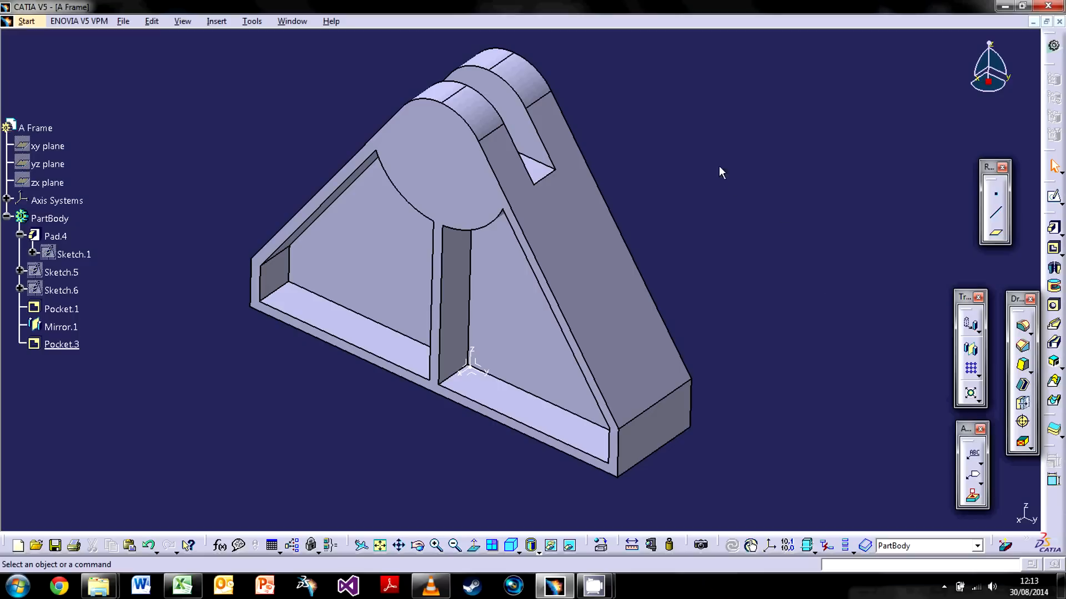
mouse_move(1039, 301)
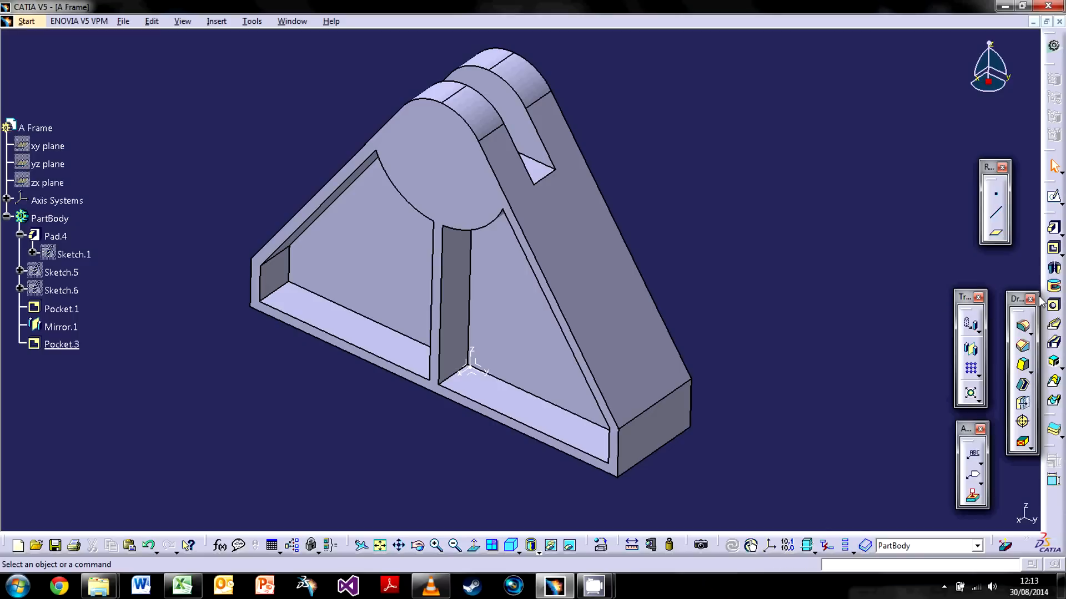
left_click(1055, 305)
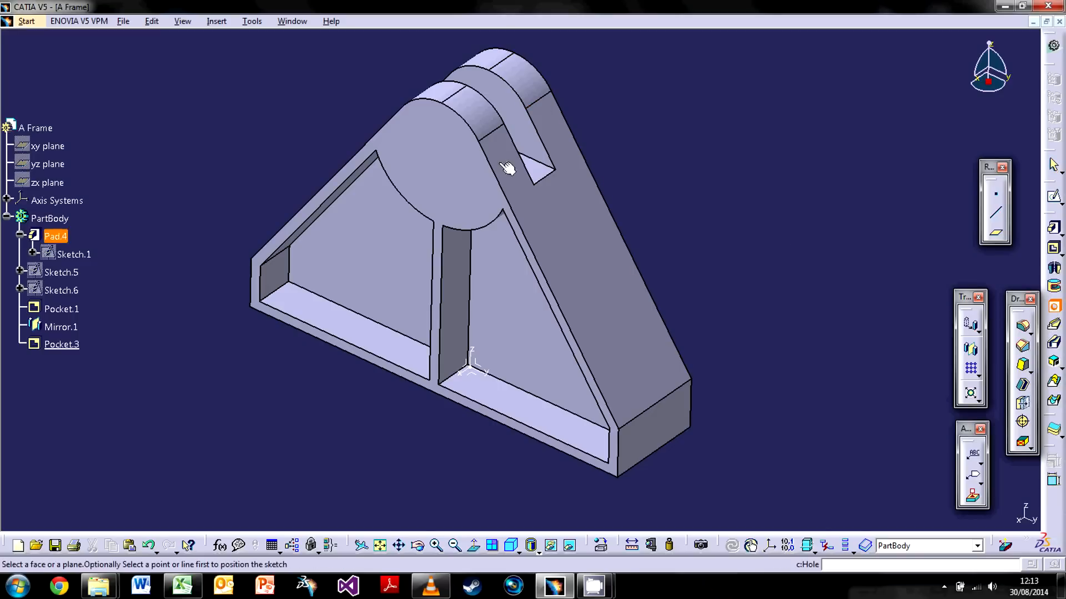
left_click(448, 156)
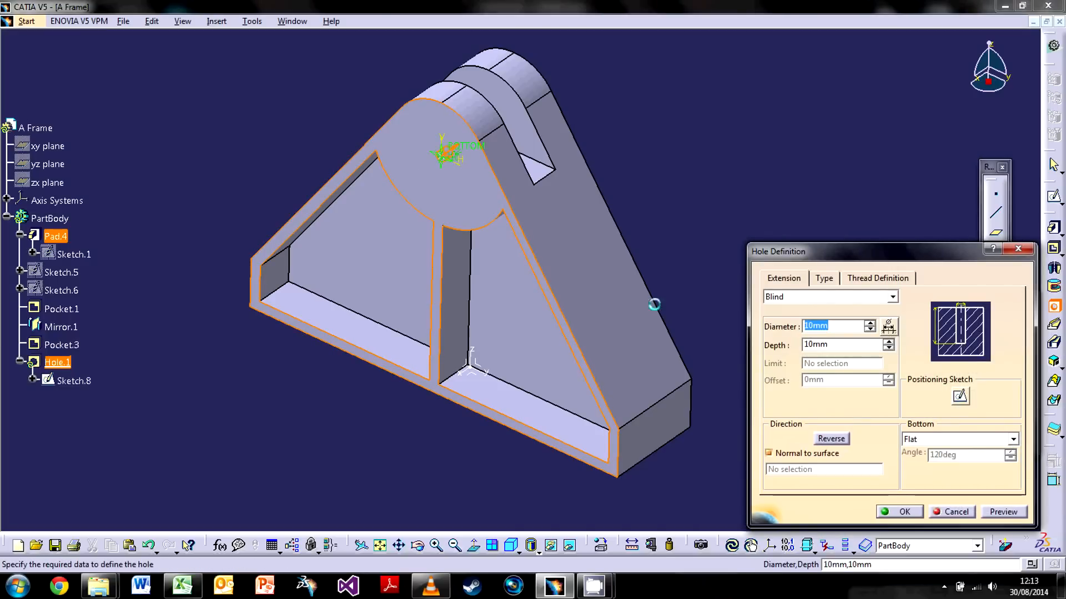
left_click(955, 511)
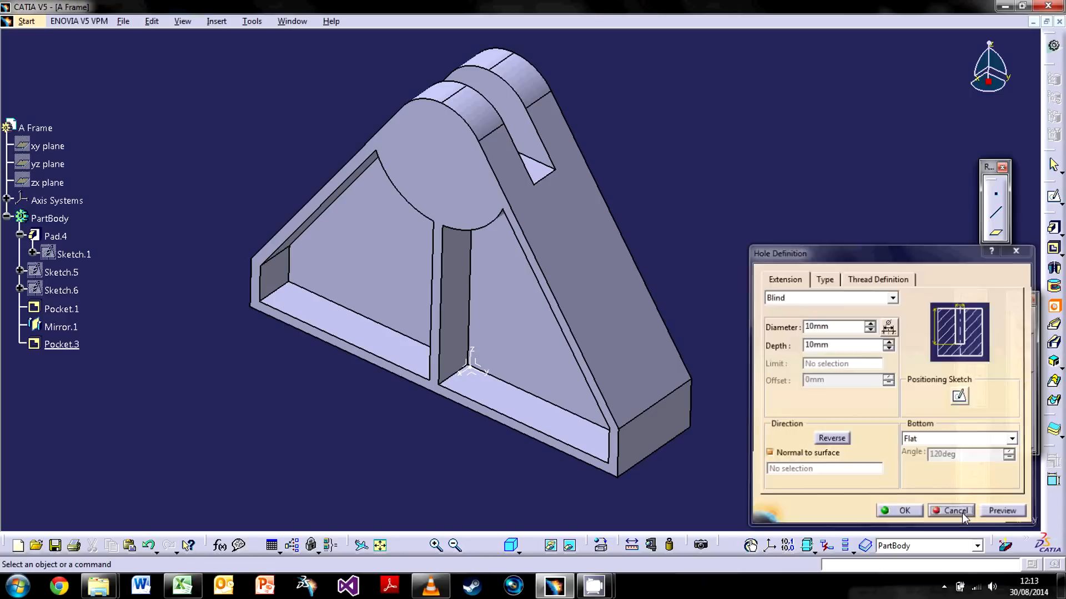
left_click(951, 511)
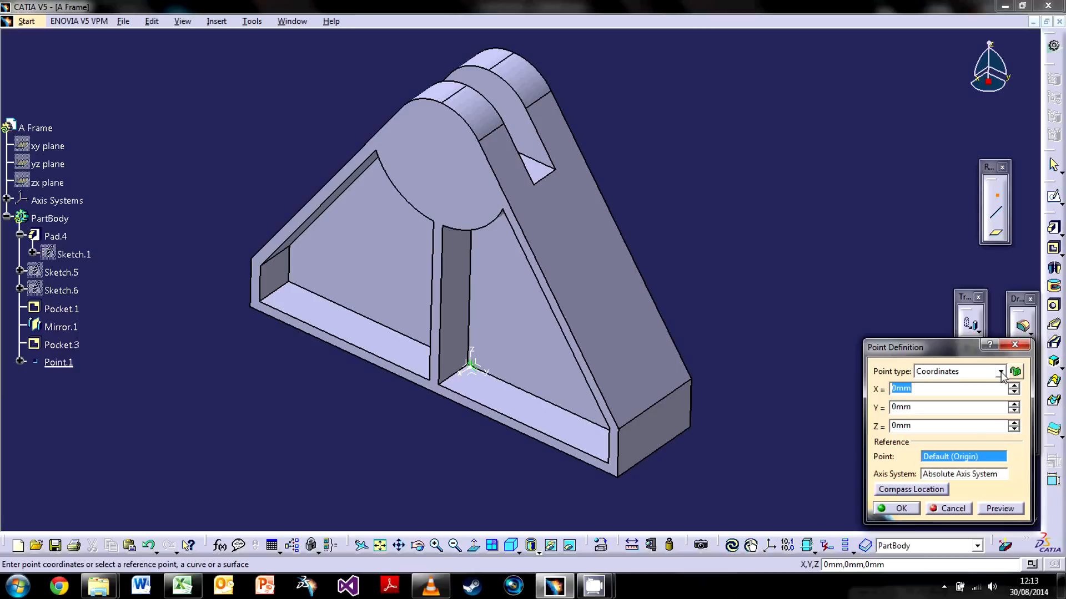
Step: Create Point.1 as the circle centre of the rounded top's arc edge
left_click(1000, 371)
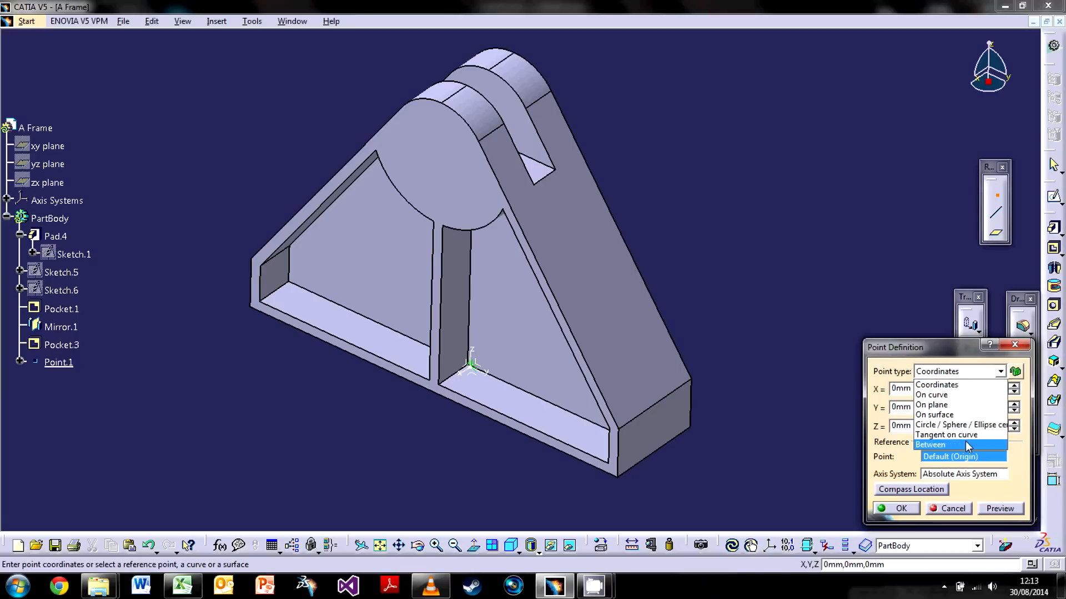
mouse_move(945, 389)
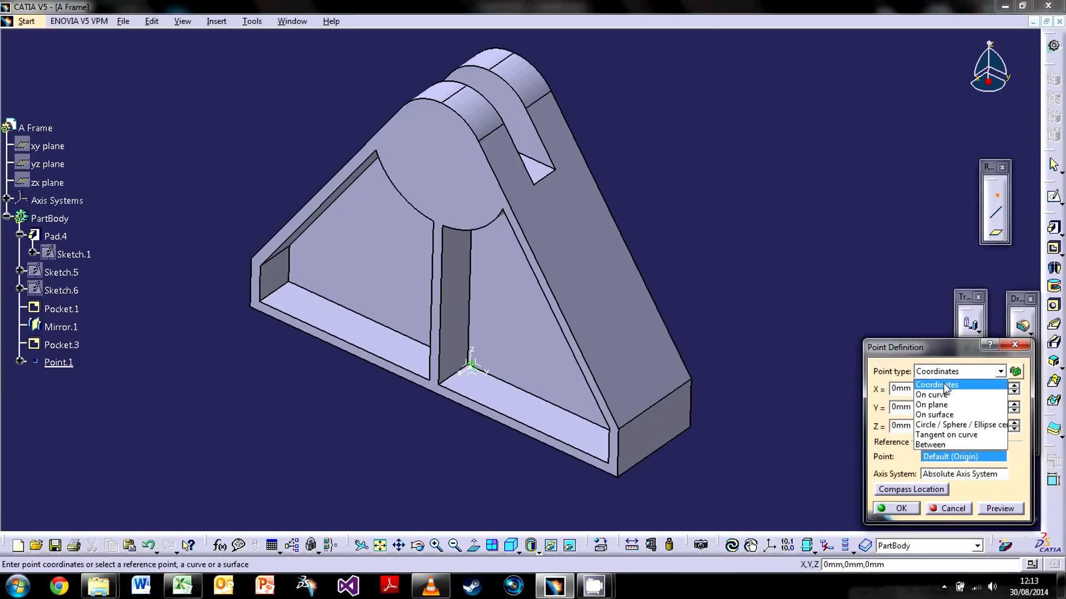
mouse_move(931, 395)
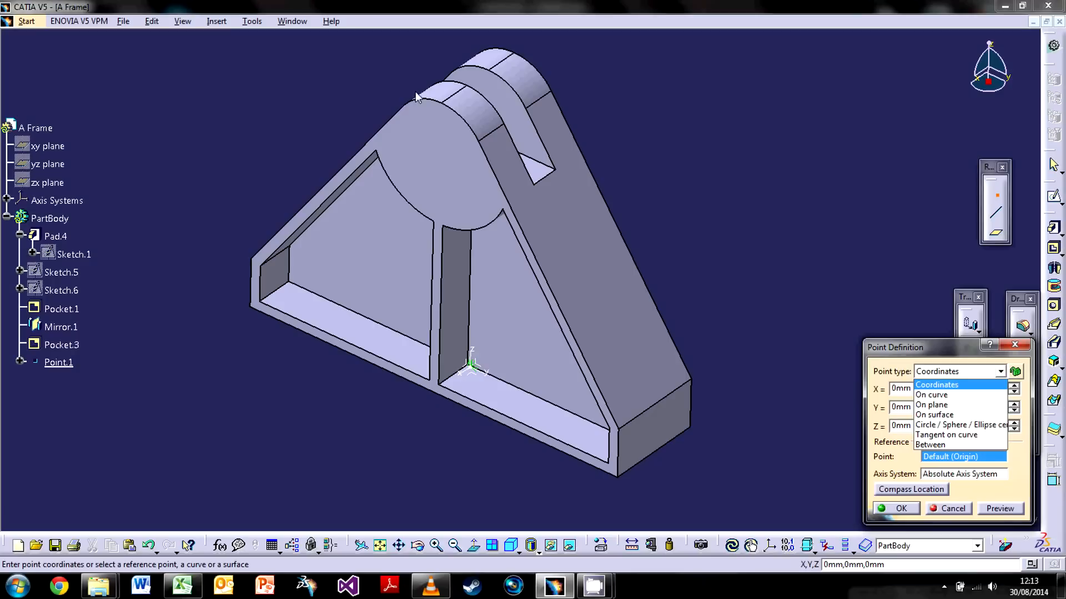
mouse_move(464, 135)
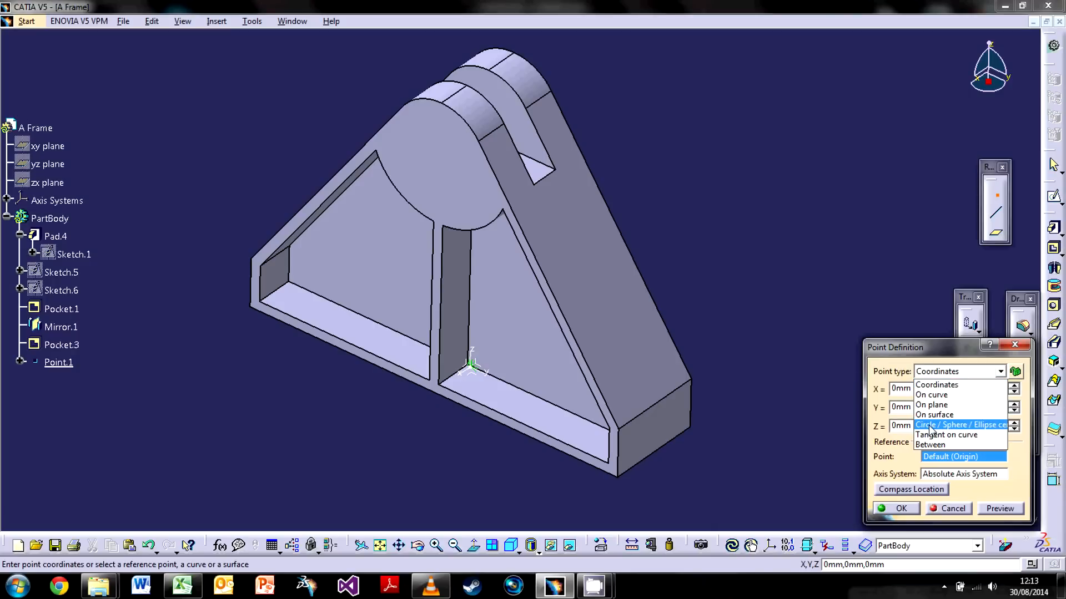
mouse_move(977, 431)
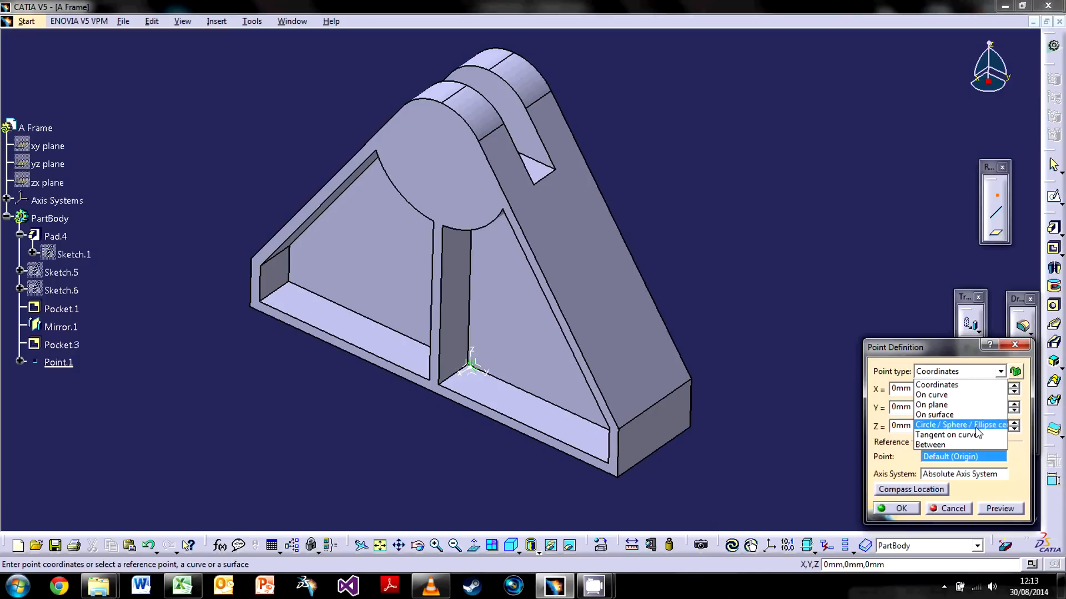
left_click(960, 425)
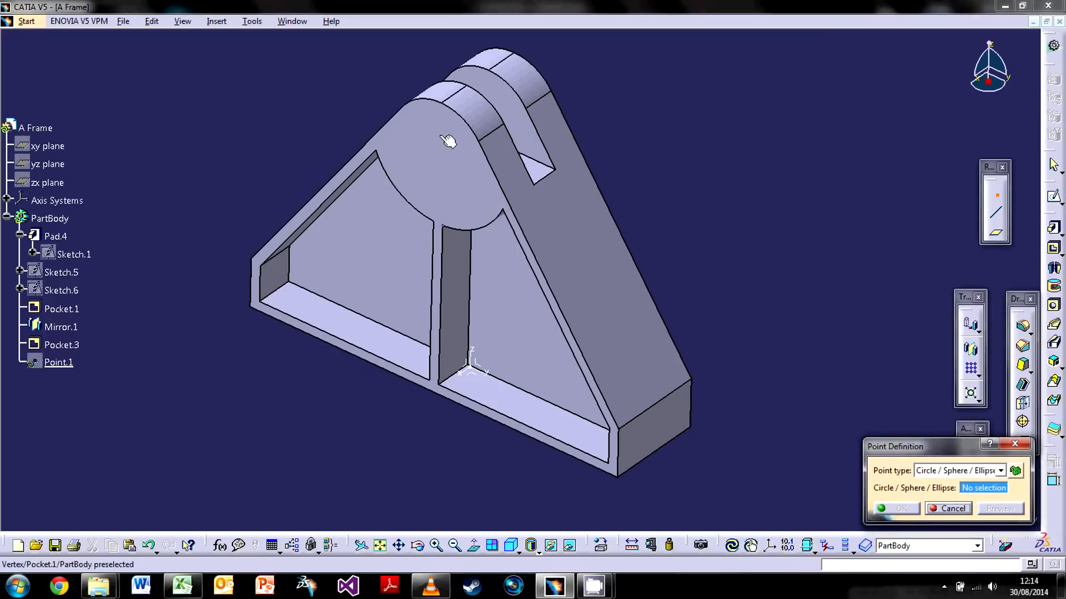
left_click(476, 119)
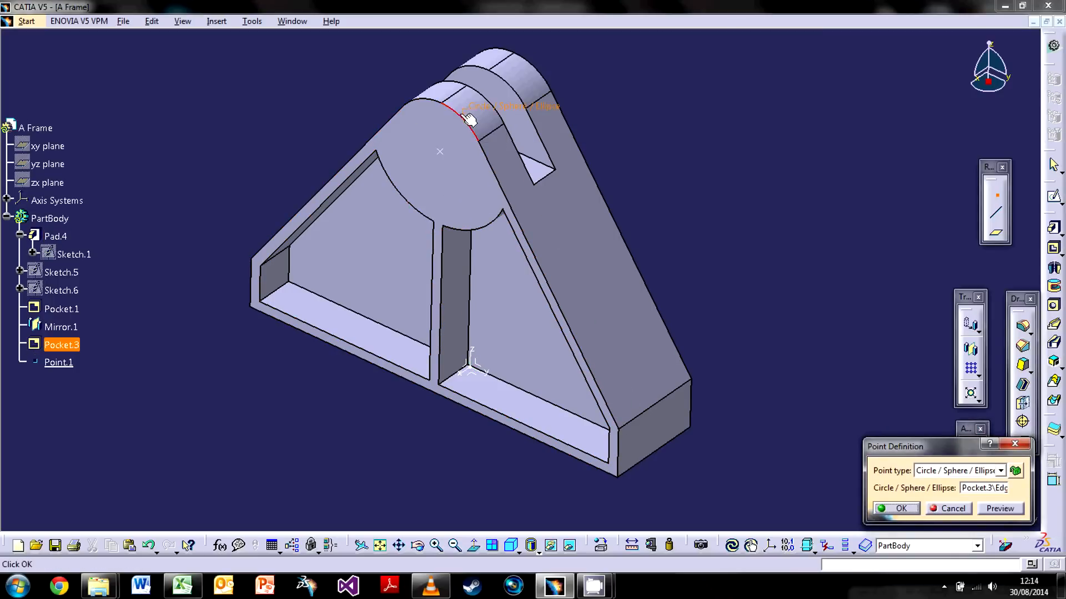
mouse_move(440, 172)
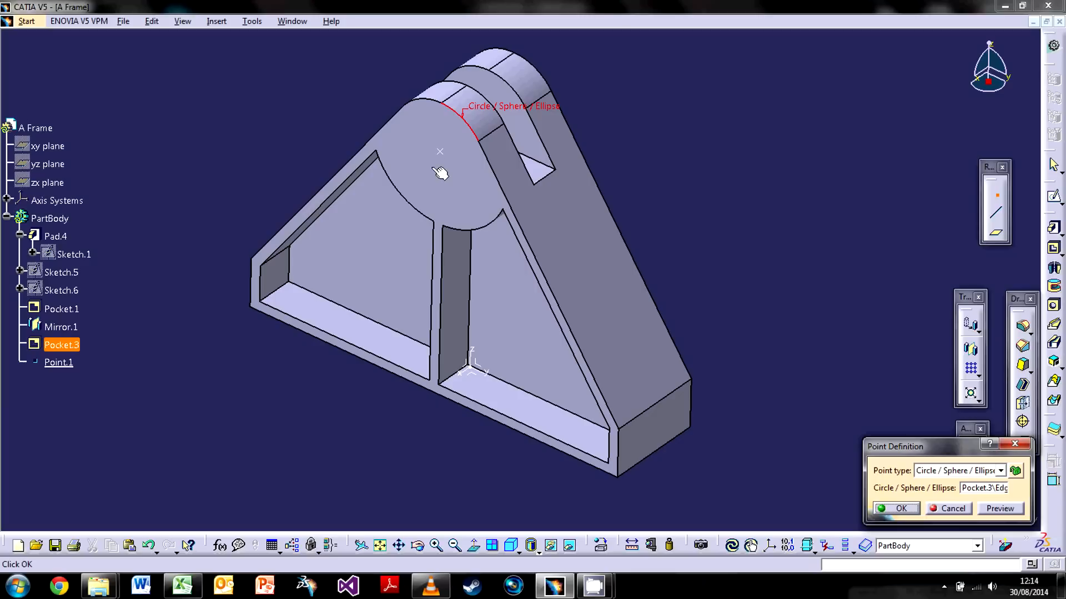
mouse_move(444, 177)
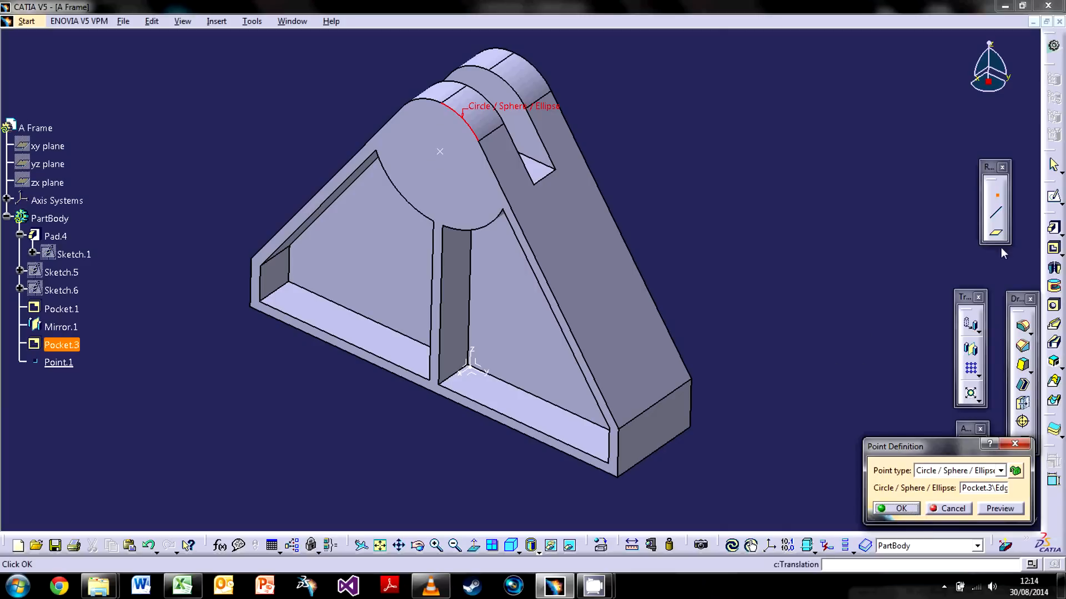
left_click(896, 508)
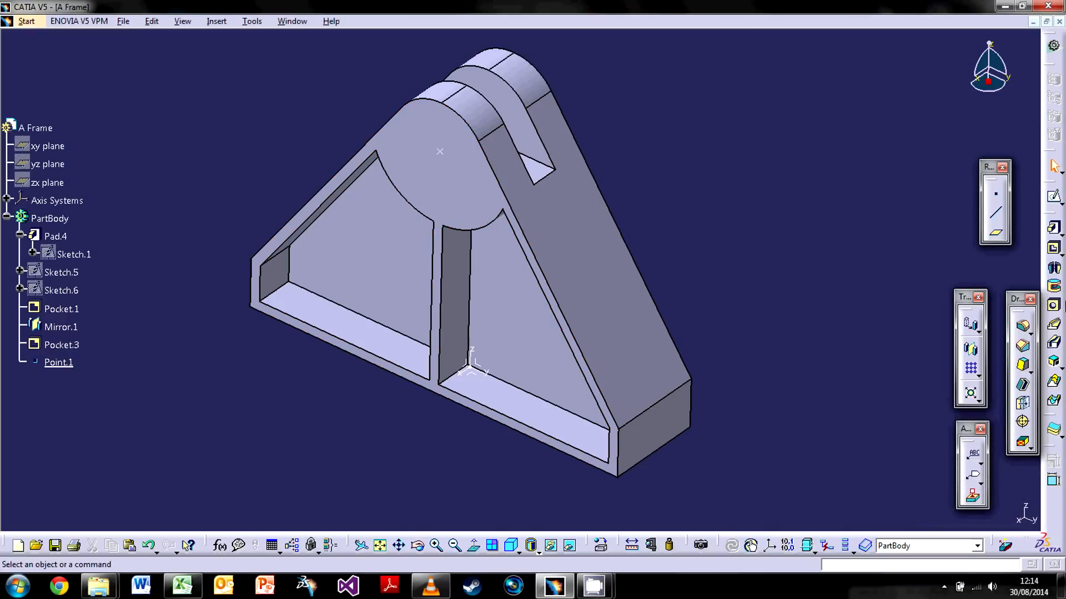
Step: Start Hole.1 on the front face and enter its positioning sketch
left_click(1054, 306)
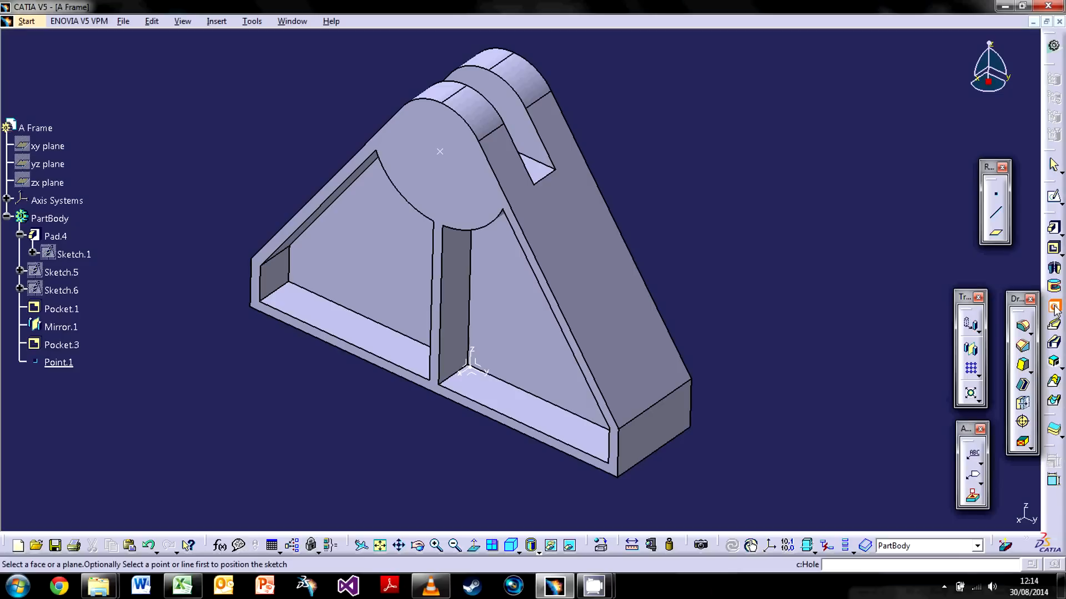
mouse_move(448, 192)
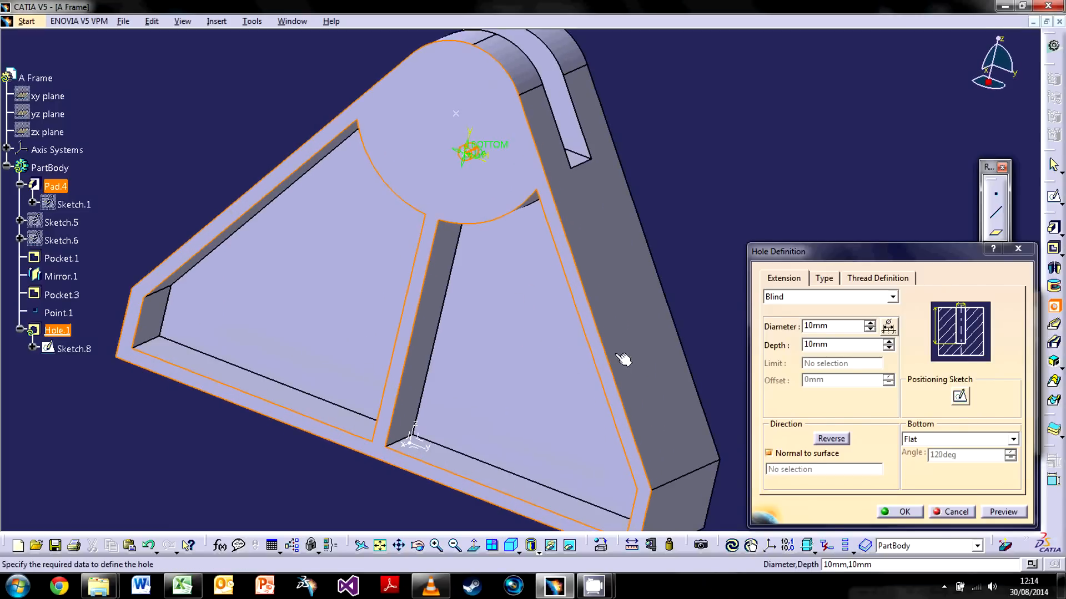
left_click(959, 395)
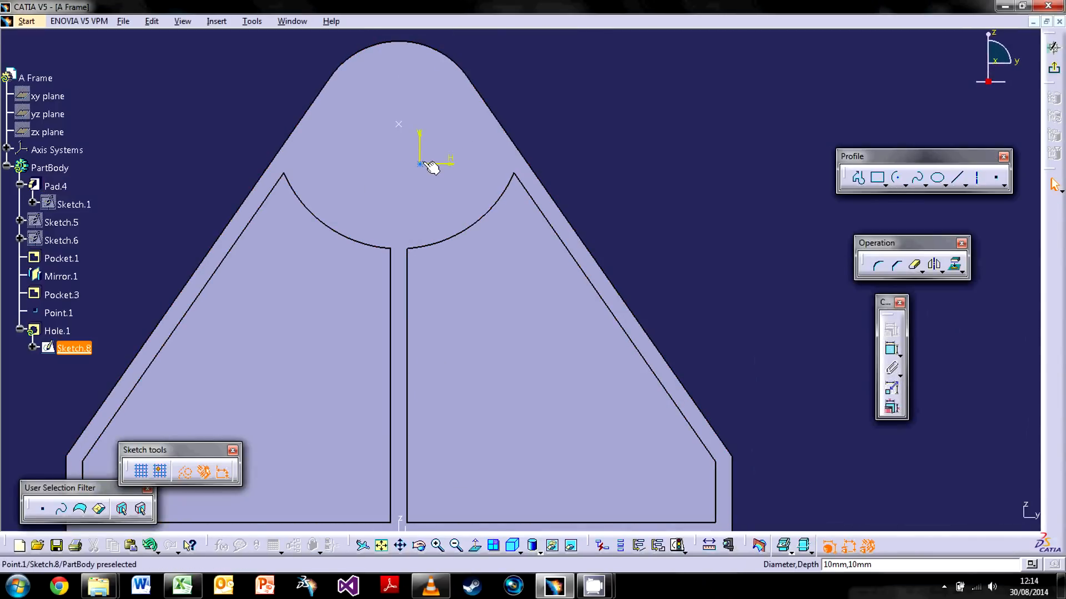
mouse_move(439, 168)
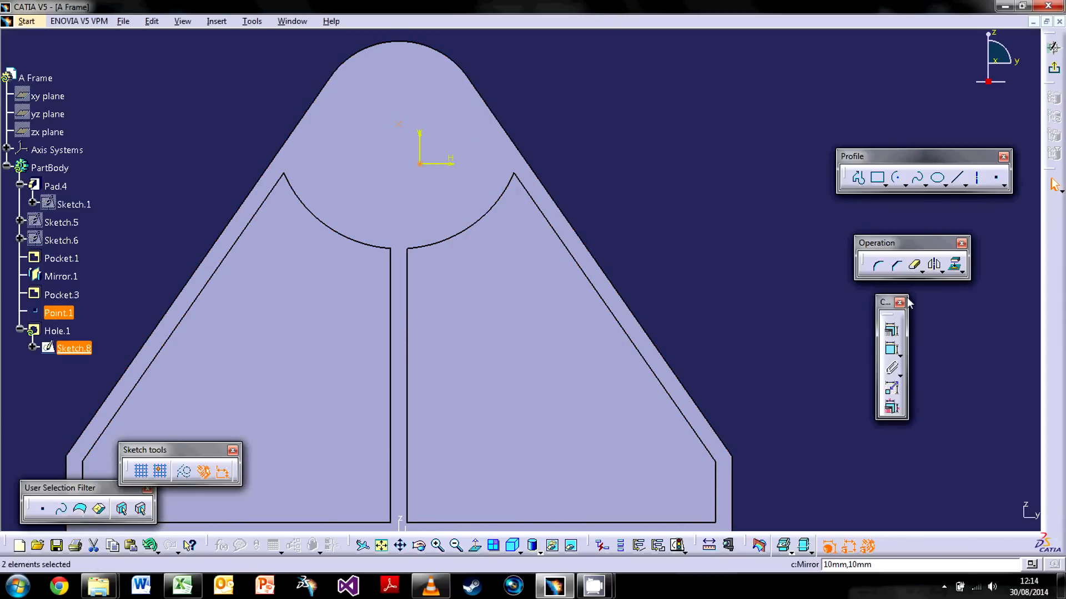
Step: Constrain the hole centre coincident with Point.1 at the rounded top's centre
left_click(893, 331)
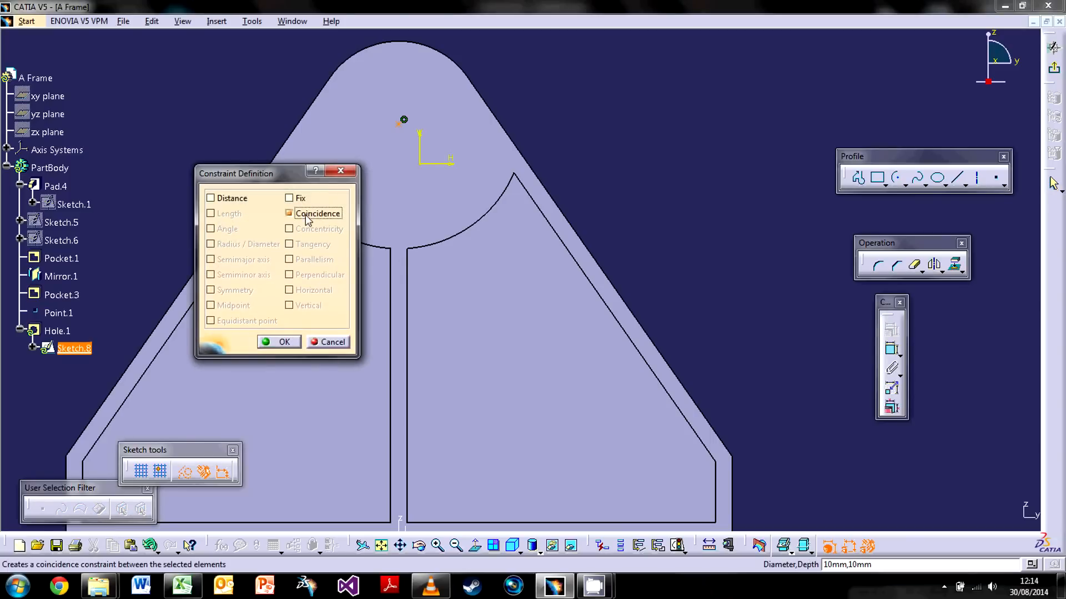
left_click(284, 342)
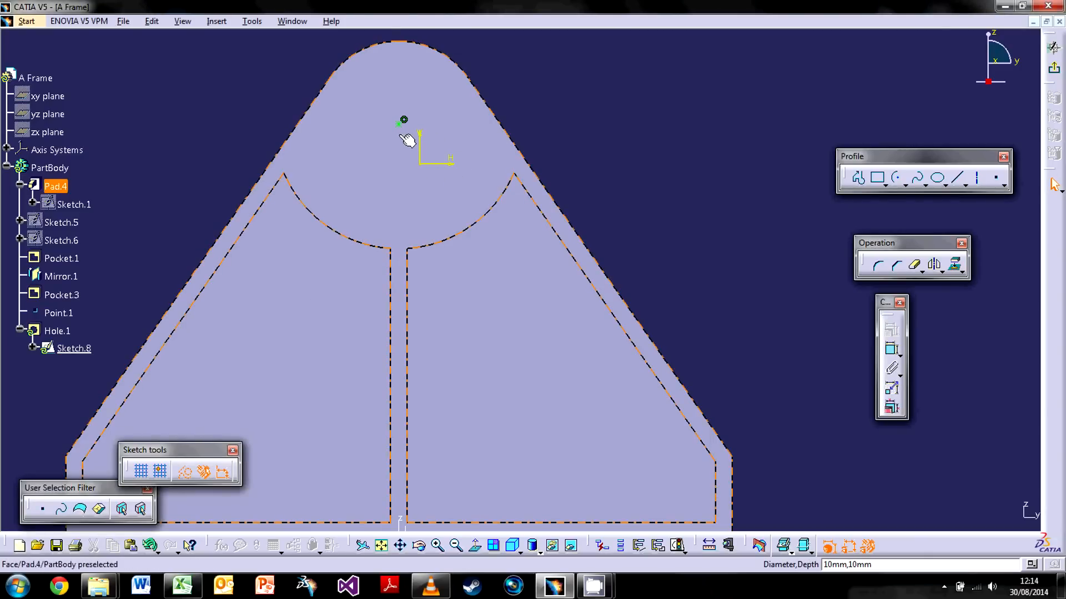
mouse_move(425, 173)
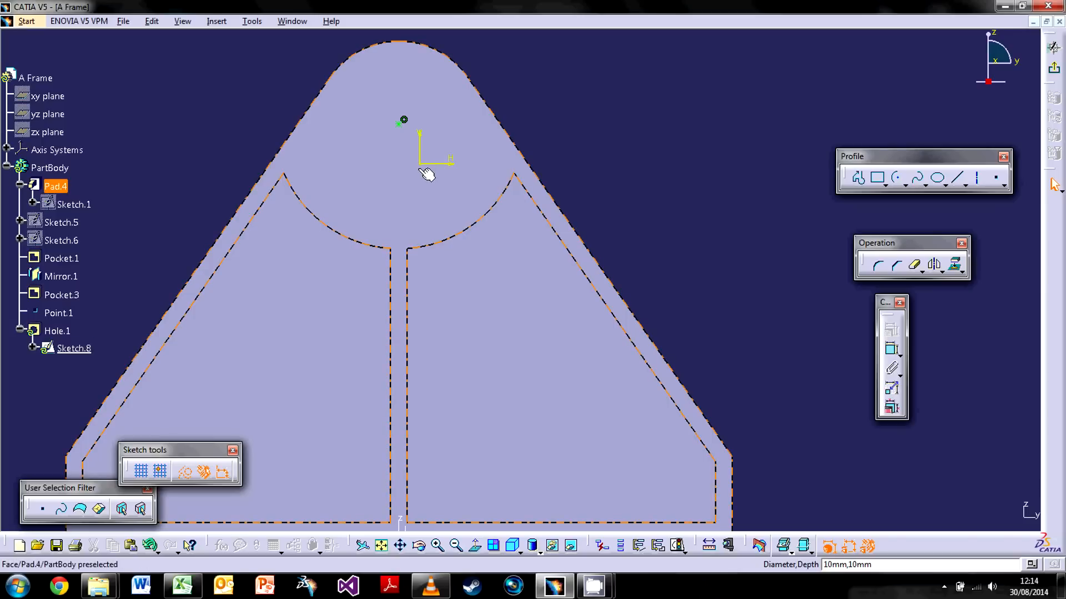
mouse_move(386, 103)
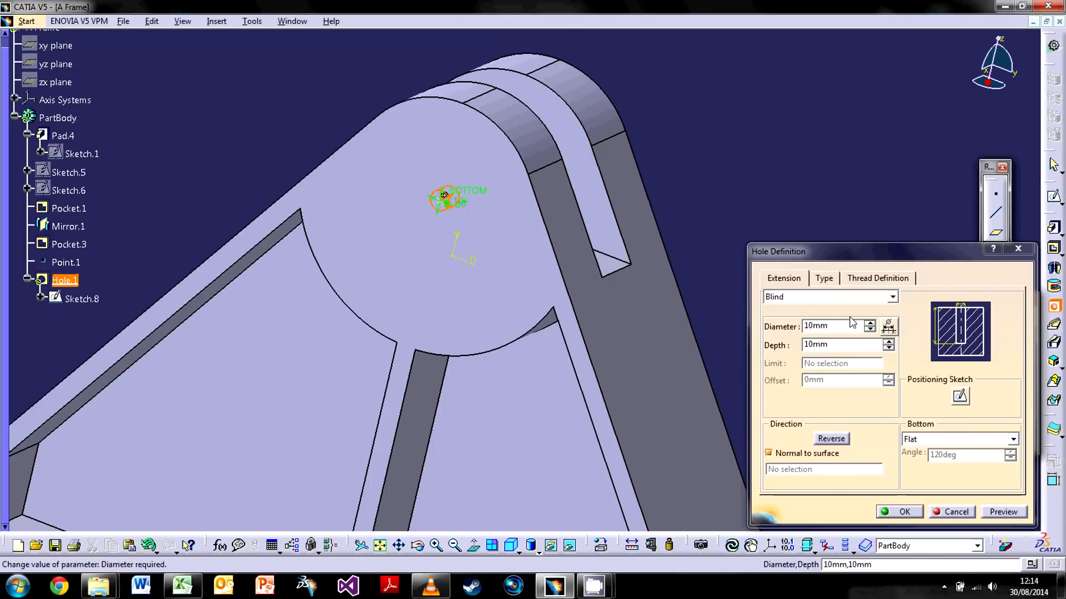
Step: Enter 30mm as the lug hole diameter
left_click(843, 327)
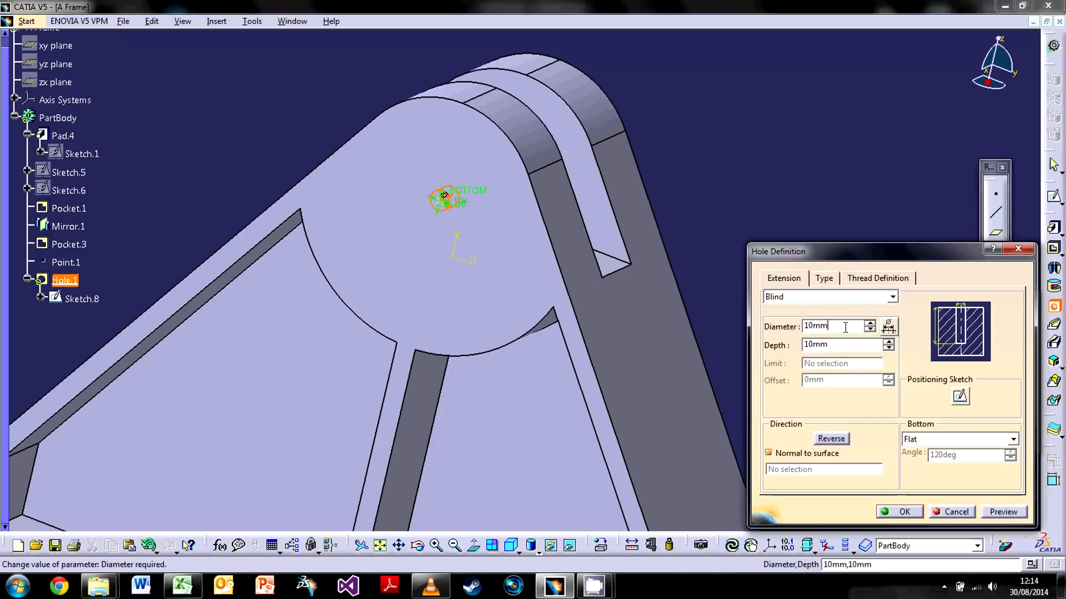
type("30mm")
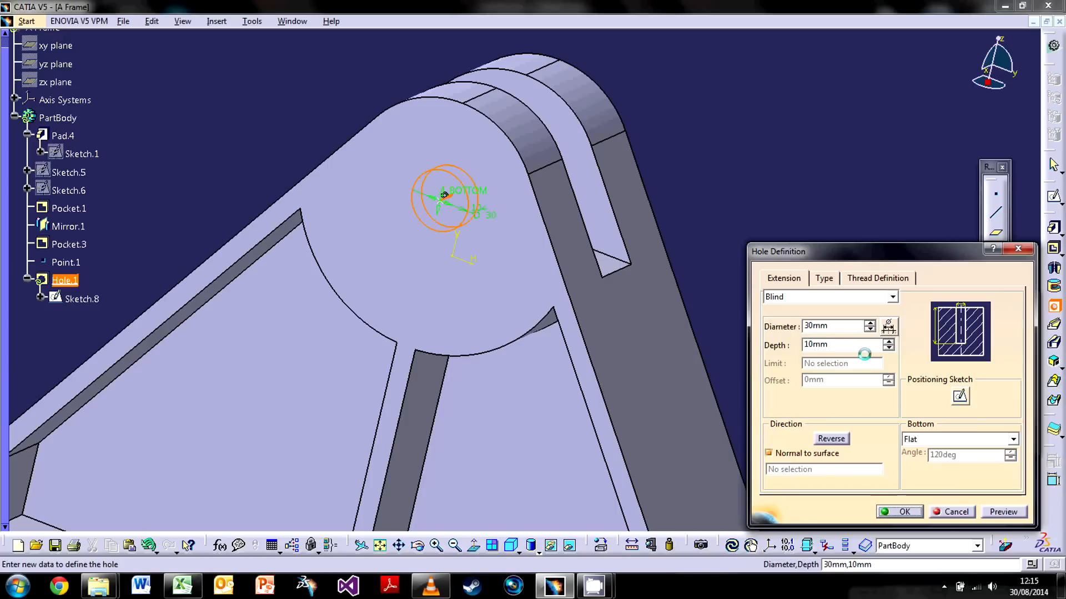
mouse_move(791, 363)
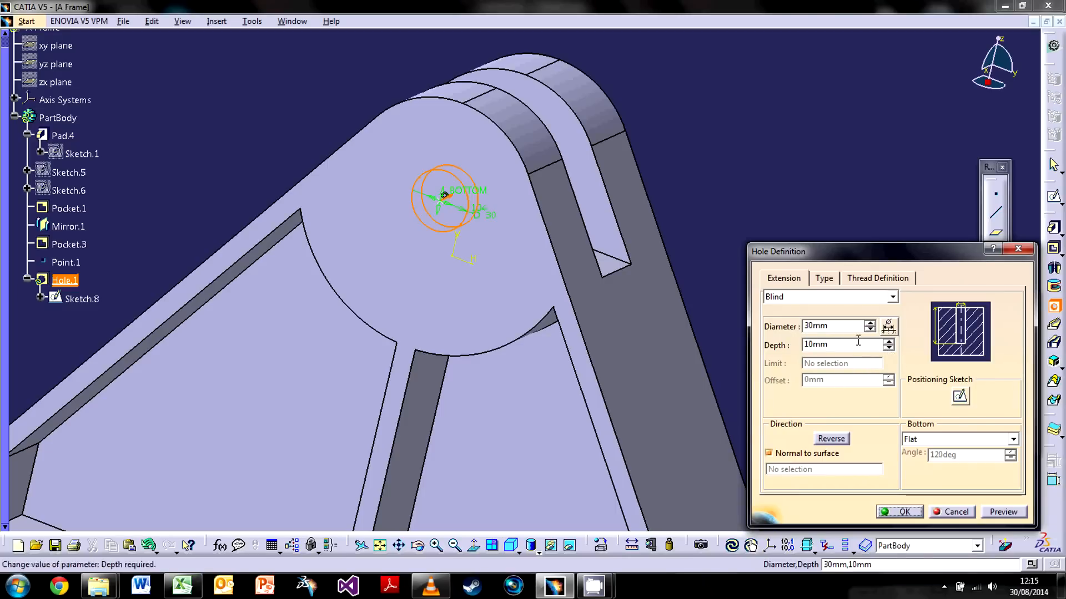
mouse_move(554, 249)
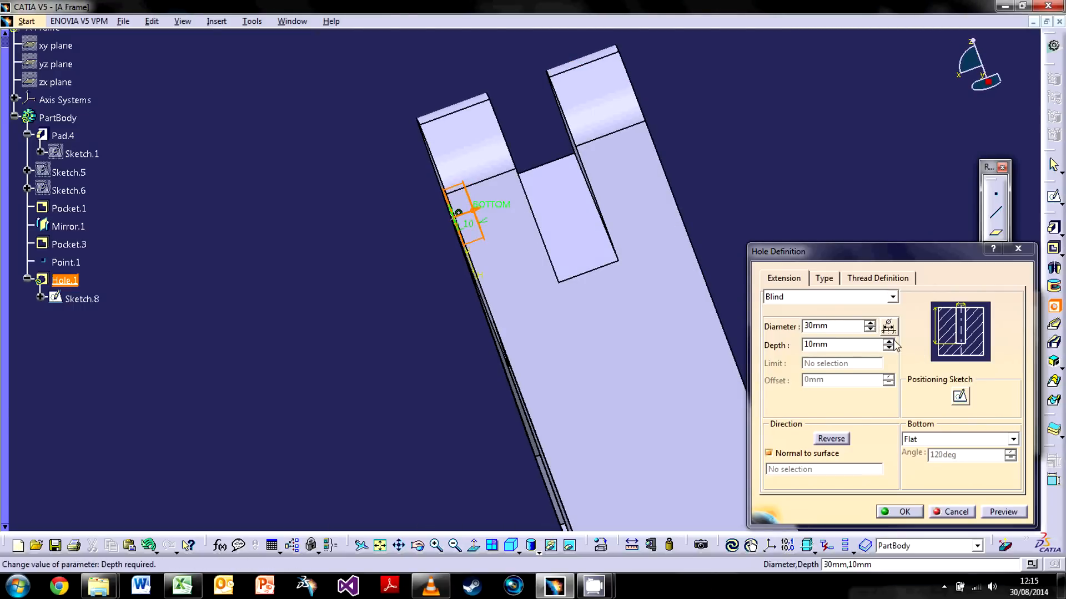
Step: Try Up To Next, Up To Last and Up To Plane with the yz plane as the hole limit
left_click(888, 341)
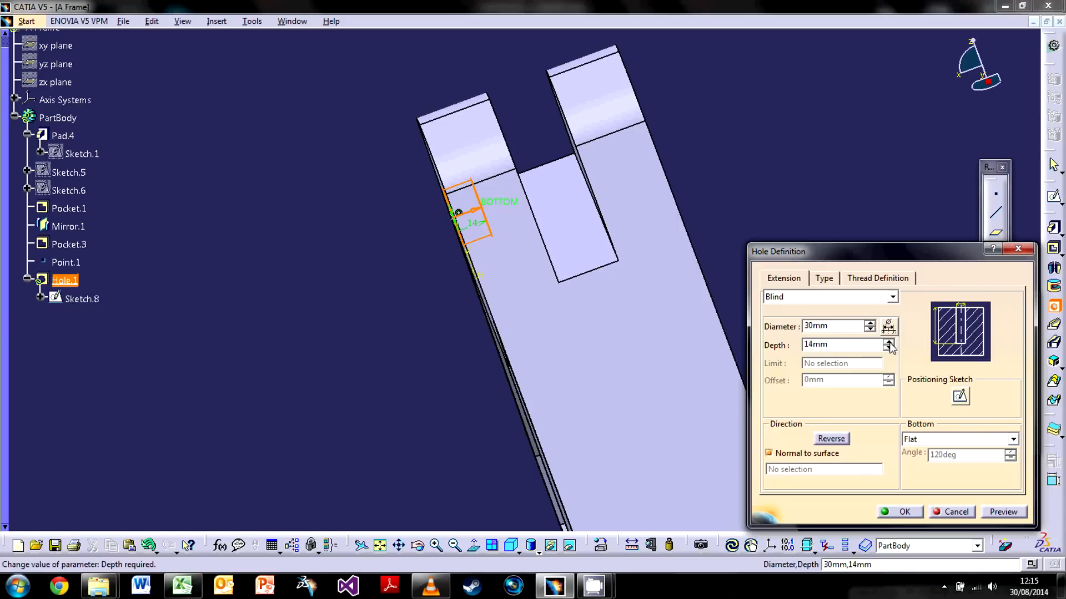
left_click(894, 298)
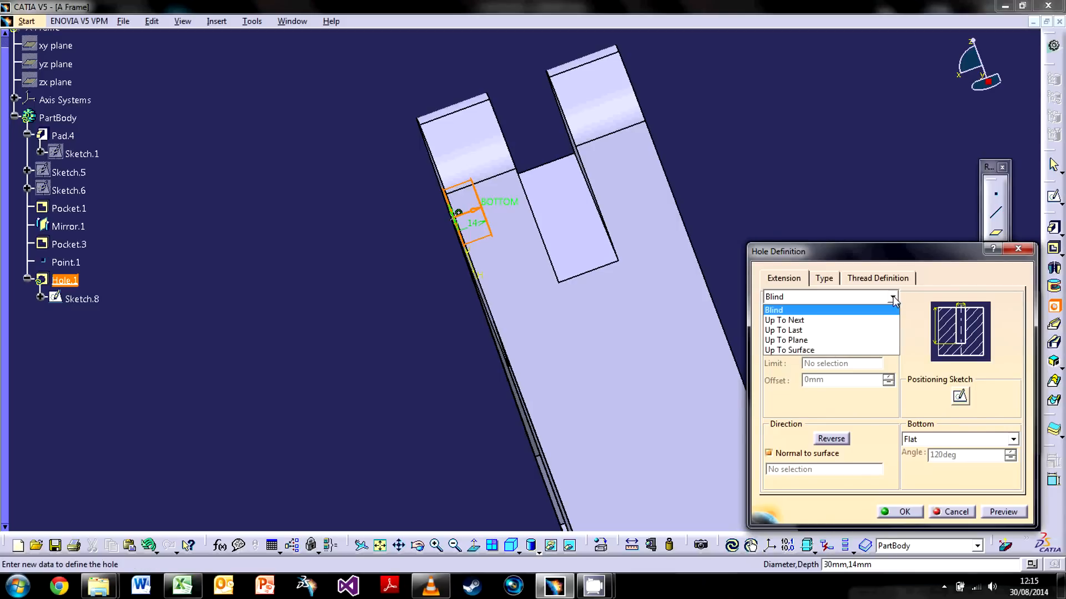
mouse_move(784, 320)
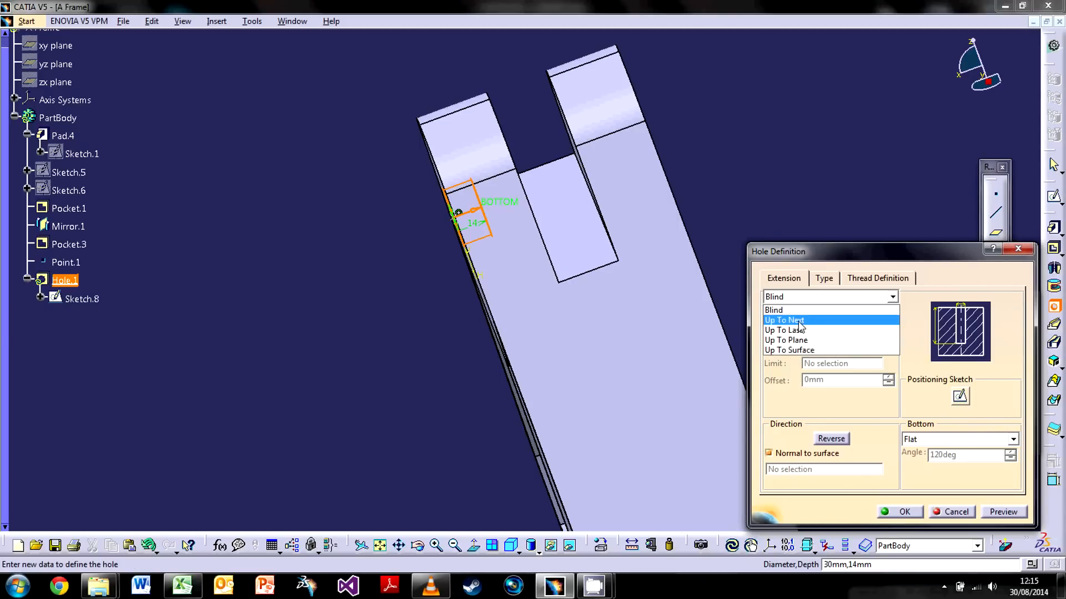
left_click(785, 320)
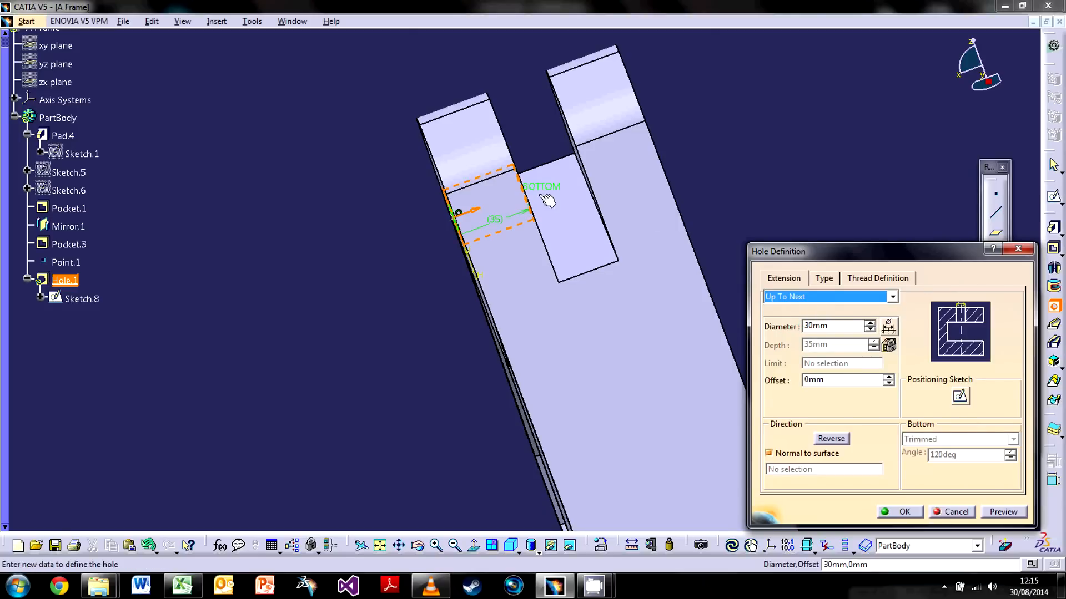
mouse_move(772, 293)
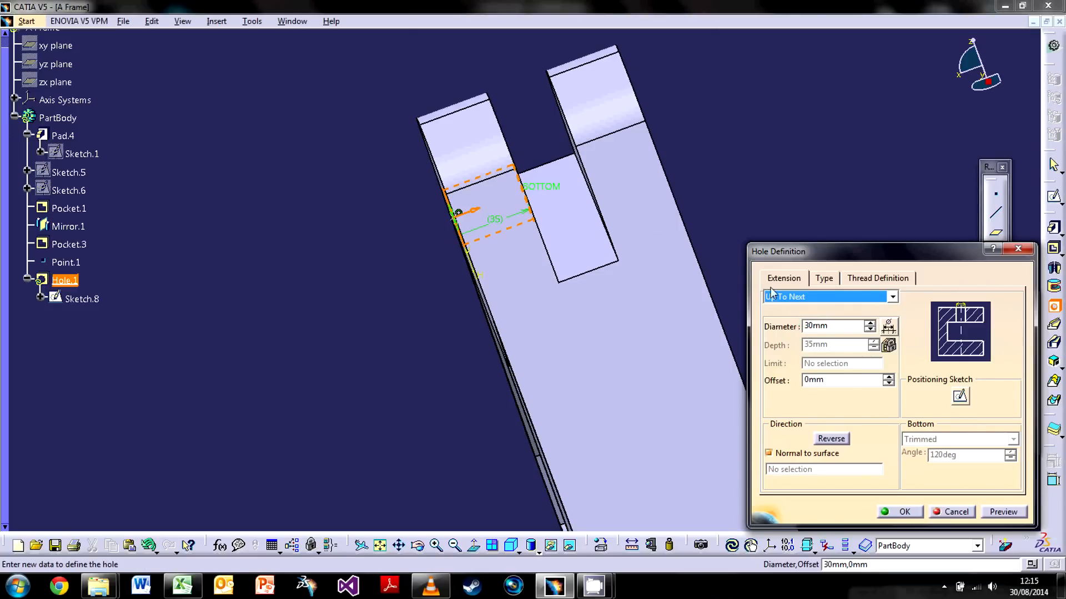
left_click(891, 297)
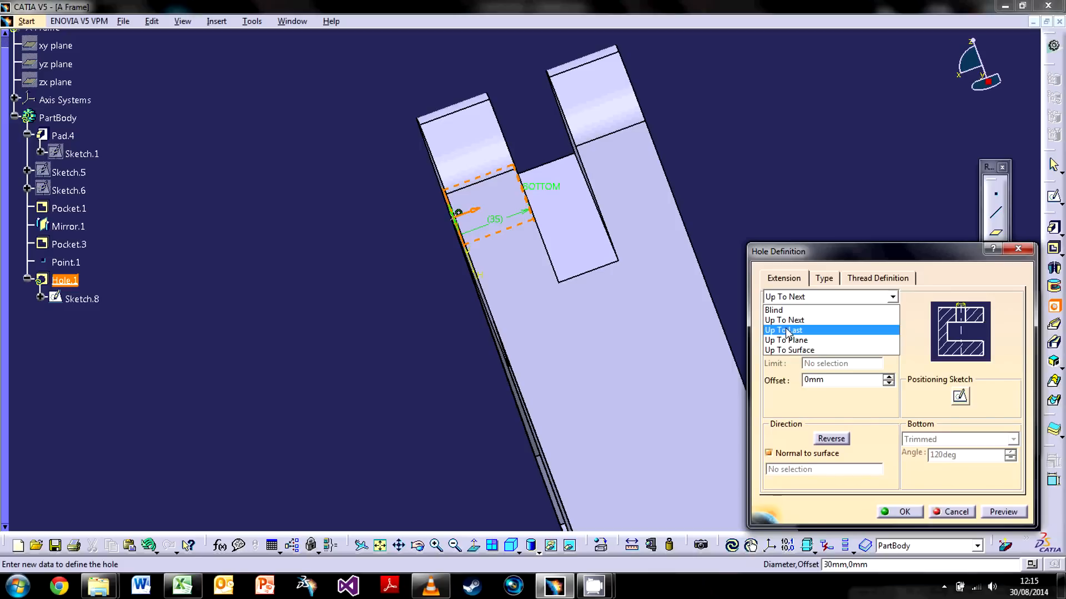
left_click(783, 330)
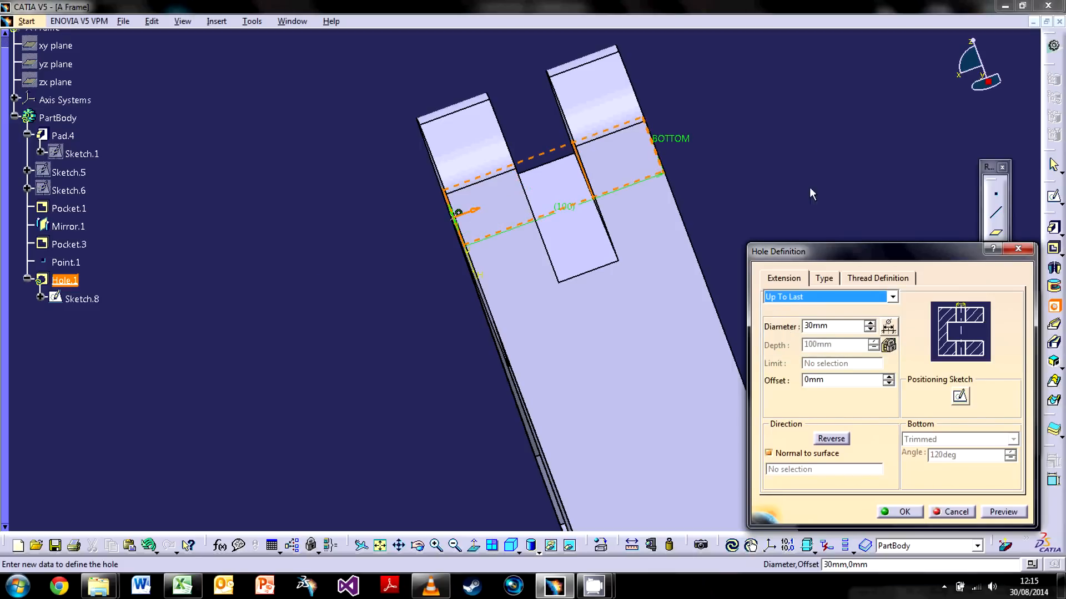
left_click(892, 297)
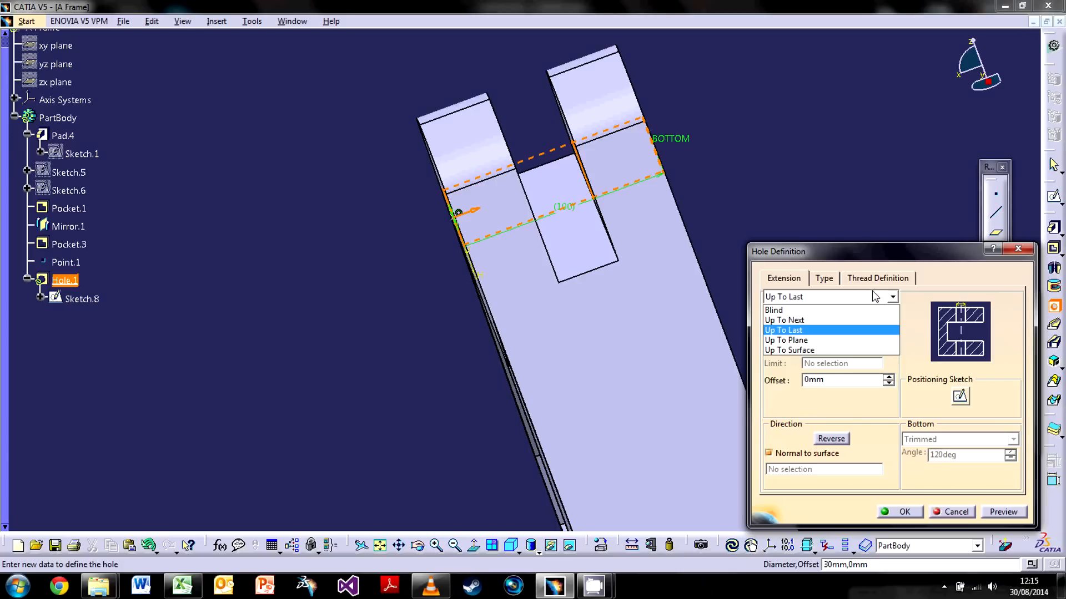
mouse_move(784, 339)
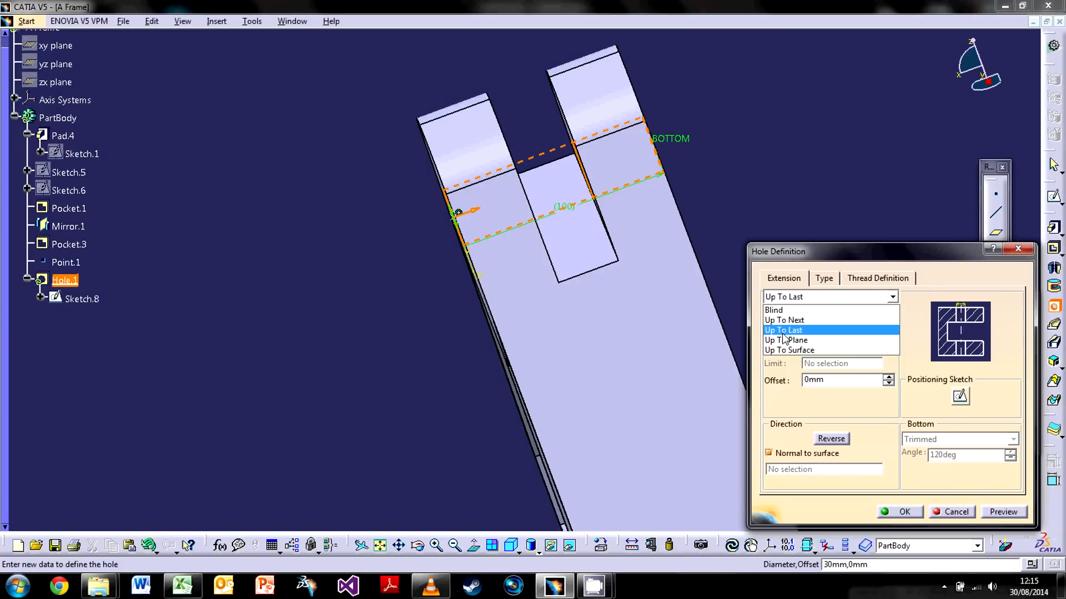
left_click(786, 340)
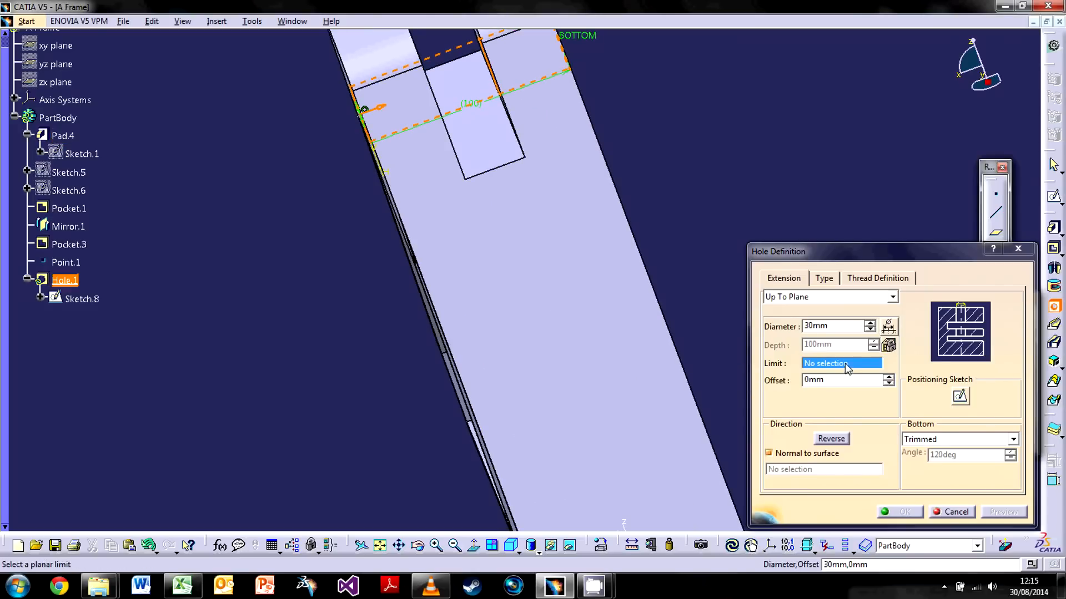
left_click(840, 364)
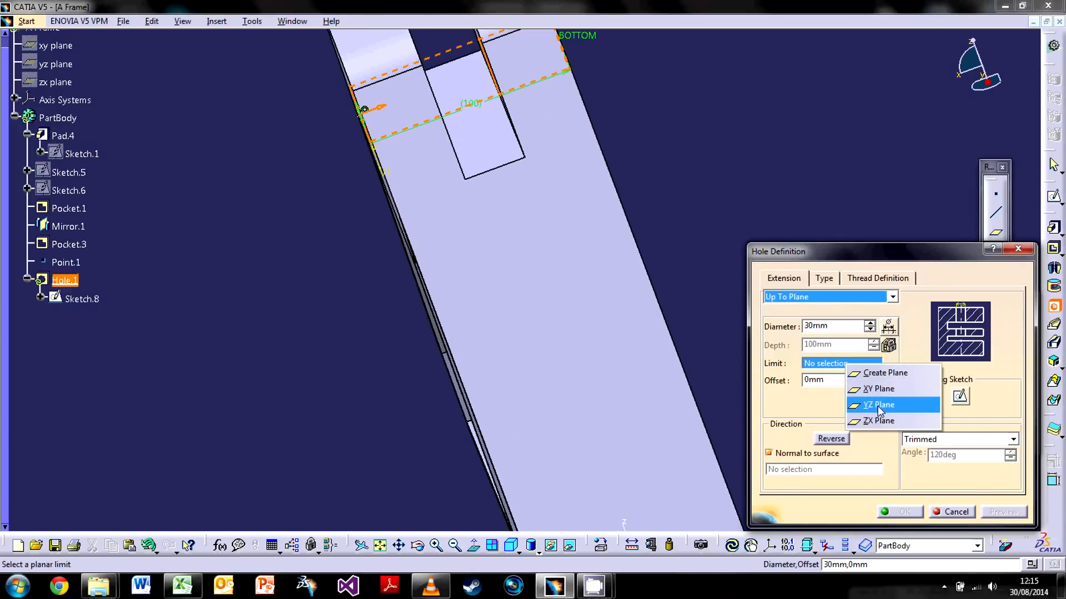
left_click(877, 404)
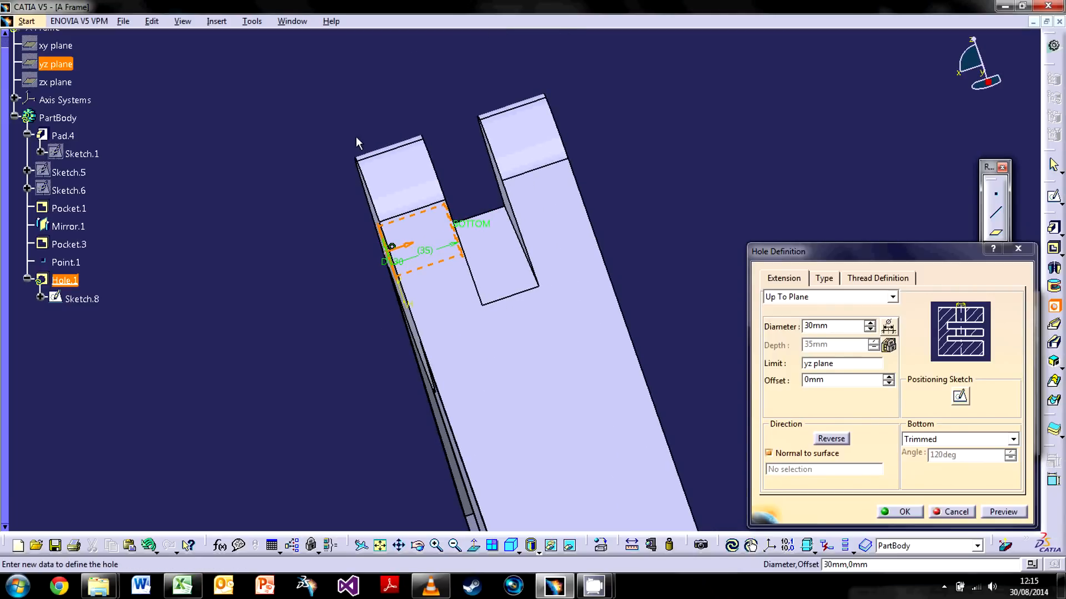
mouse_move(840, 377)
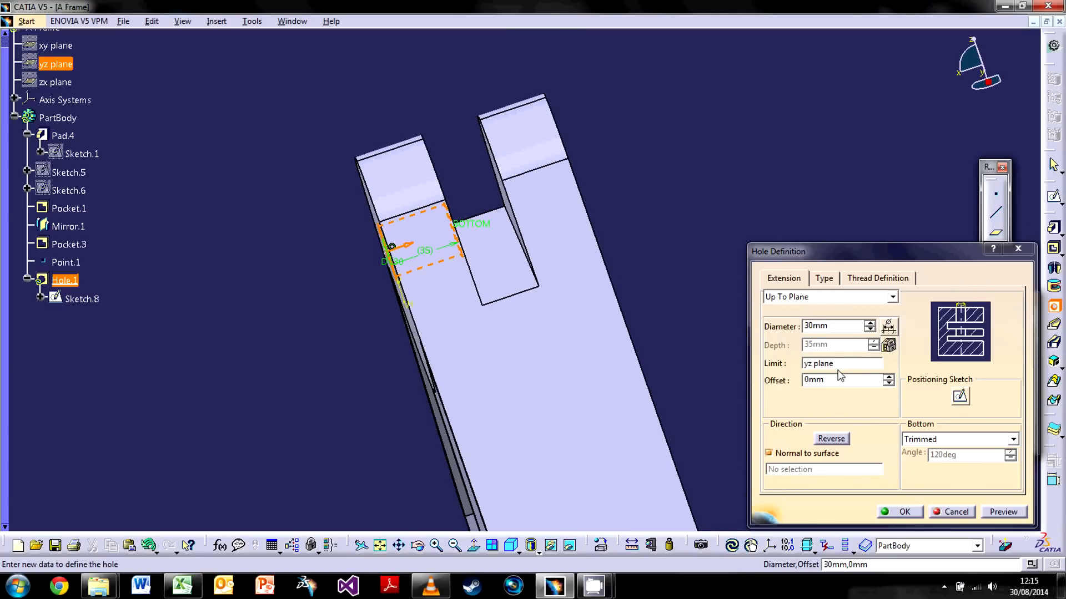
Step: Settle the extension back to Up To Next and confirm the 30 mm lug hole
left_click(888, 296)
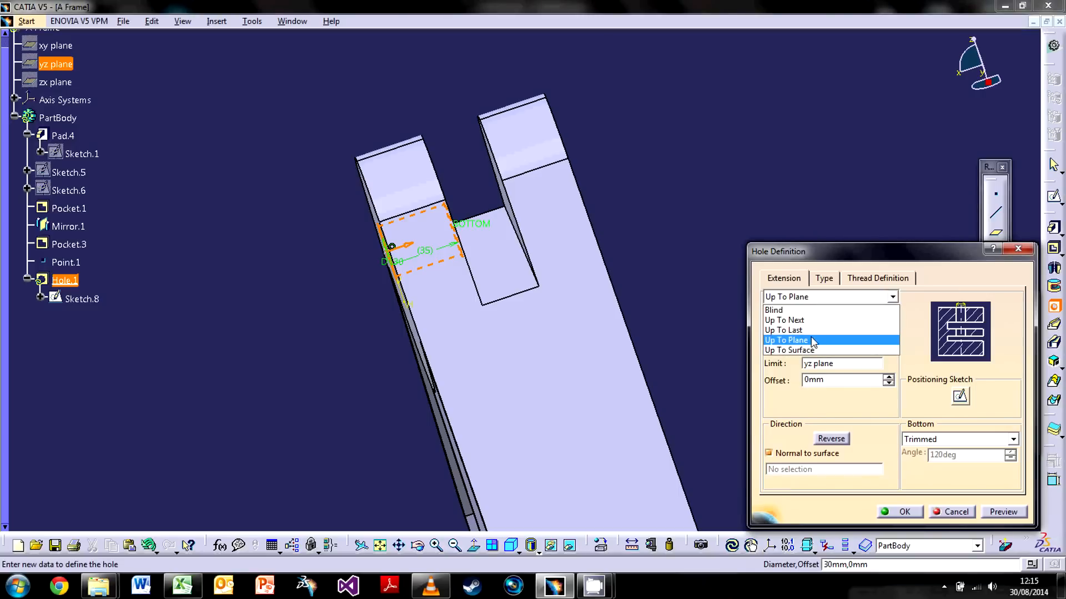
left_click(785, 319)
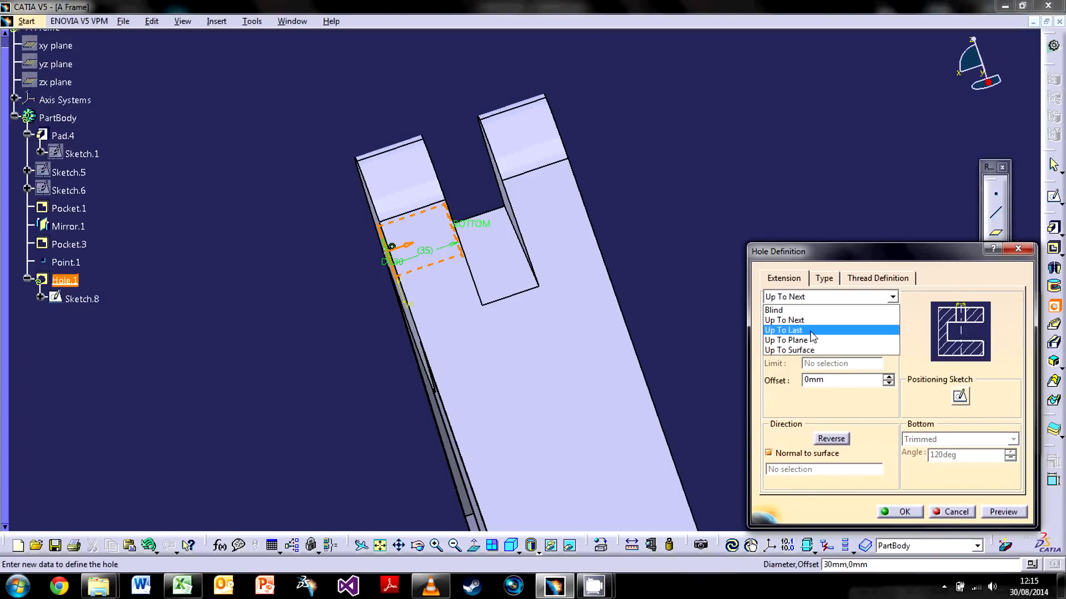
left_click(782, 329)
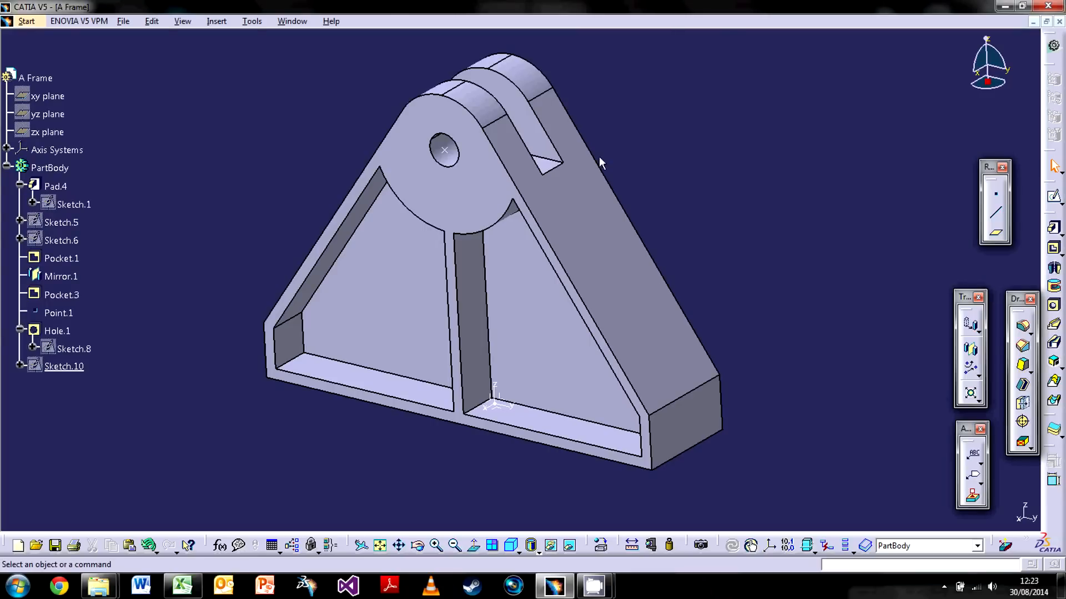
mouse_move(484, 187)
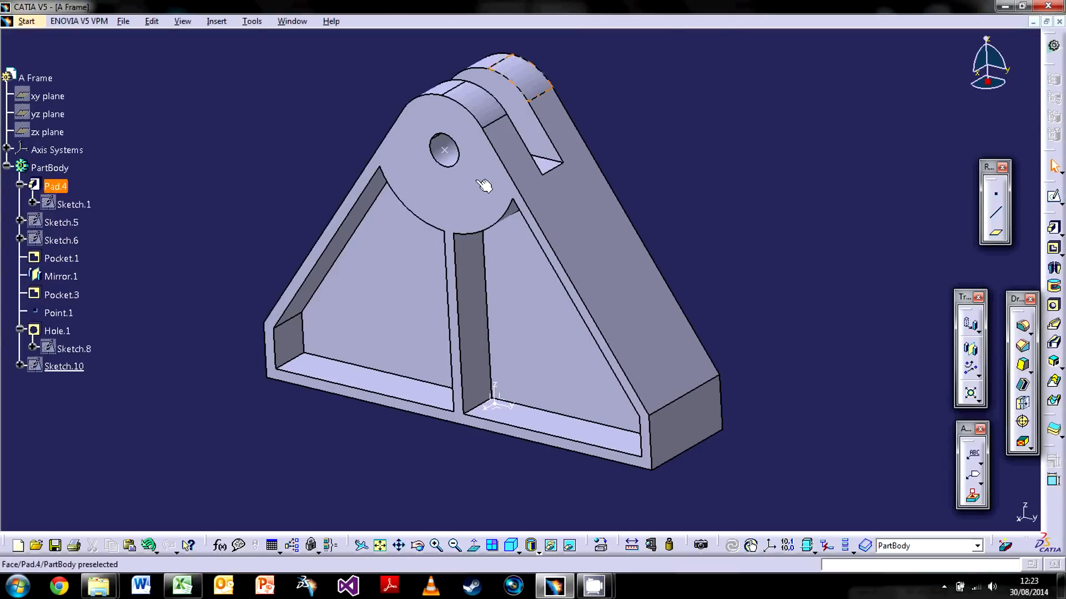
Step: Clear the selection before starting the next hole on the bottom flange
left_click(562, 475)
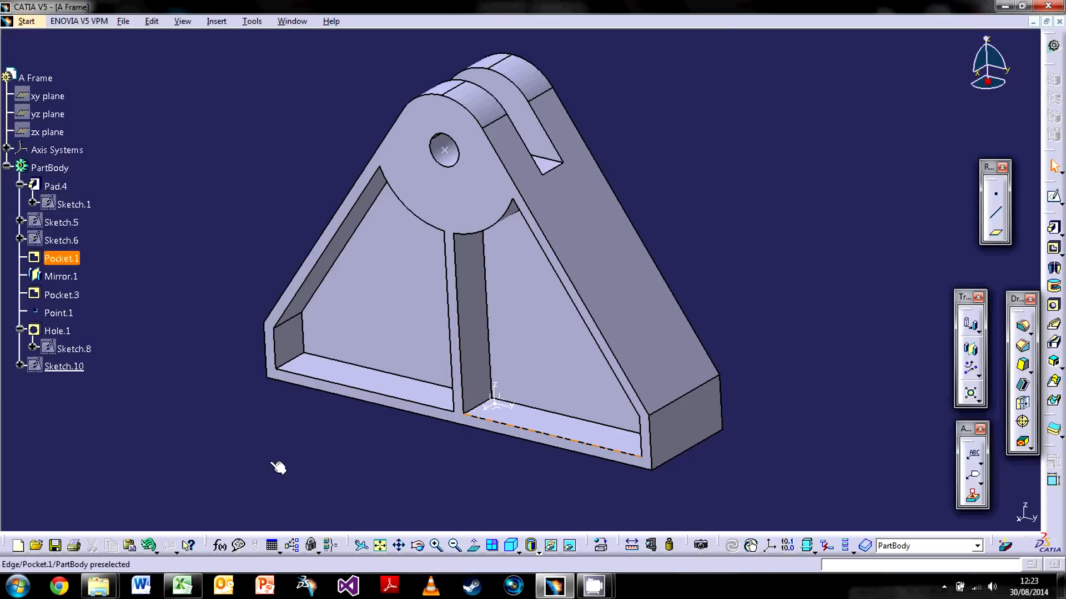
left_click(283, 436)
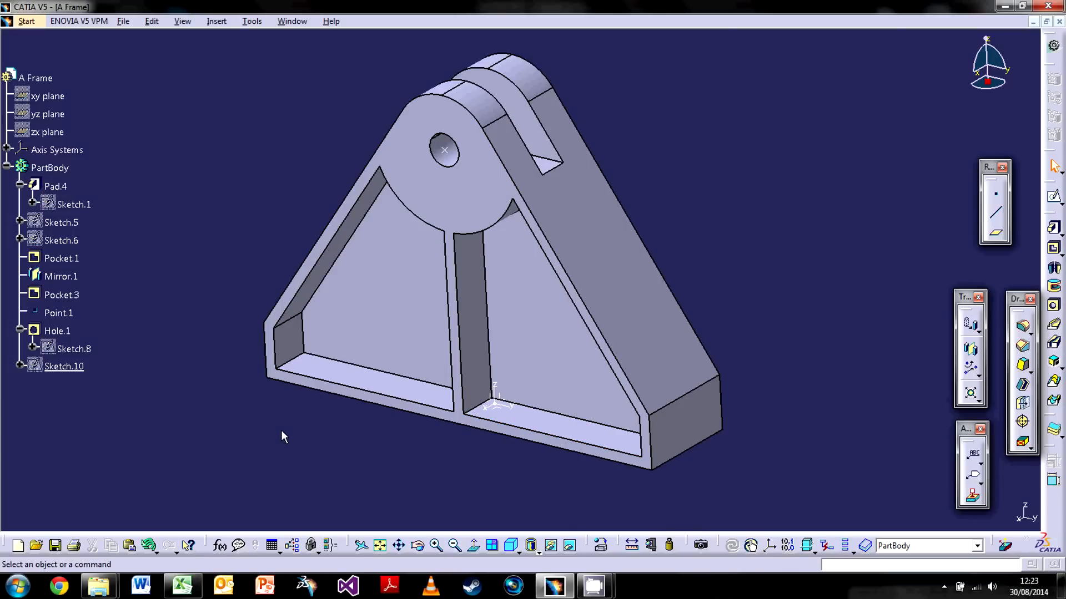
mouse_move(895, 426)
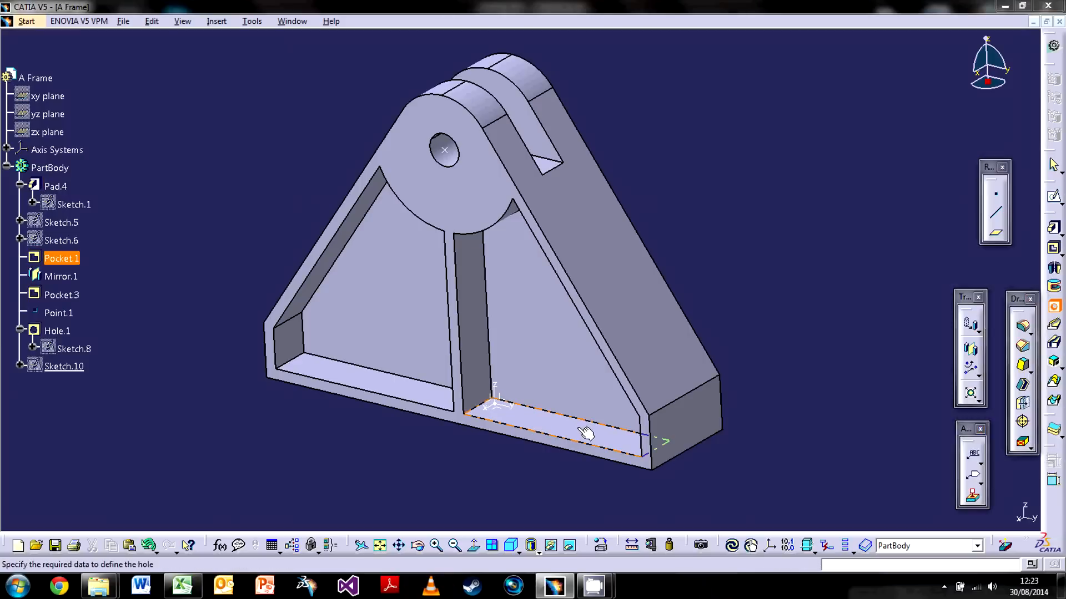
Step: Place the clamp hole on the bottom flange at 150 mm and 30 mm offsets
left_click(585, 433)
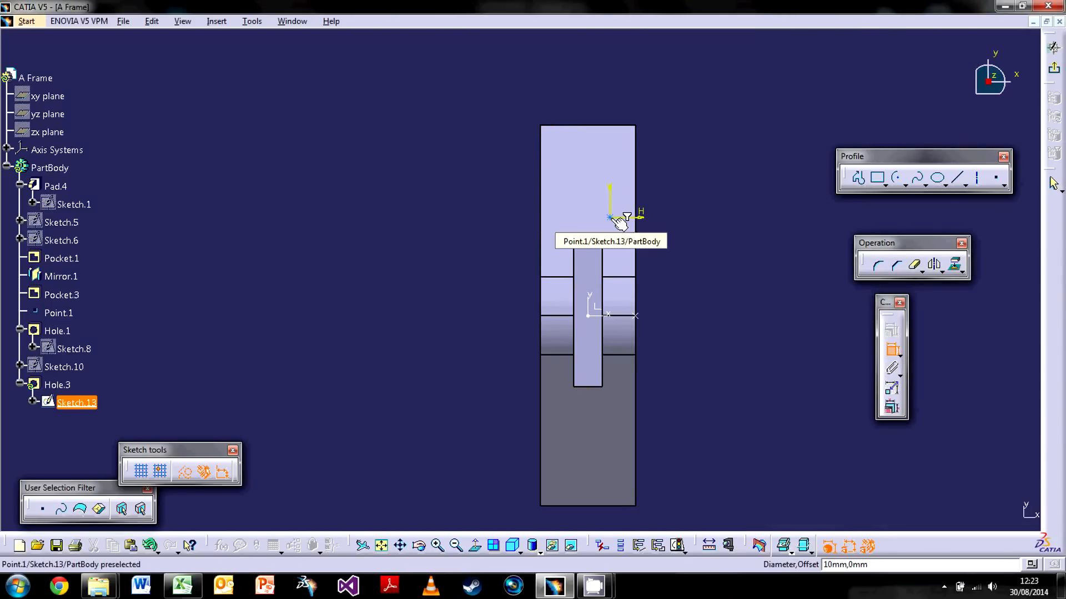
mouse_move(595, 310)
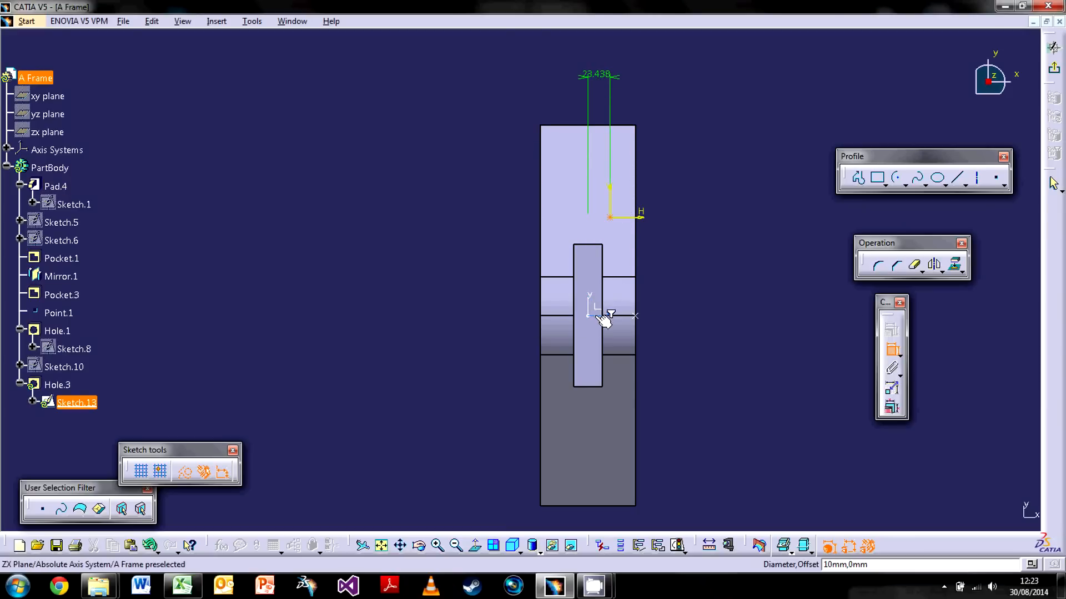
left_click(608, 314)
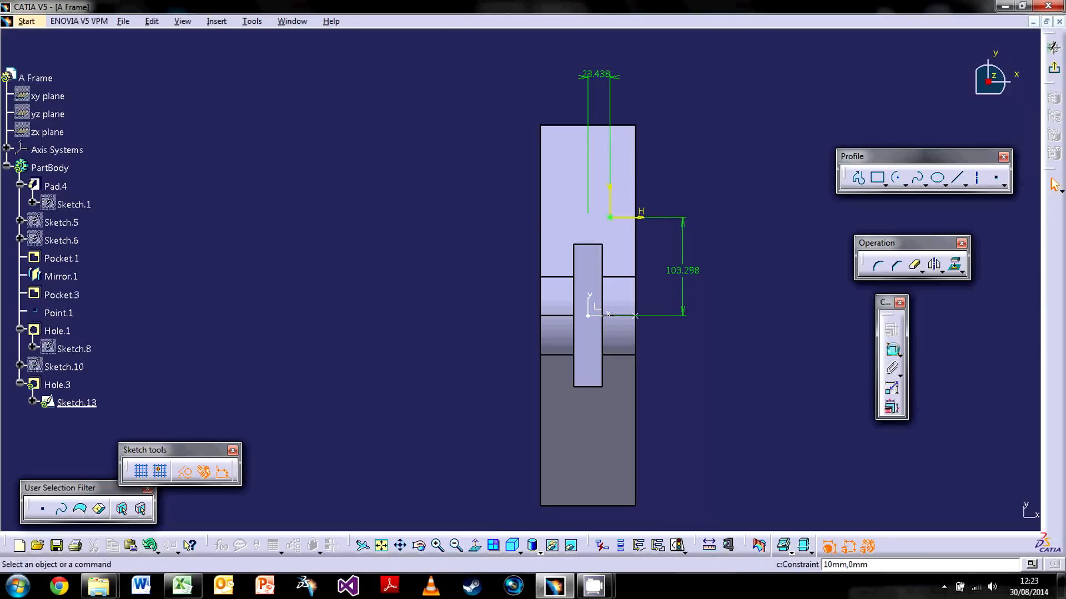
double_click(682, 269)
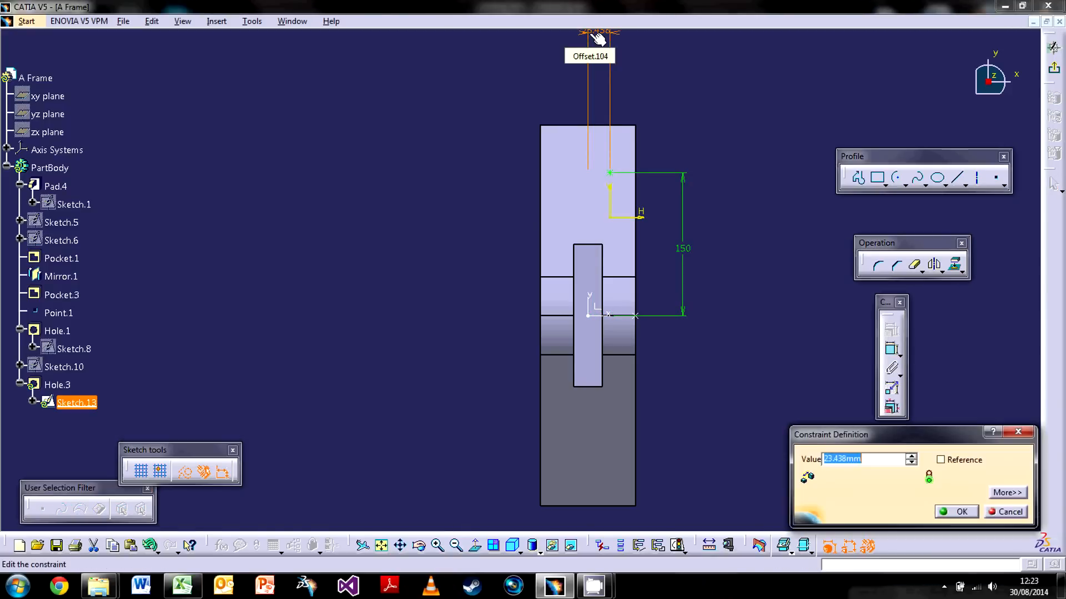
left_click(960, 512)
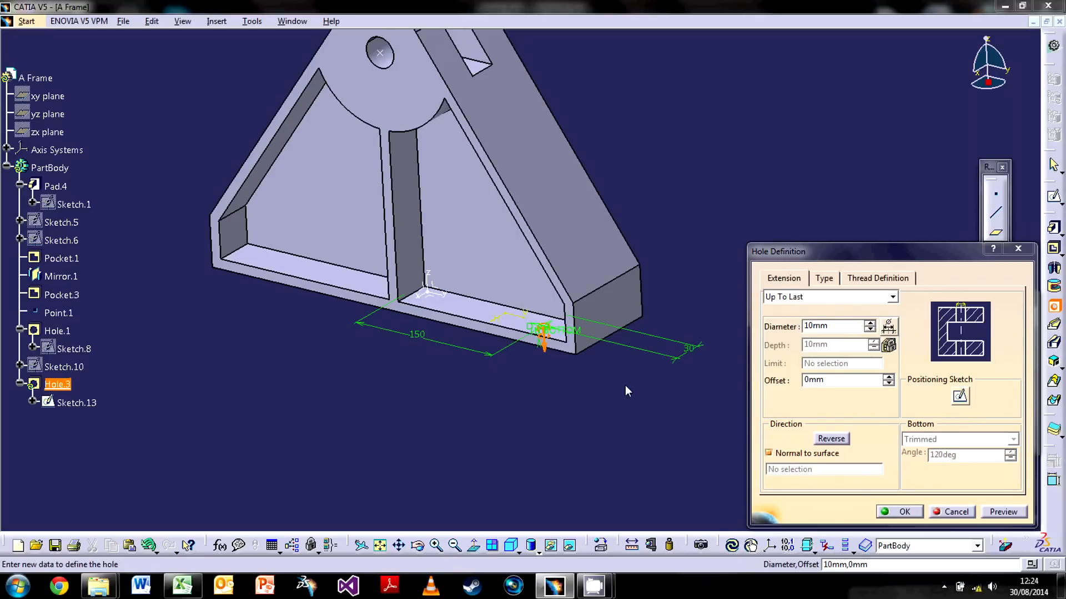
mouse_move(897, 302)
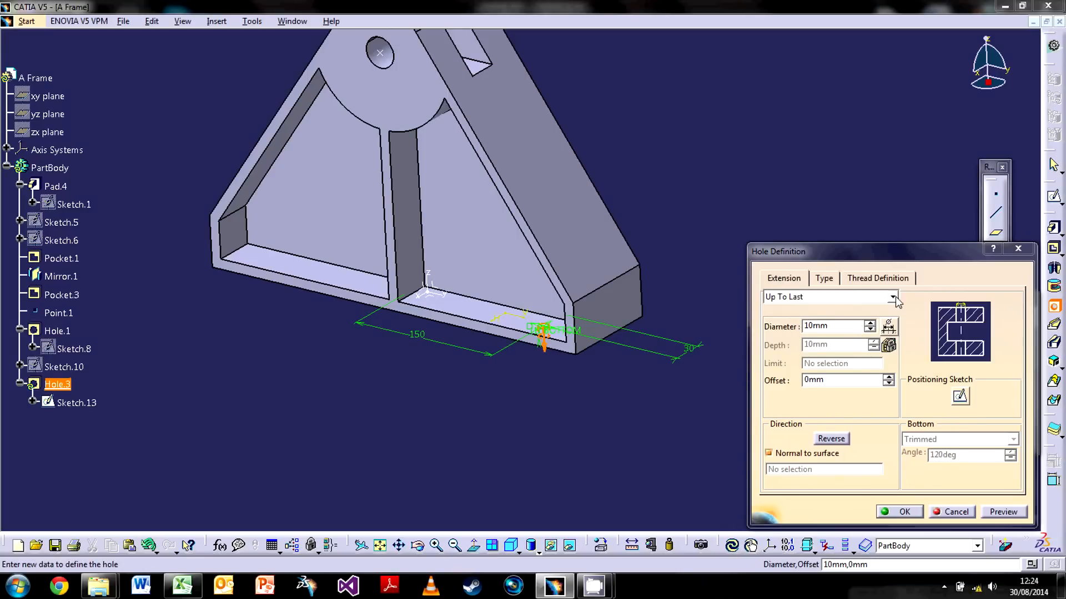
Step: Set the 10 mm clamp hole to Up To Next and confirm Hole.3
left_click(893, 297)
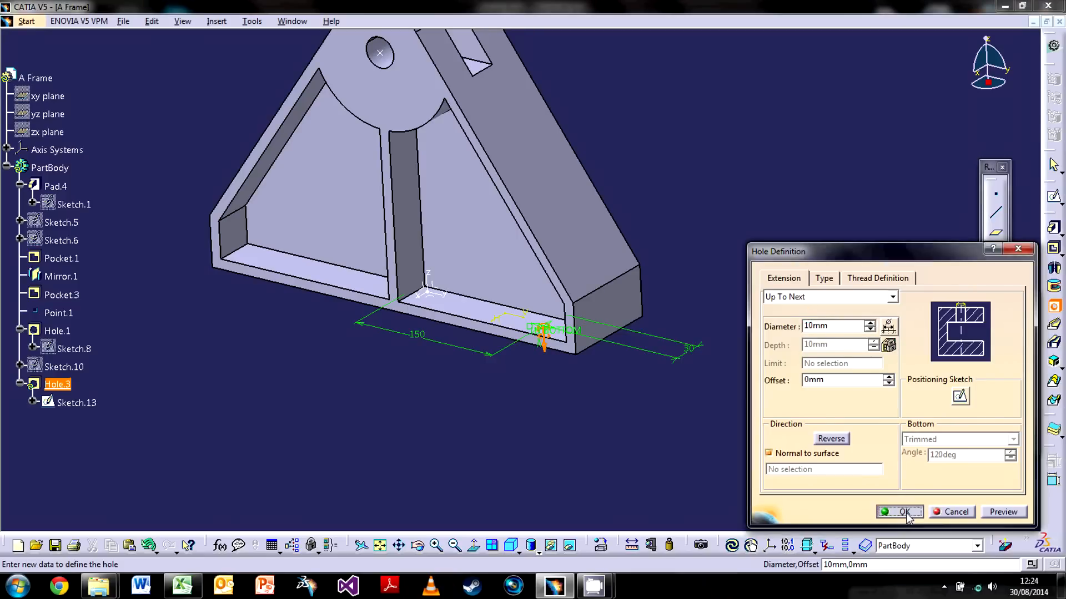
left_click(904, 512)
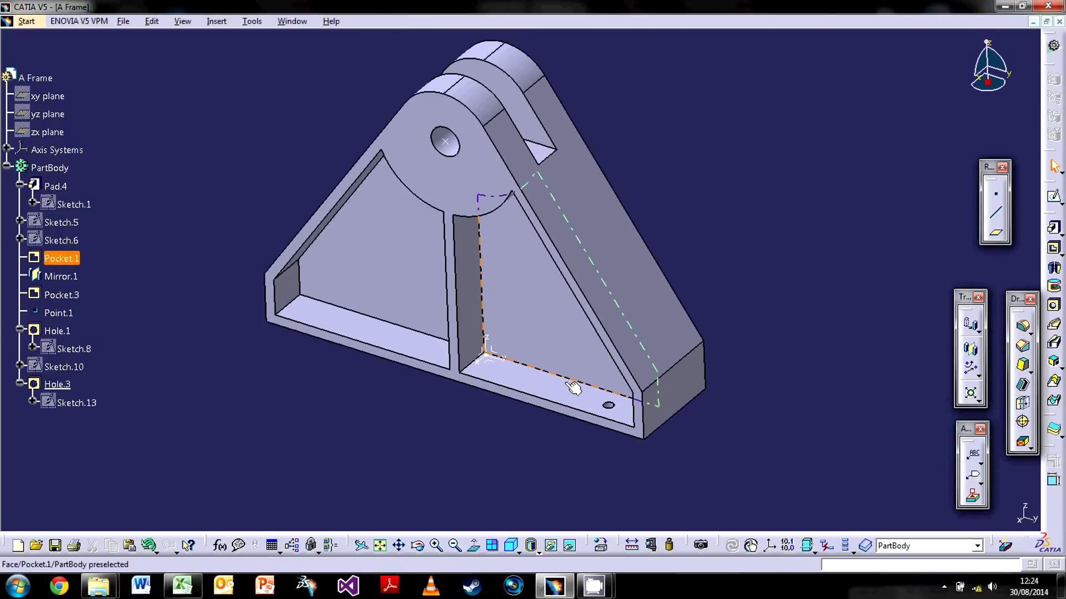
Step: Unhide Sketch.10 hole positions and select Hole.3 as the feature to pattern
left_click(720, 446)
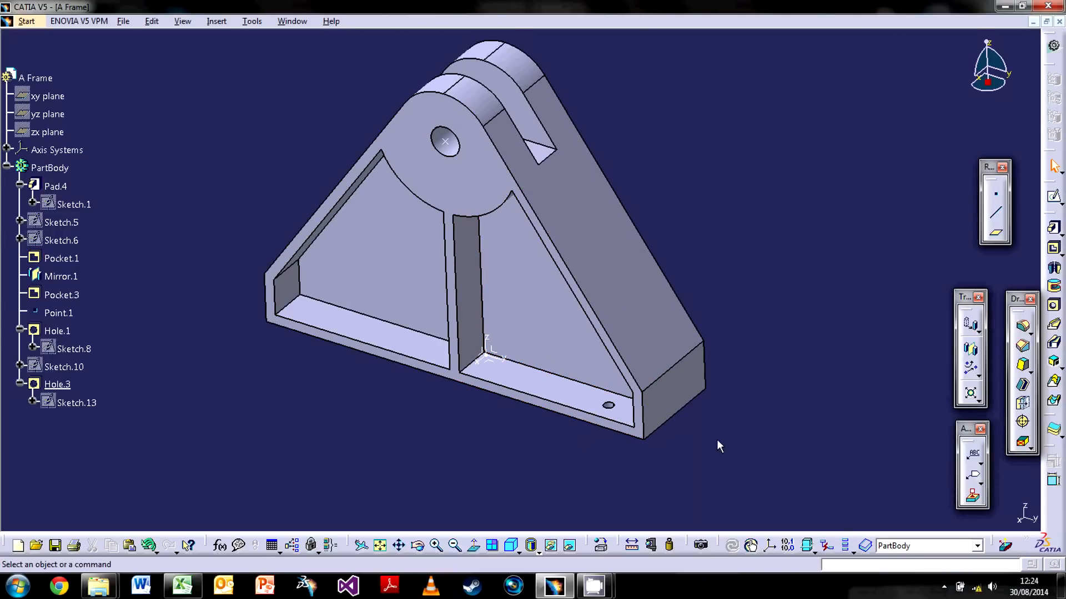
right_click(63, 367)
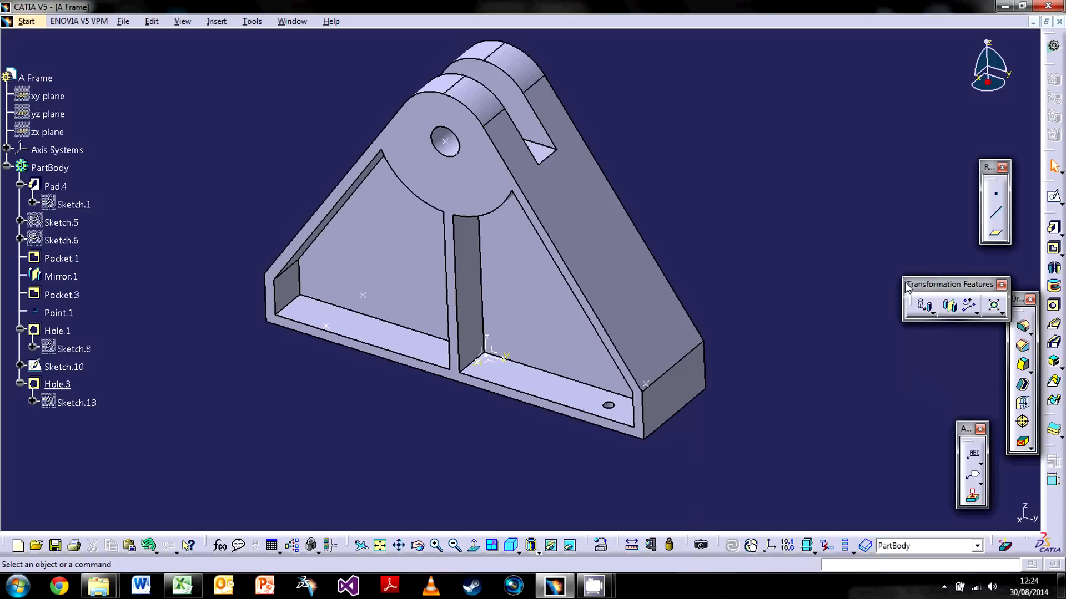
mouse_move(968, 306)
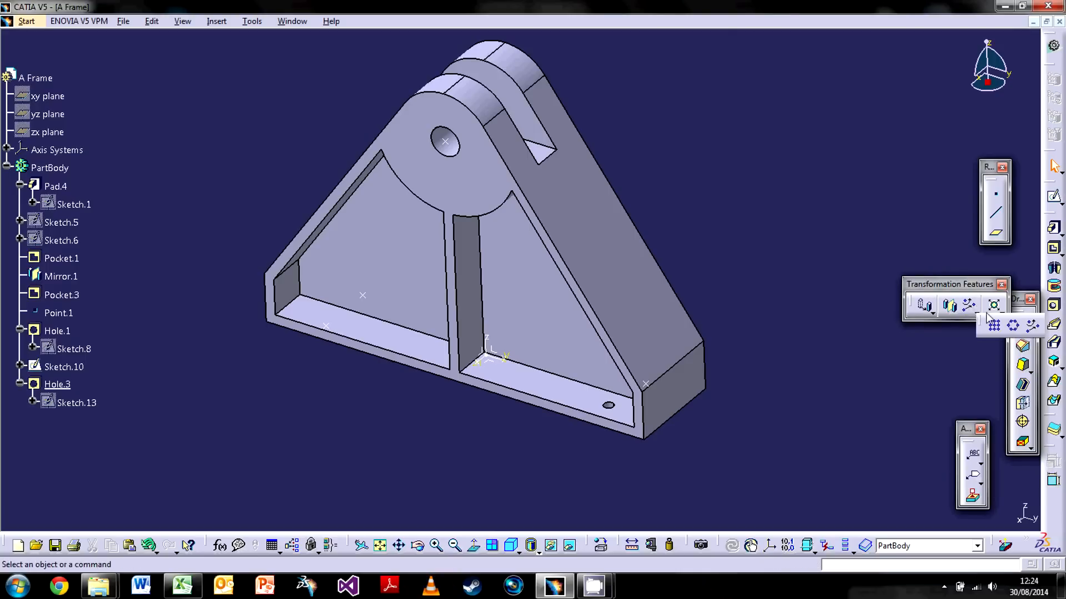
mouse_move(1031, 325)
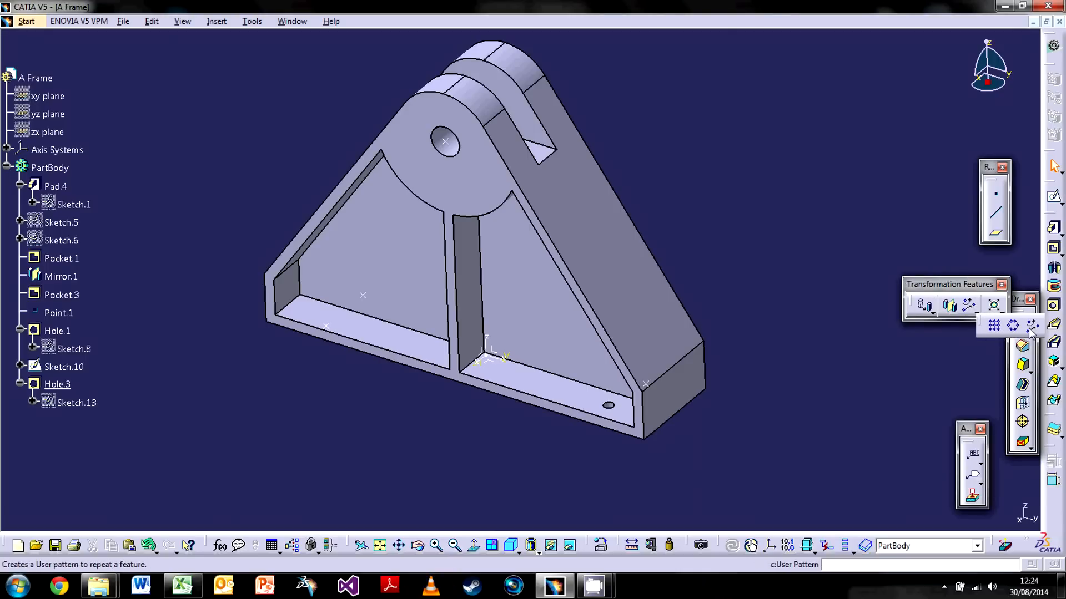
mouse_move(994, 325)
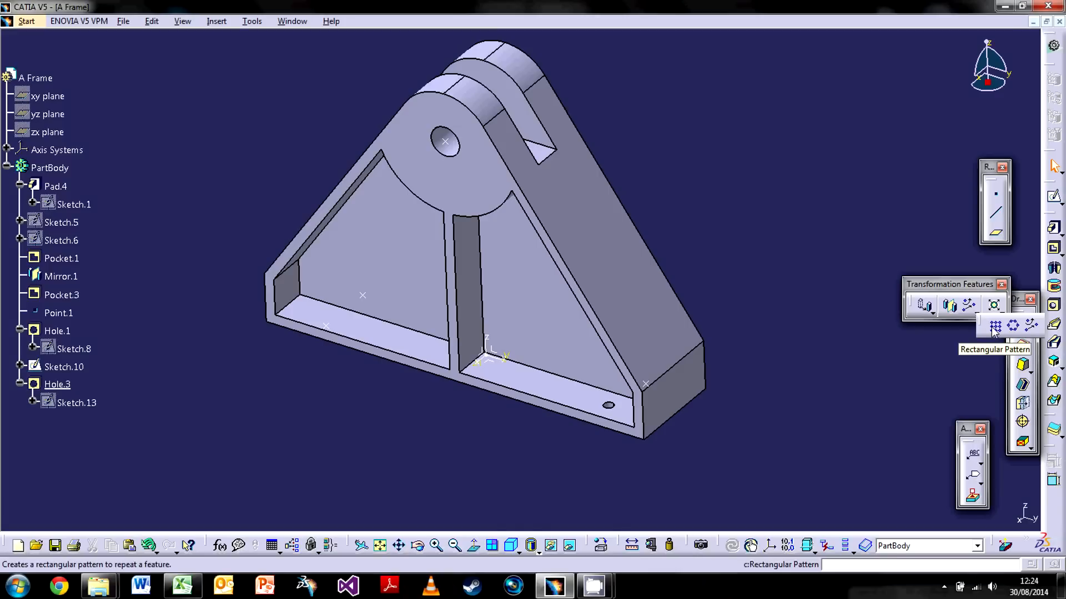
mouse_move(1012, 326)
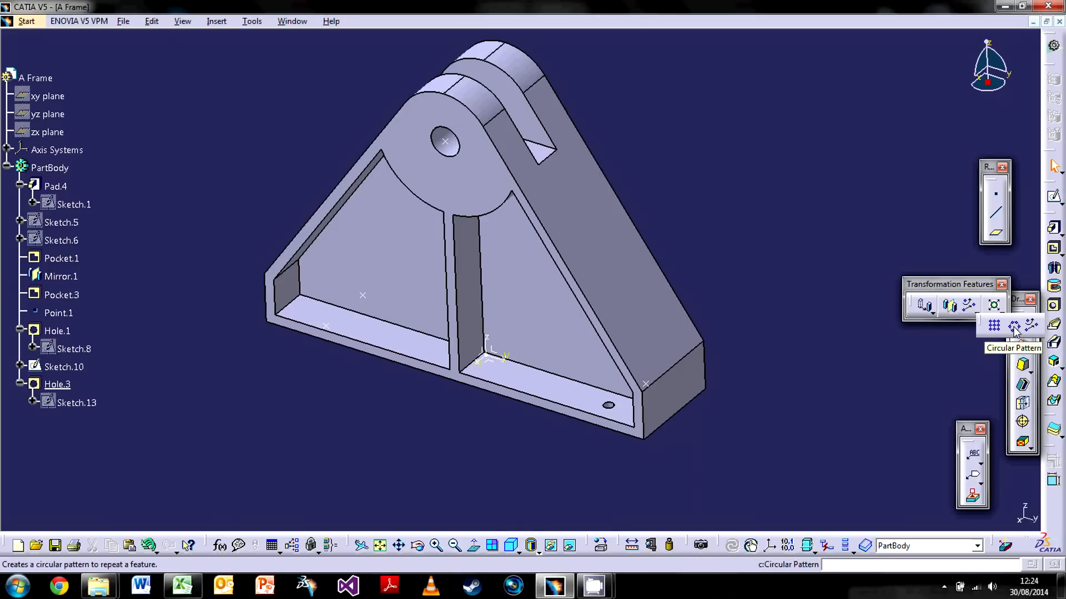
mouse_move(1031, 325)
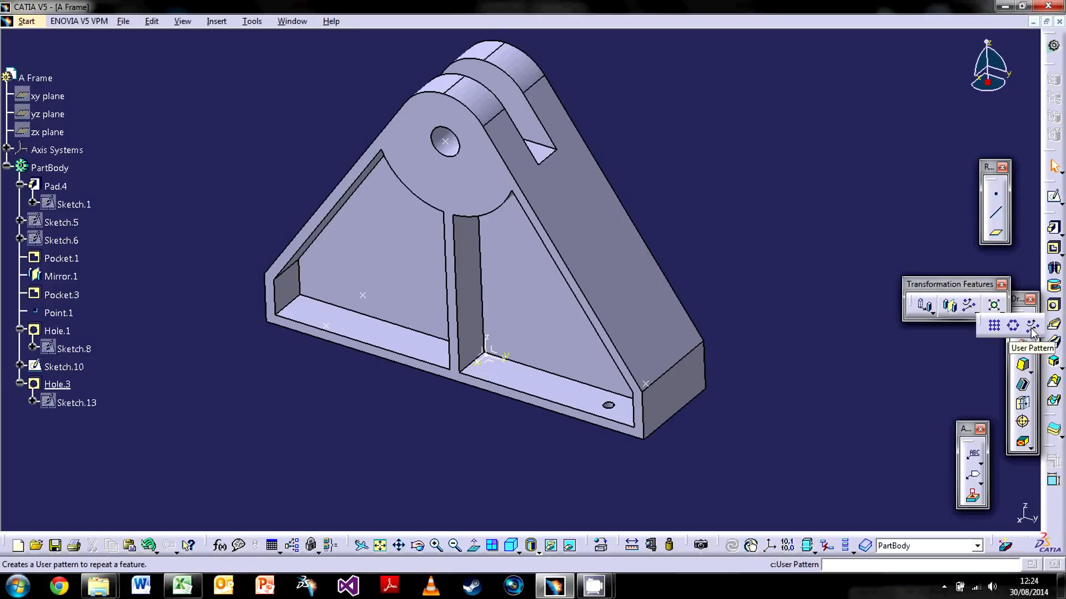
left_click(75, 402)
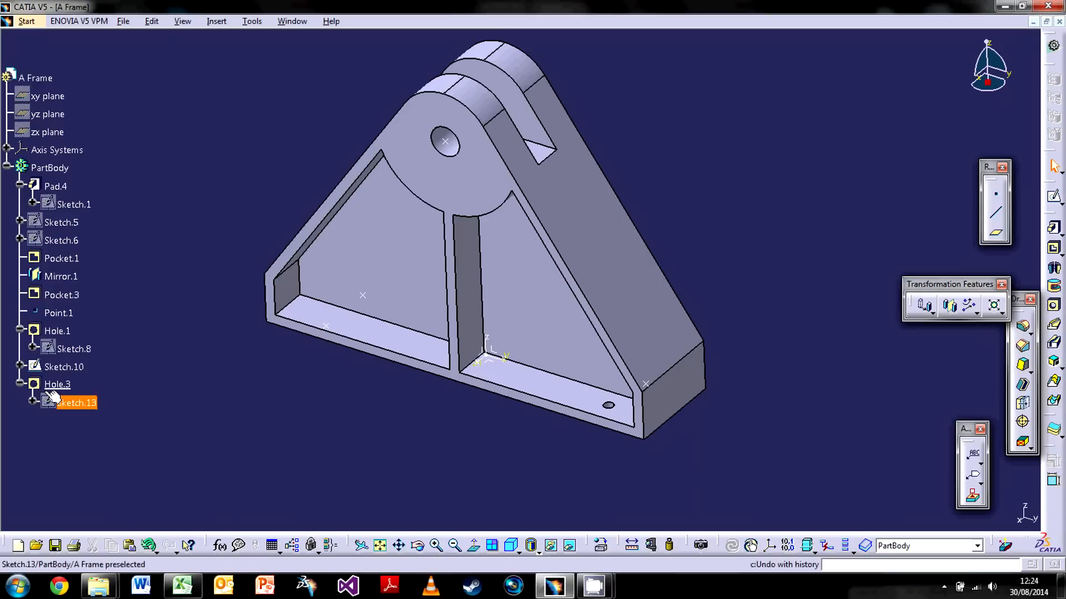
left_click(57, 384)
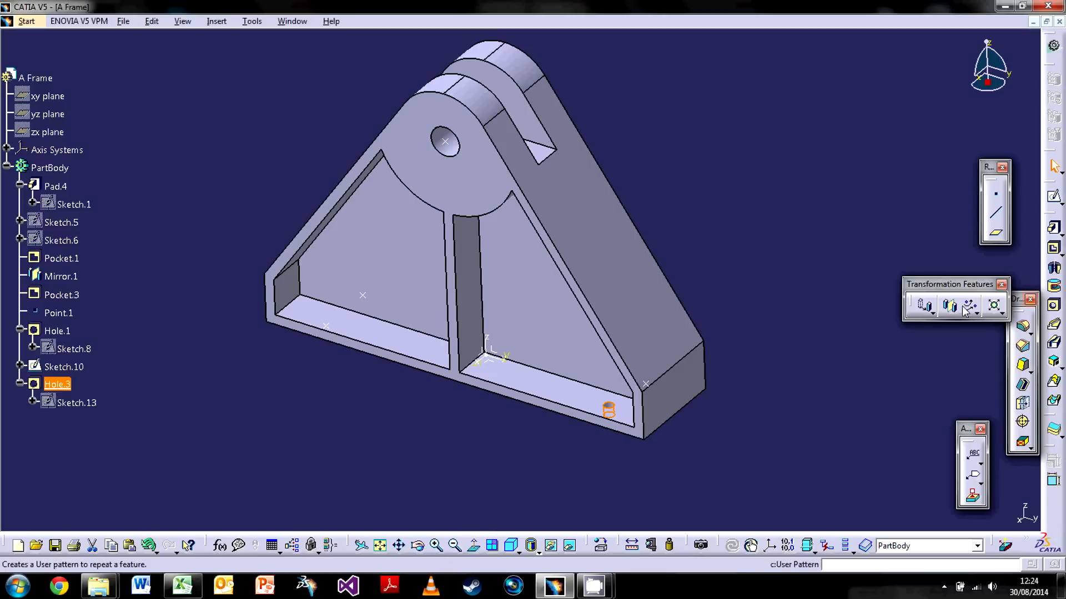
Step: Create UserPattern.1 repeating Hole.3 at the Sketch.10 corner positions
left_click(992, 306)
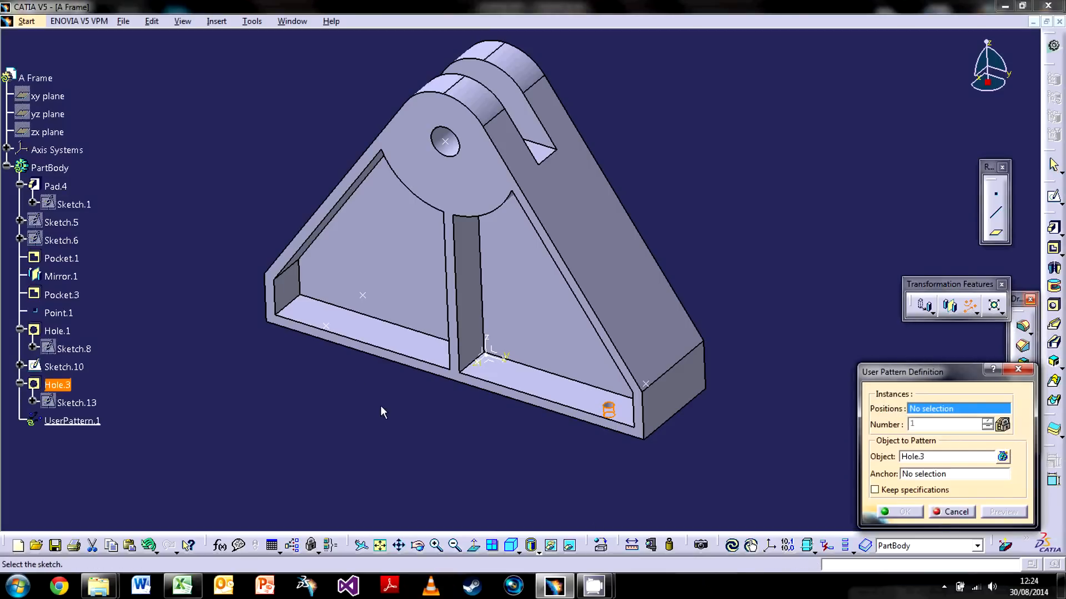
left_click(65, 367)
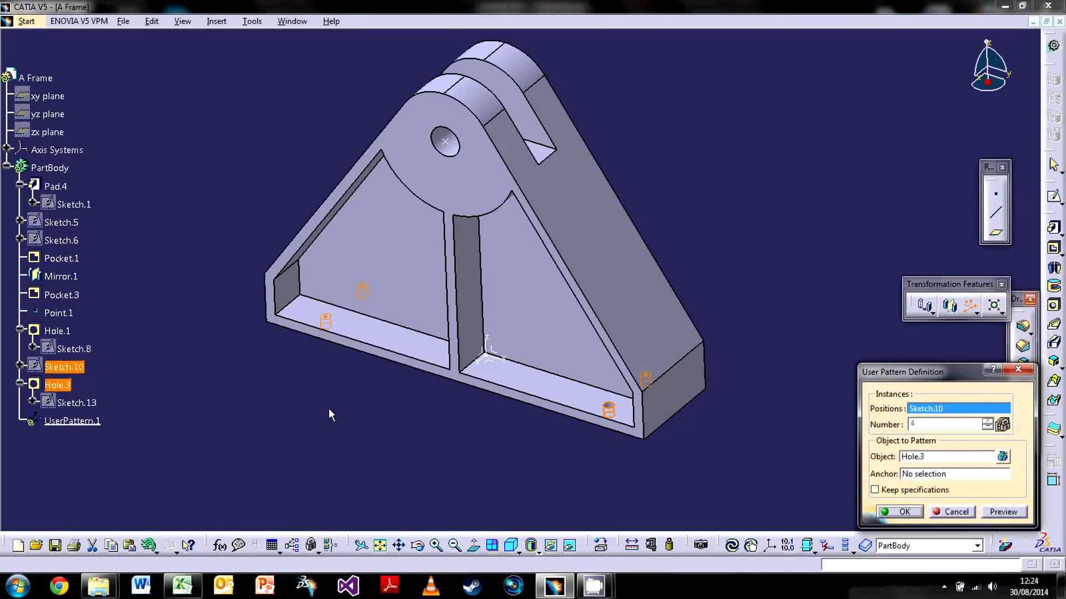
mouse_move(693, 404)
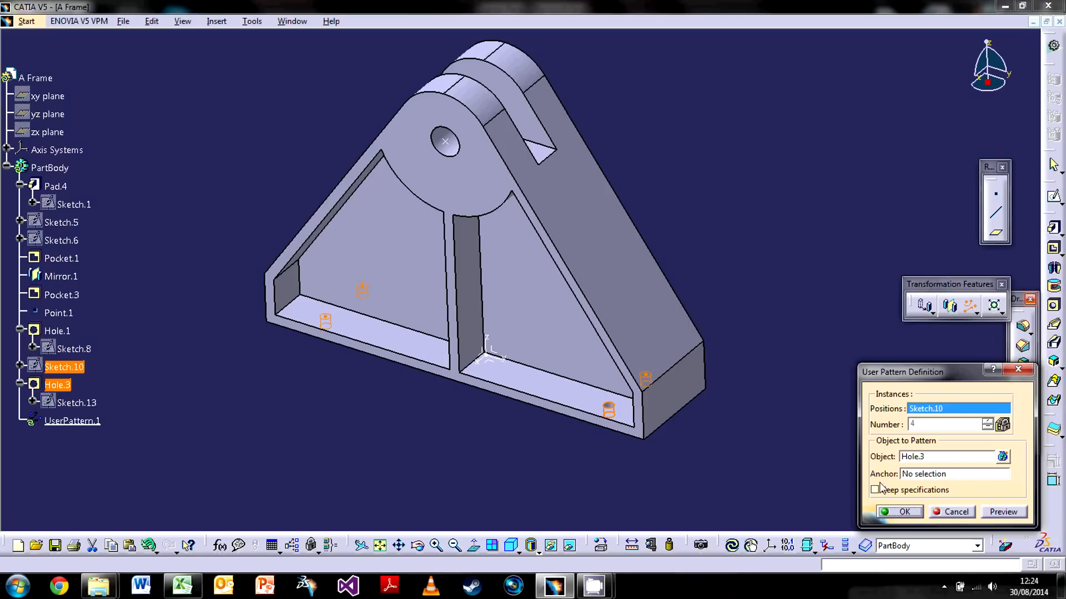
left_click(904, 512)
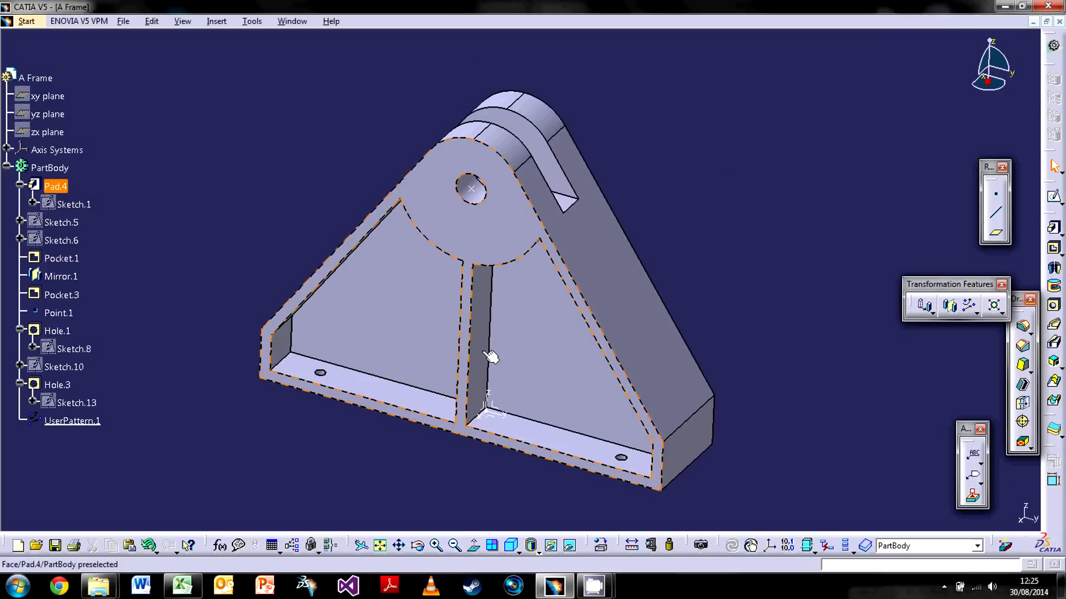
Step: Clear the preselected faces before starting the edge fillet
left_click(657, 102)
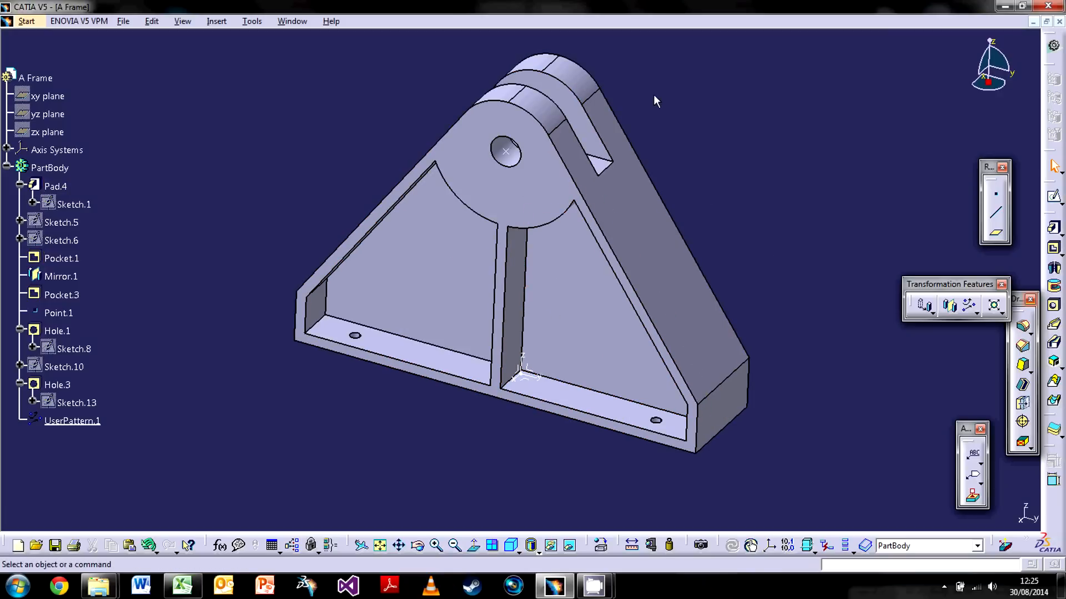
mouse_move(843, 388)
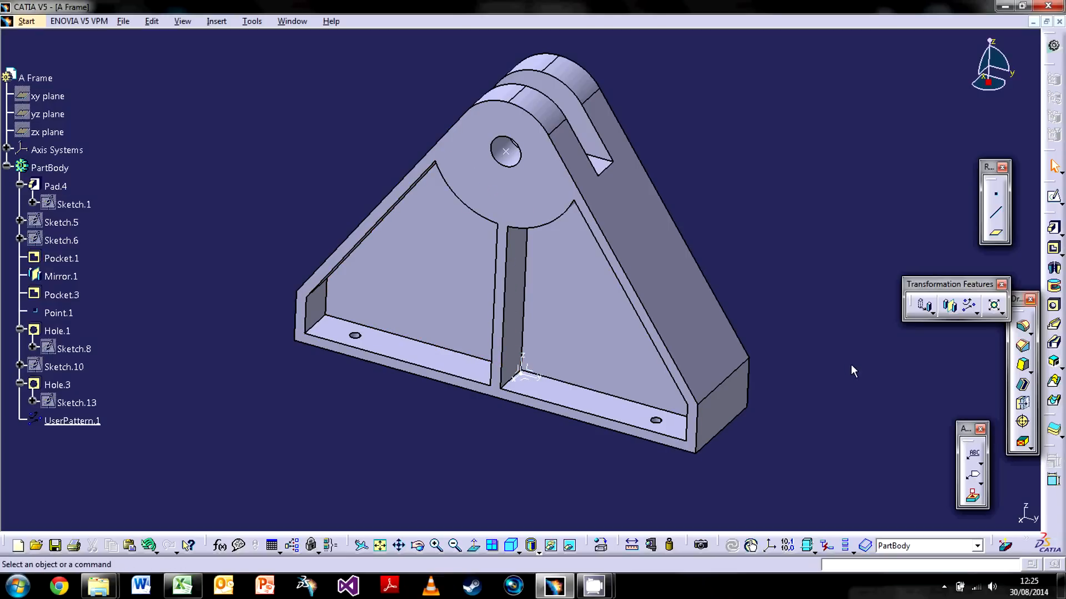
mouse_move(909, 351)
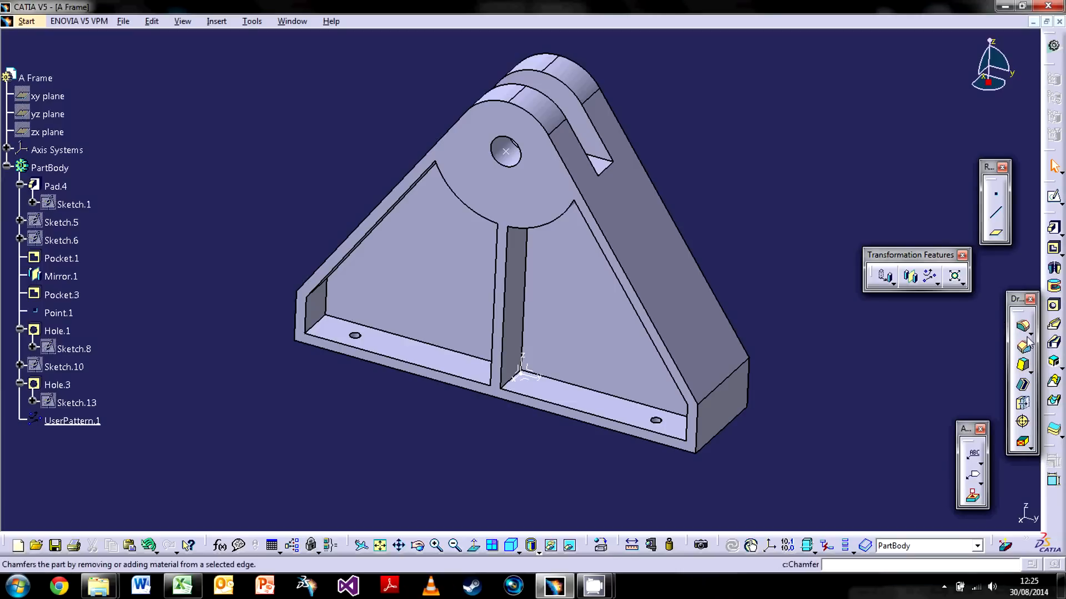
mouse_move(1023, 343)
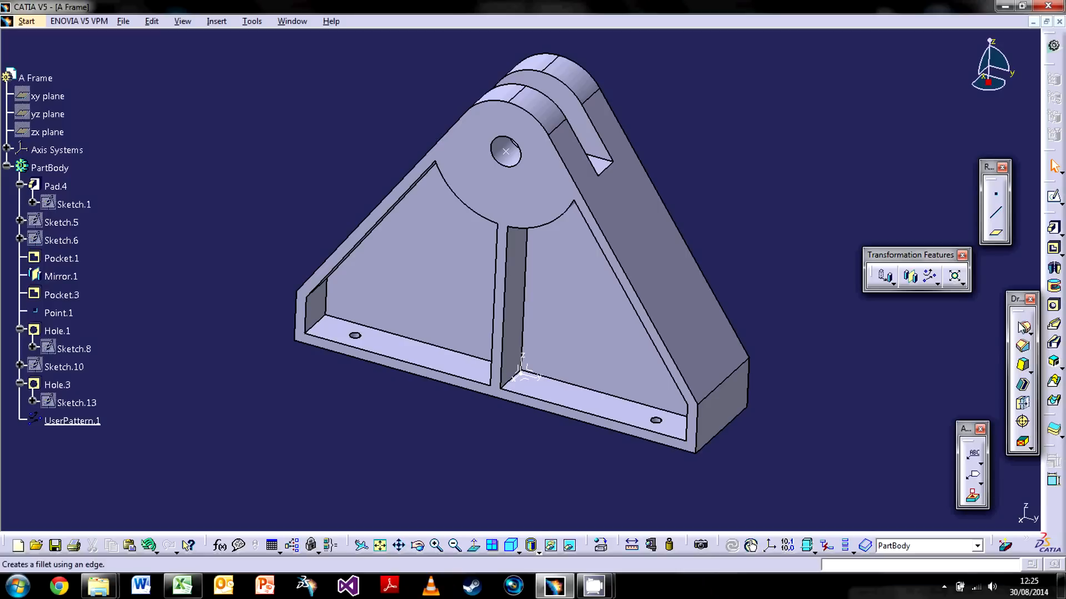
mouse_move(1022, 347)
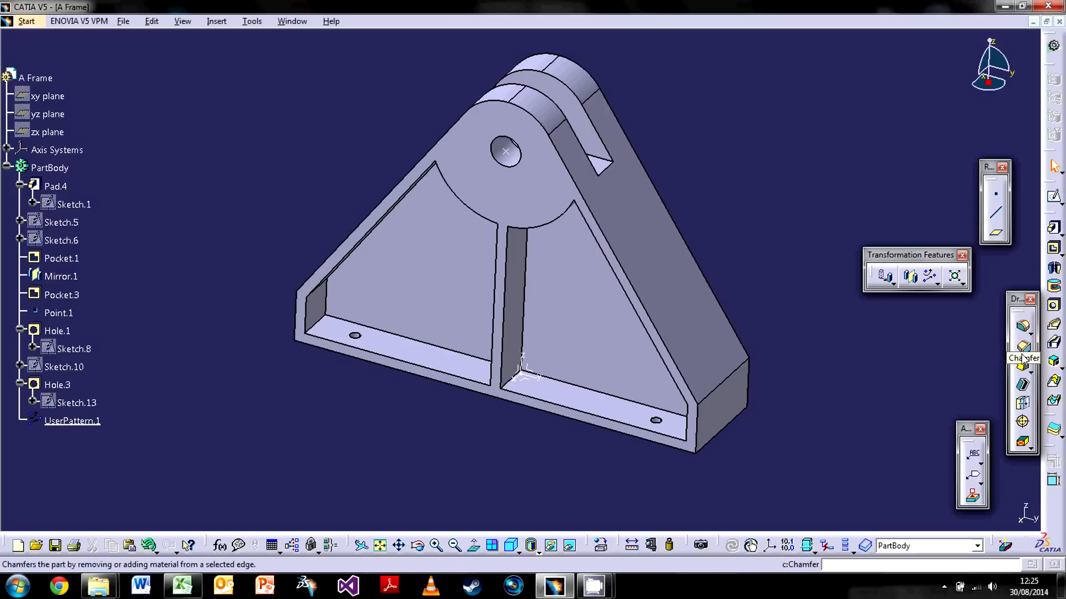
mouse_move(445, 435)
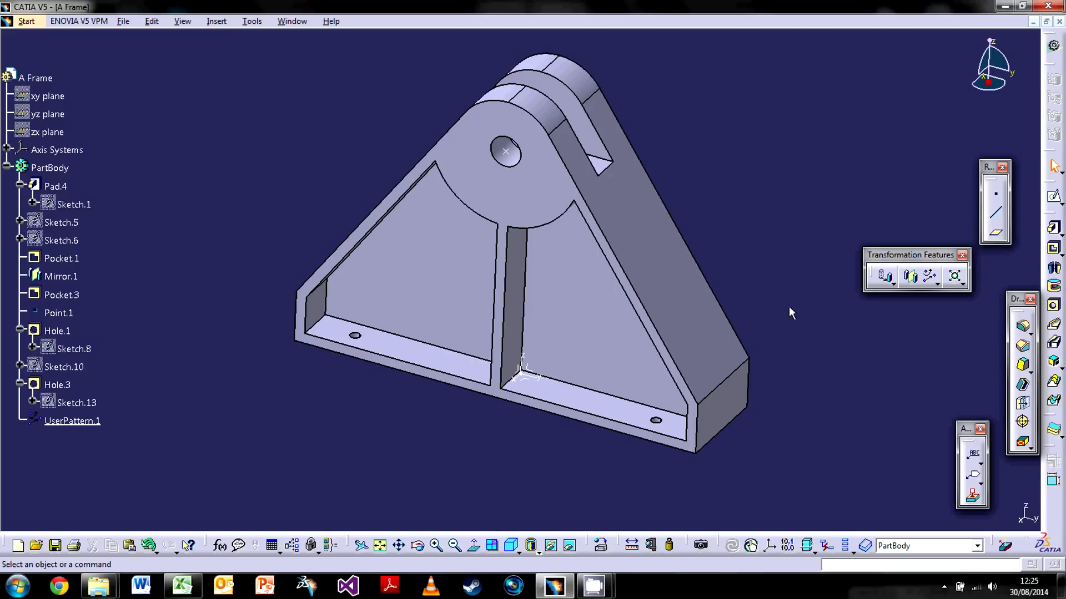
mouse_move(783, 264)
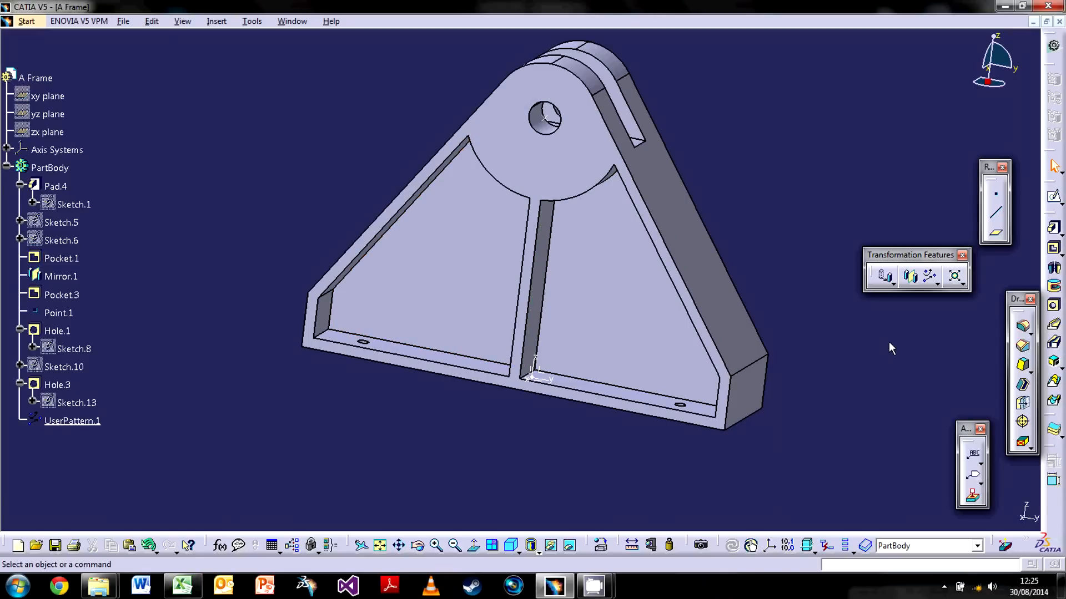
mouse_move(1037, 375)
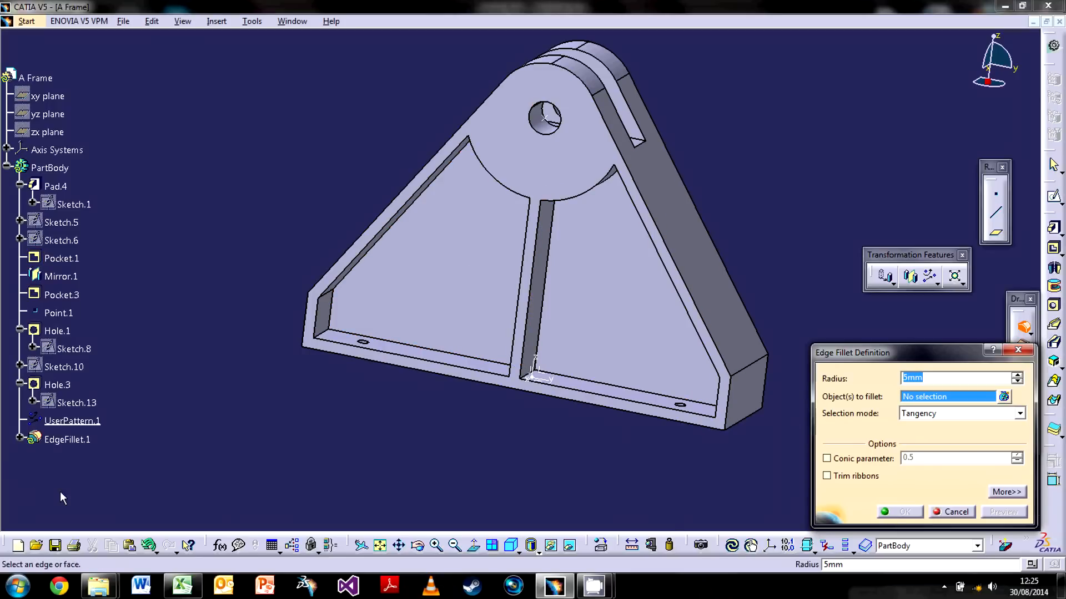
mouse_move(53, 509)
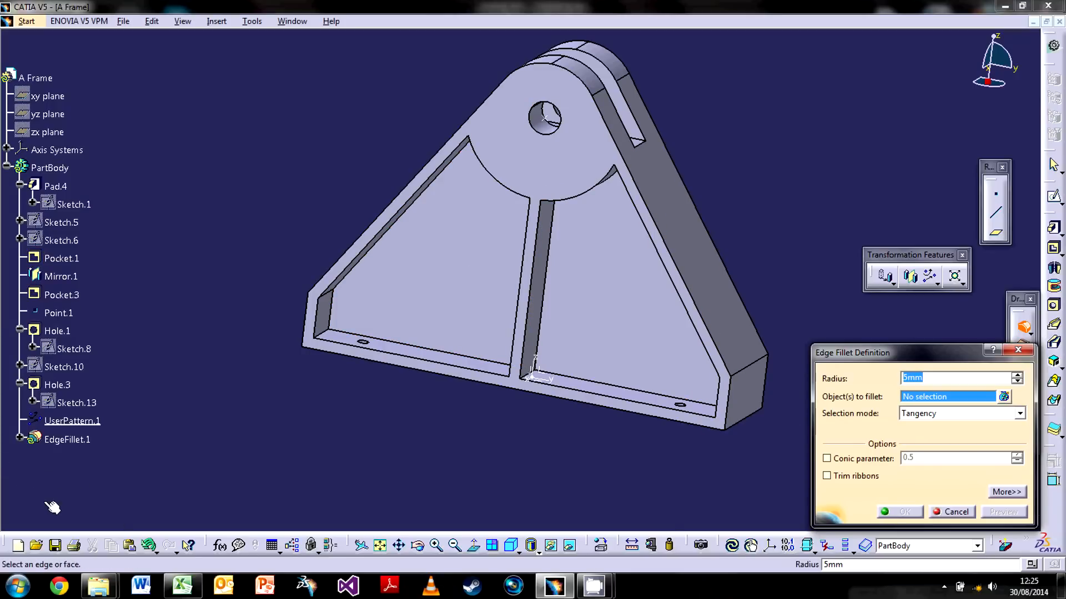
mouse_move(904, 446)
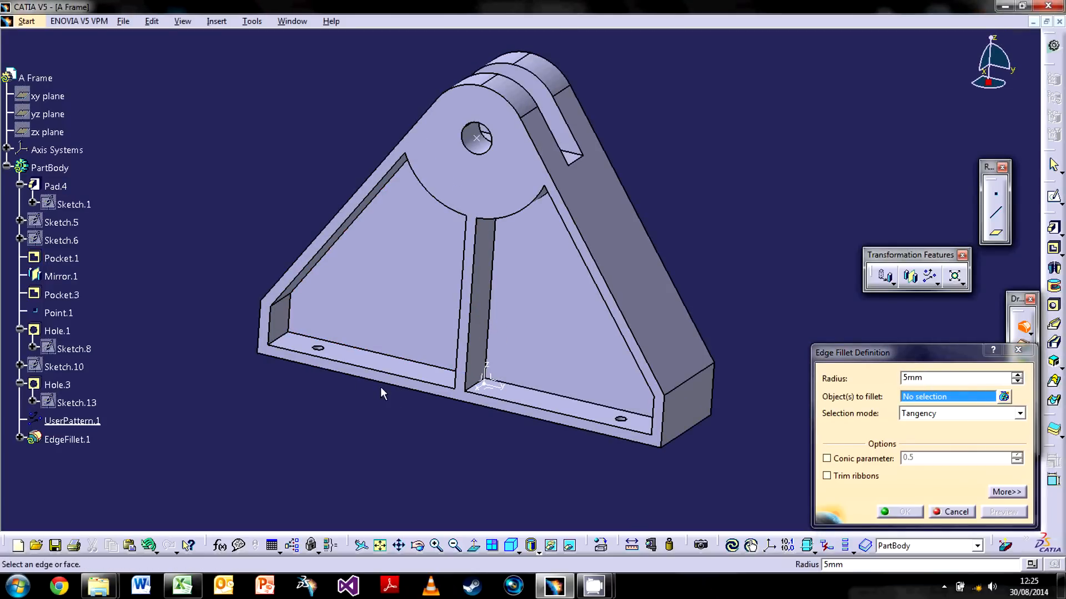
mouse_move(286, 338)
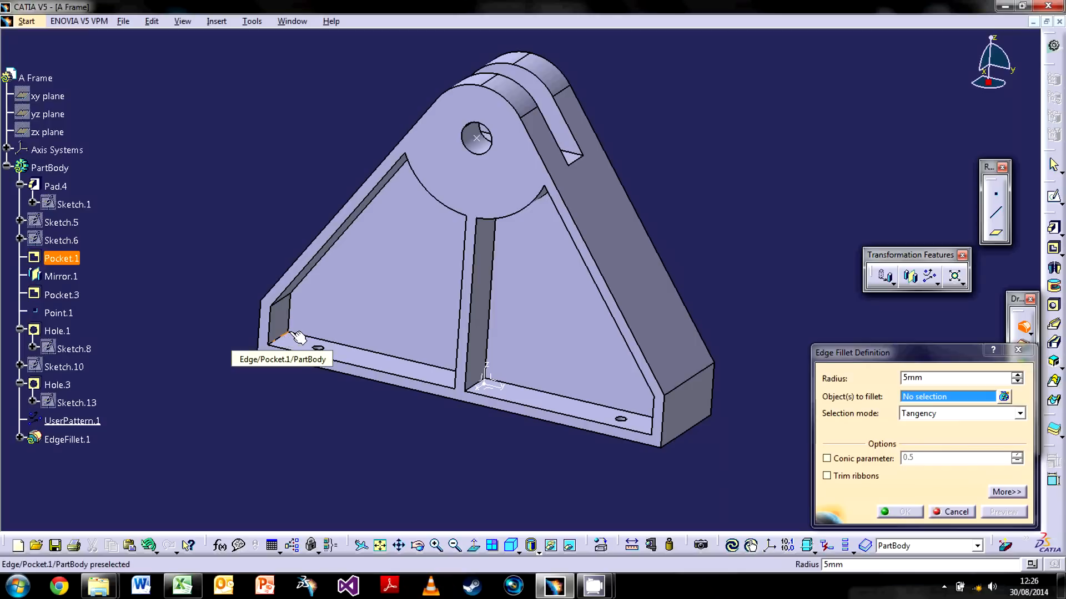
Step: Fillet the left pocket's inner edges at 10 mm radius, creating EdgeFillet.1
left_click(282, 340)
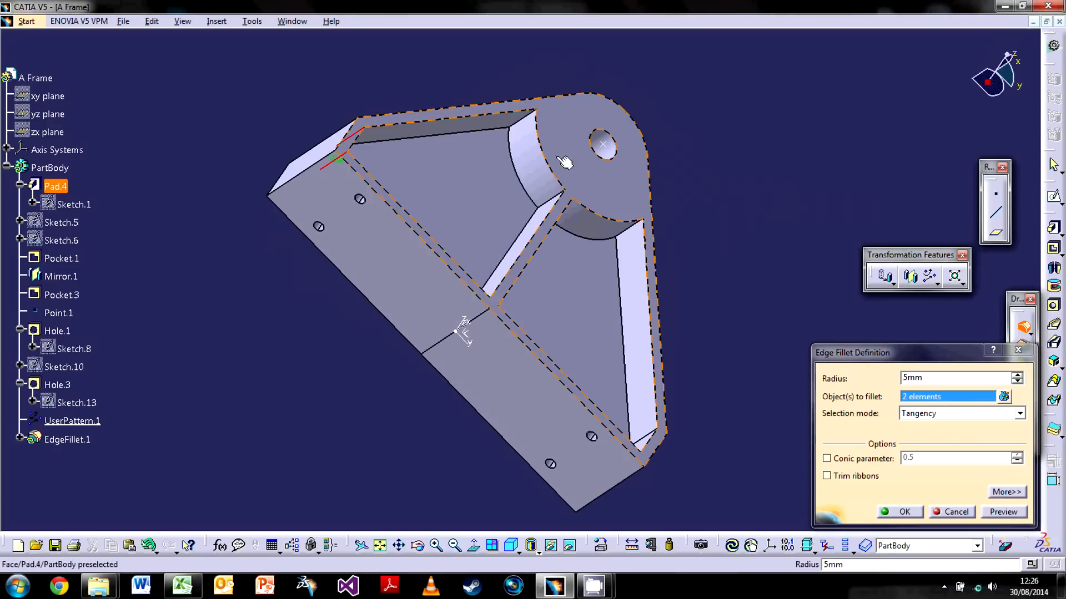
left_click(534, 163)
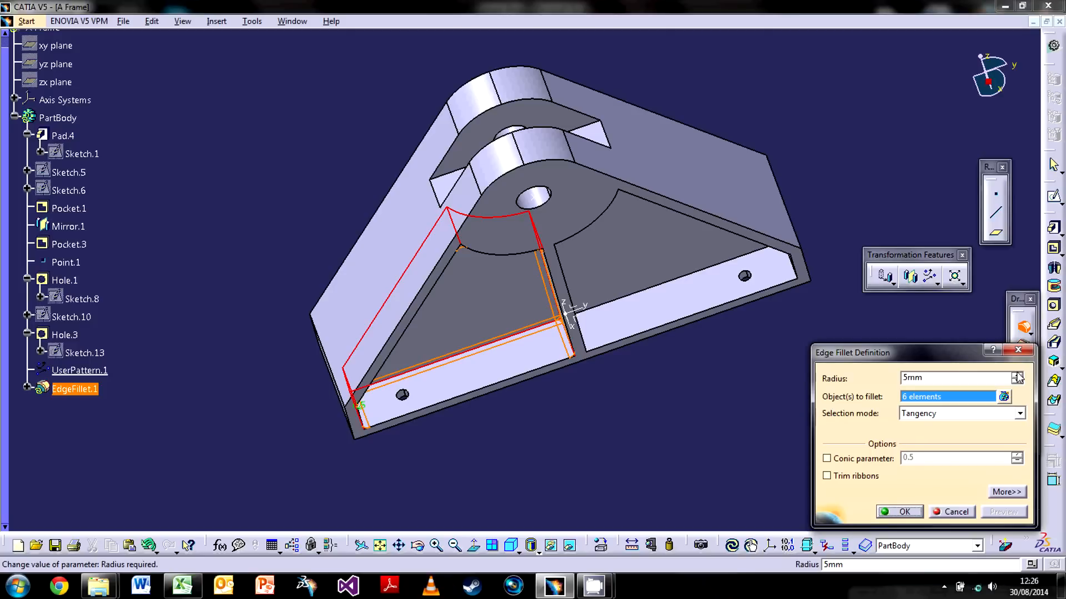
left_click(1019, 375)
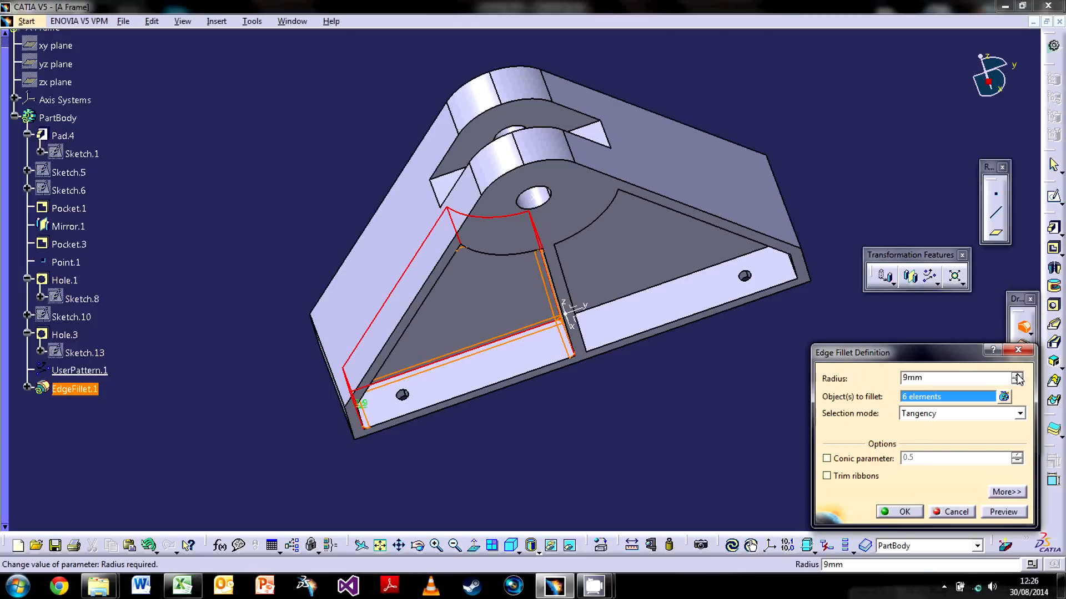
left_click(1018, 374)
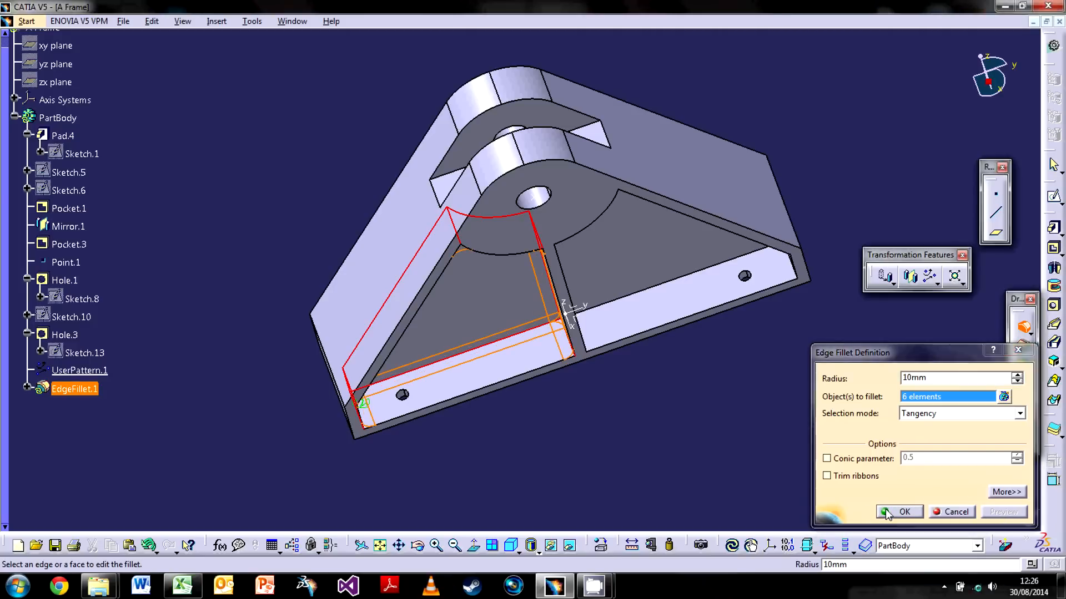
left_click(903, 512)
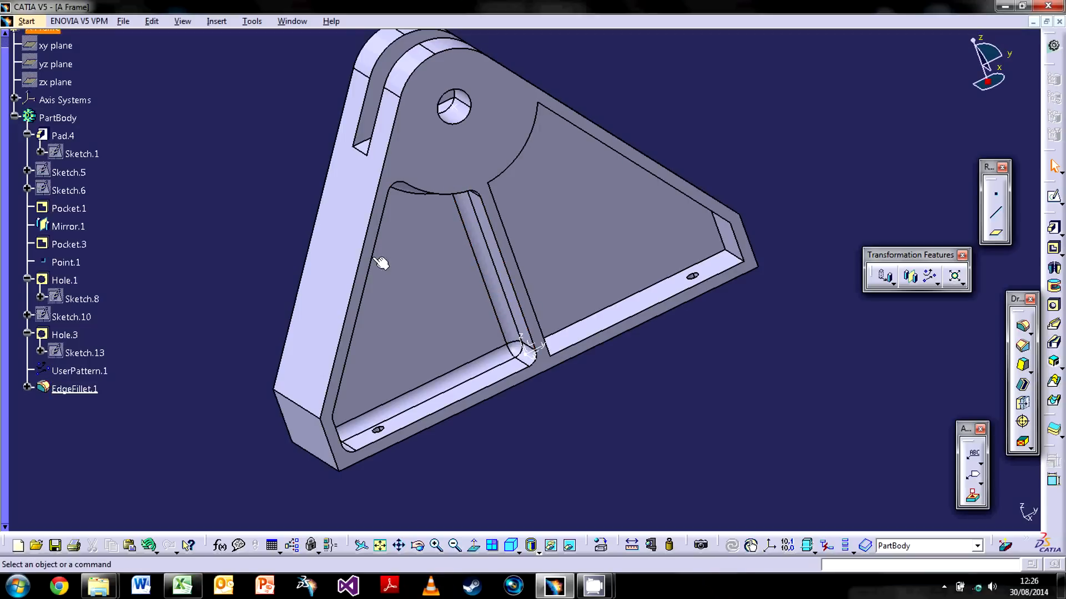
mouse_move(487, 375)
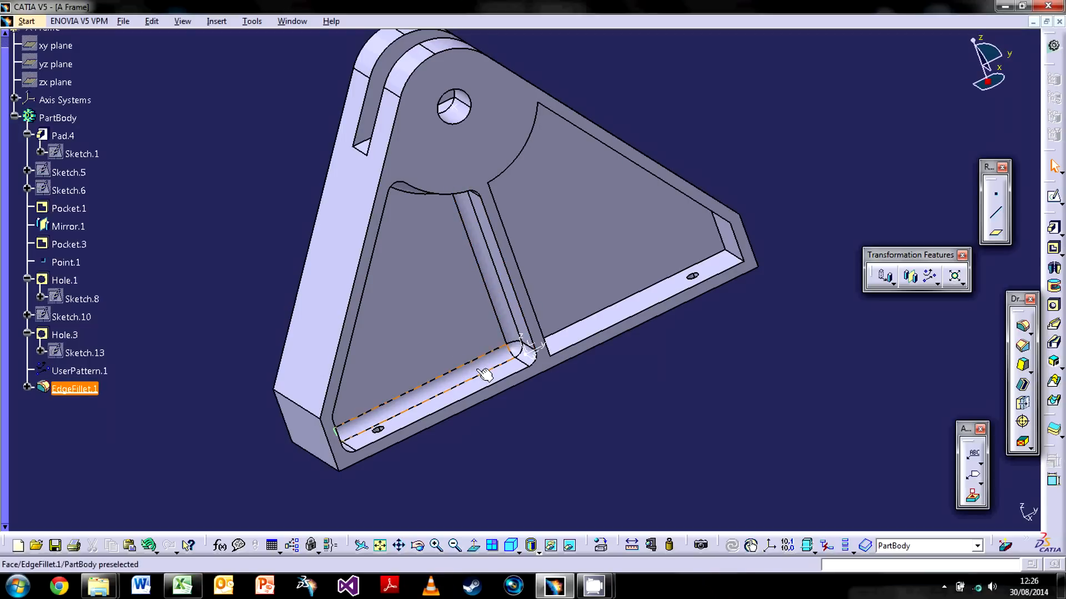
Step: Reopen EdgeFillet.1 and extend the 10 mm fillet to all 24 pocket edges
double_click(74, 388)
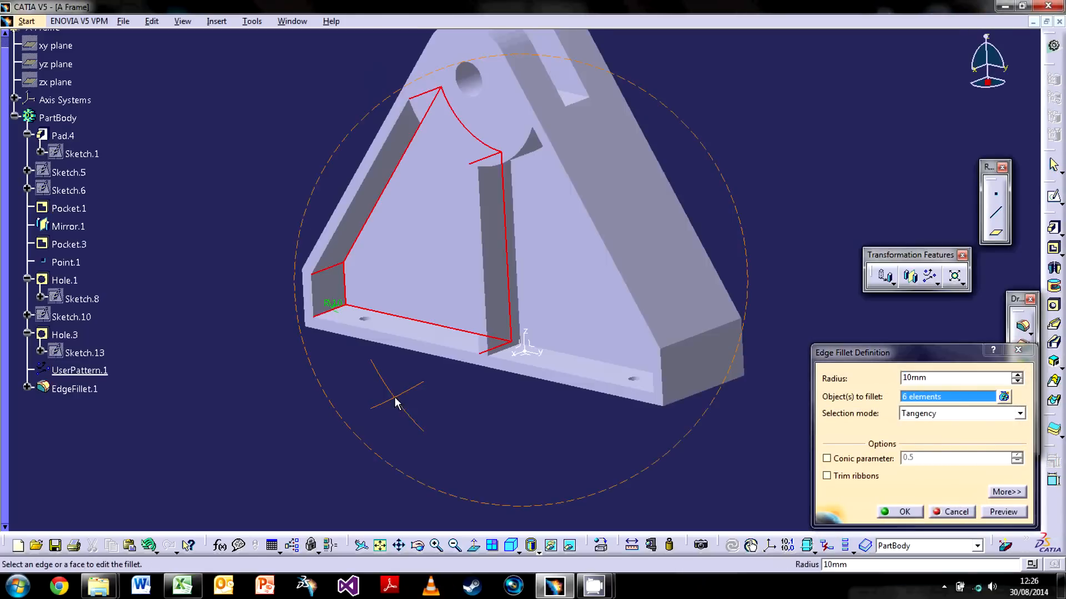
mouse_move(516, 353)
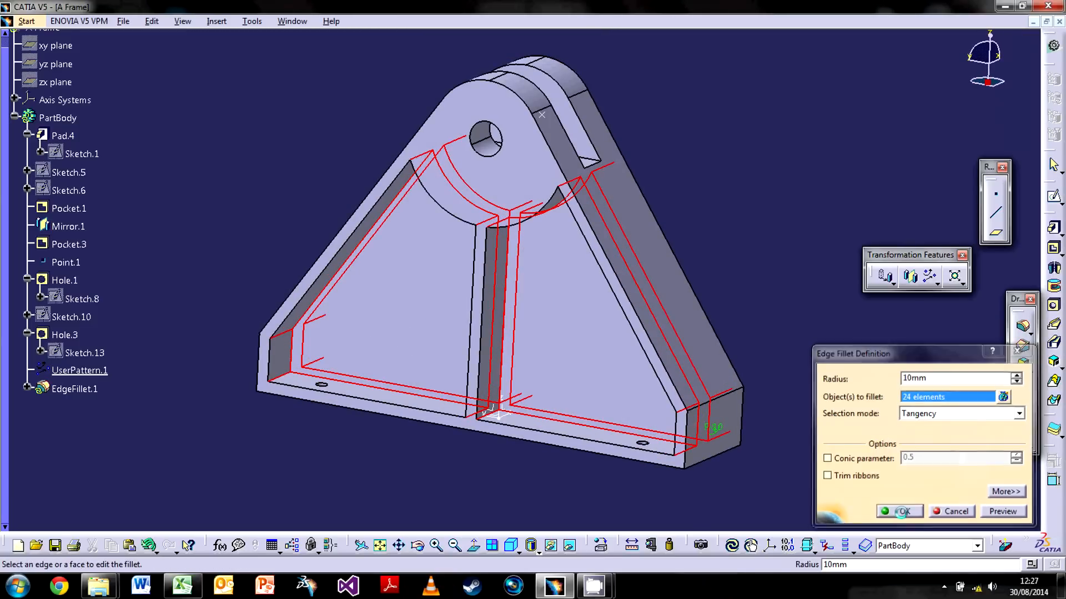
left_click(901, 510)
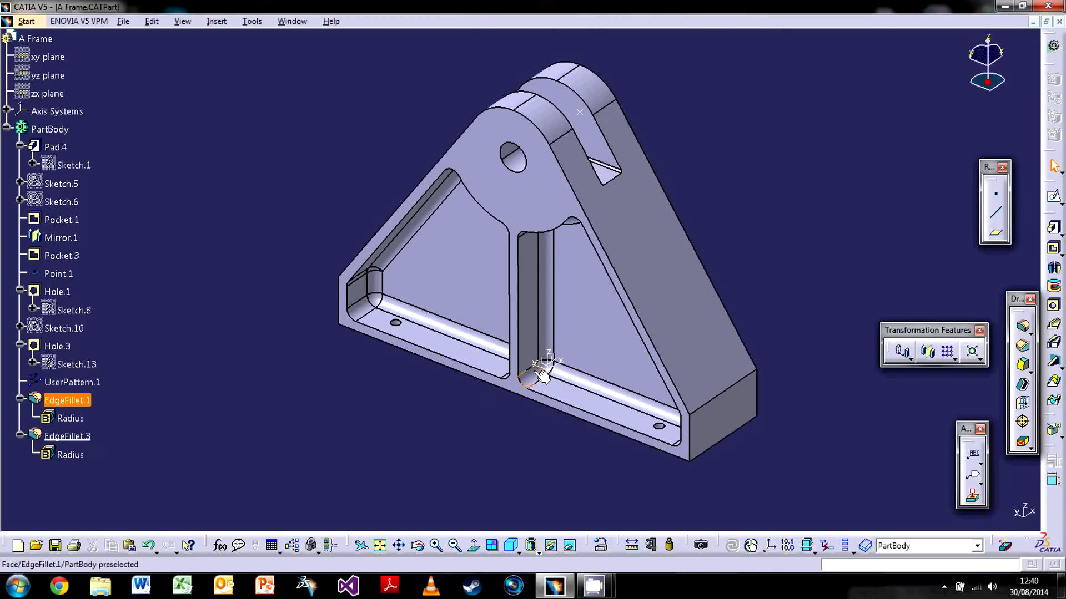
Step: Add a 3 mm × 45° chamfer on both sloped outer edges, creating Chamfer.4
left_click(846, 255)
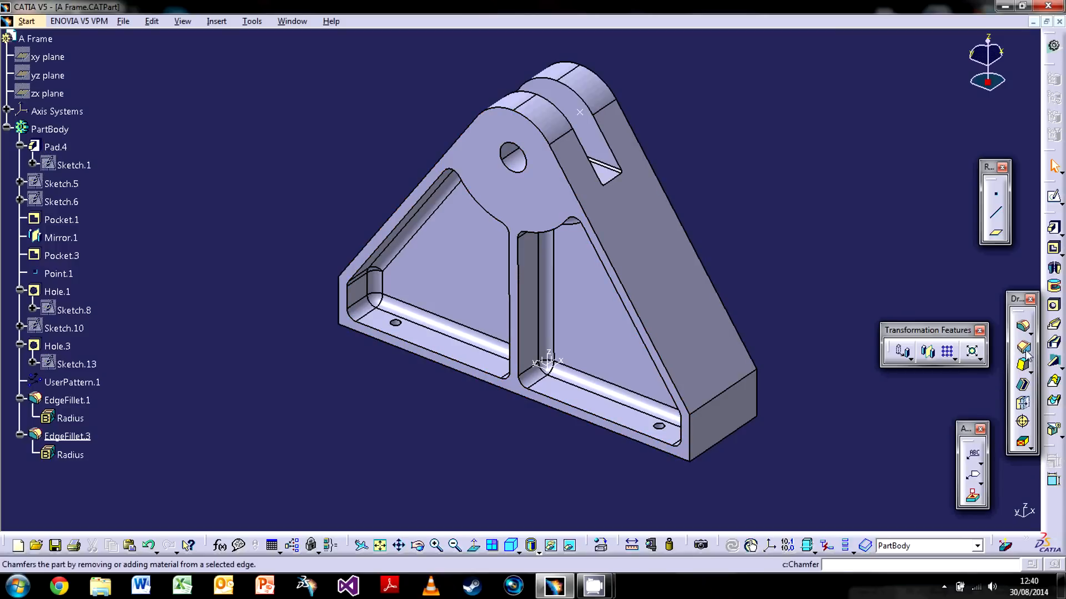
left_click(1022, 344)
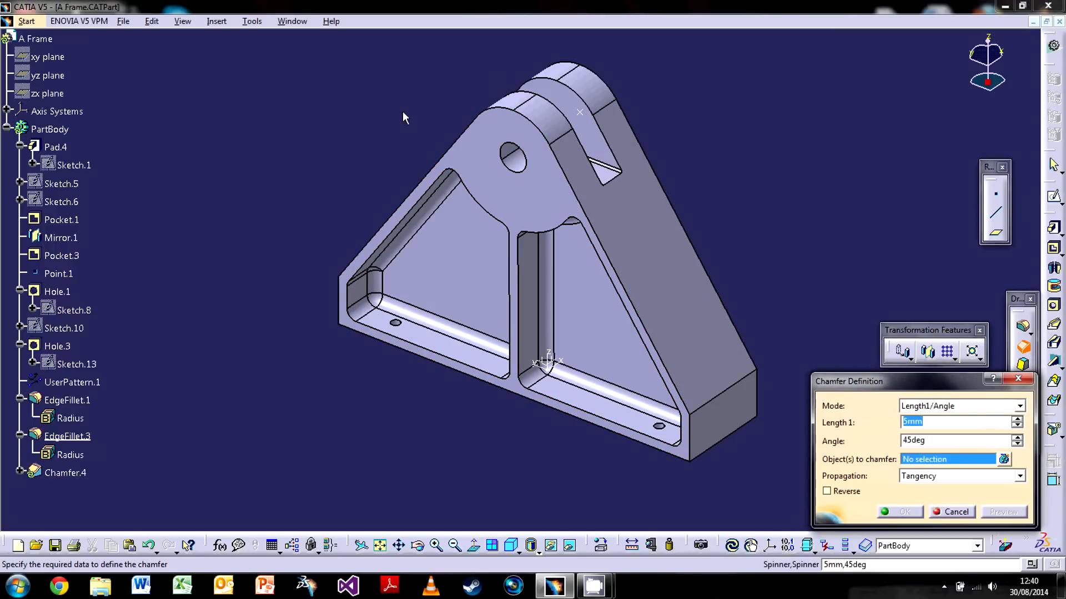
mouse_move(922, 173)
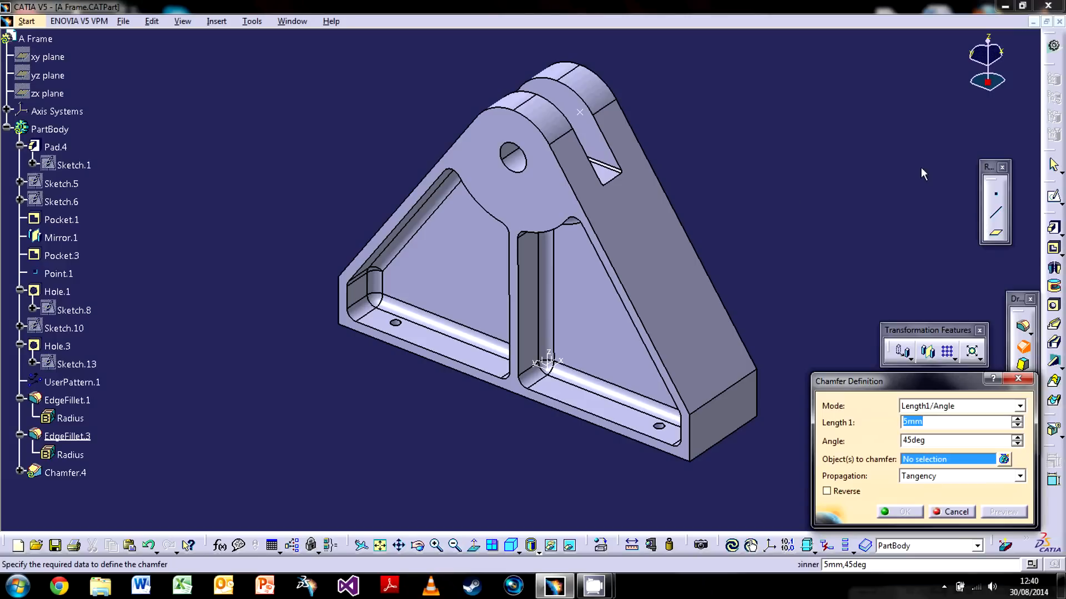
mouse_move(567, 172)
type("3")
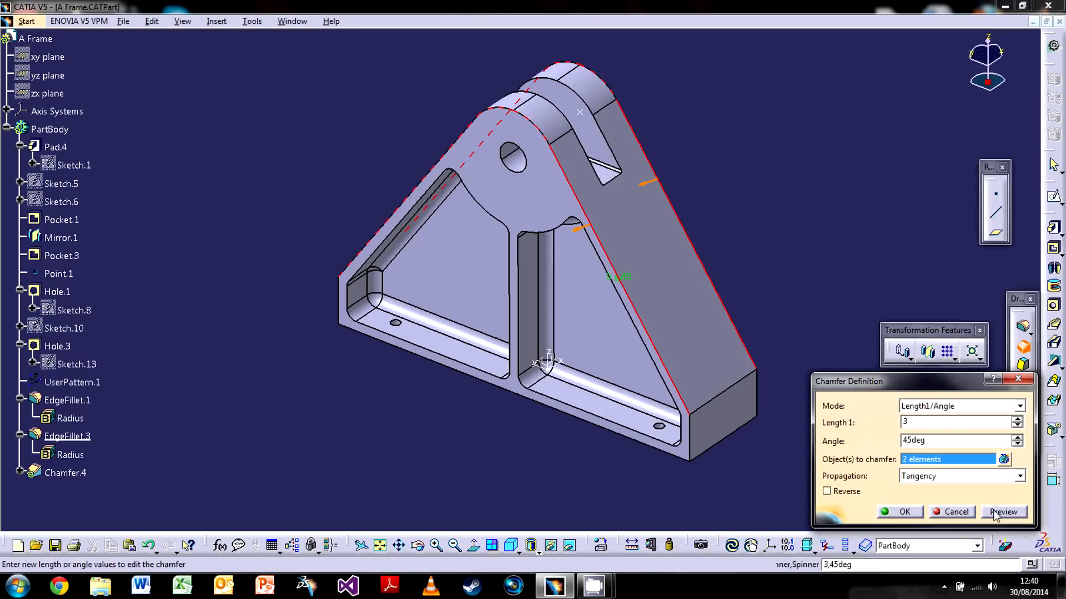
left_click(1004, 512)
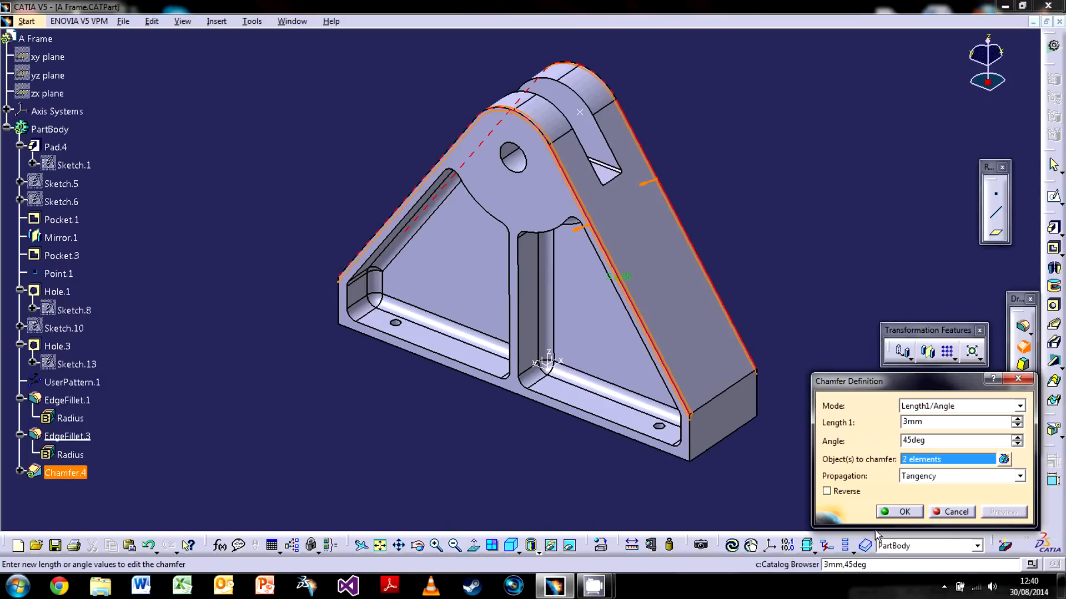
left_click(903, 512)
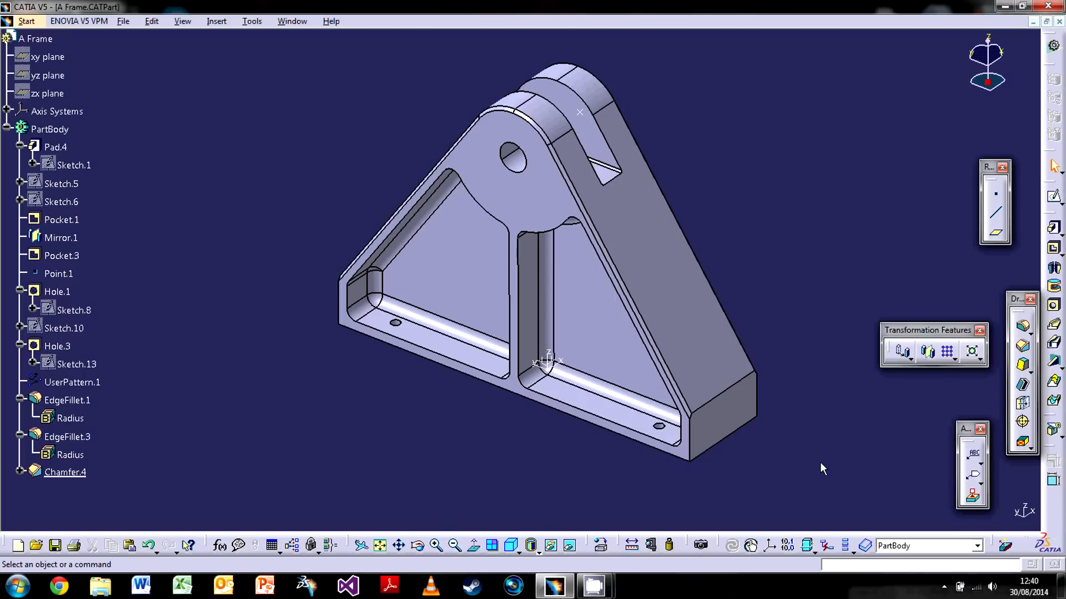
mouse_move(780, 425)
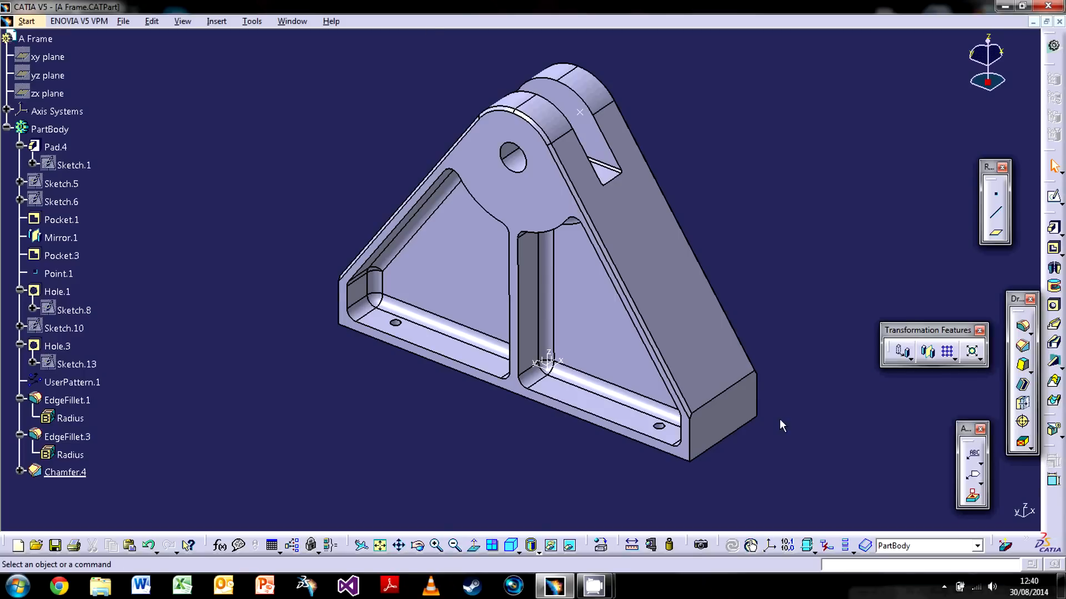
mouse_move(762, 166)
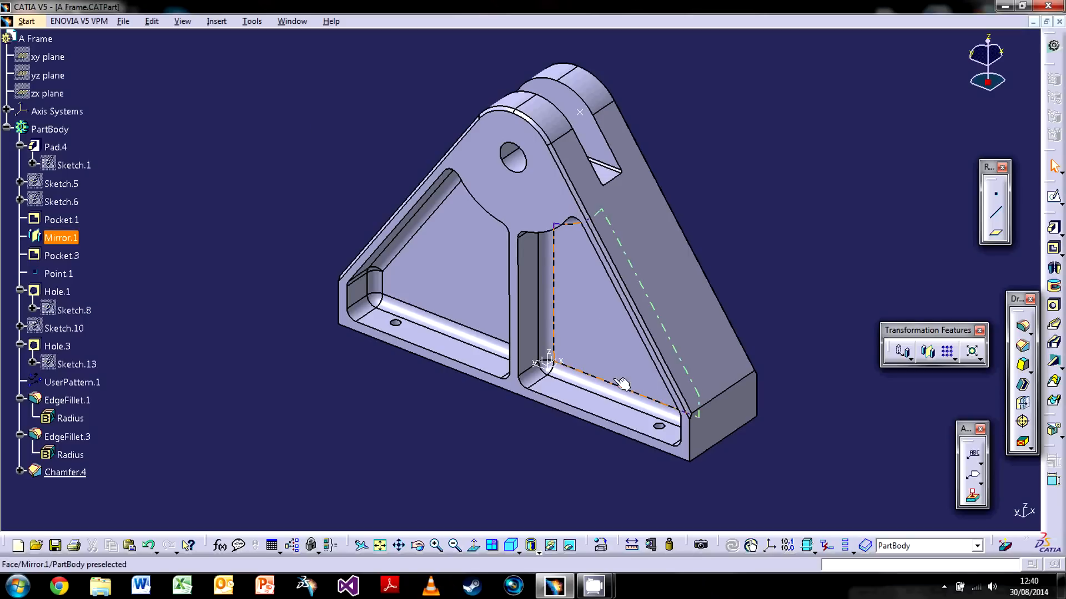
mouse_move(448, 301)
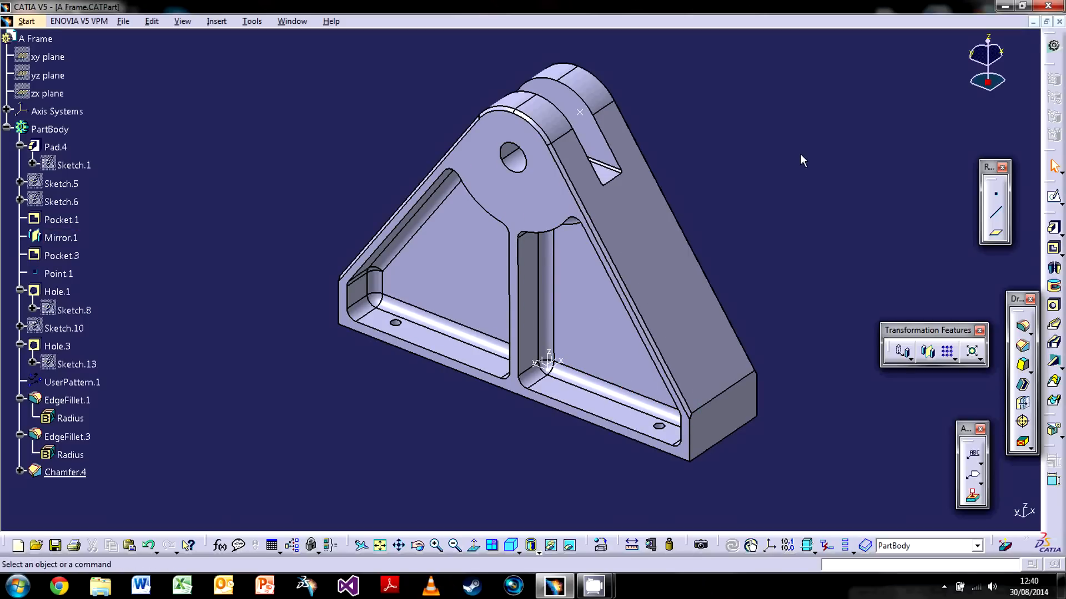
mouse_move(277, 399)
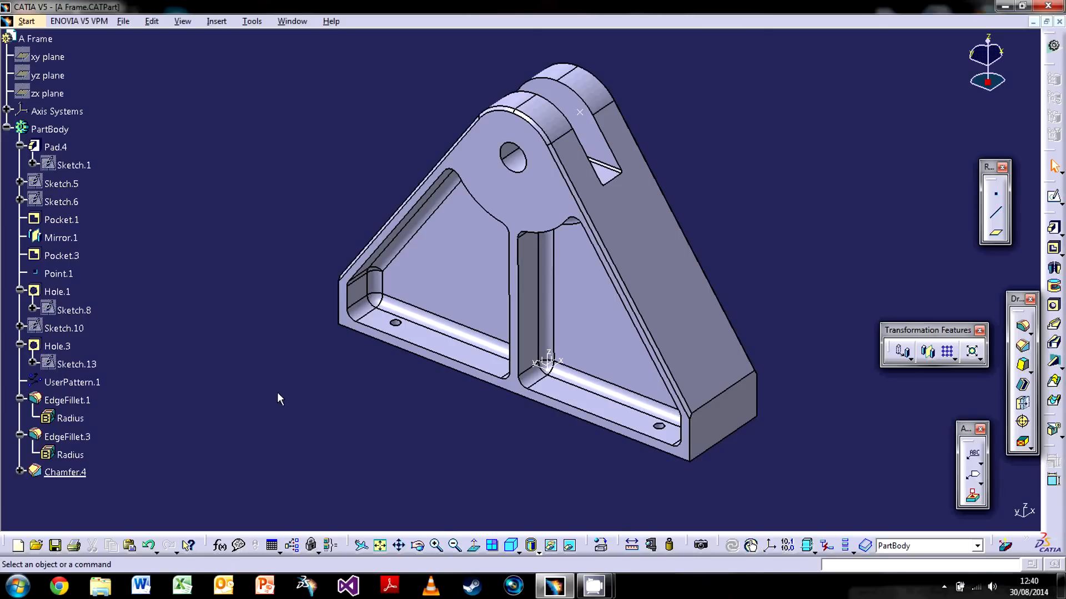
mouse_move(264, 408)
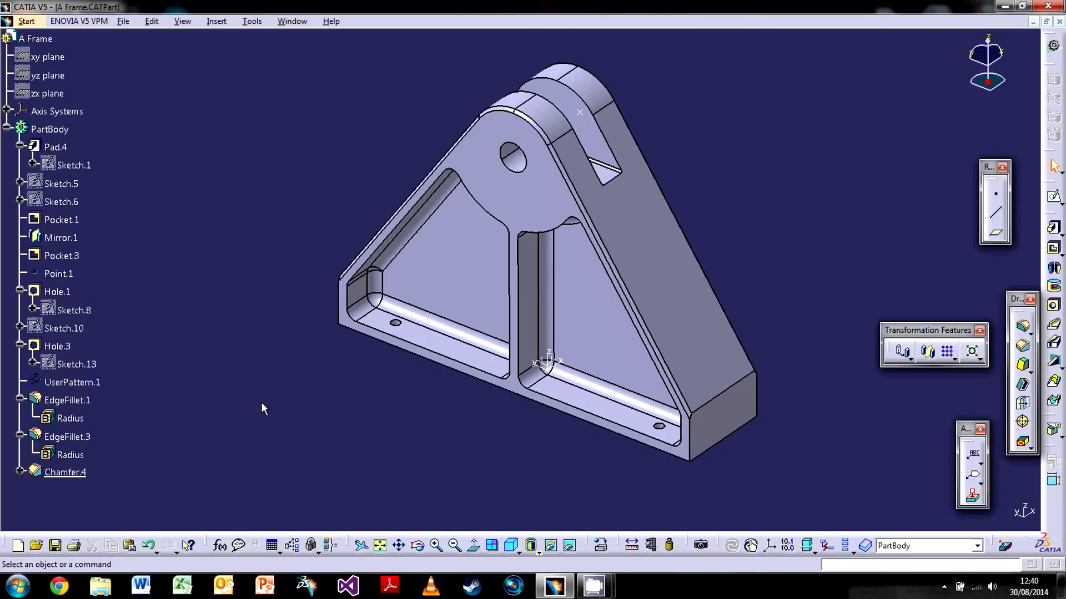
mouse_move(77, 350)
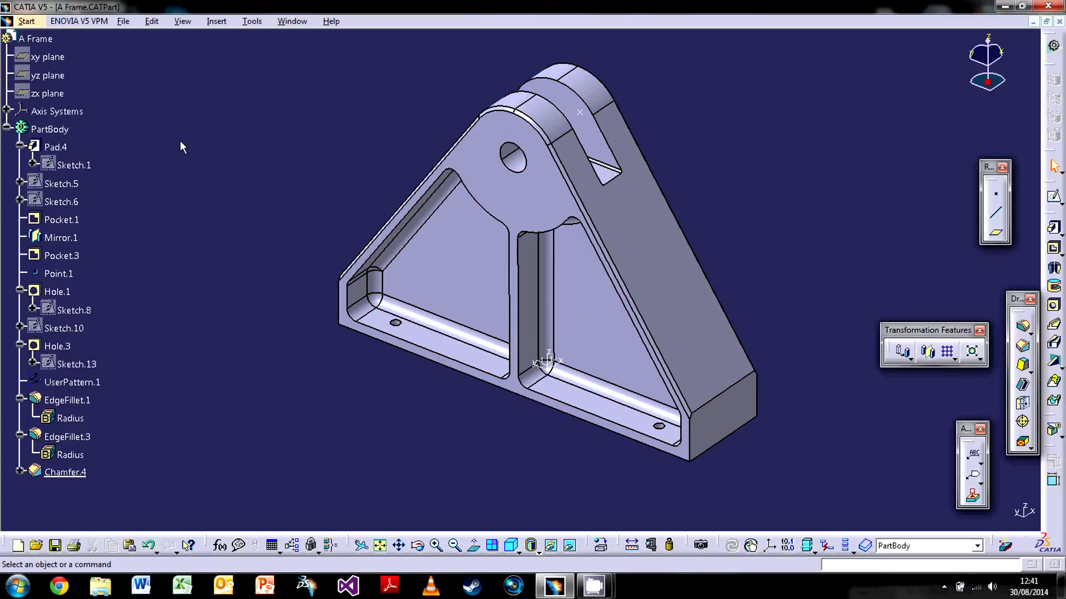
mouse_move(105, 147)
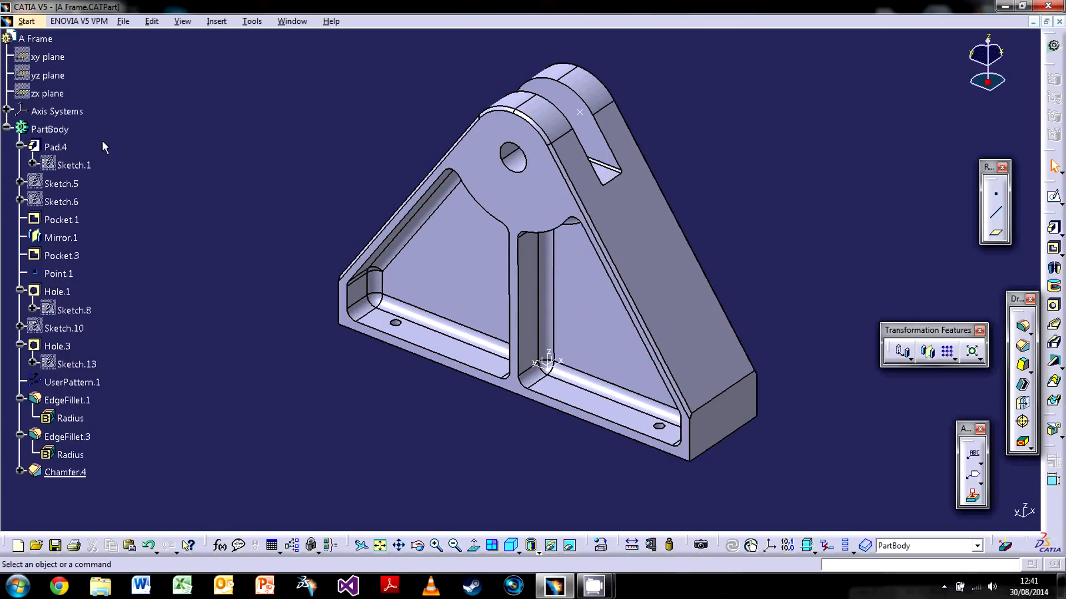
mouse_move(30, 495)
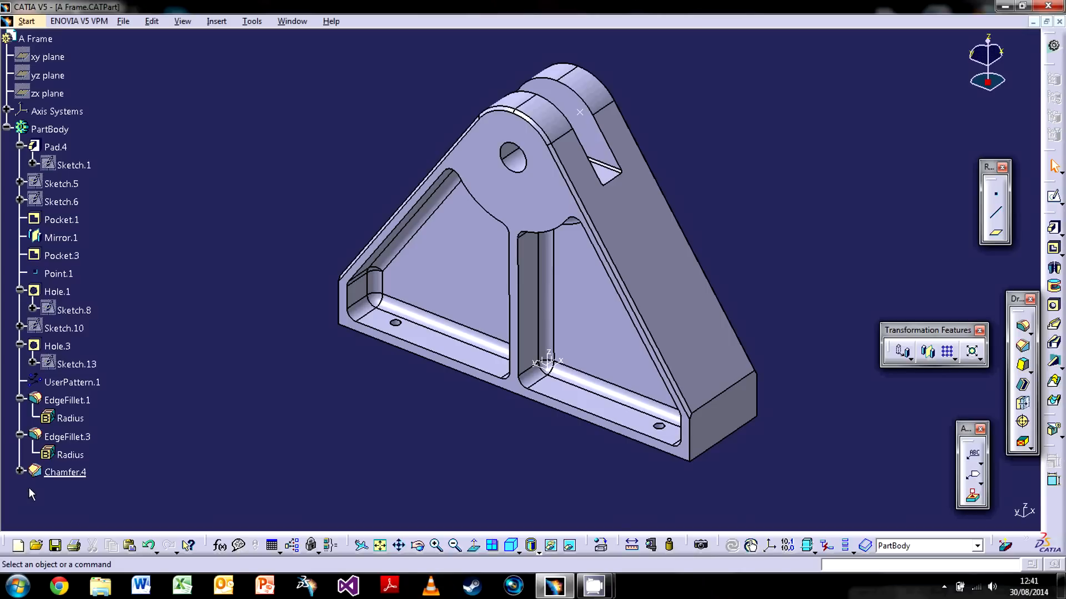
mouse_move(93, 485)
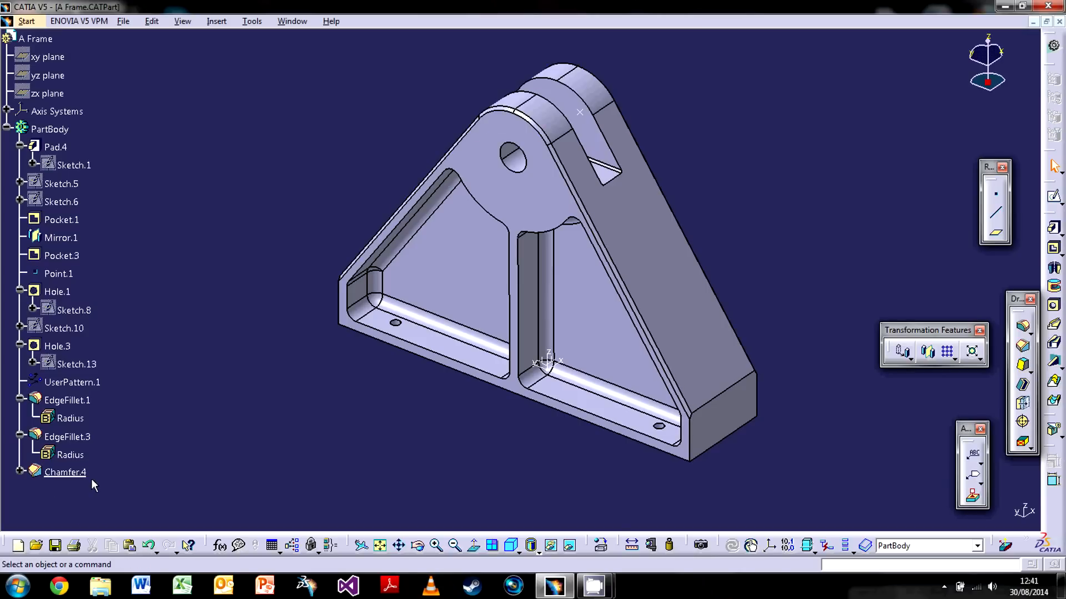
mouse_move(147, 490)
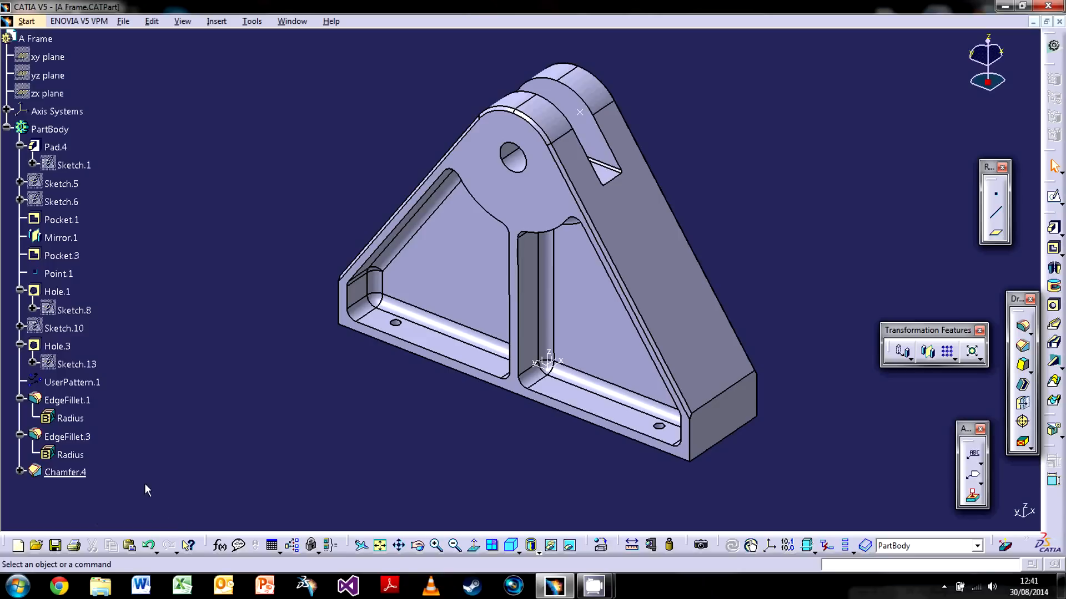
mouse_move(135, 482)
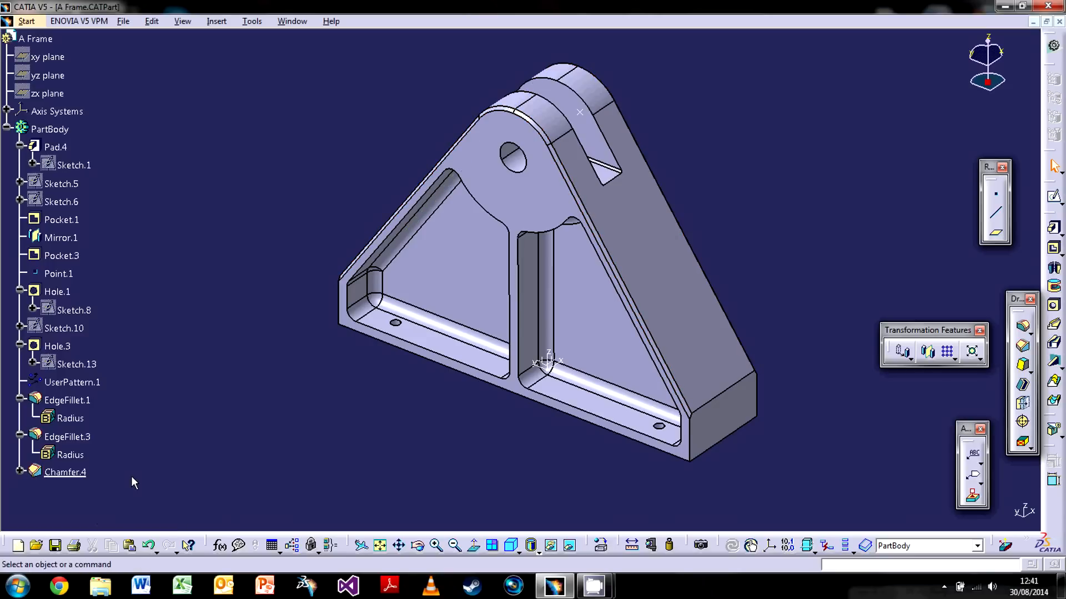
mouse_move(189, 438)
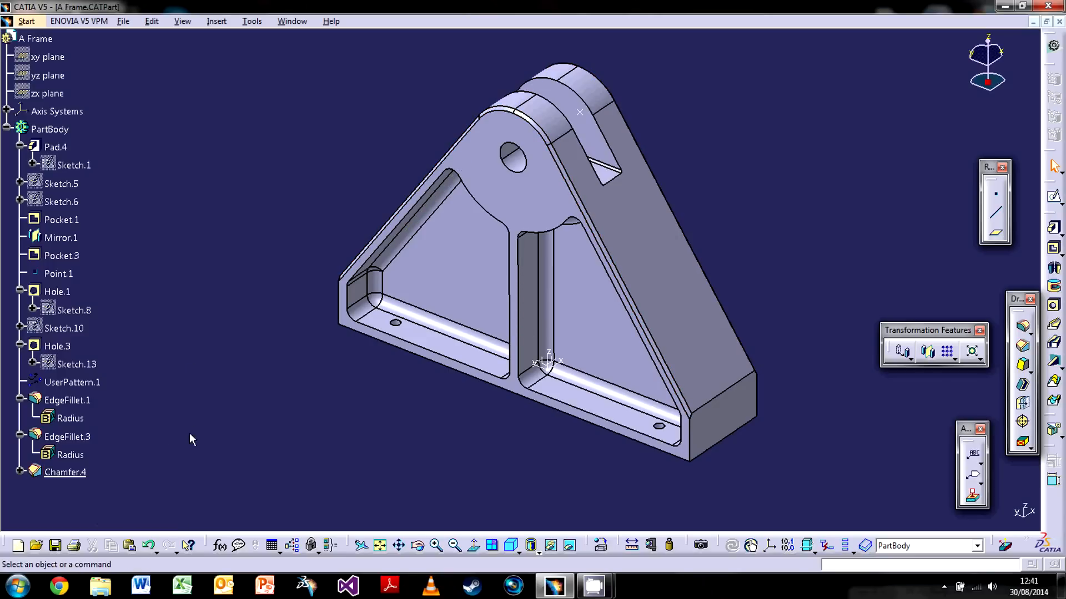
mouse_move(129, 522)
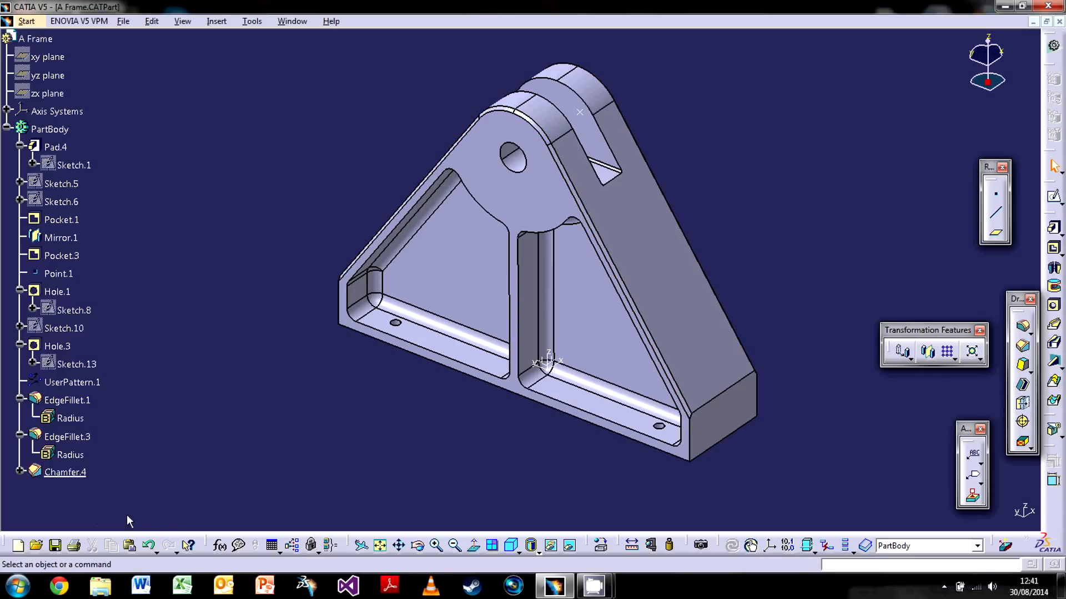
mouse_move(211, 175)
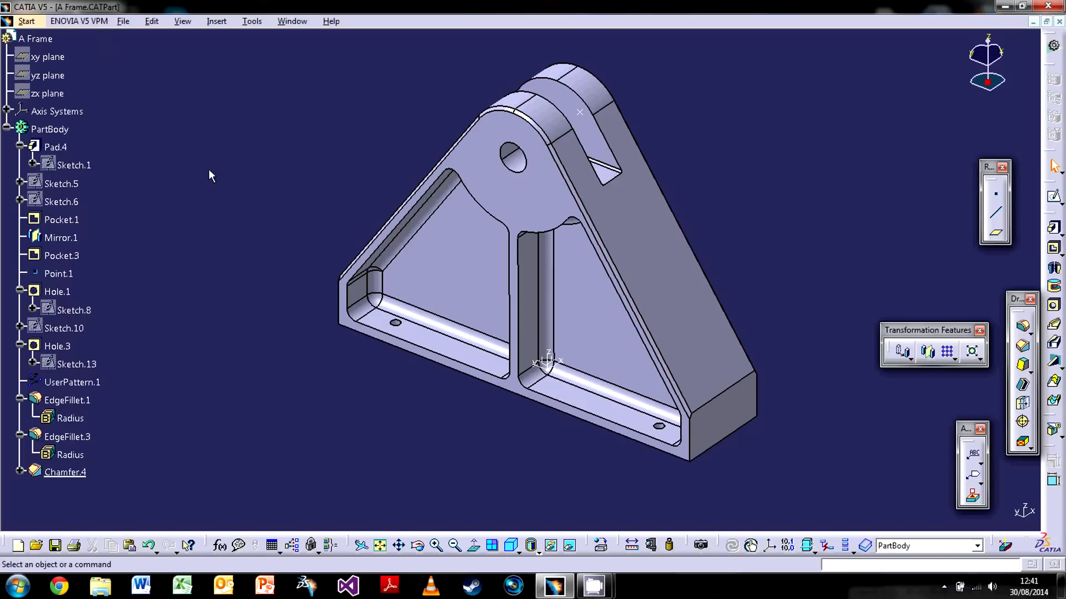
Step: Make Pad.4 the in-work object so only the plain triangular block shows
right_click(55, 147)
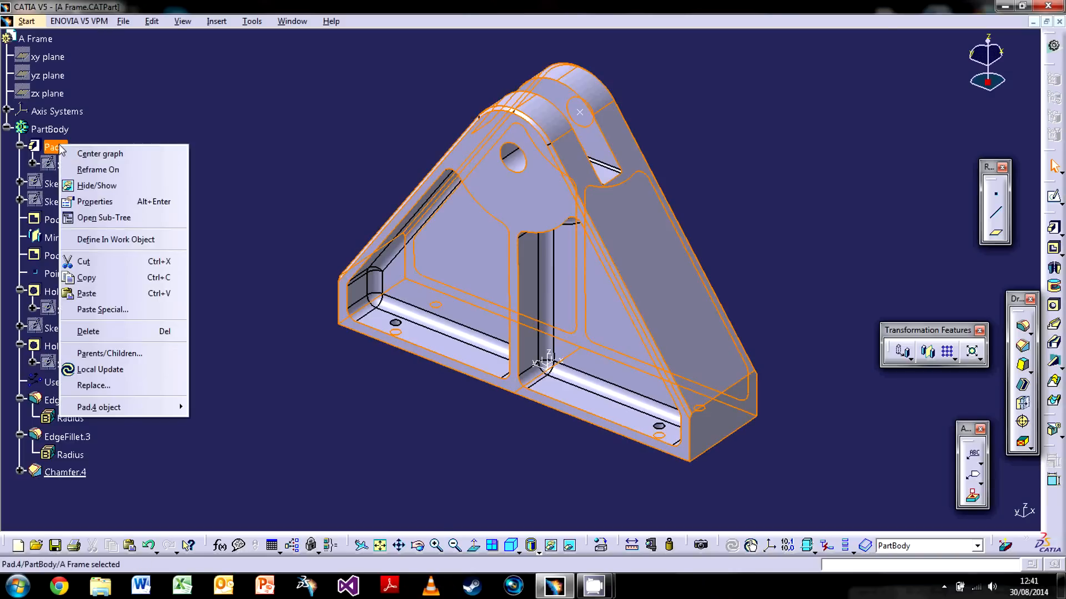
mouse_move(96, 253)
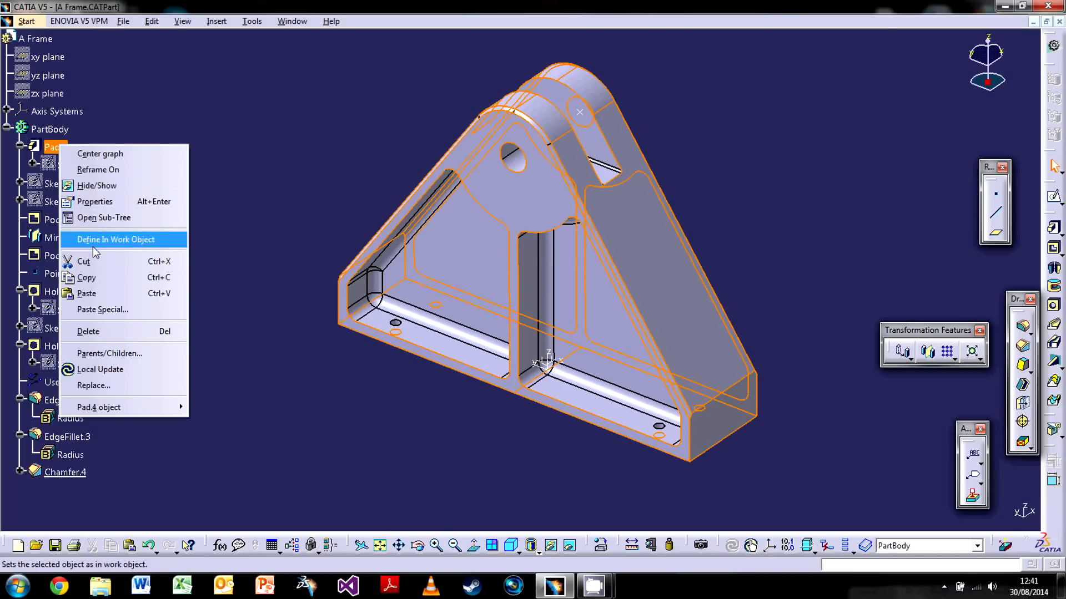
left_click(115, 240)
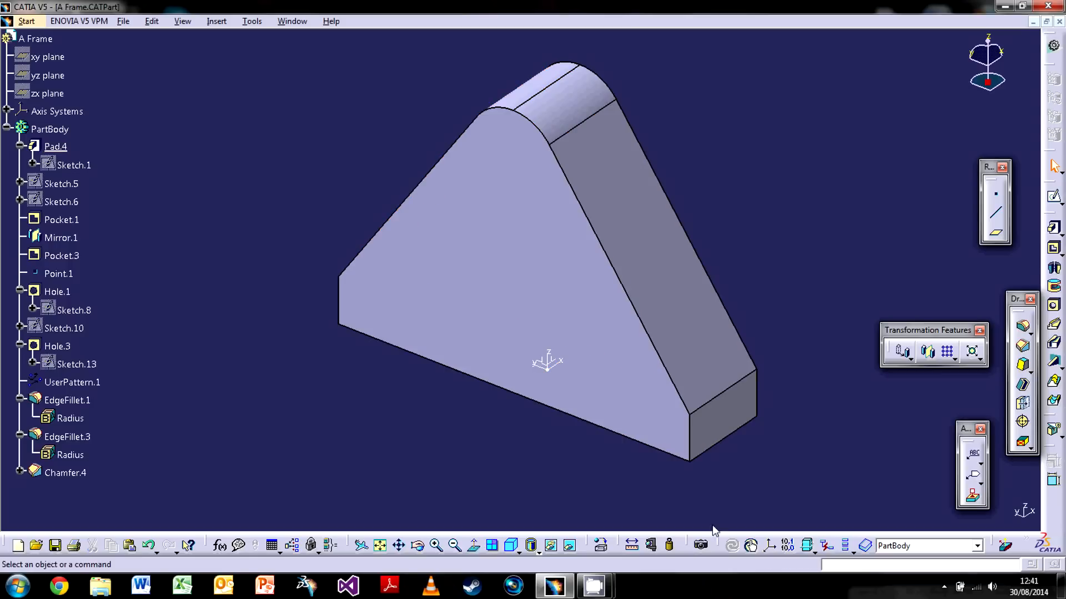
mouse_move(126, 473)
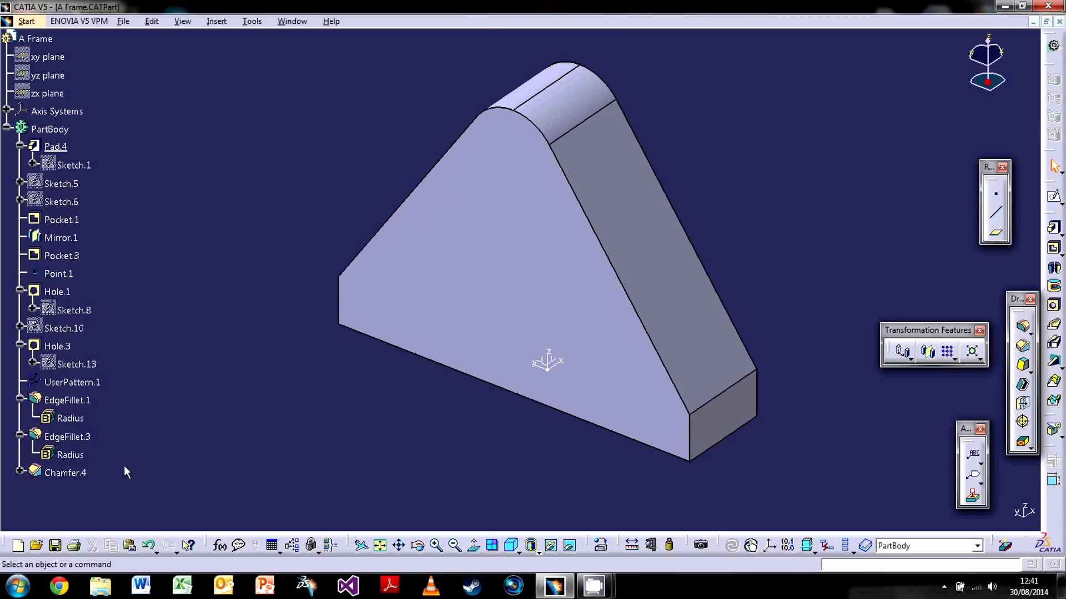
mouse_move(244, 226)
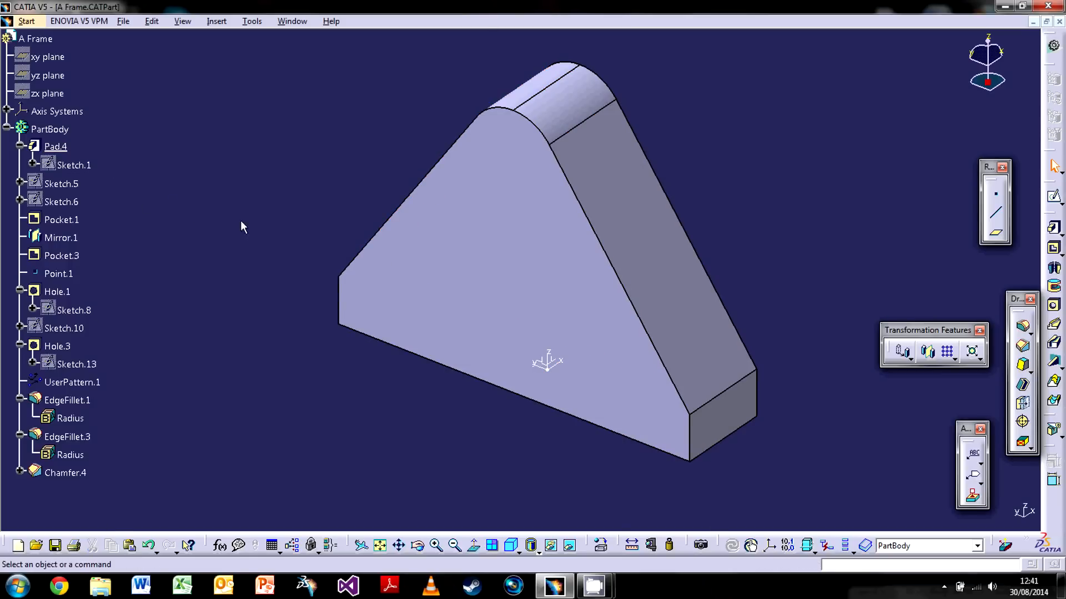
mouse_move(90, 165)
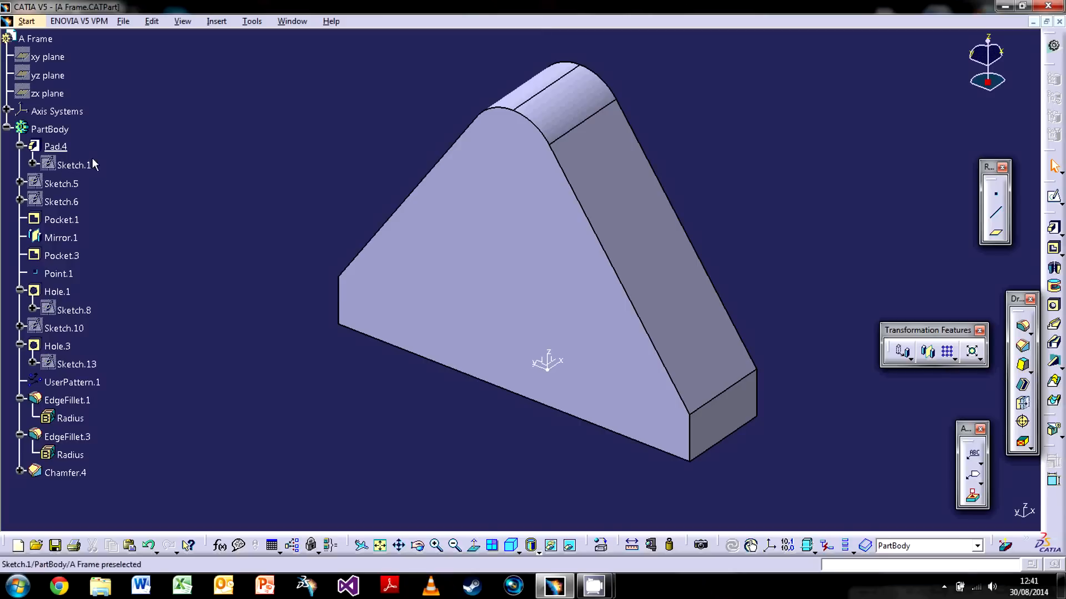
mouse_move(158, 169)
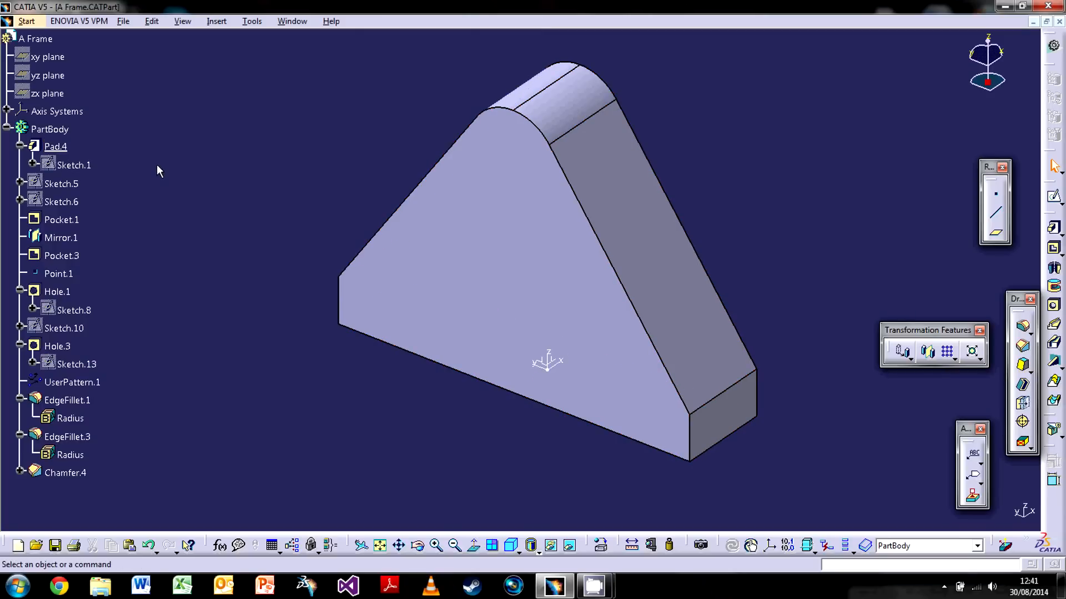
Step: Step the in-work object forward through Pocket.1 and later features until the whole part body shows
left_click(61, 219)
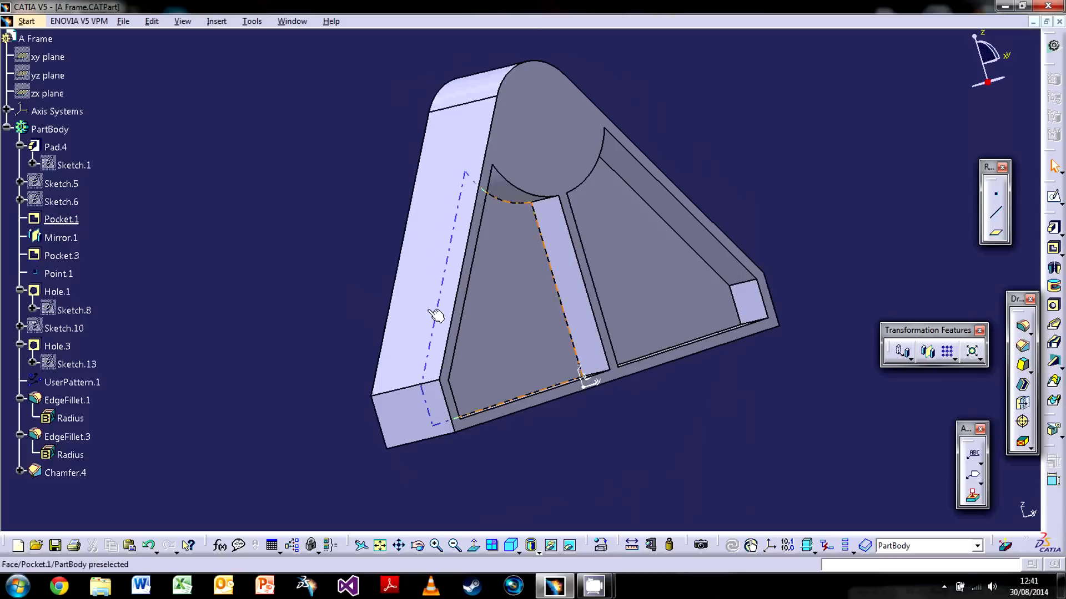
left_click(60, 238)
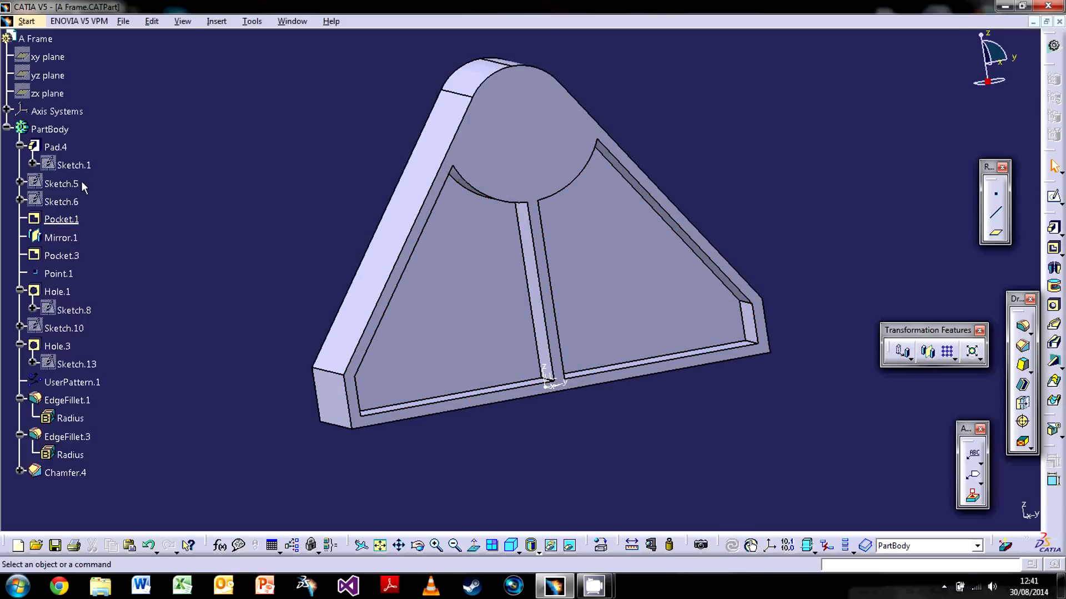
left_click(61, 218)
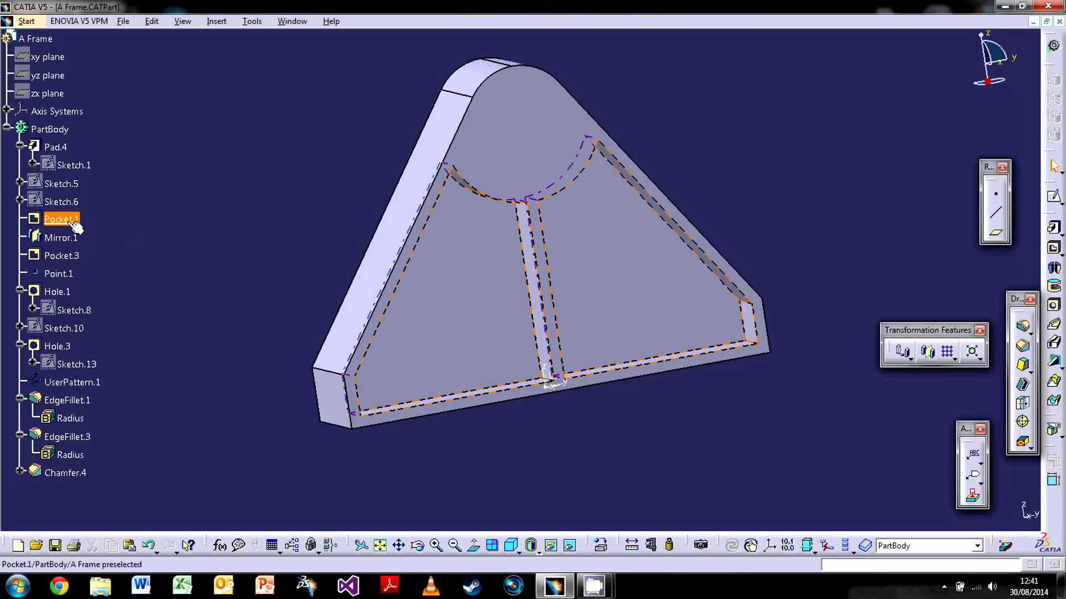
left_click(181, 383)
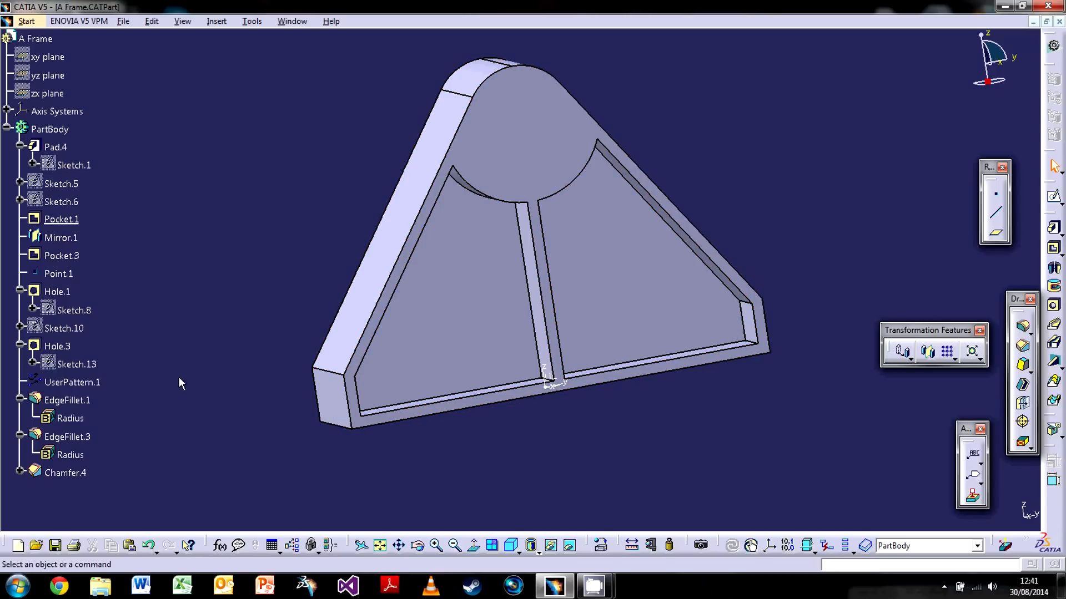
mouse_move(180, 244)
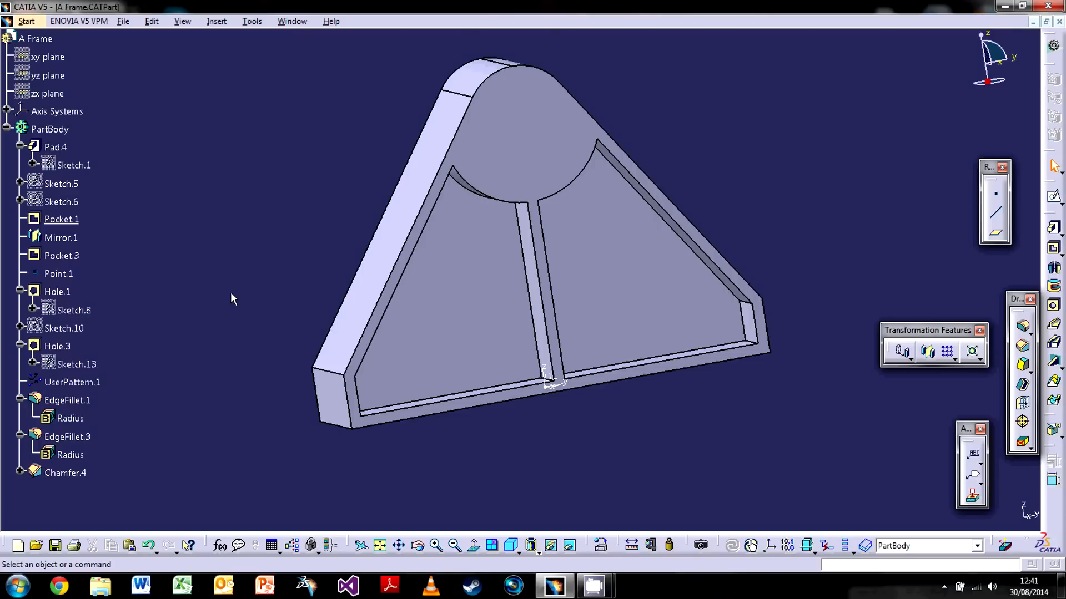
mouse_move(256, 302)
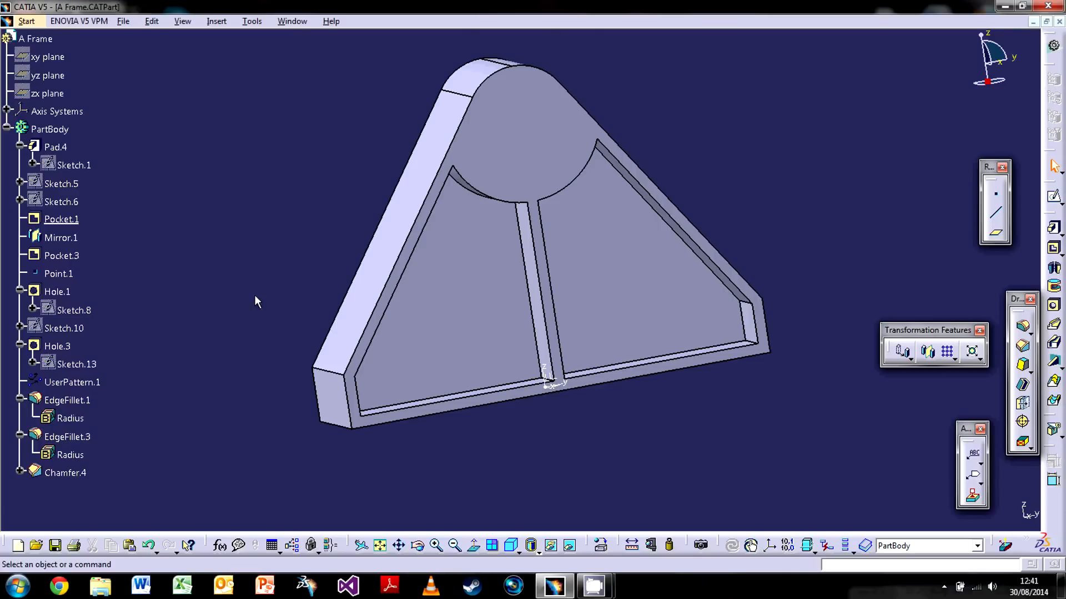
left_click(56, 346)
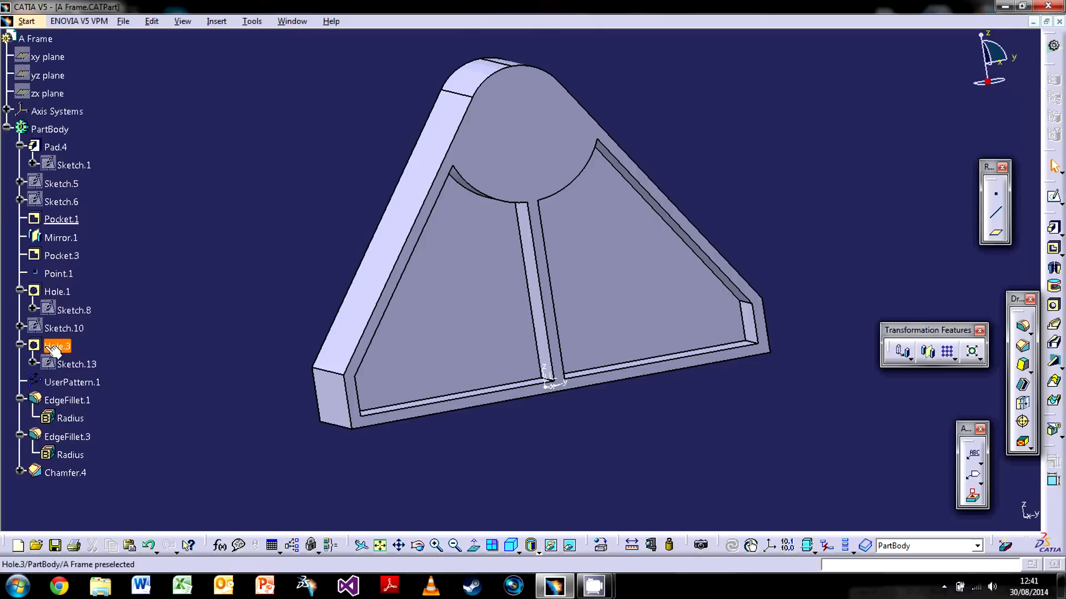
left_click(177, 188)
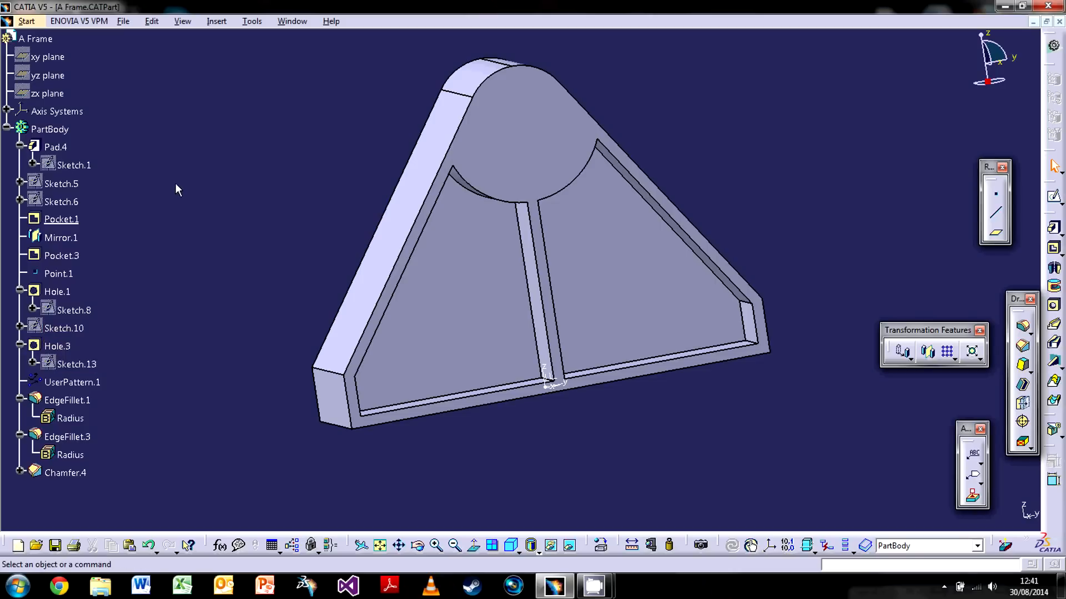
mouse_move(61, 255)
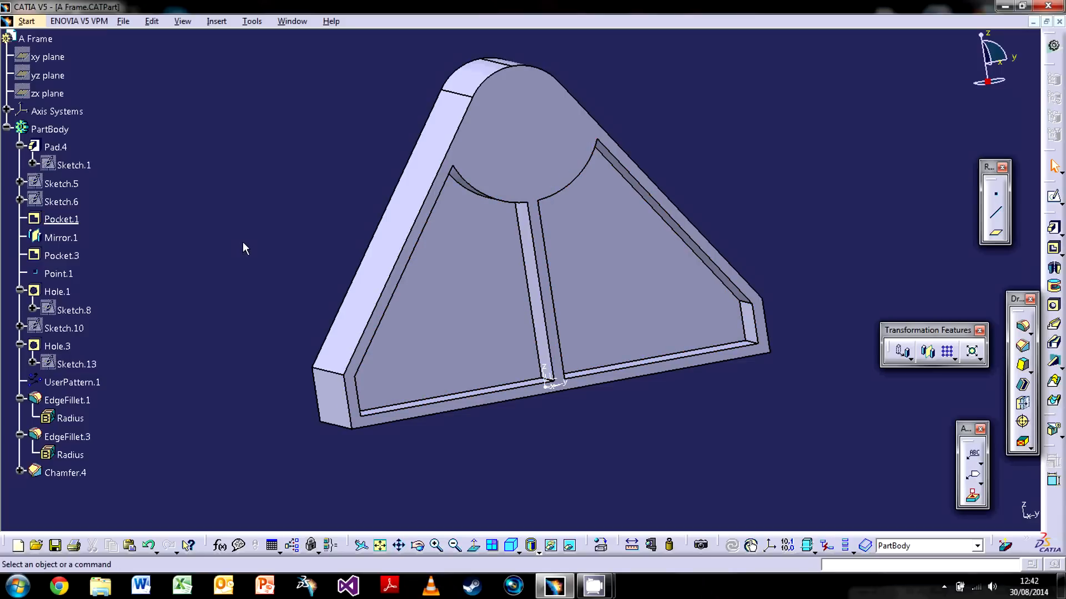
right_click(49, 129)
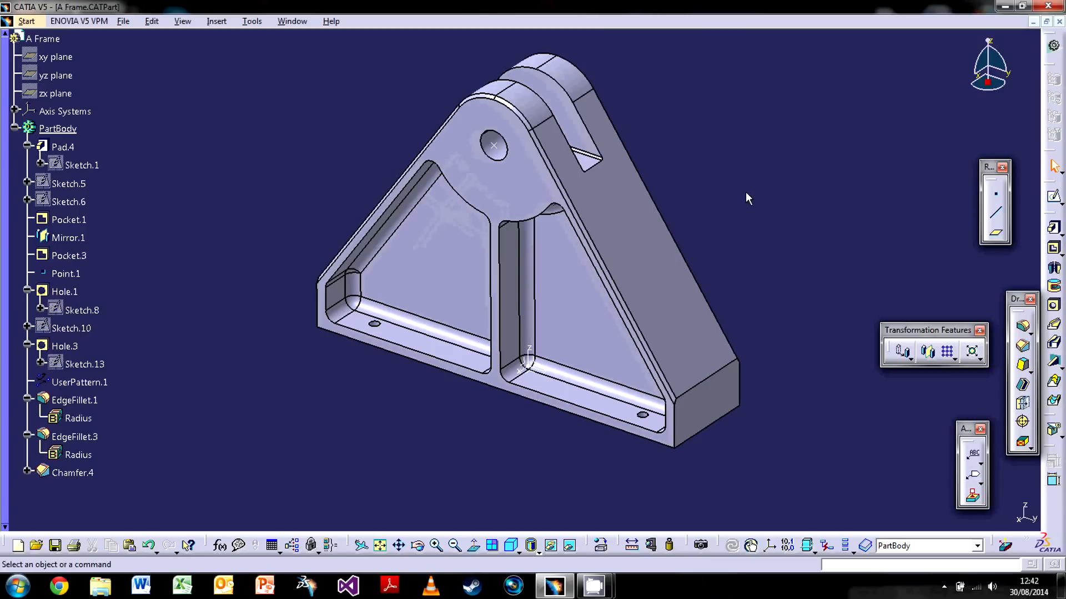
mouse_move(739, 202)
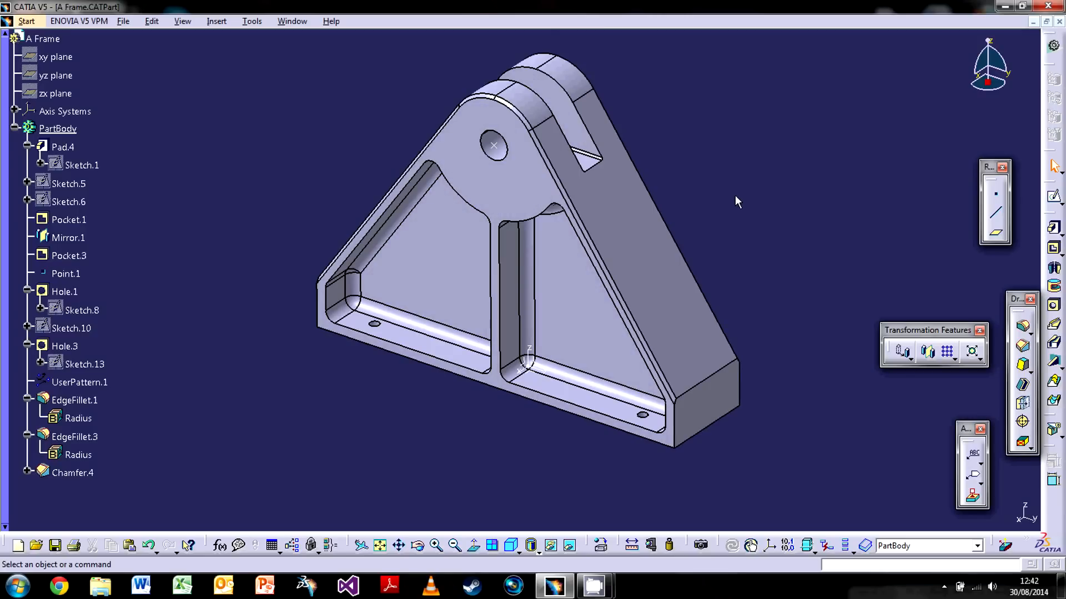
mouse_move(763, 207)
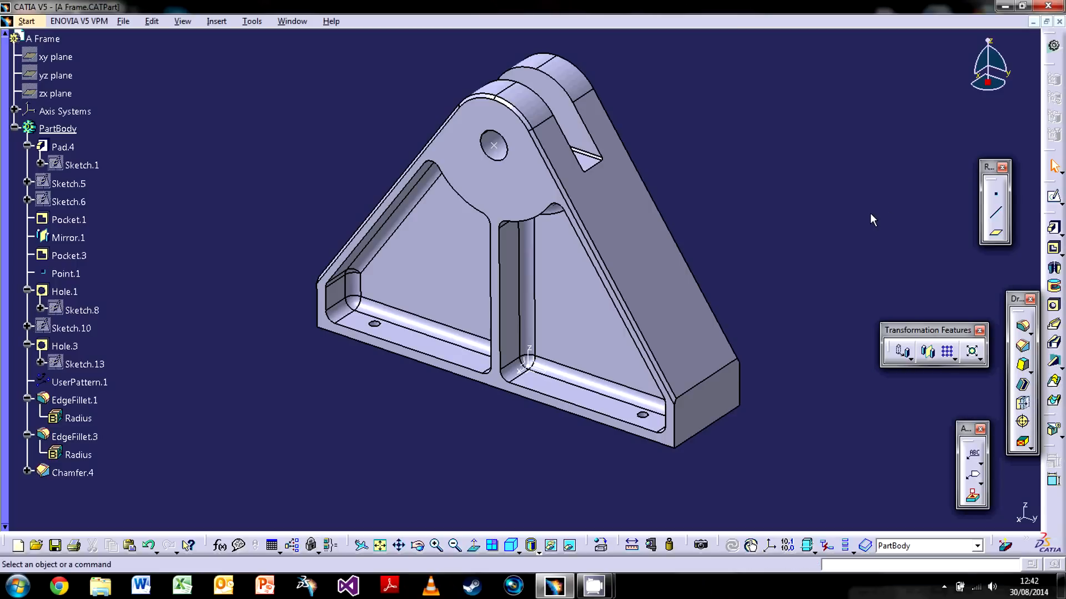
mouse_move(833, 180)
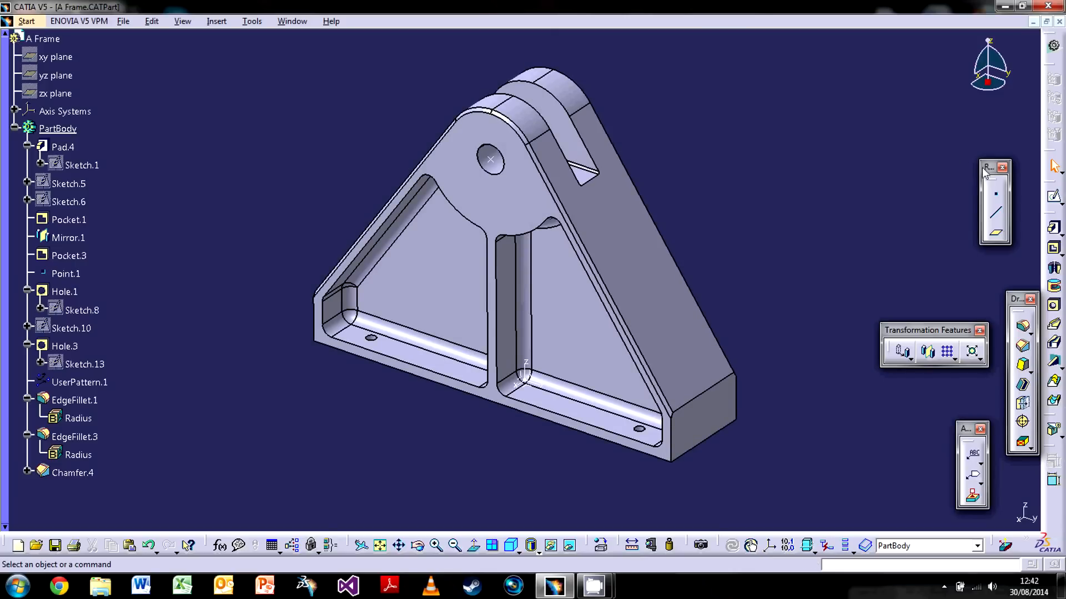
mouse_move(1039, 241)
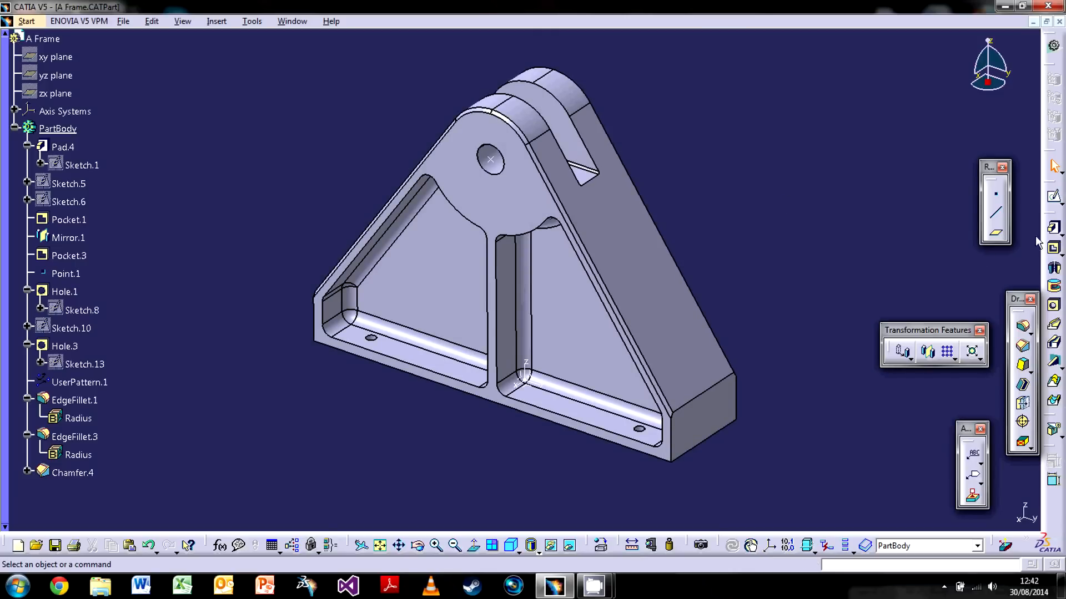
mouse_move(855, 186)
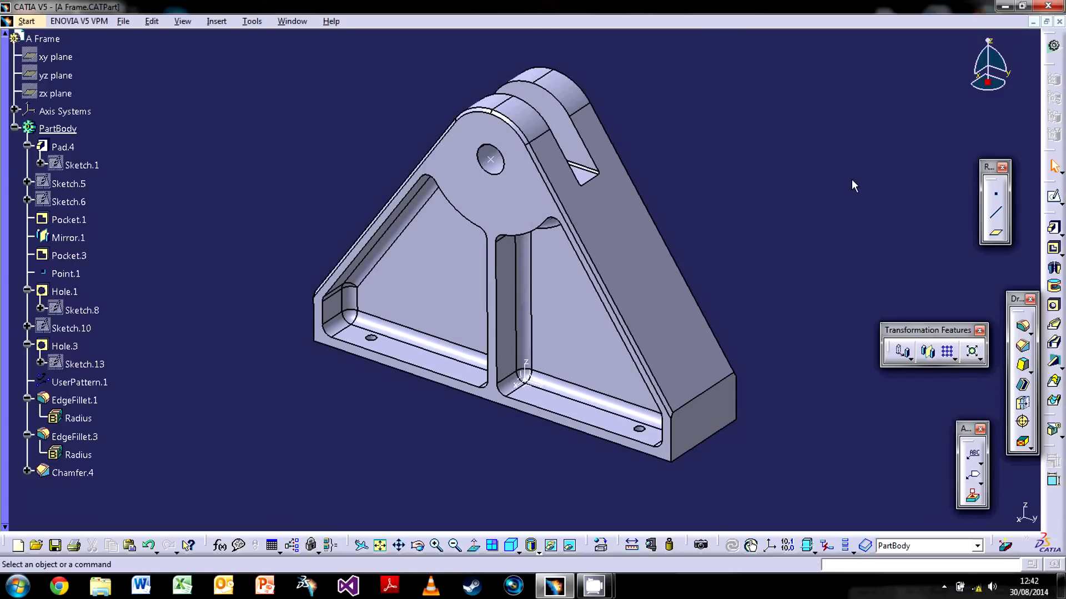
mouse_move(823, 177)
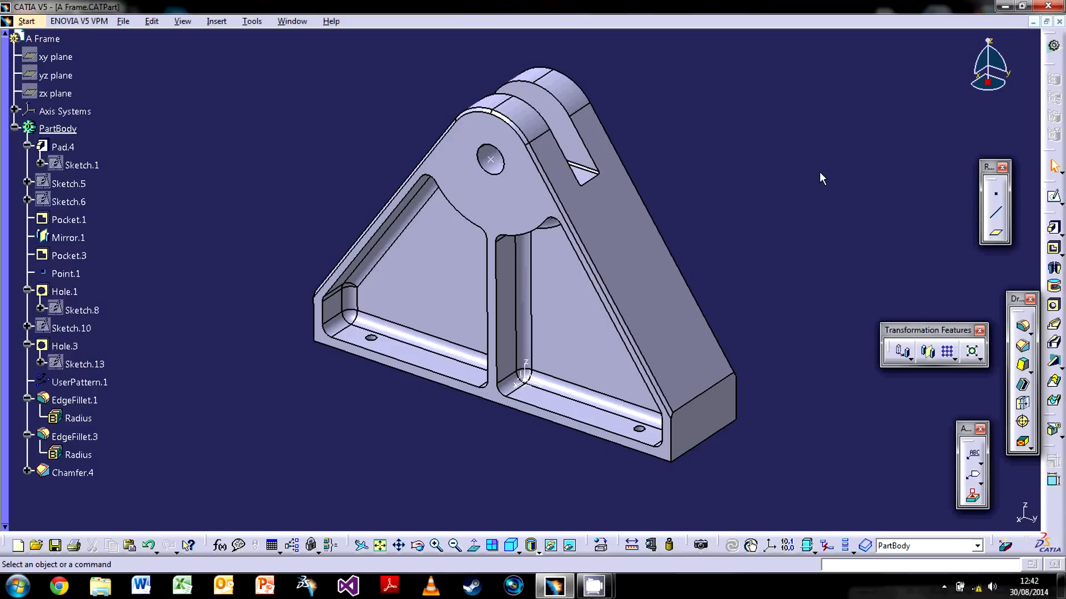
mouse_move(710, 539)
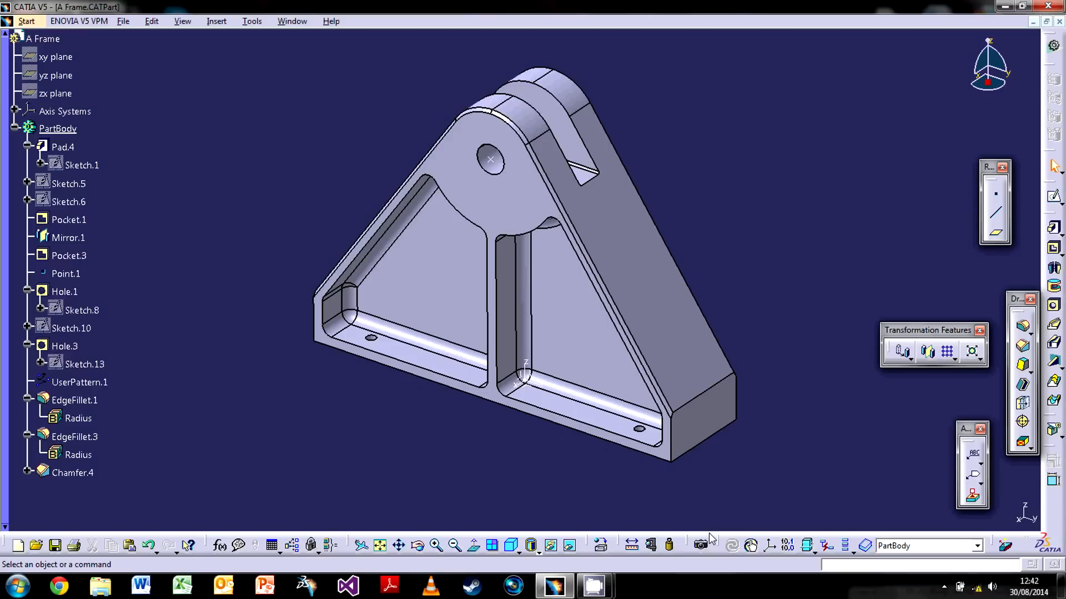
mouse_move(761, 403)
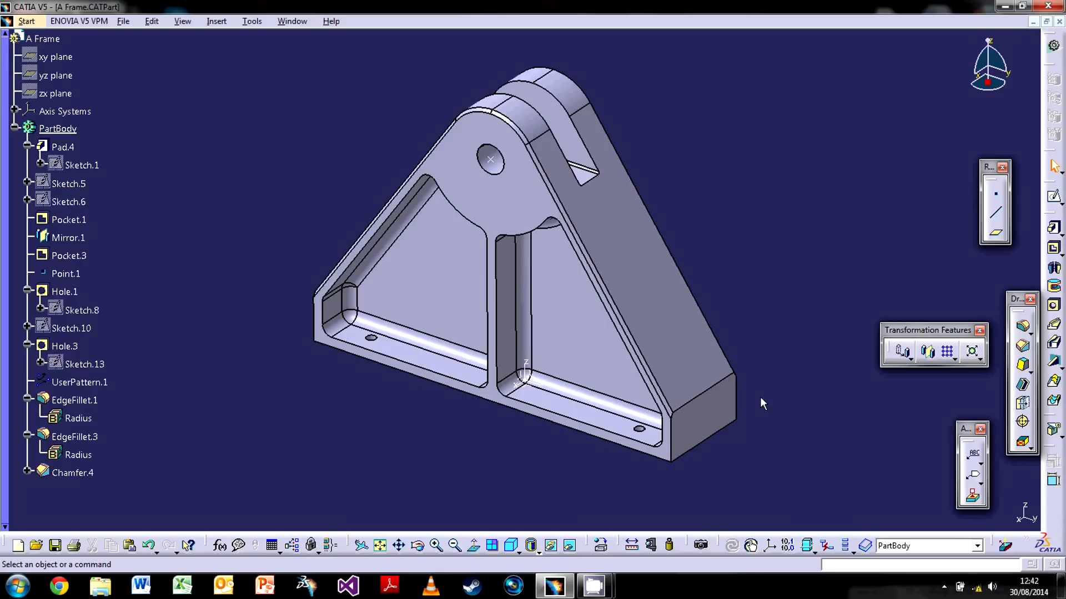
mouse_move(773, 331)
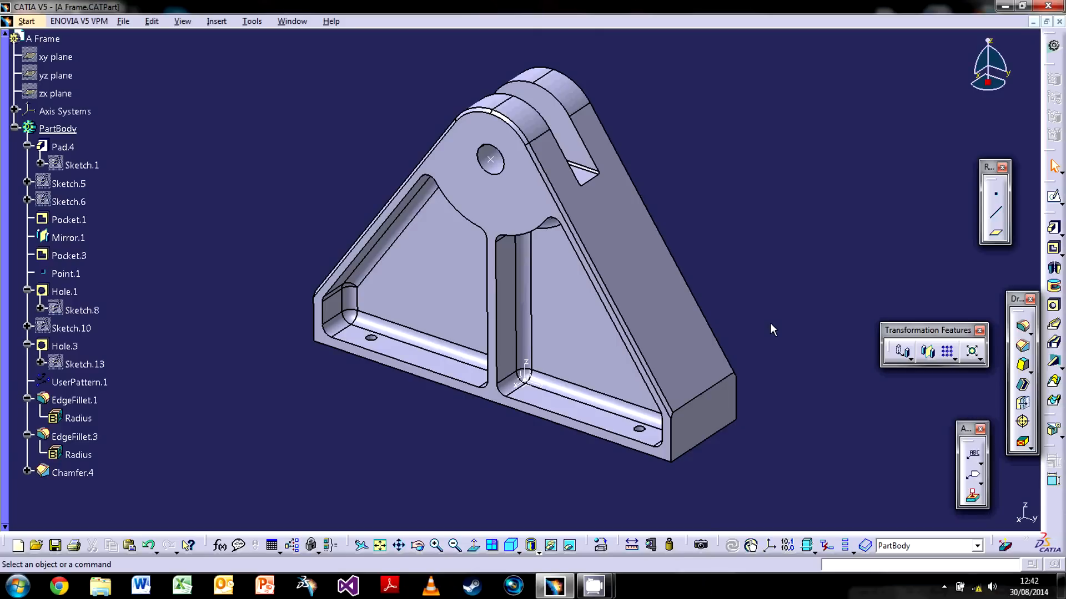
mouse_move(770, 343)
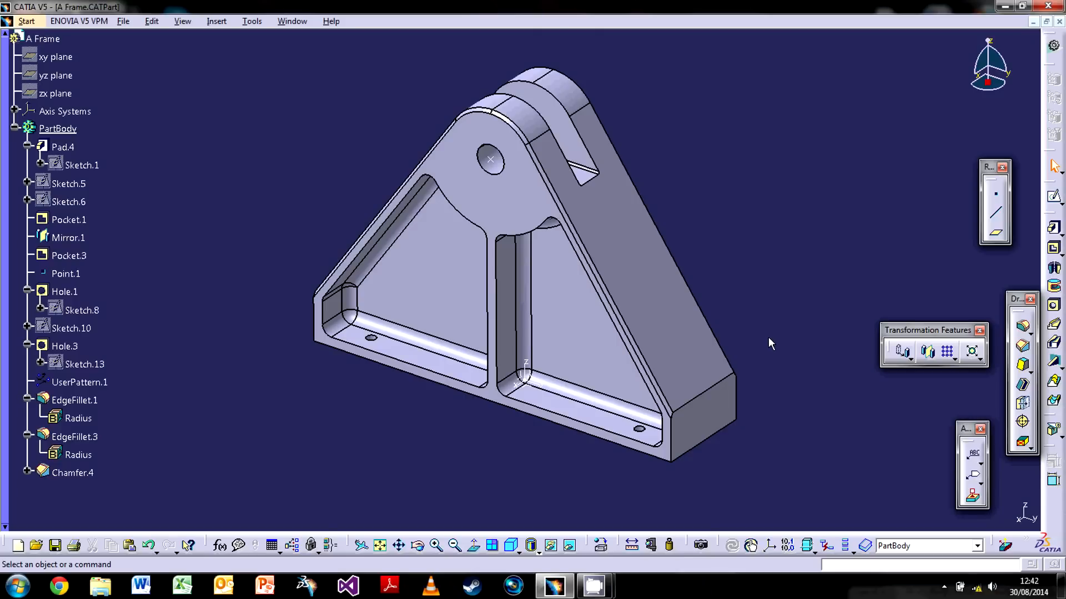